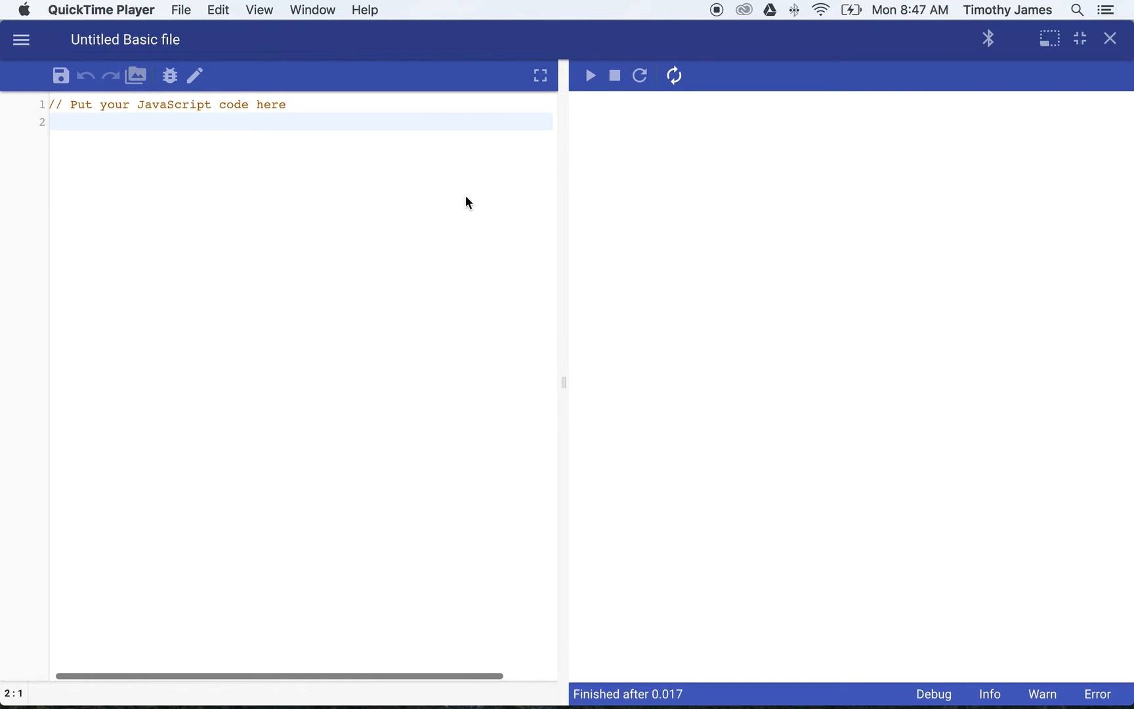
mouse_move(565, 191)
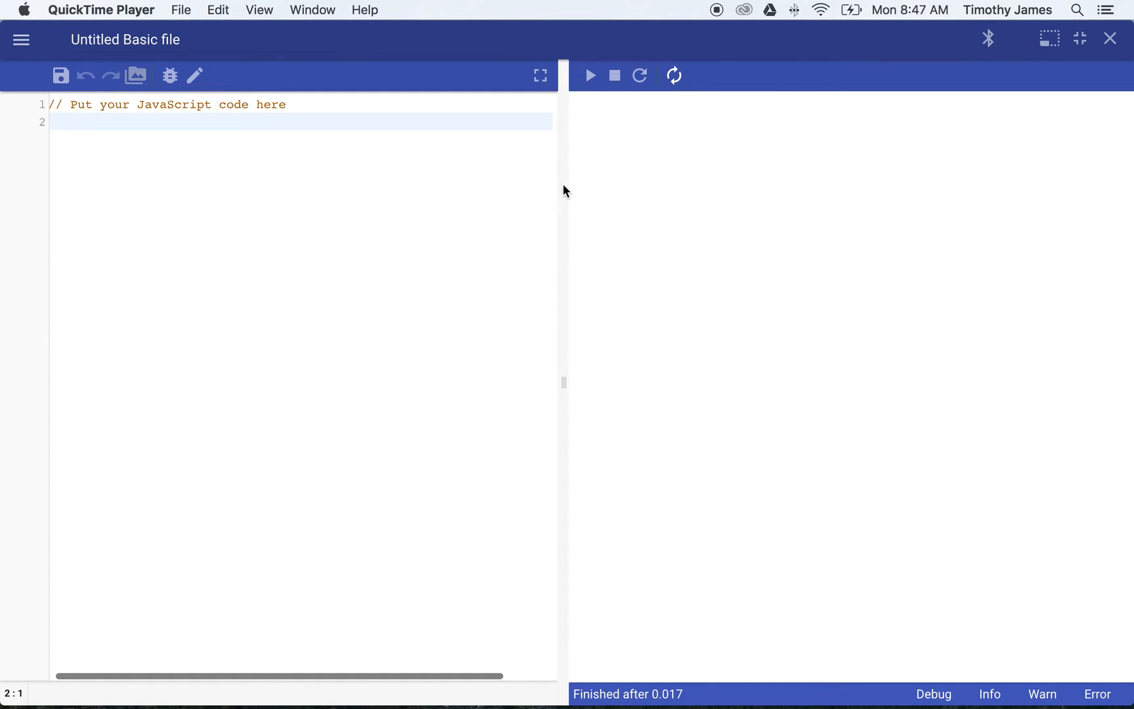
mouse_move(526, 143)
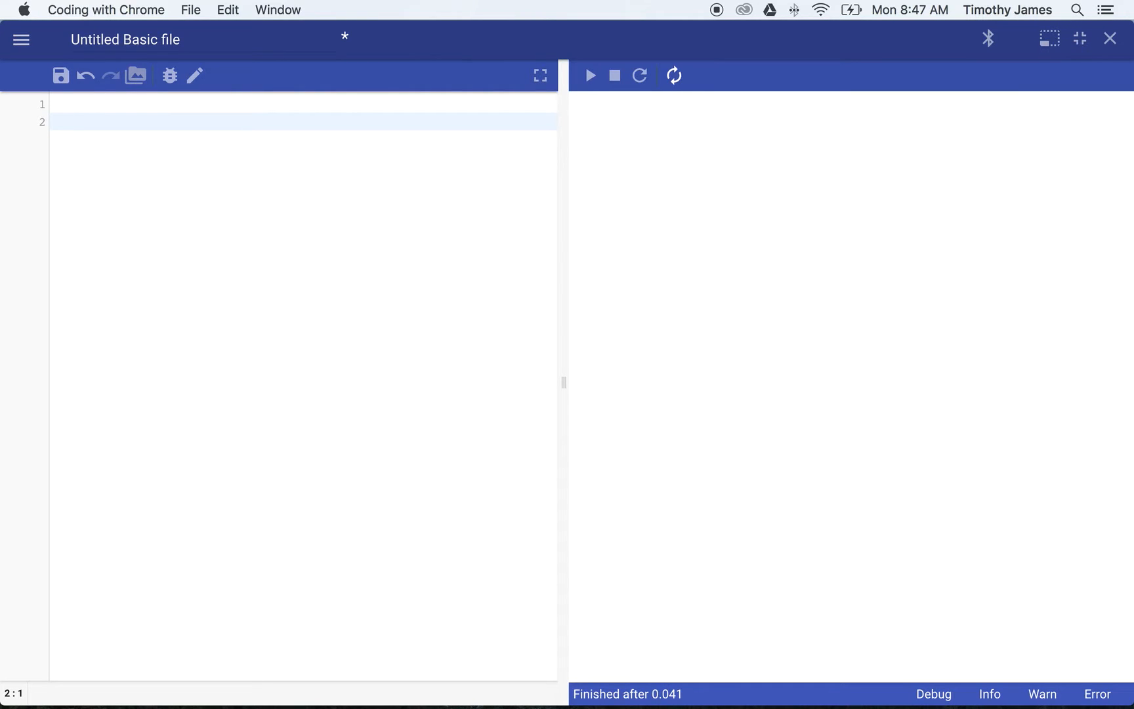
Type draw.circle(100, 100); and run it to show a small grey circle
text(draw.c)
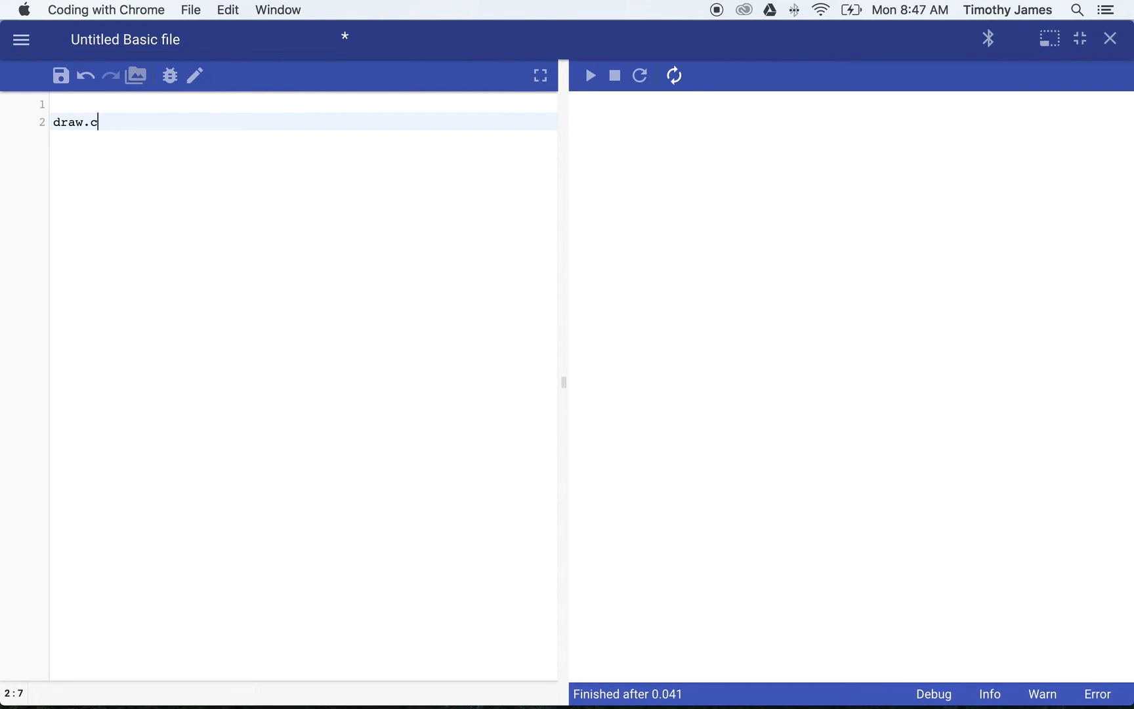
text(ircle(1))
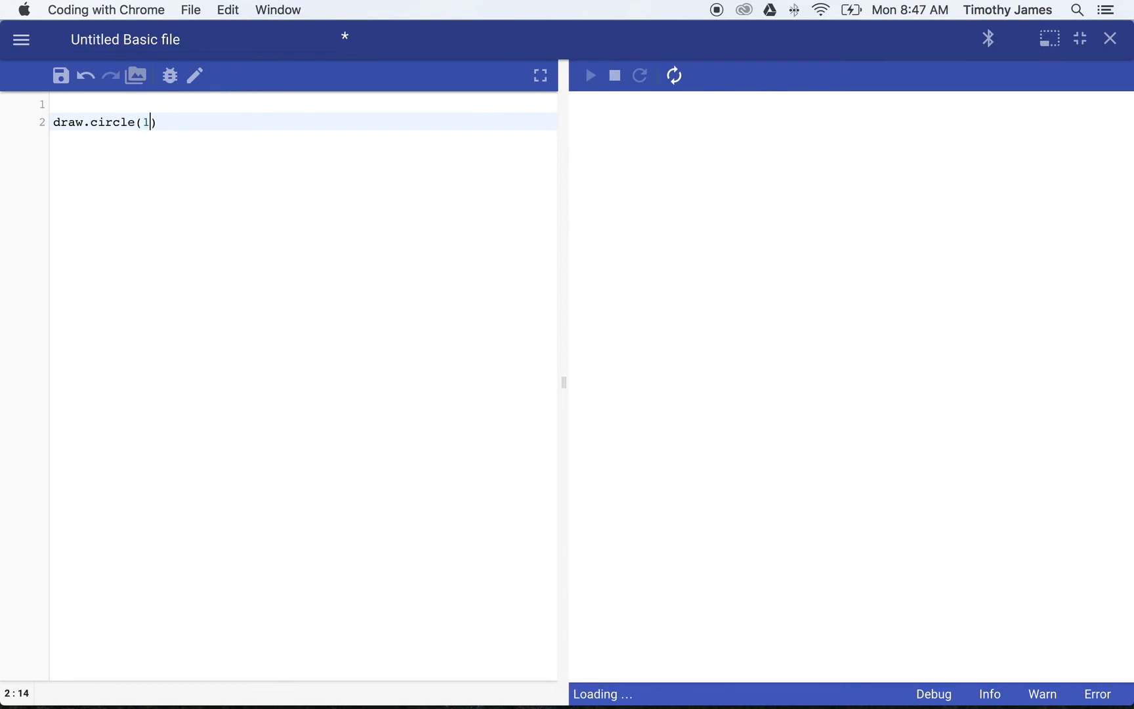
text(00, 100);)
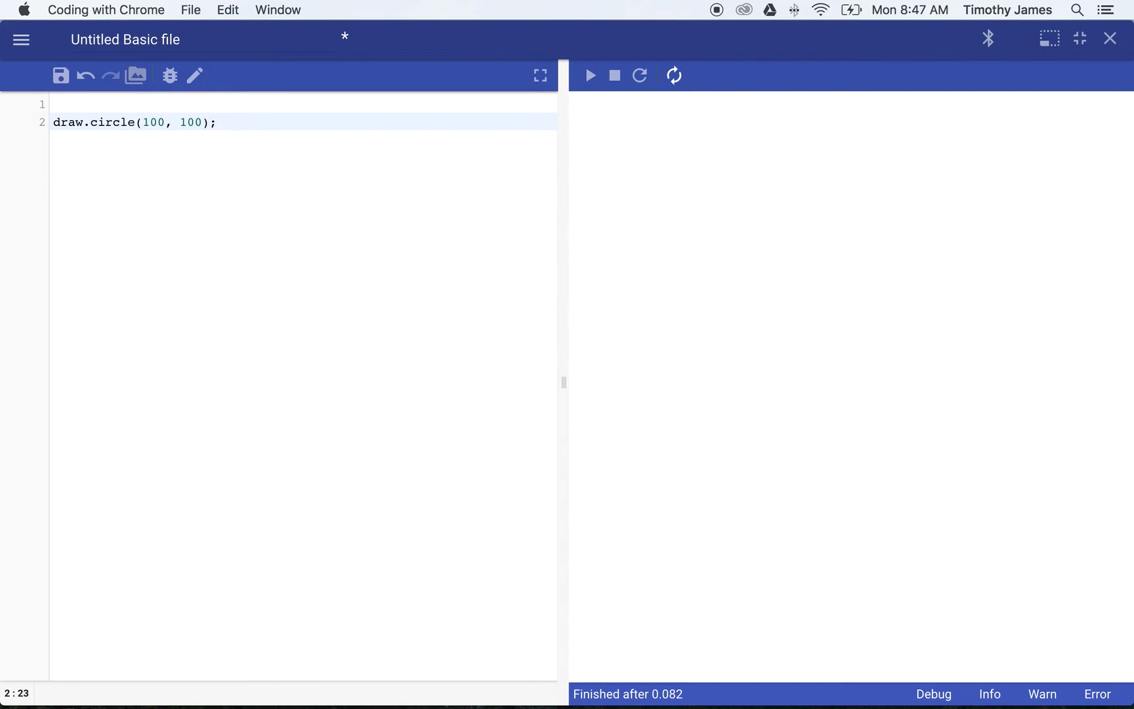
click(590, 76)
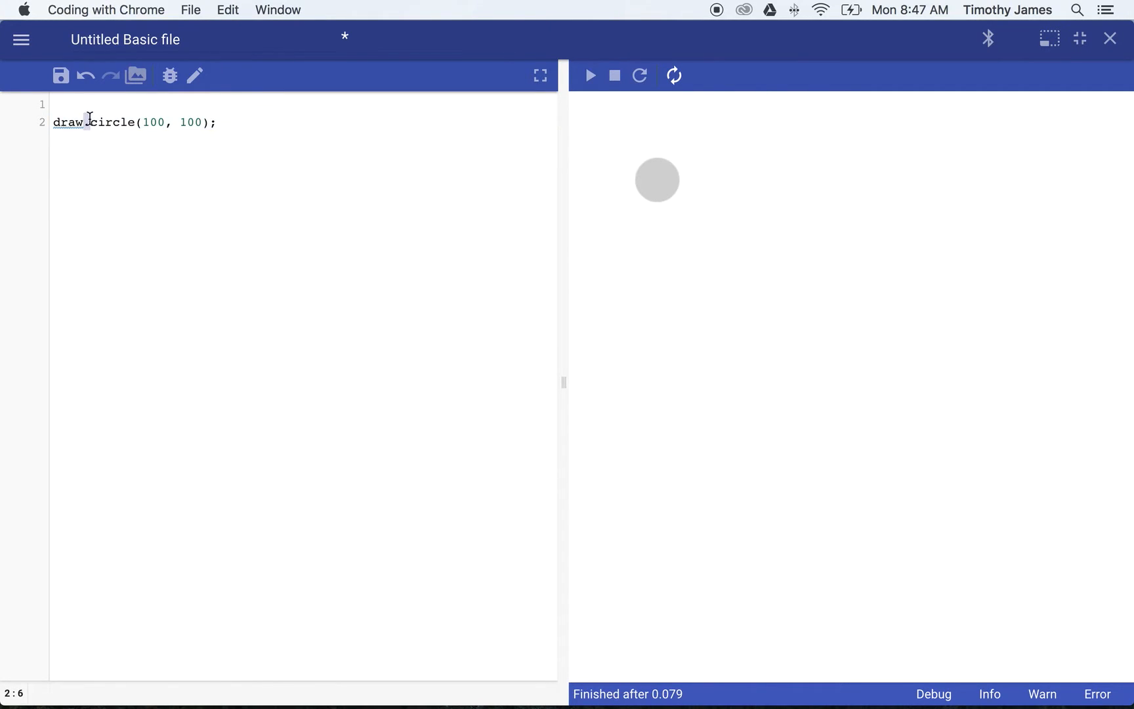
double_click(113, 122)
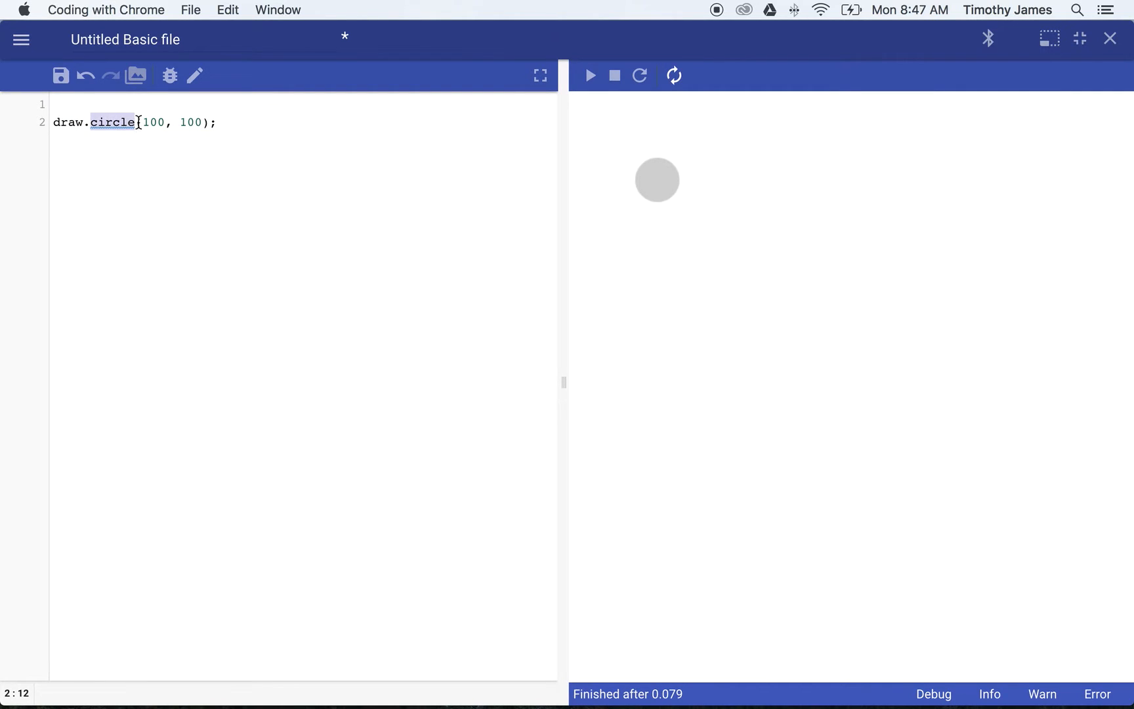
Click around the draw.circle(100, 100); line, leaving the code and preview unchanged
click(205, 121)
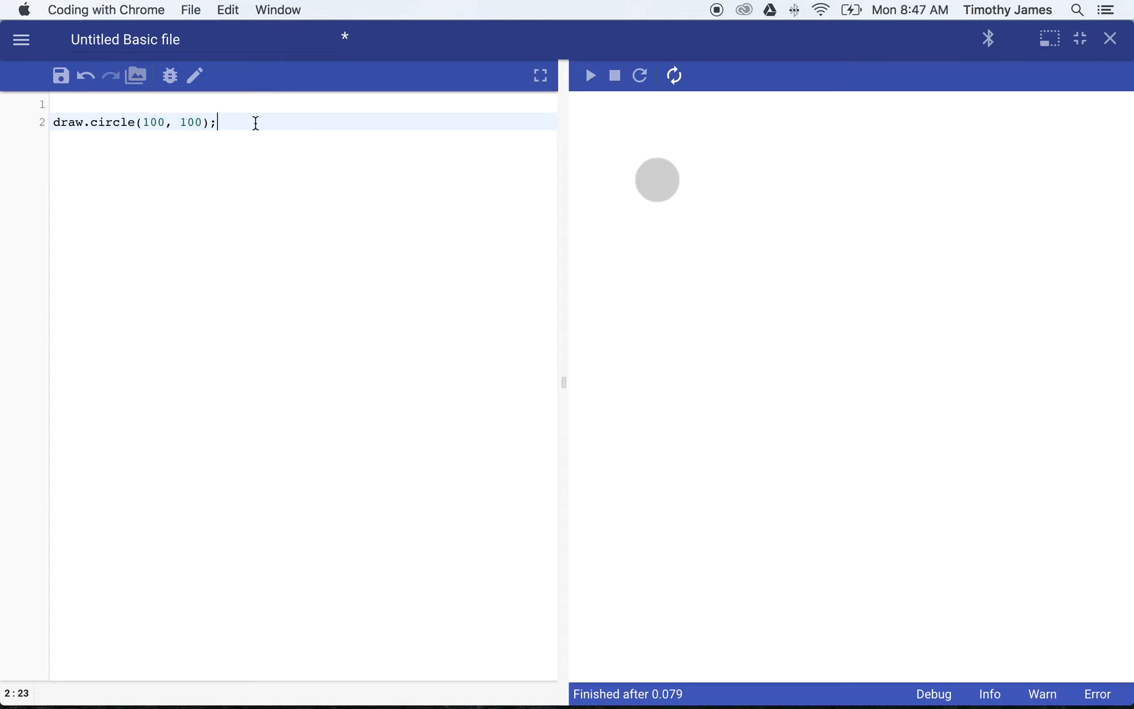
mouse_move(190, 130)
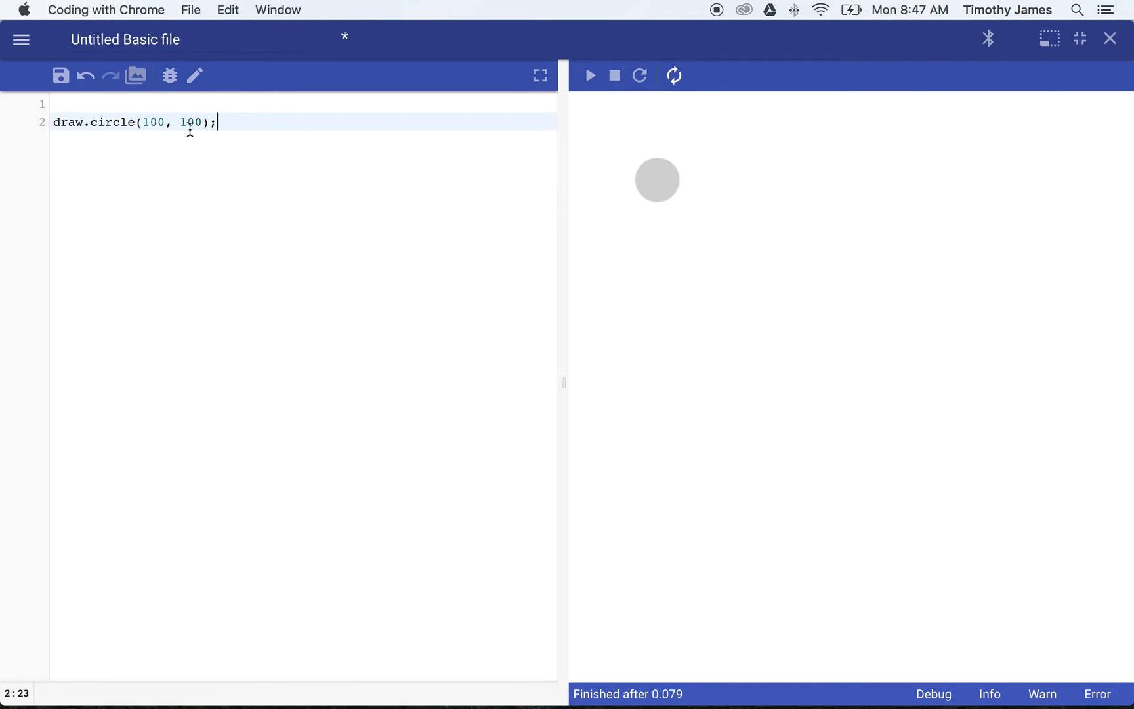
mouse_move(118, 122)
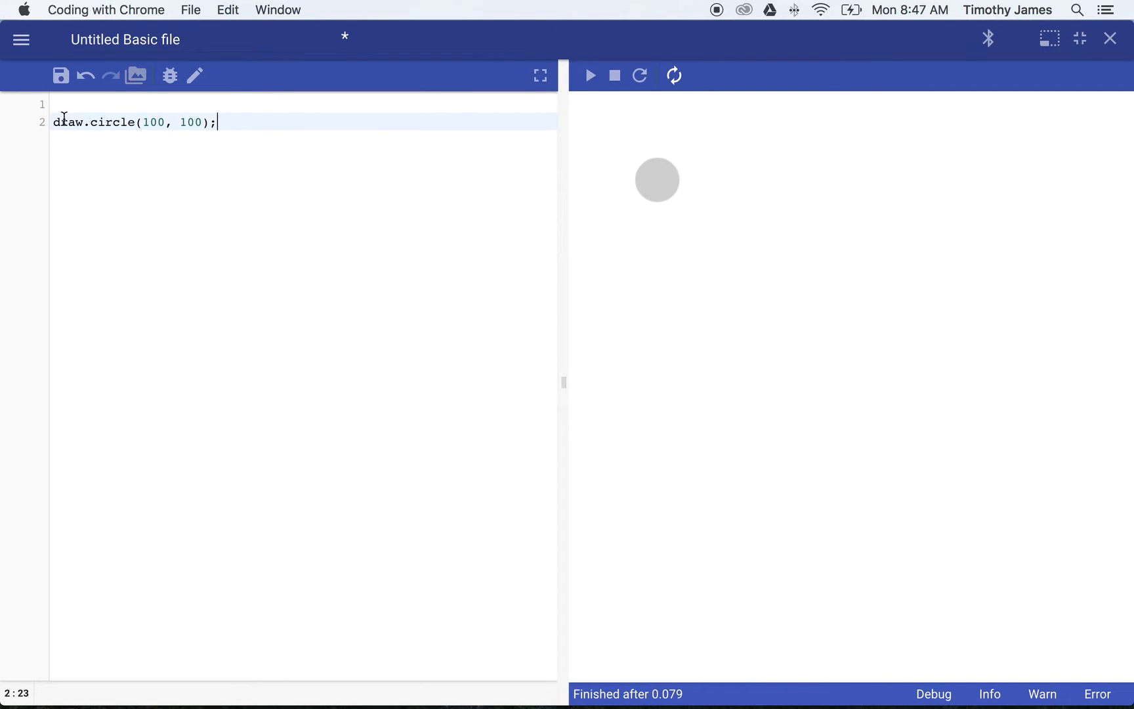
click(57, 122)
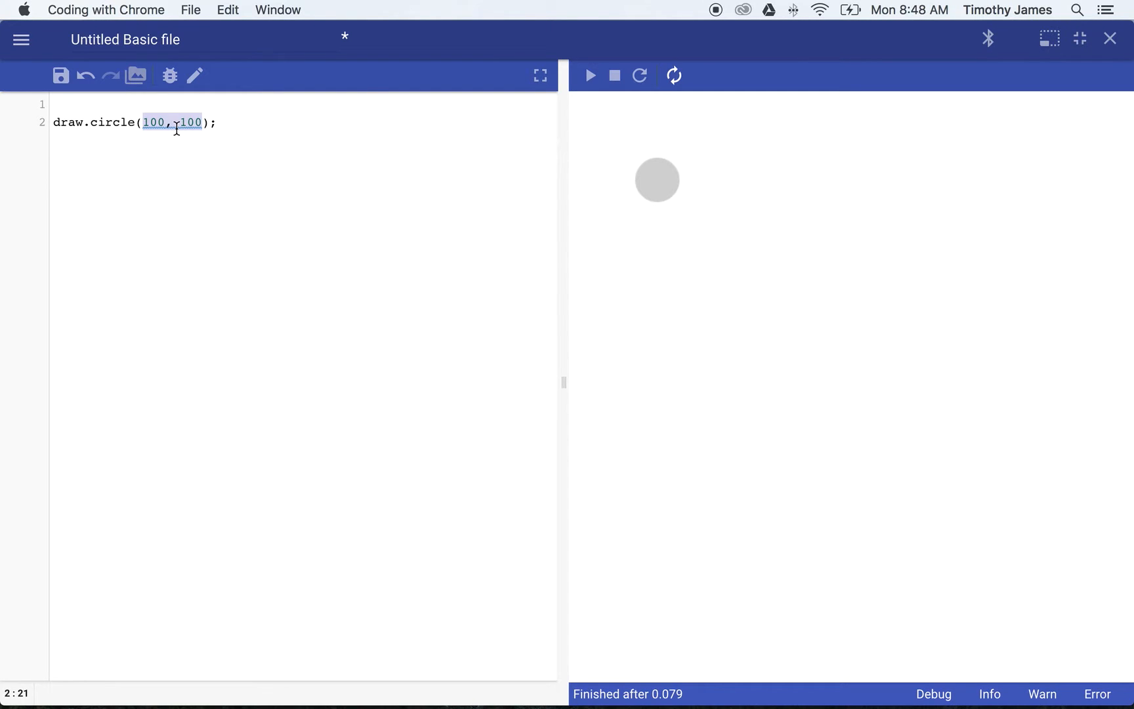
click(57, 122)
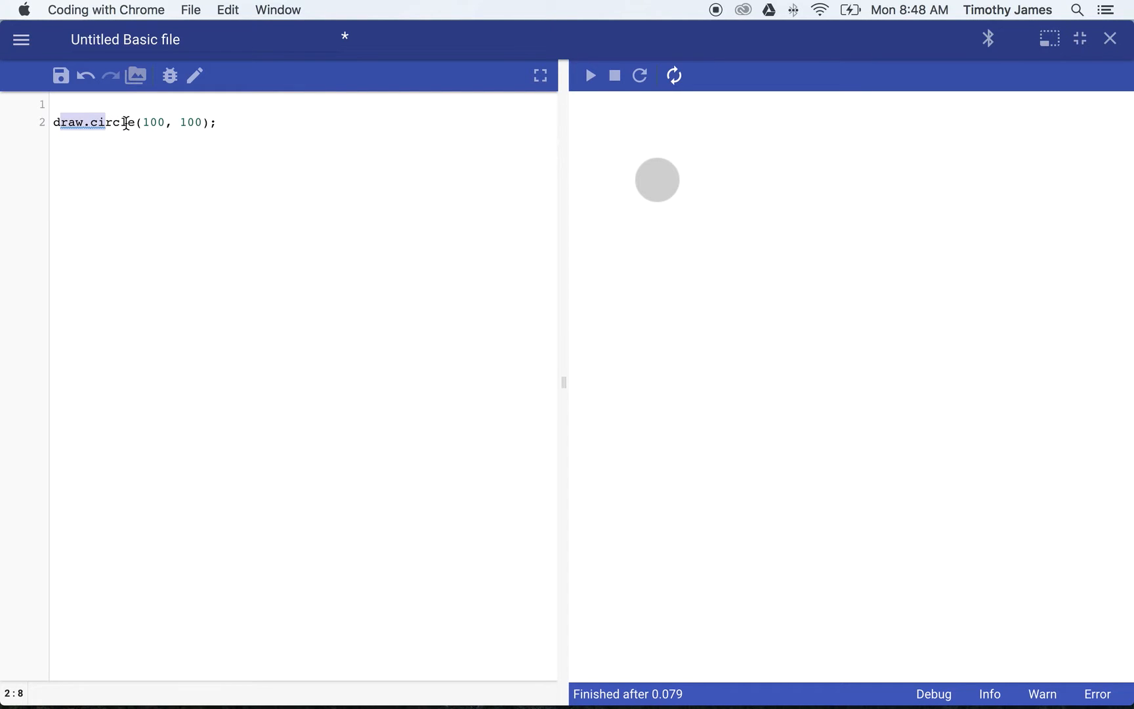
click(217, 122)
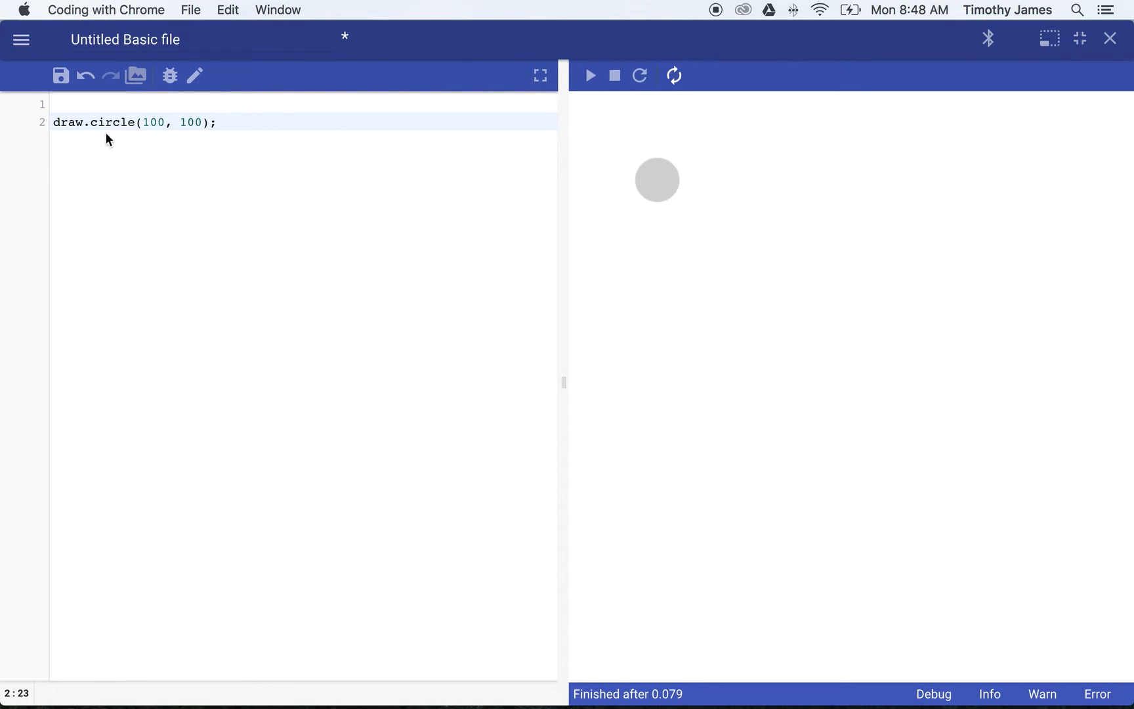
mouse_move(157, 130)
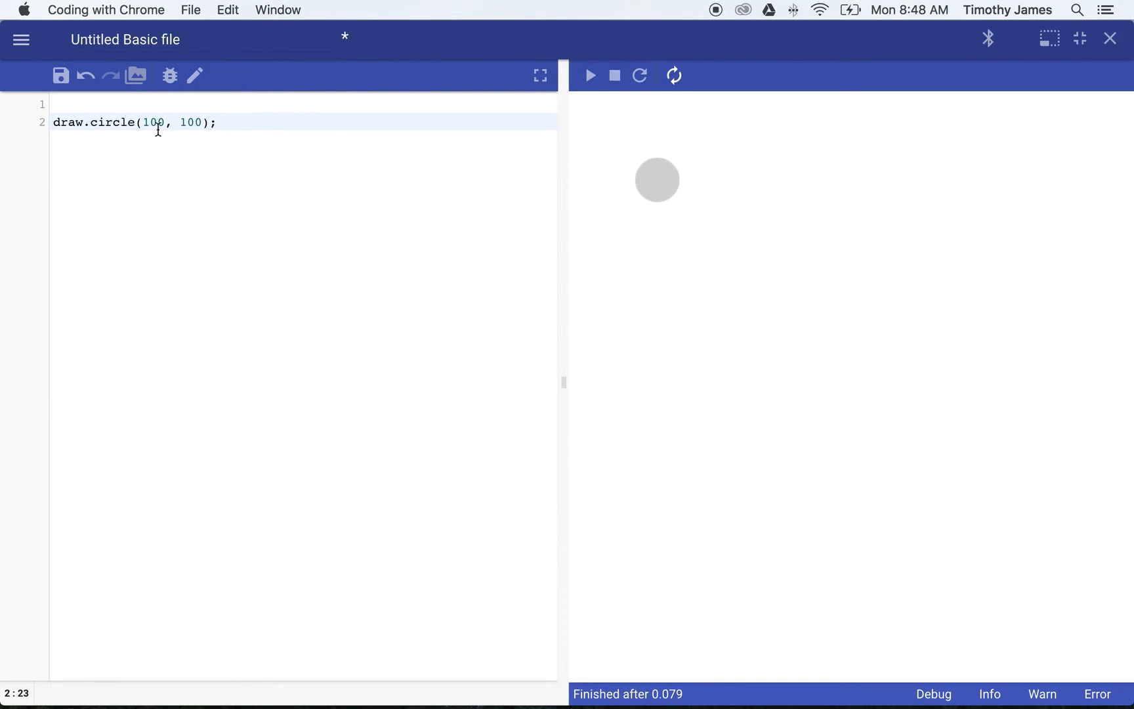
mouse_move(192, 122)
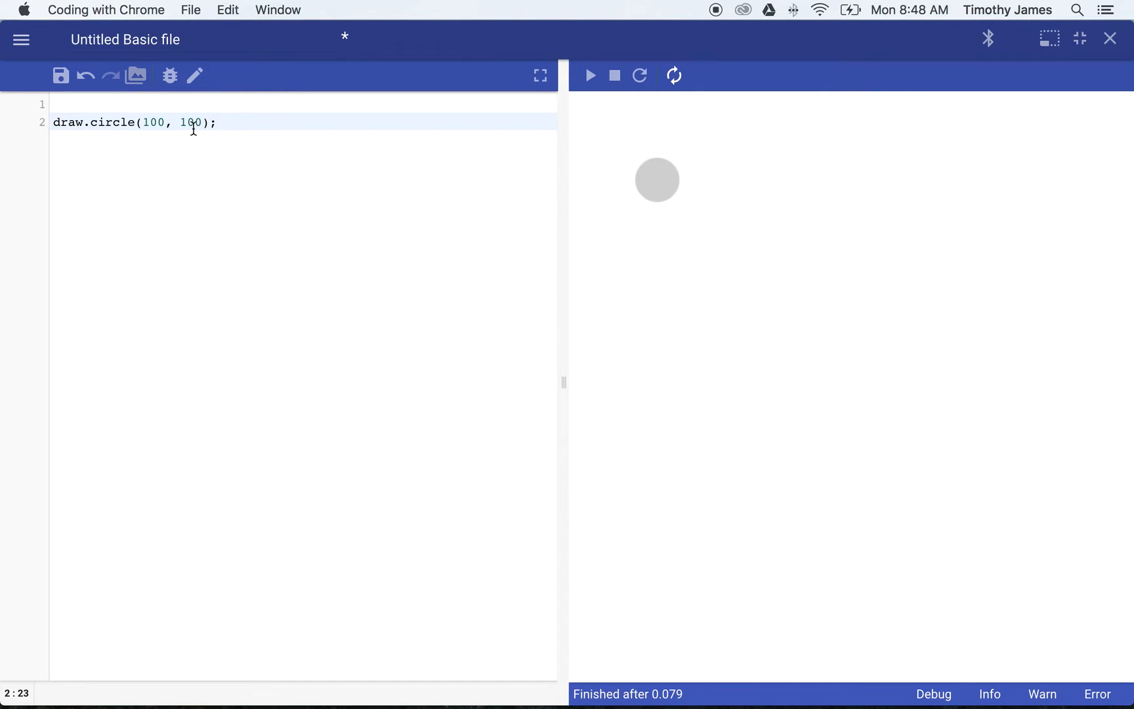
mouse_move(433, 185)
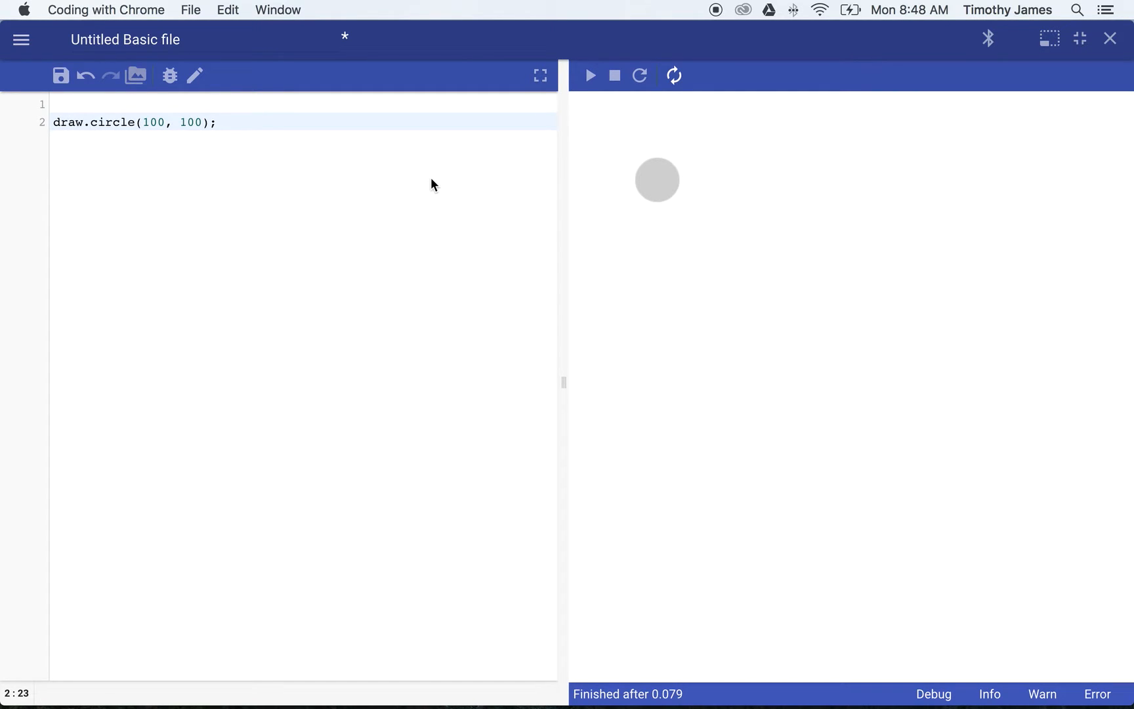
click(217, 121)
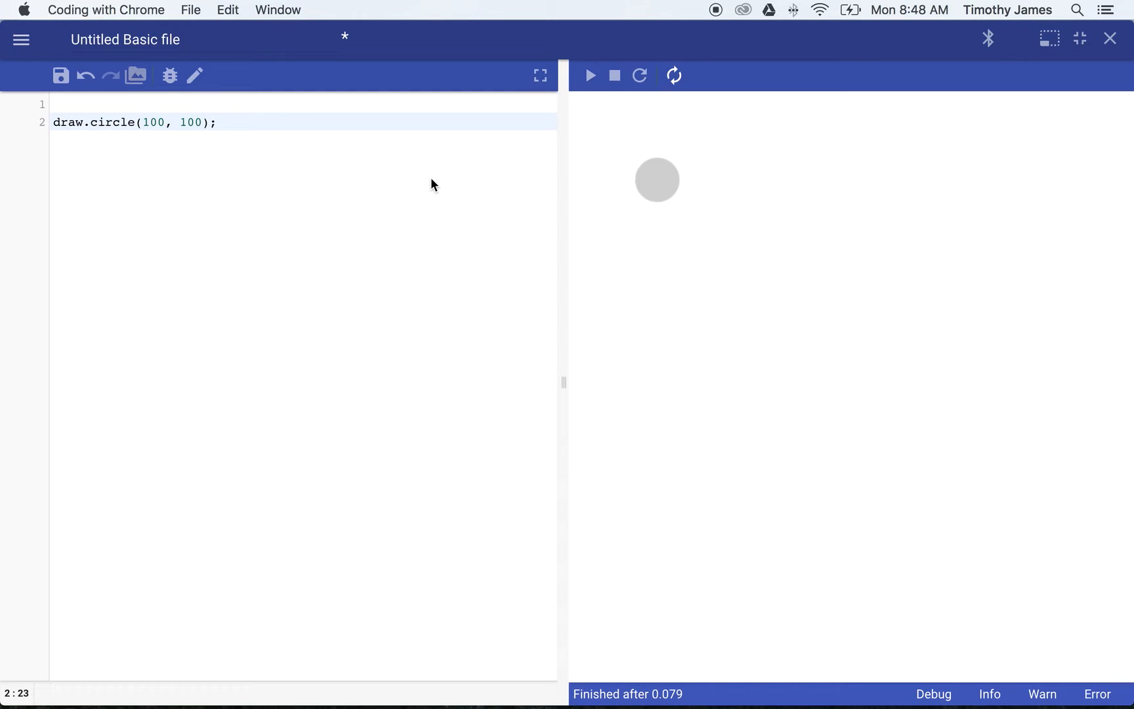
click(217, 121)
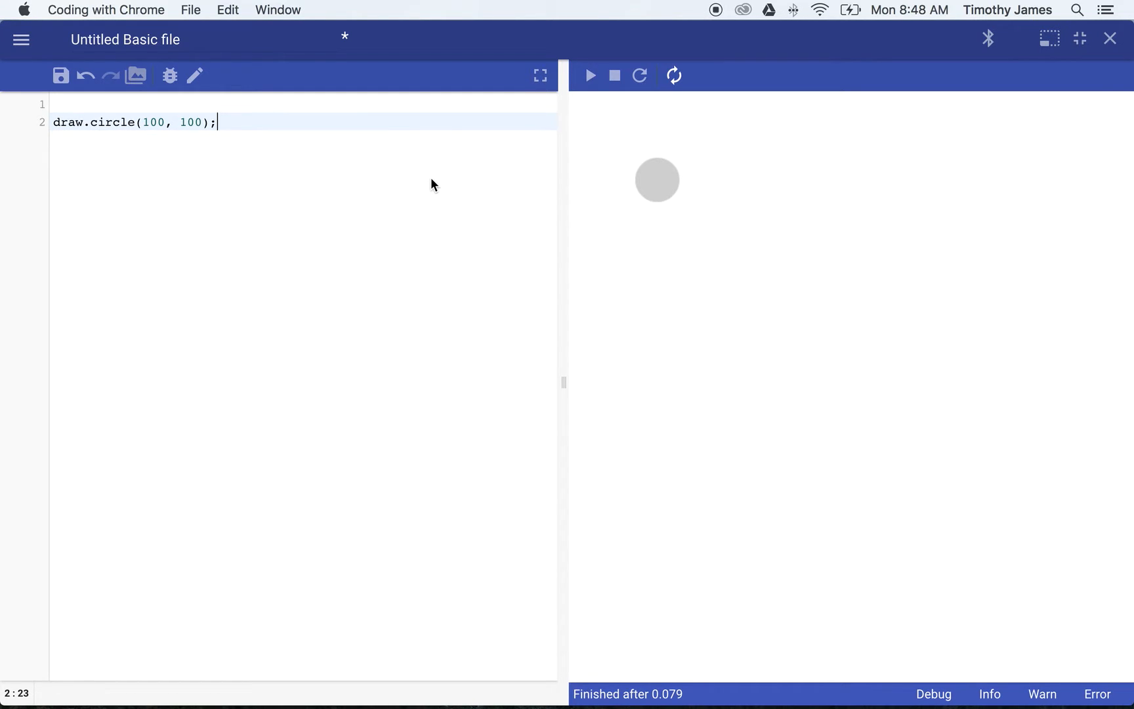
mouse_move(355, 276)
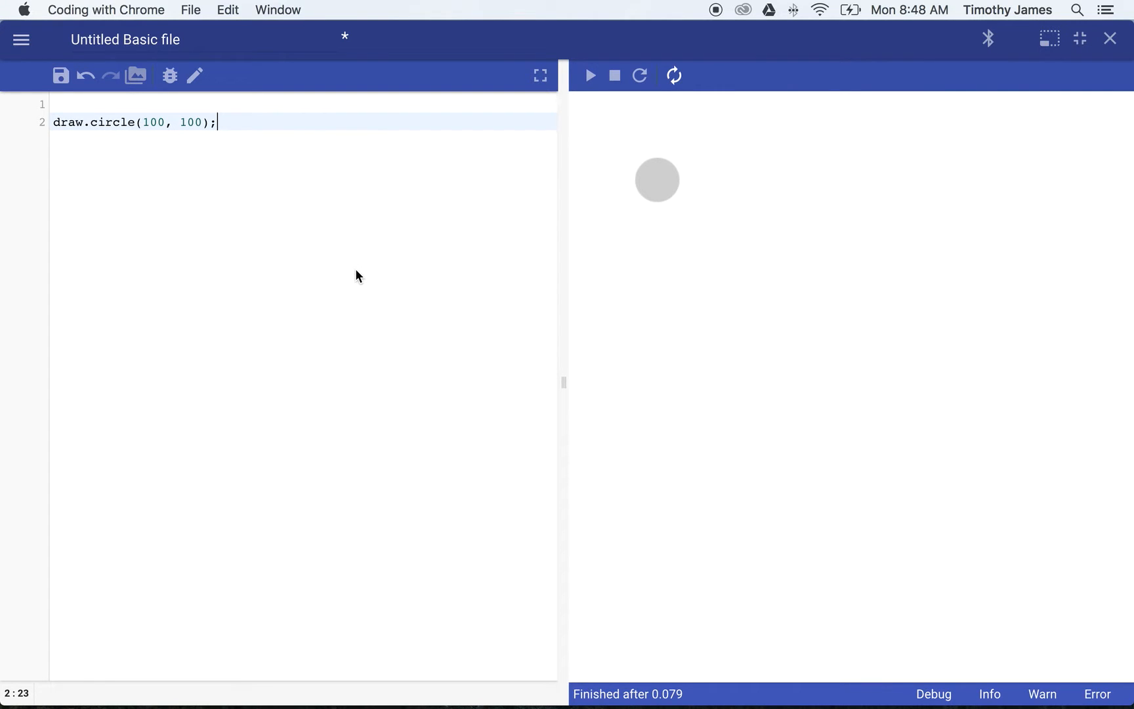
mouse_move(572, 101)
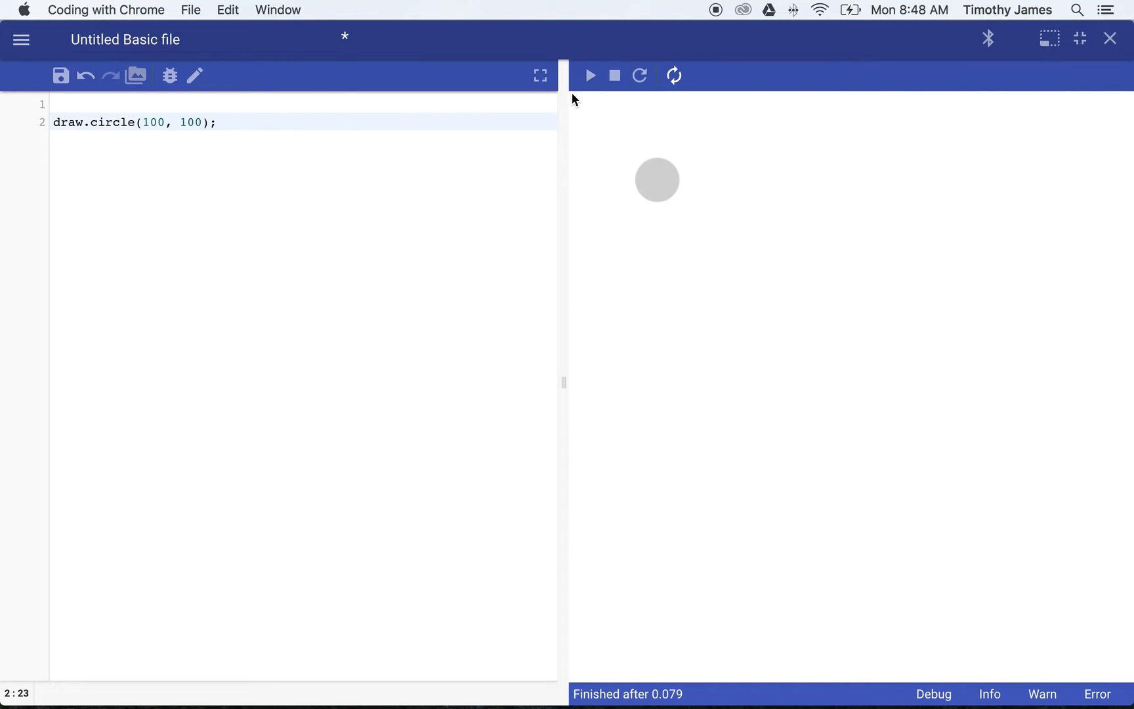
mouse_move(609, 123)
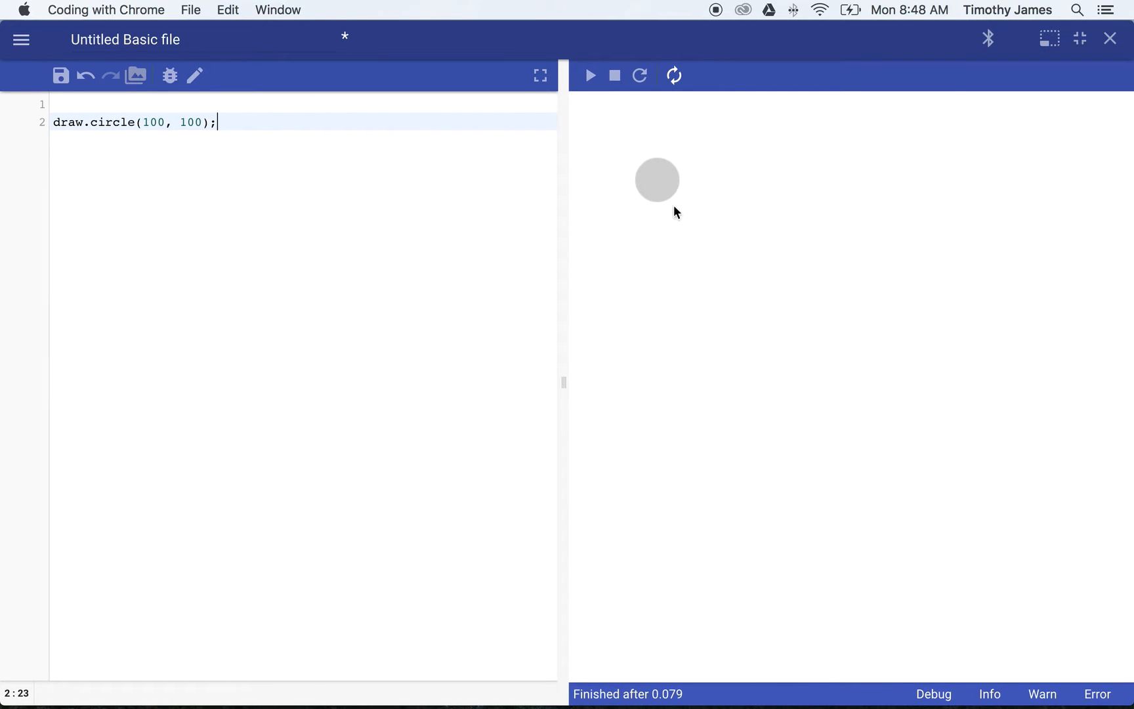
mouse_move(821, 354)
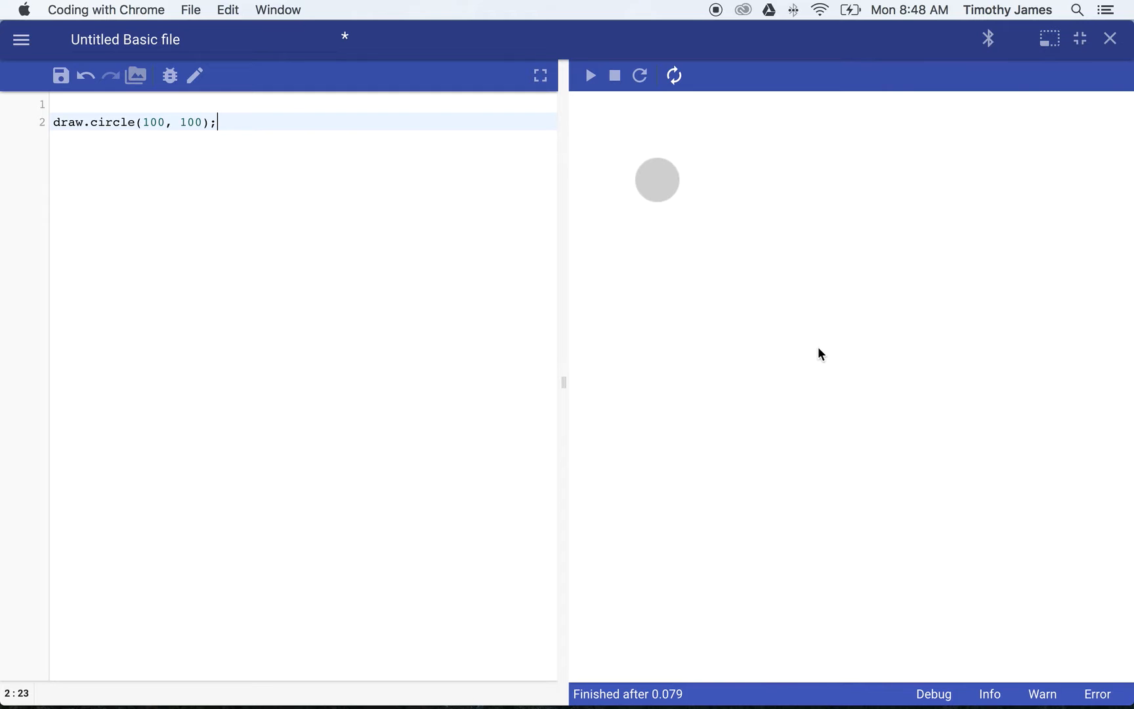
mouse_move(700, 201)
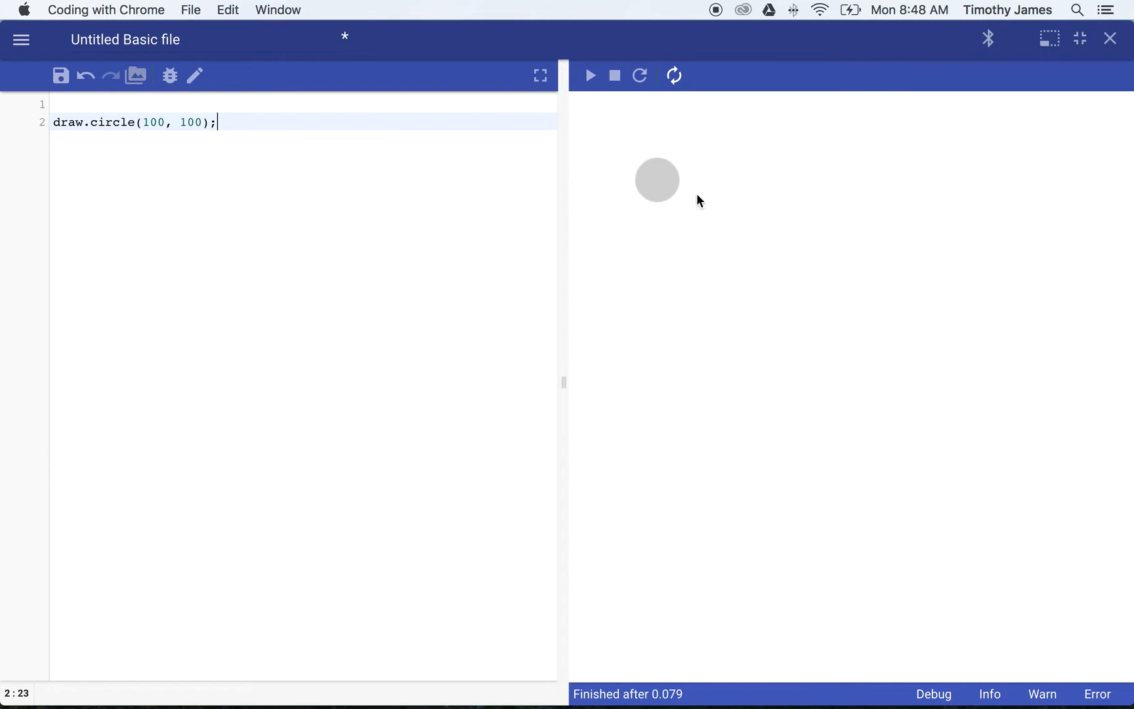
mouse_move(825, 91)
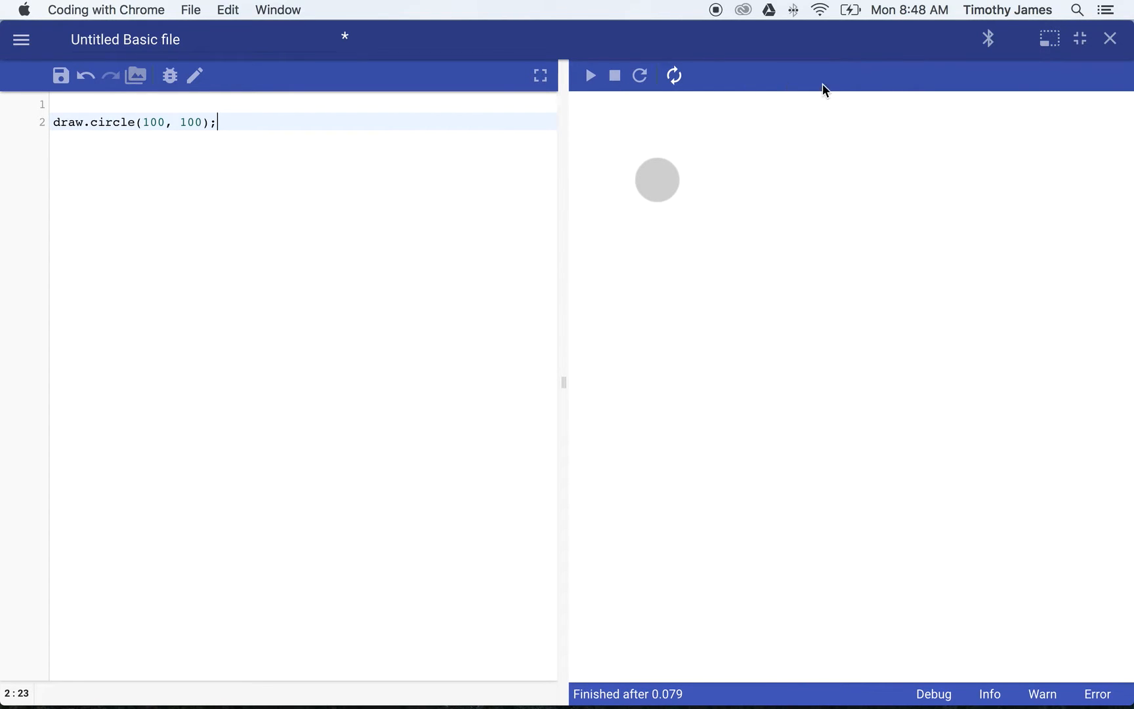
mouse_move(952, 144)
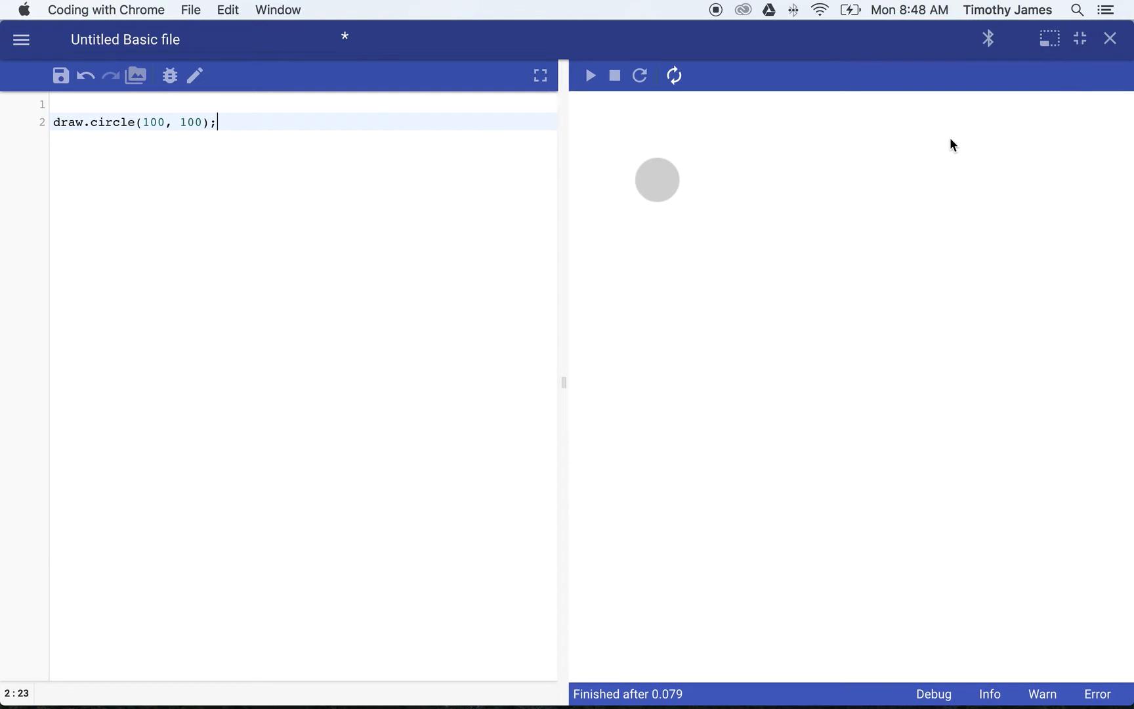
mouse_move(615, 115)
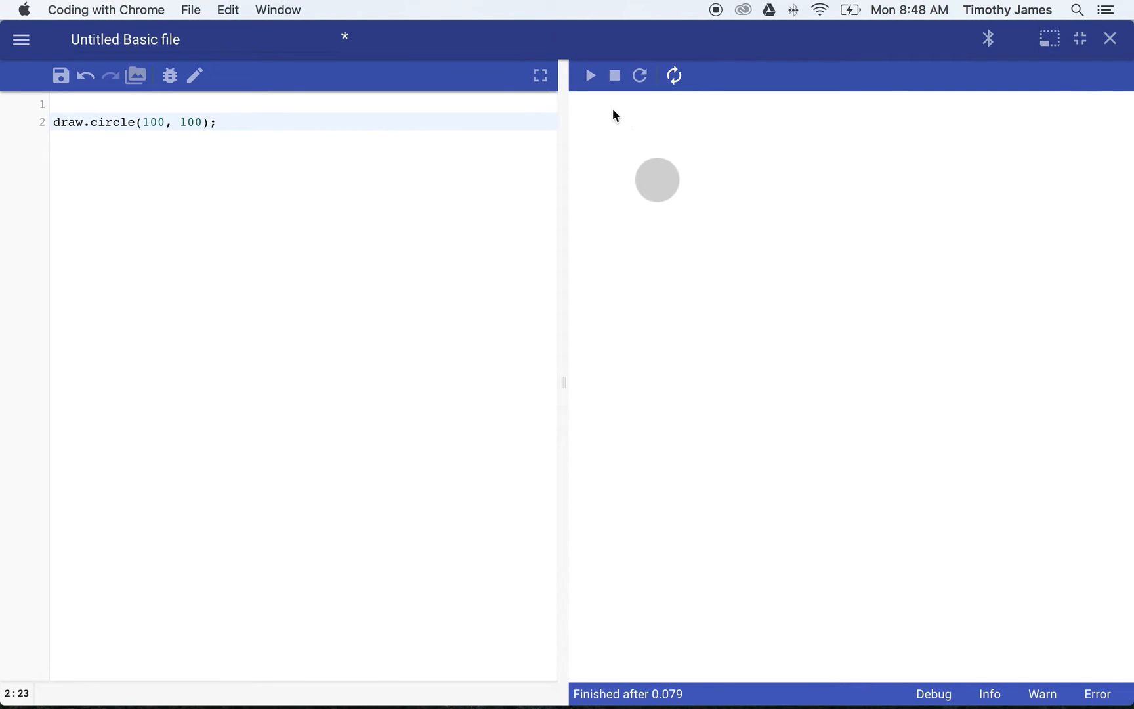
mouse_move(584, 121)
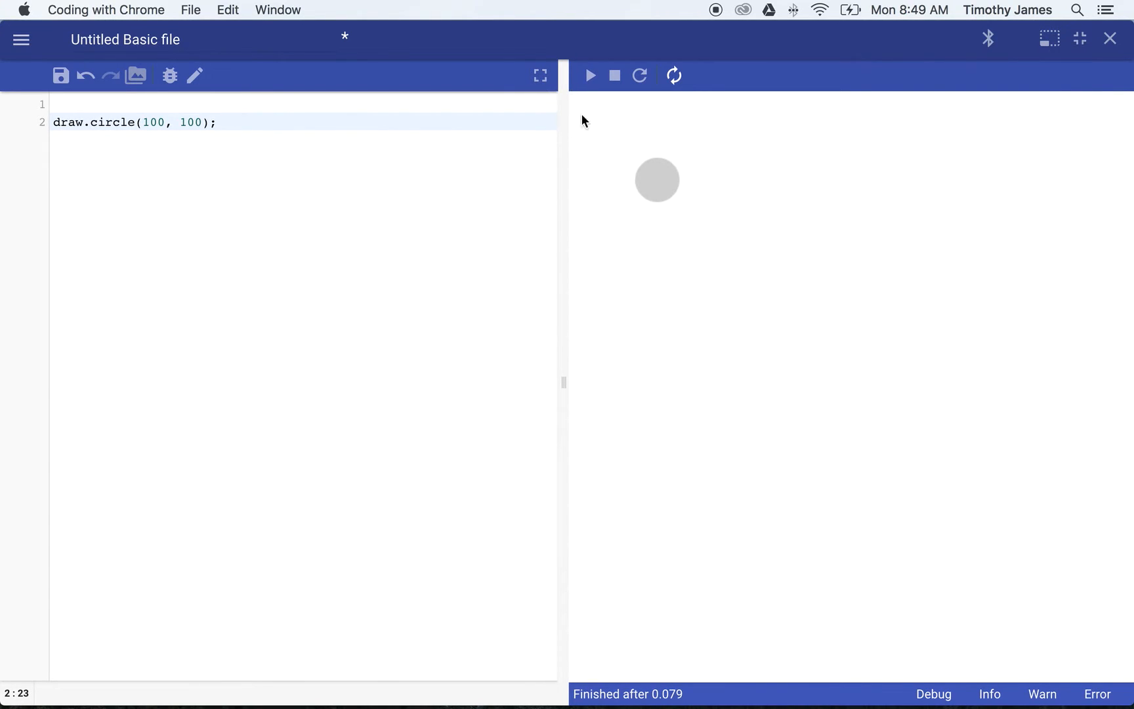
mouse_move(1062, 91)
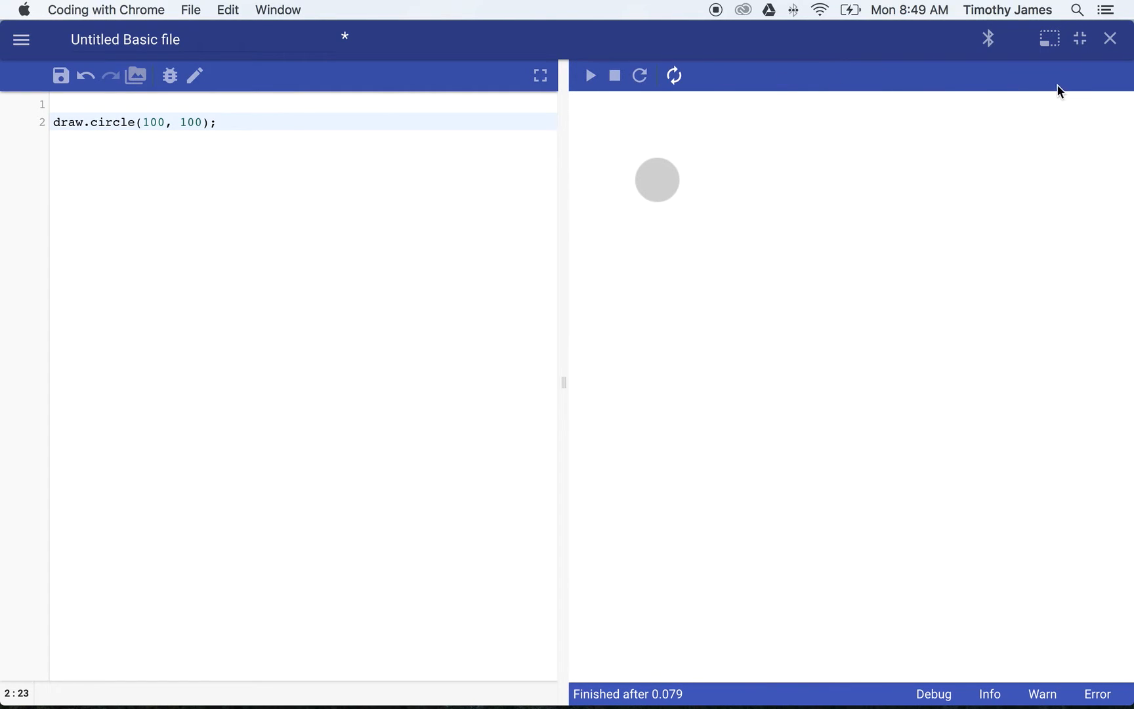
mouse_move(607, 478)
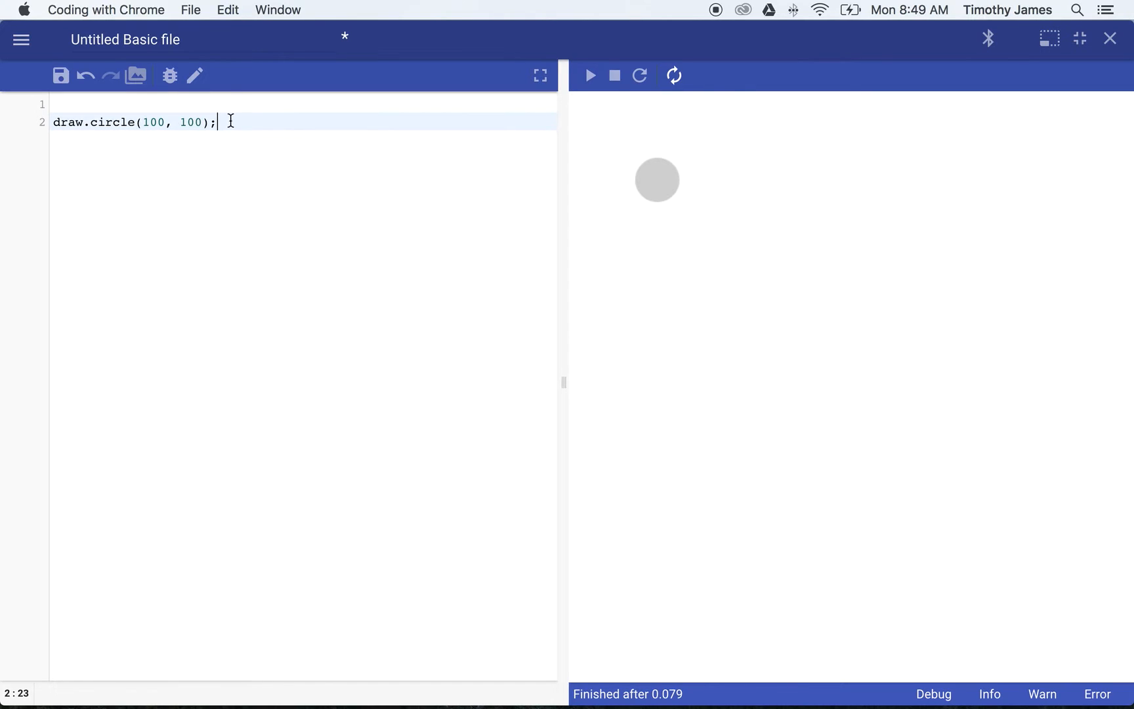
mouse_move(133, 121)
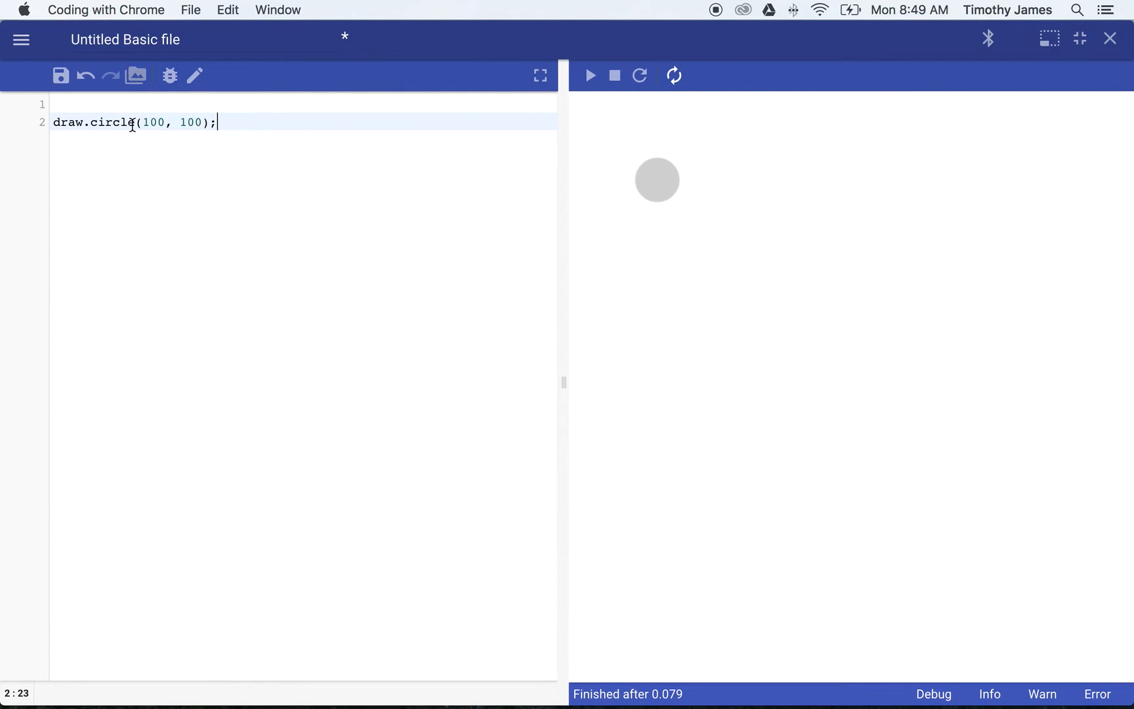
Replace the x value 100, leaving the call reading draw.circle(500, 0);
double_click(152, 121)
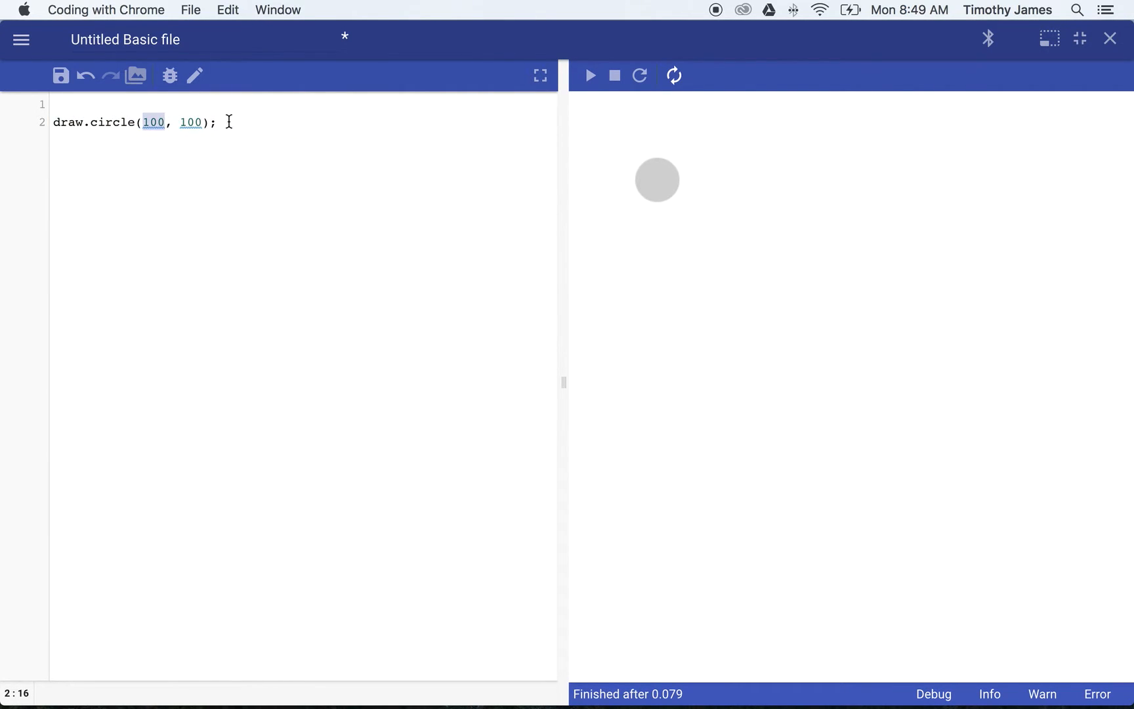
text(0)
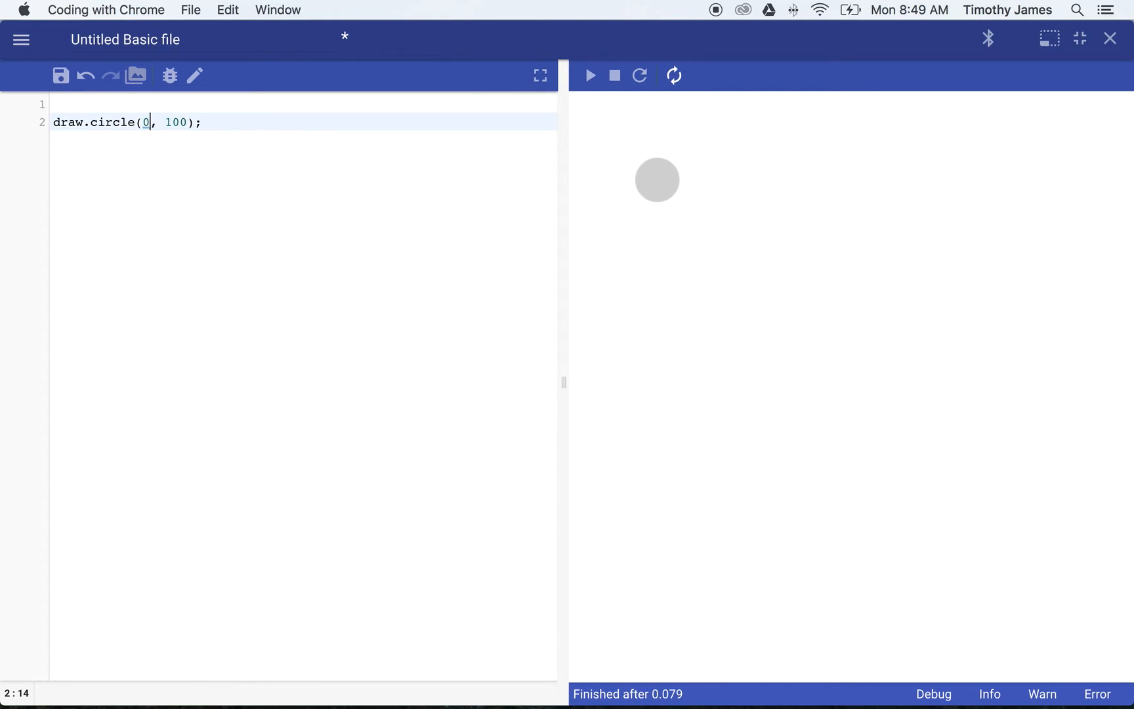
text(0)
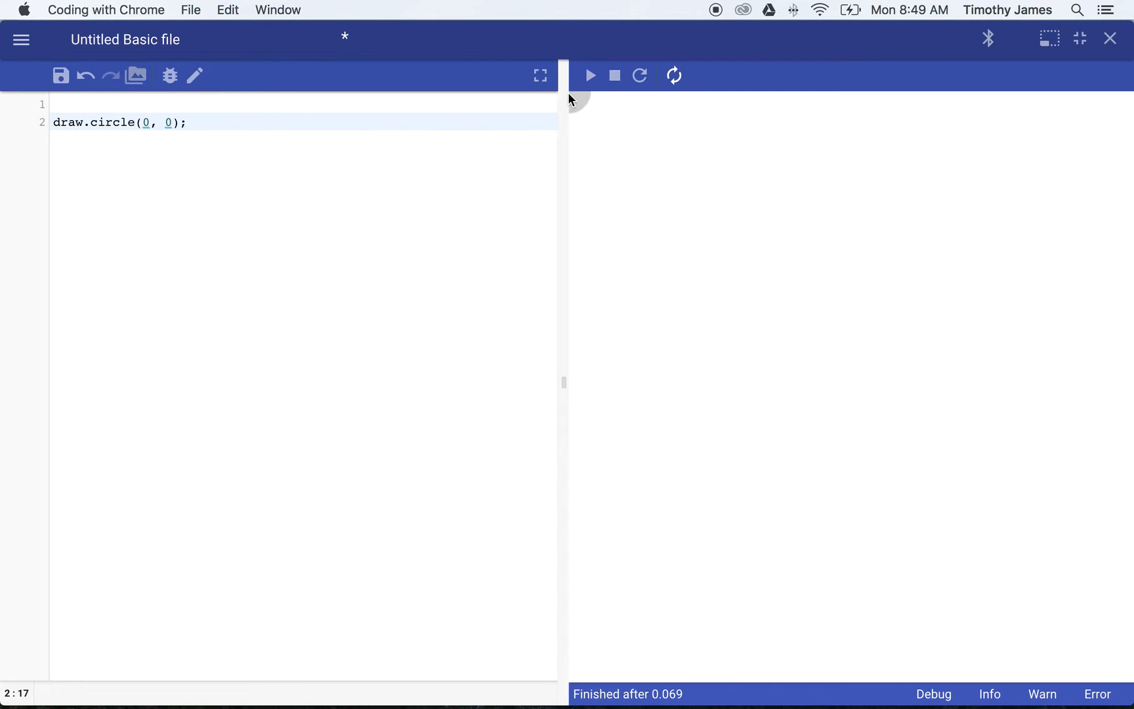
mouse_move(164, 130)
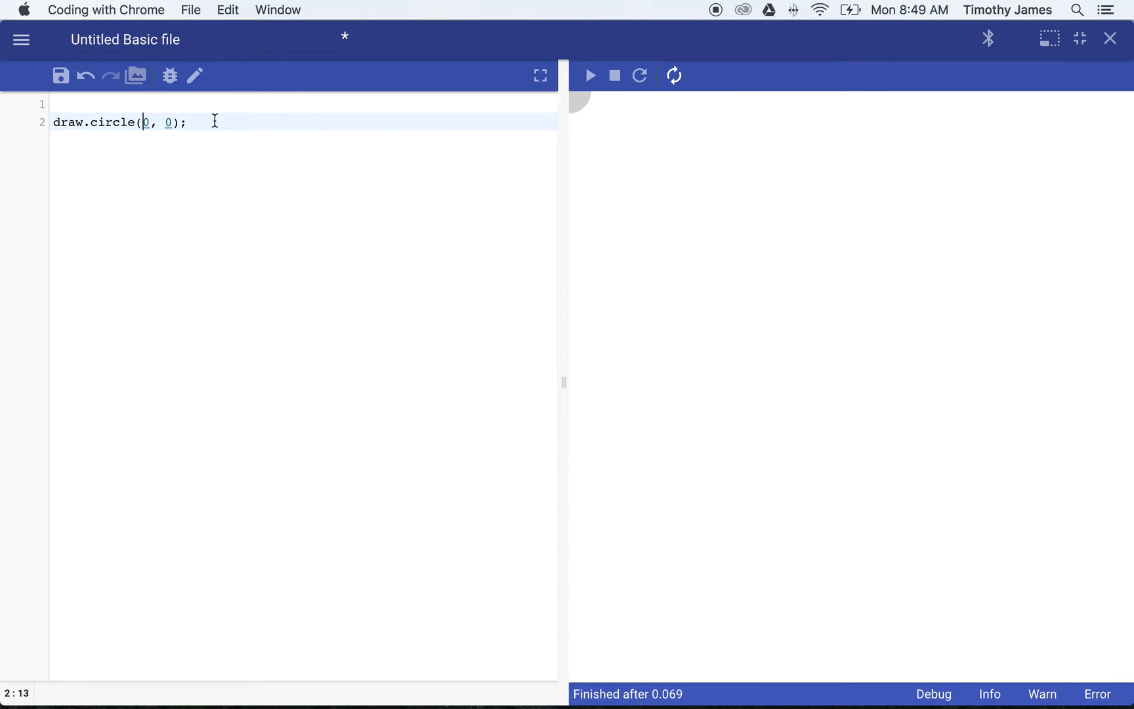
text(20)
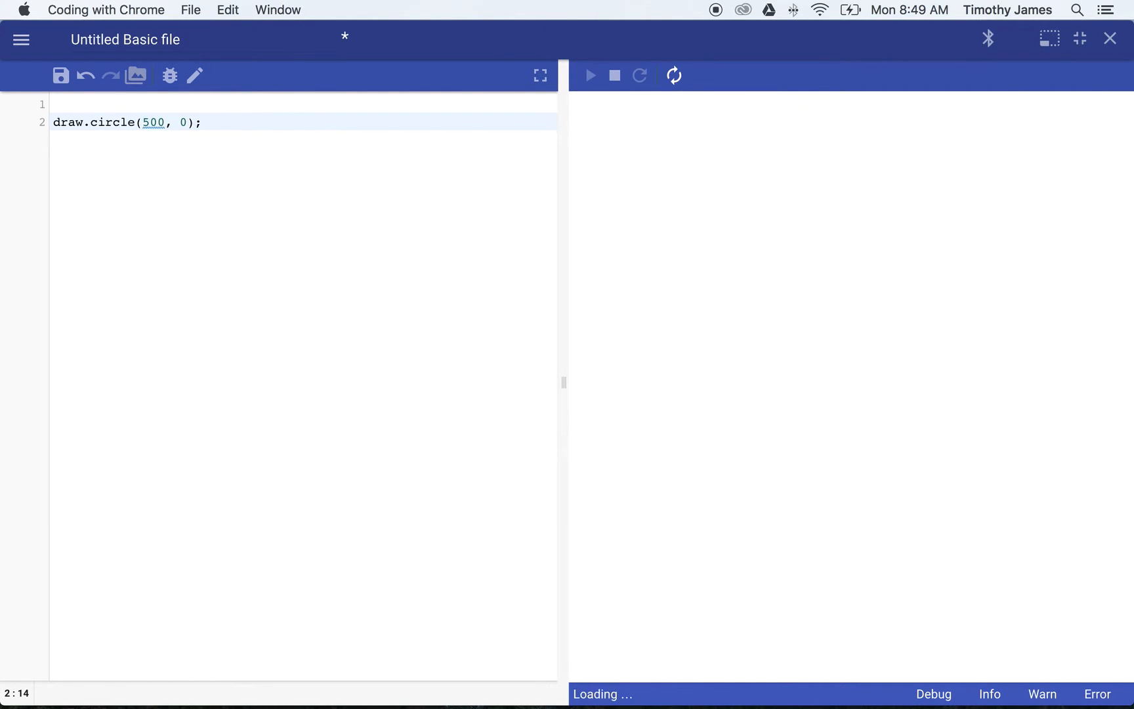
Set the arguments to draw.circle(500, 200); so the circle moves right and lower
click(590, 75)
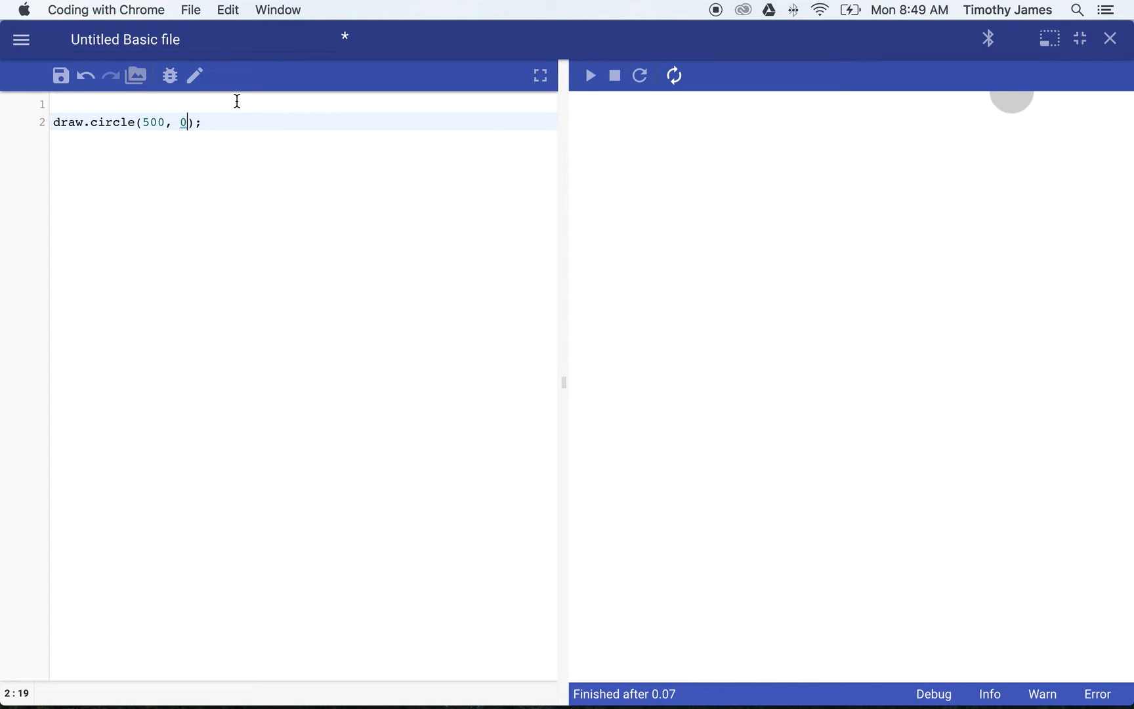
text(200)
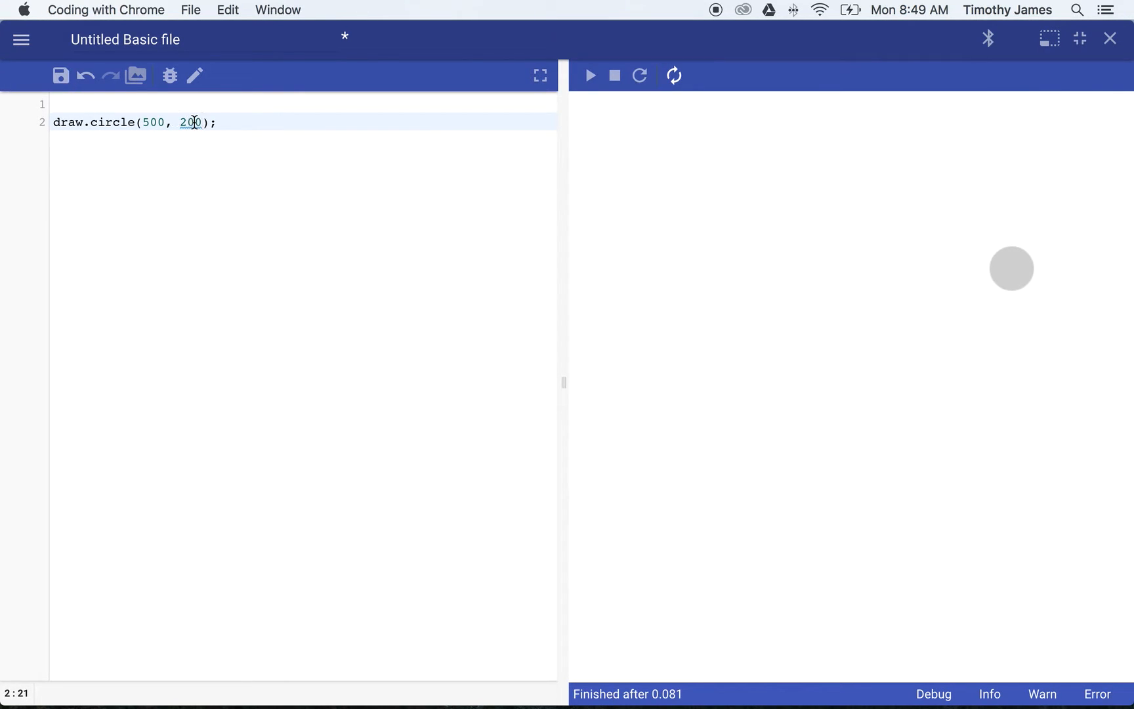
double_click(191, 122)
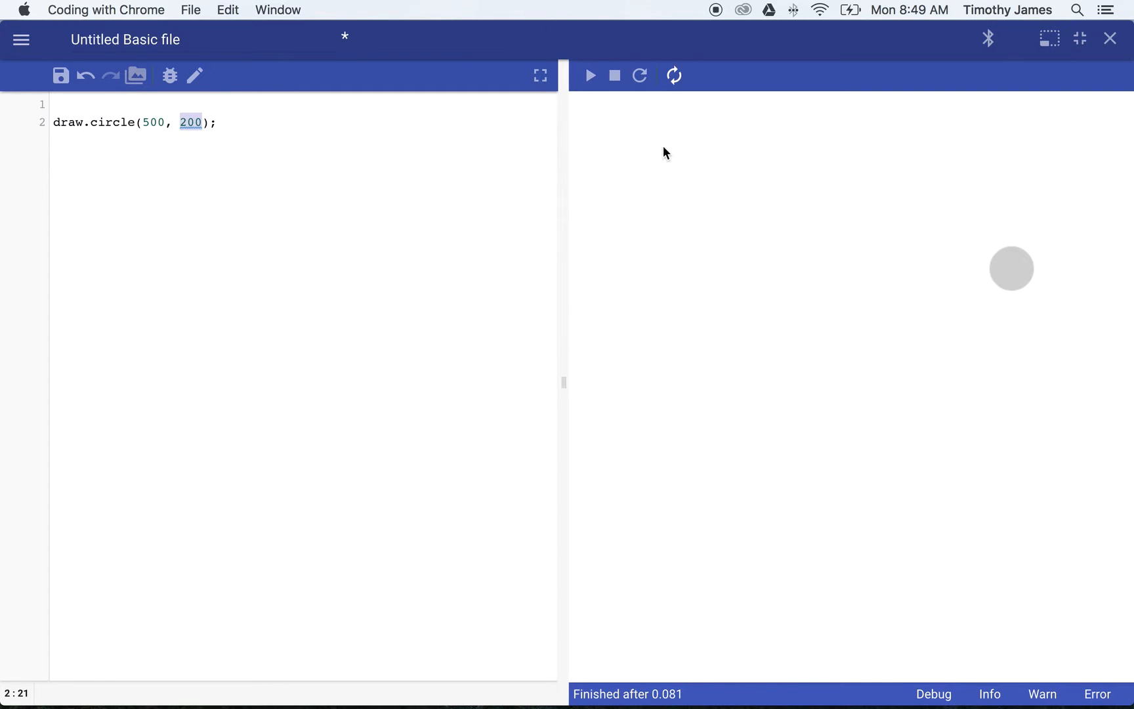
mouse_move(1034, 169)
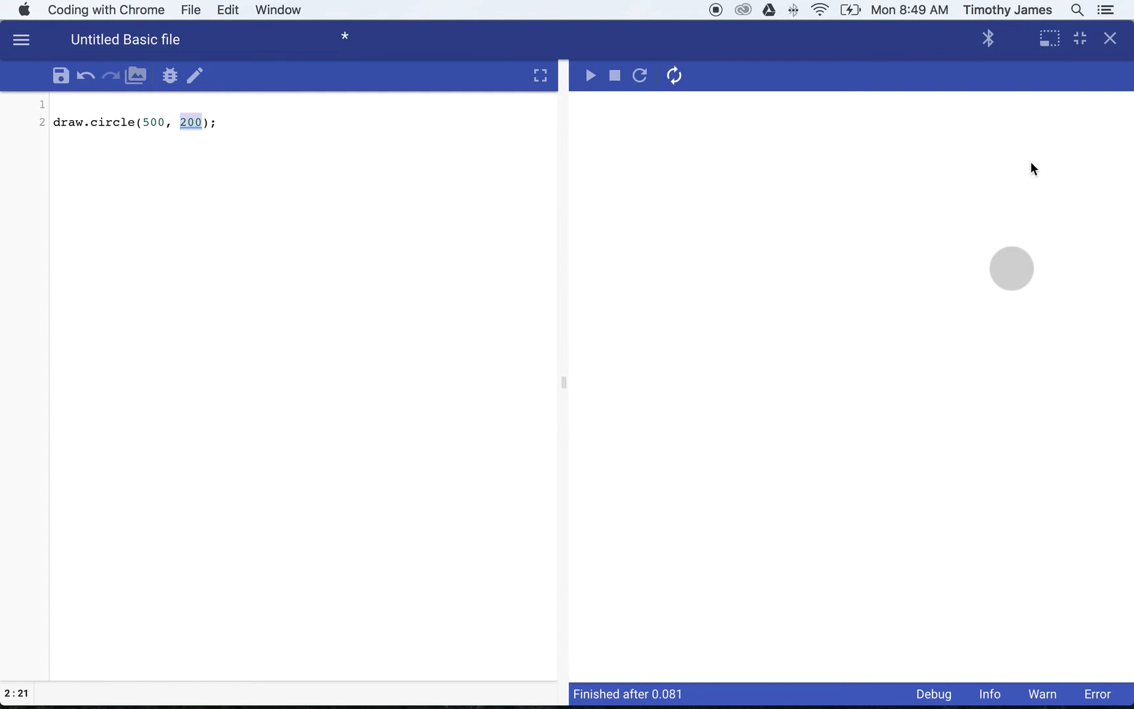
mouse_move(587, 104)
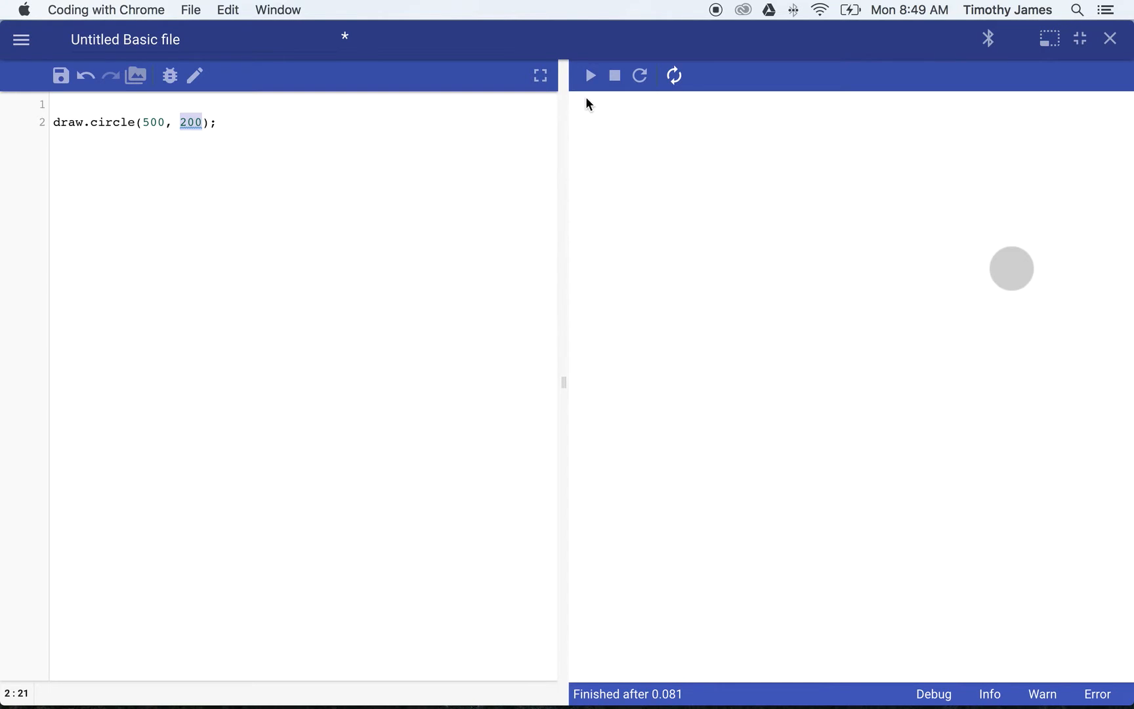
double_click(151, 122)
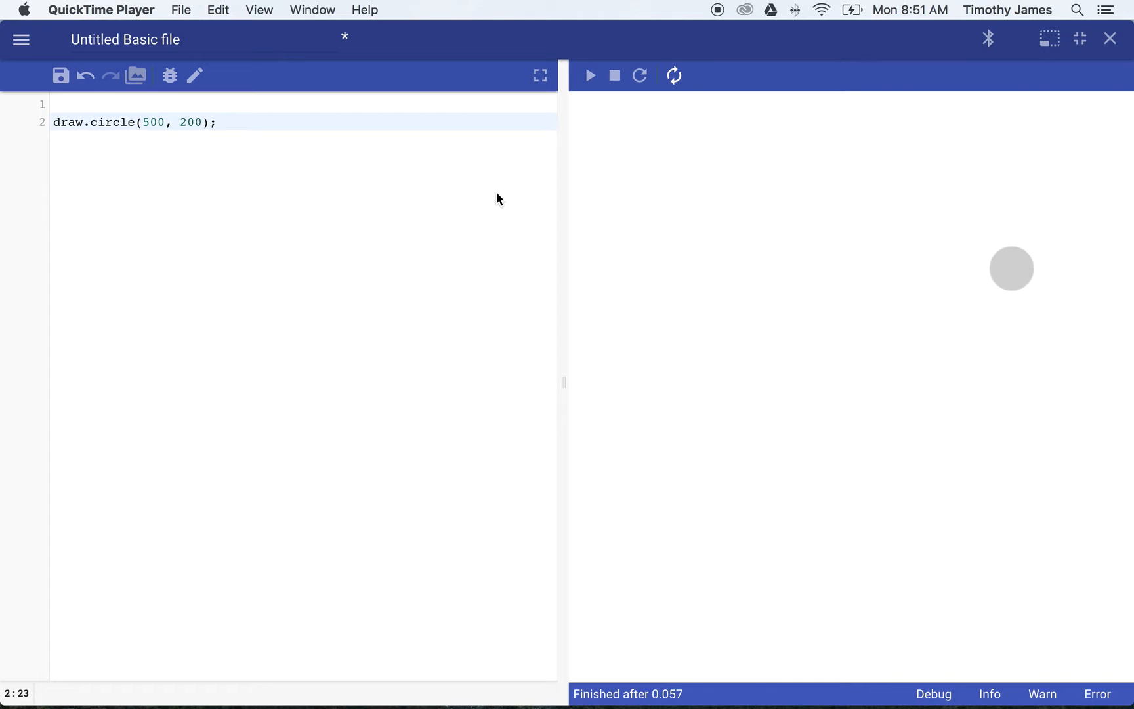
mouse_move(209, 127)
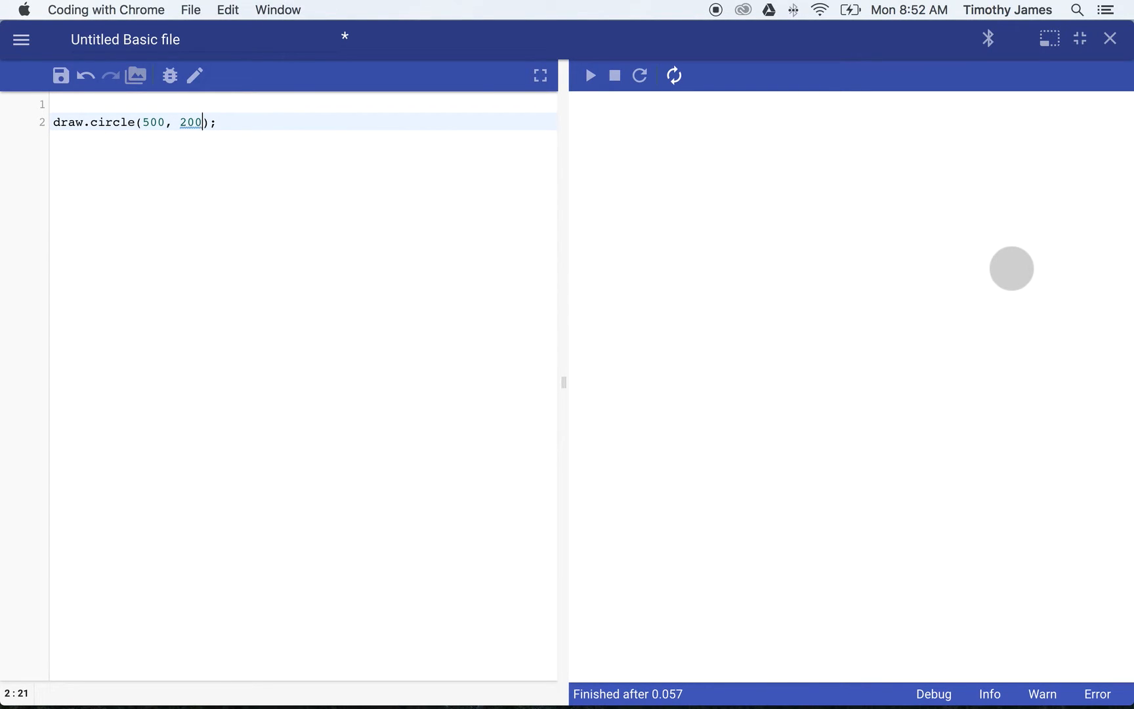
Add a radius argument of 50 after 200 and rerun to enlarge the circle
text(, 50)
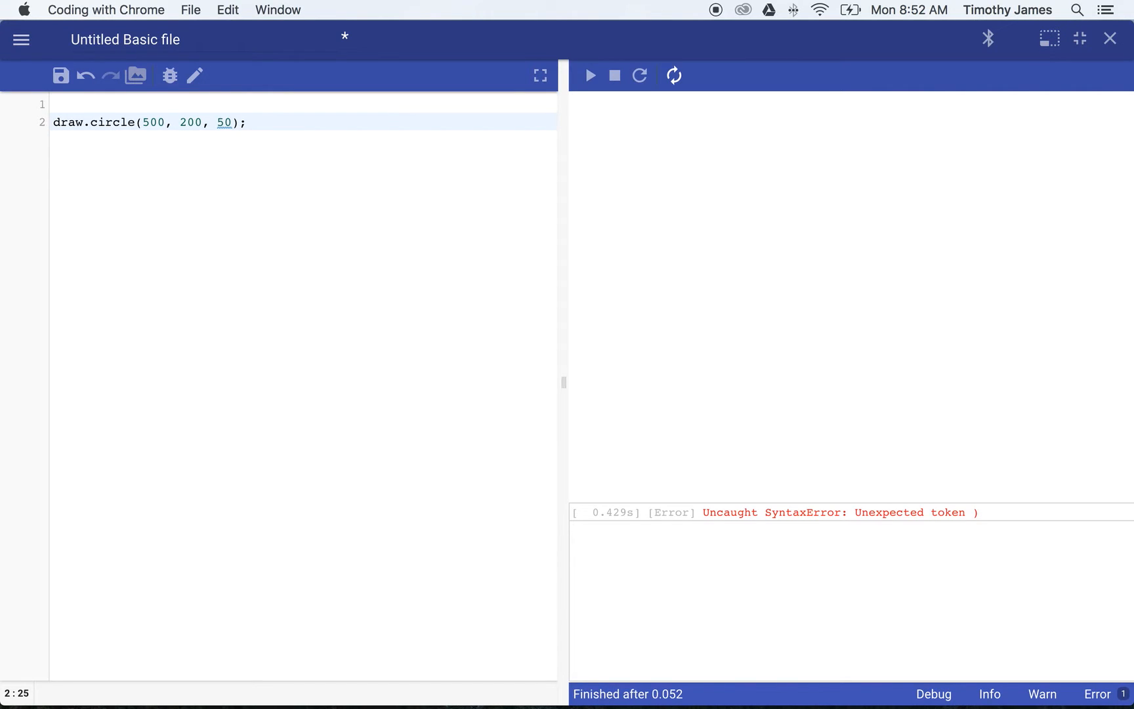
click(590, 75)
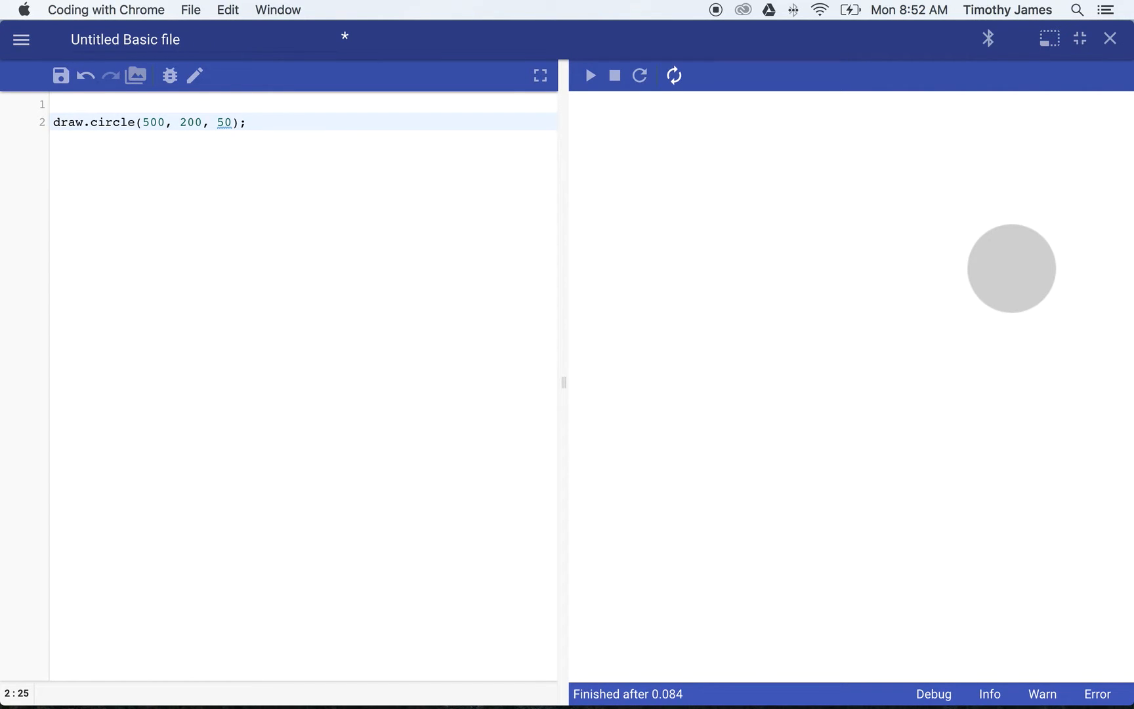
click(235, 122)
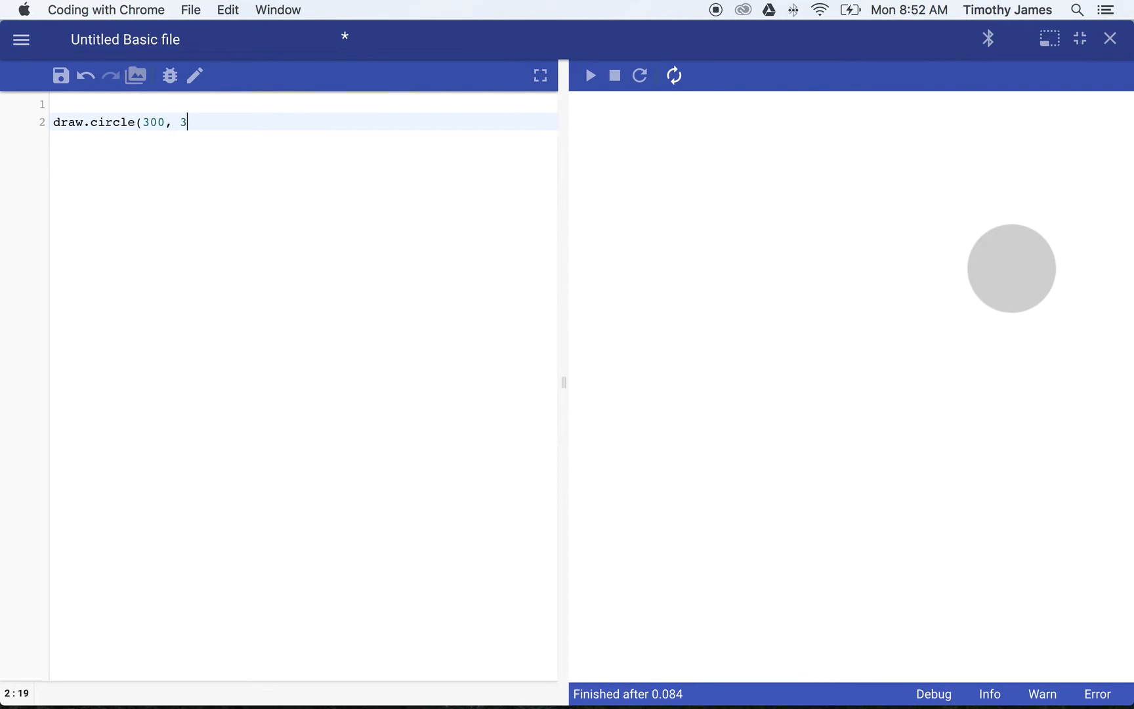
Retype the statement as draw.circle(300, 300, 340); for a huge overflowing circle
text(00, 300))
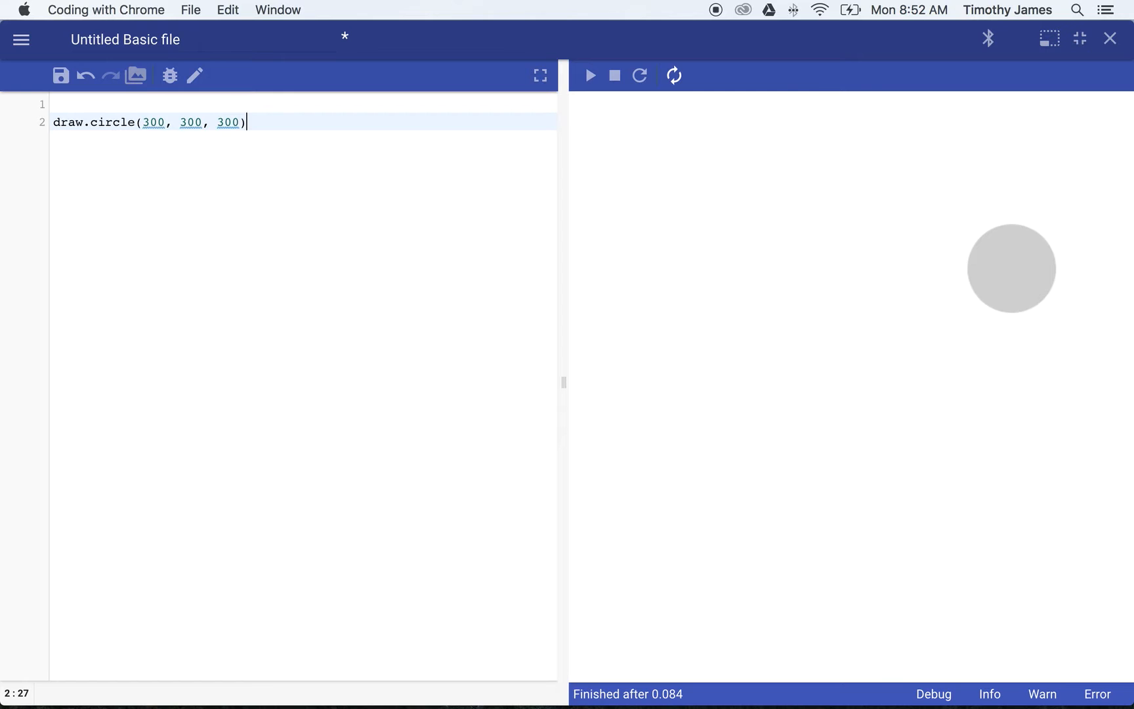
text(;)
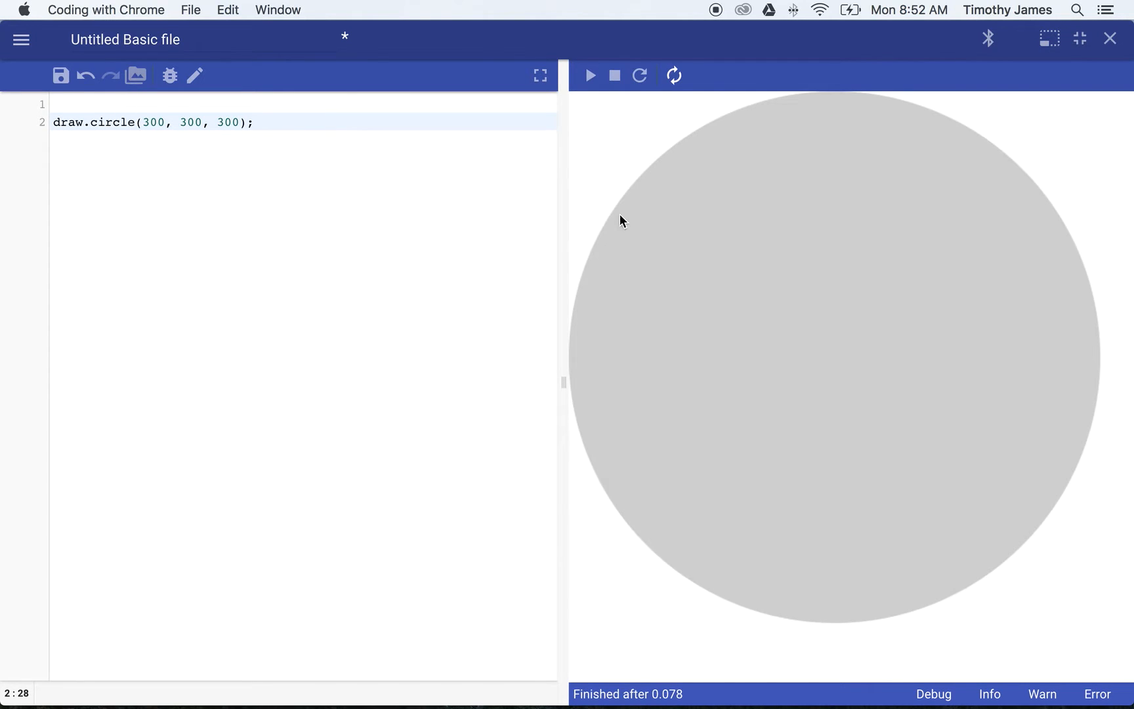
mouse_move(1062, 257)
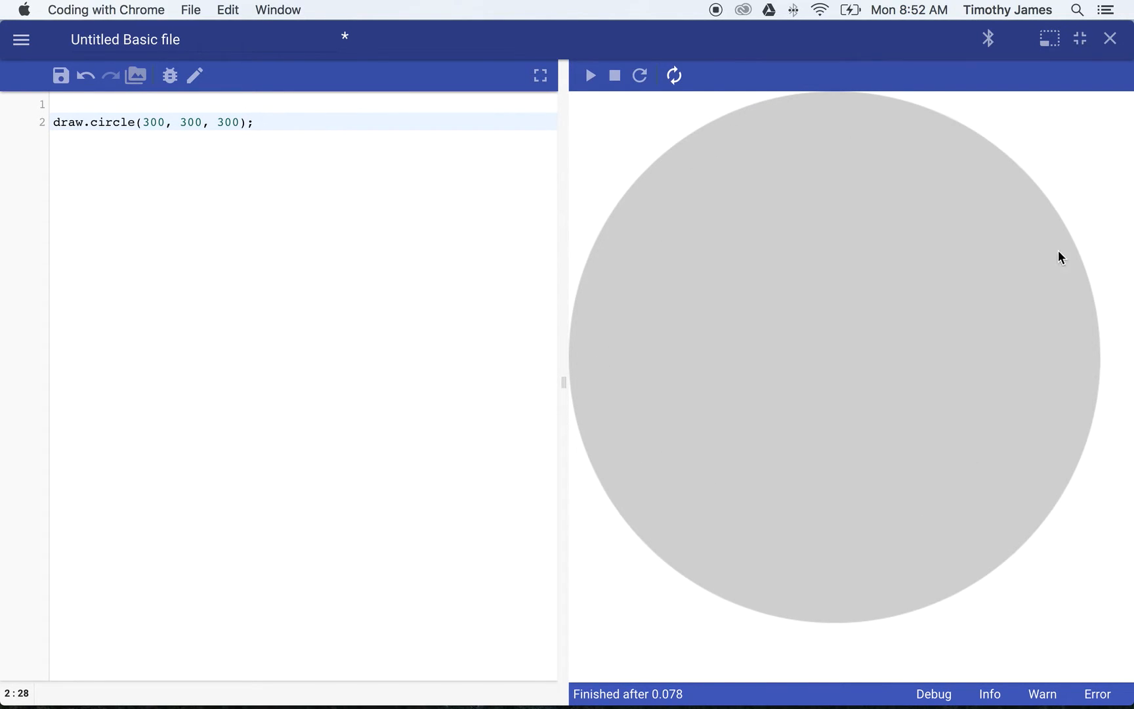
mouse_move(612, 333)
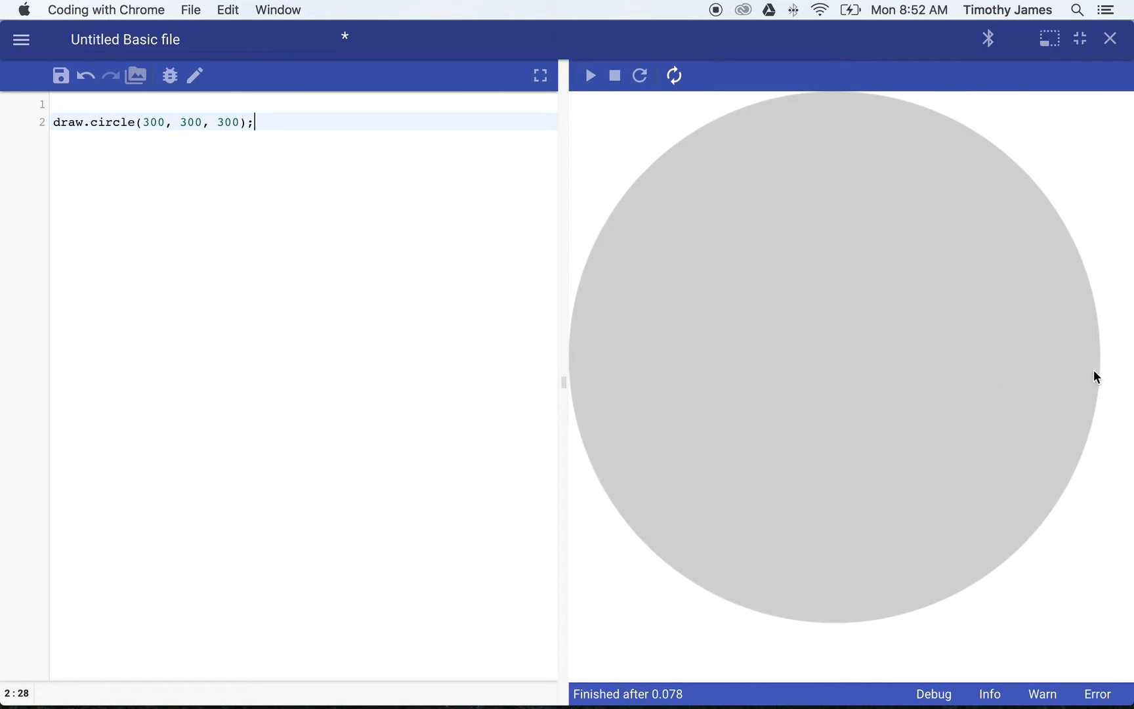
mouse_move(1100, 364)
text(4)
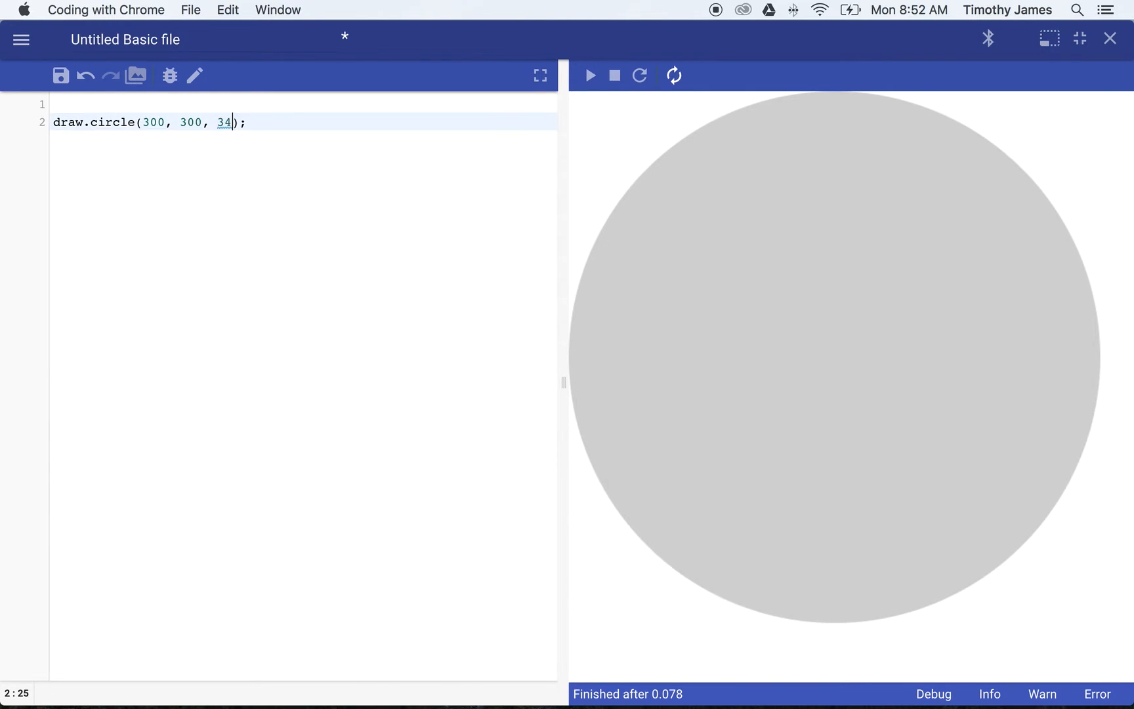
text(0)
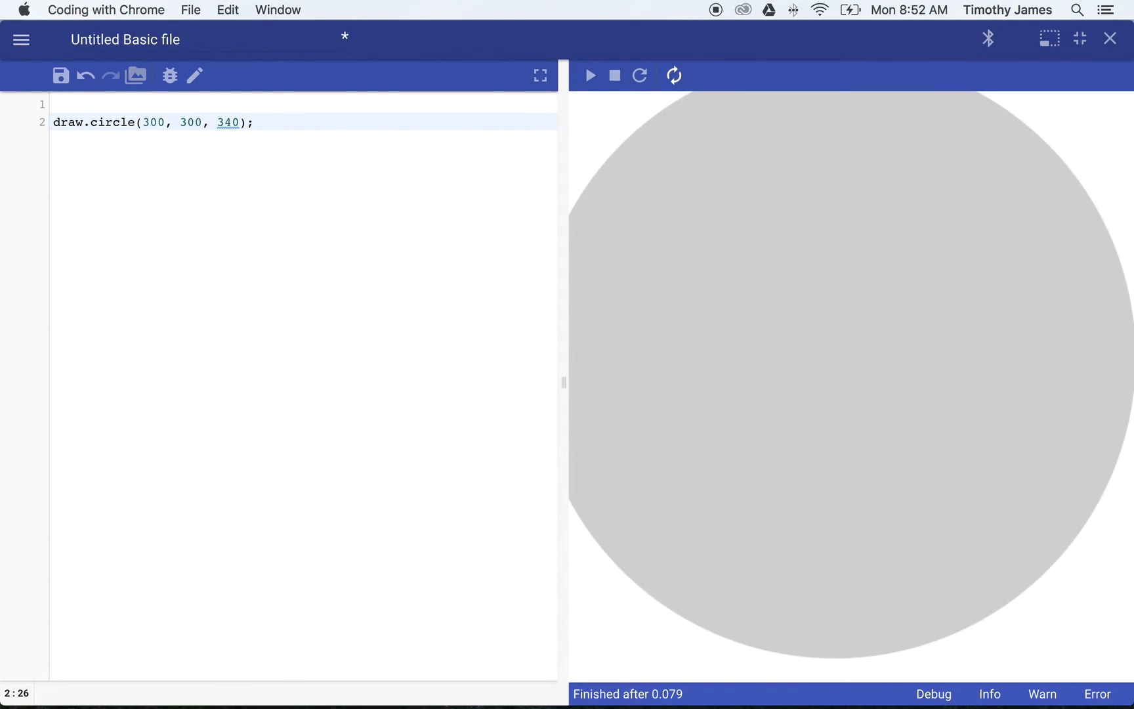
mouse_move(800, 108)
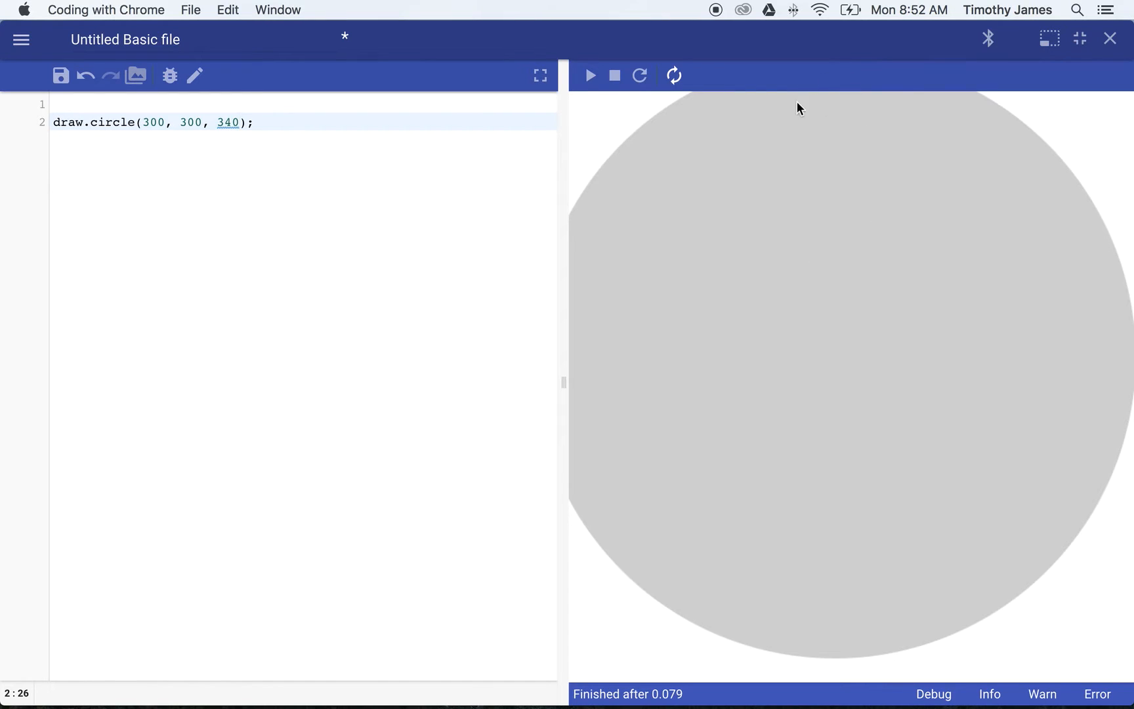
mouse_move(226, 141)
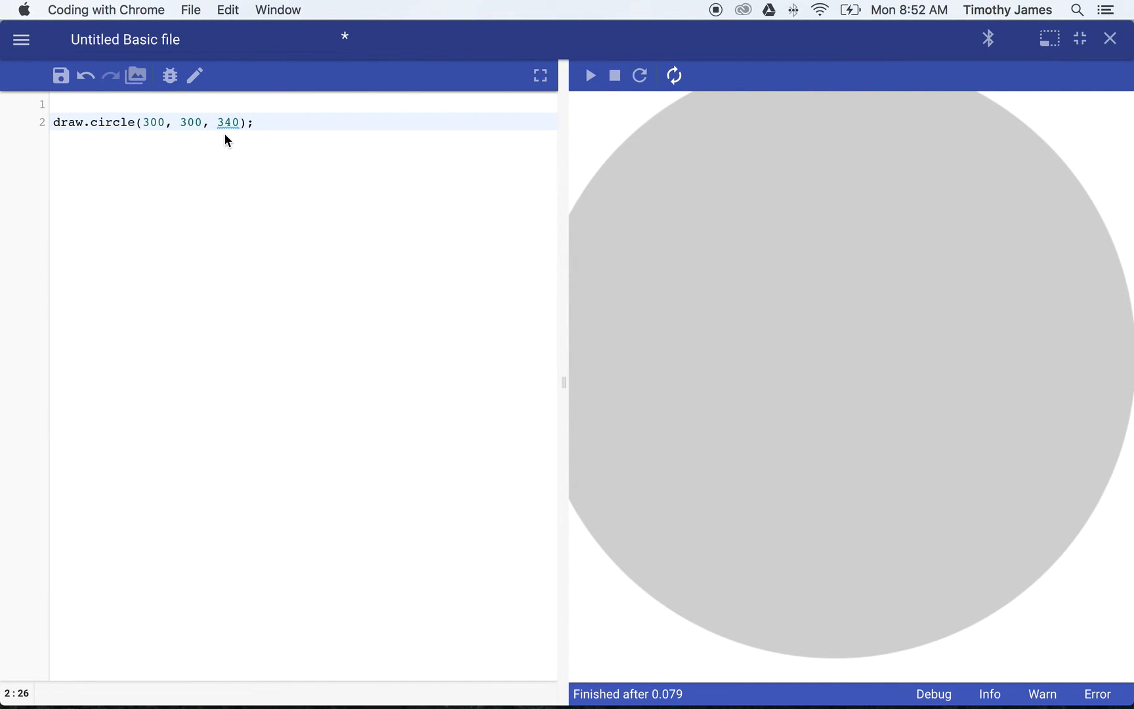
click(241, 122)
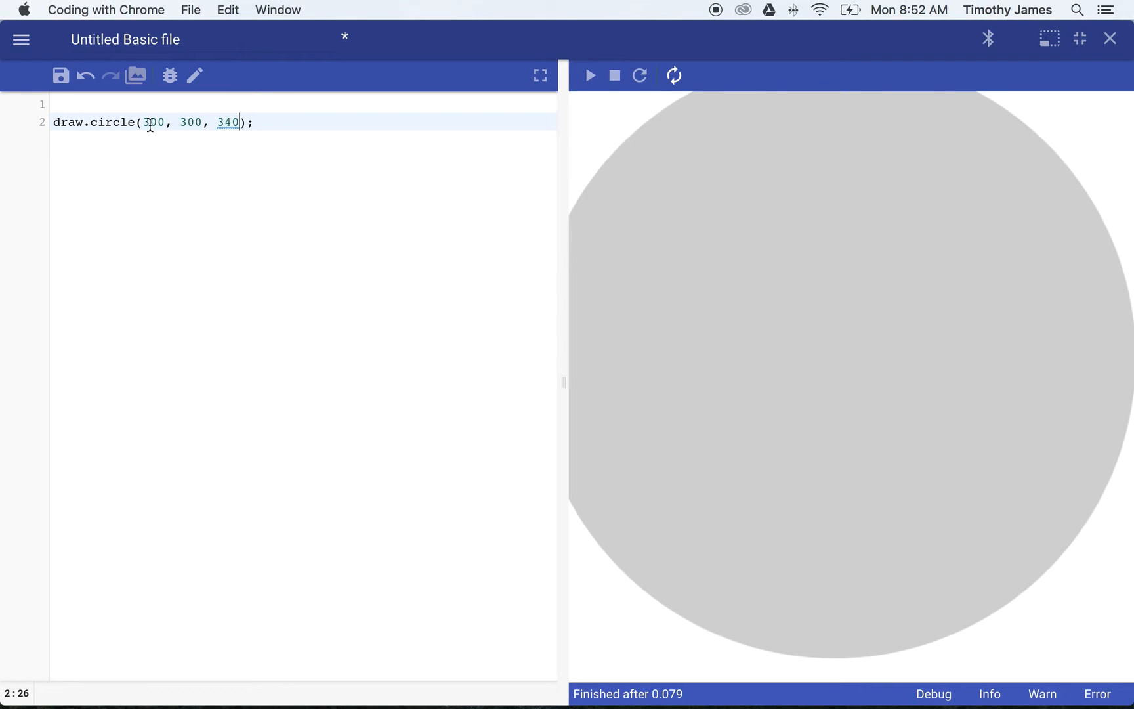
Delete the 340 radius, leaving draw.circle(300, 300); with a small circle
key(Backspace)
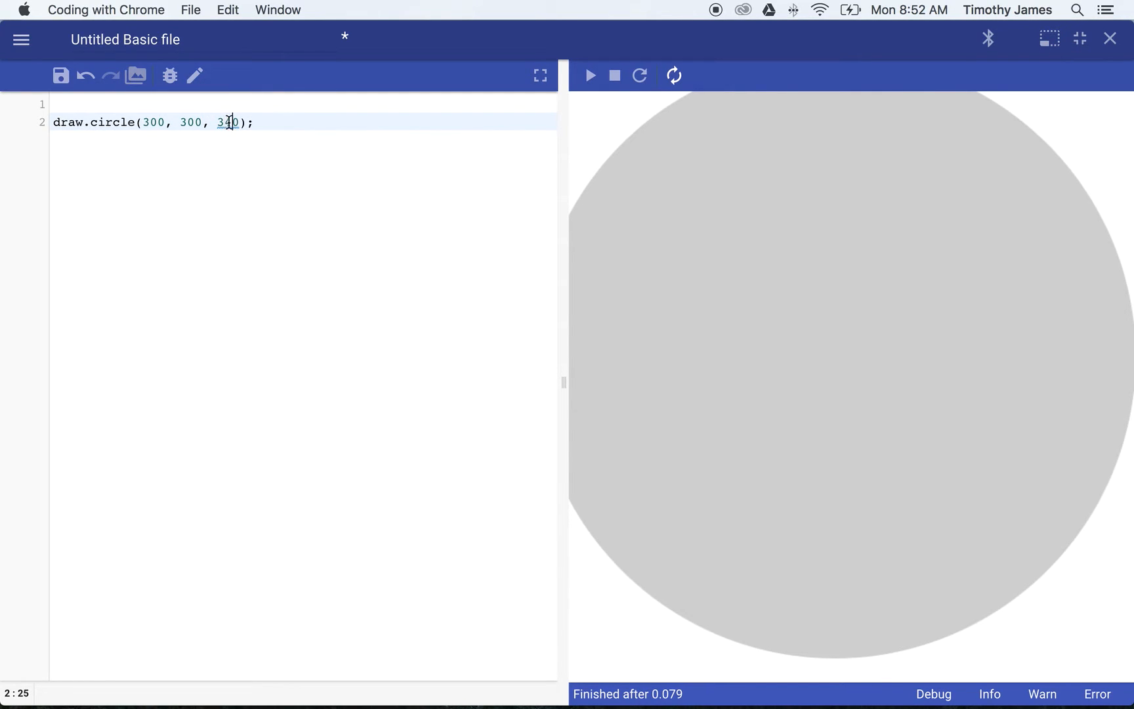
key(Backspace)
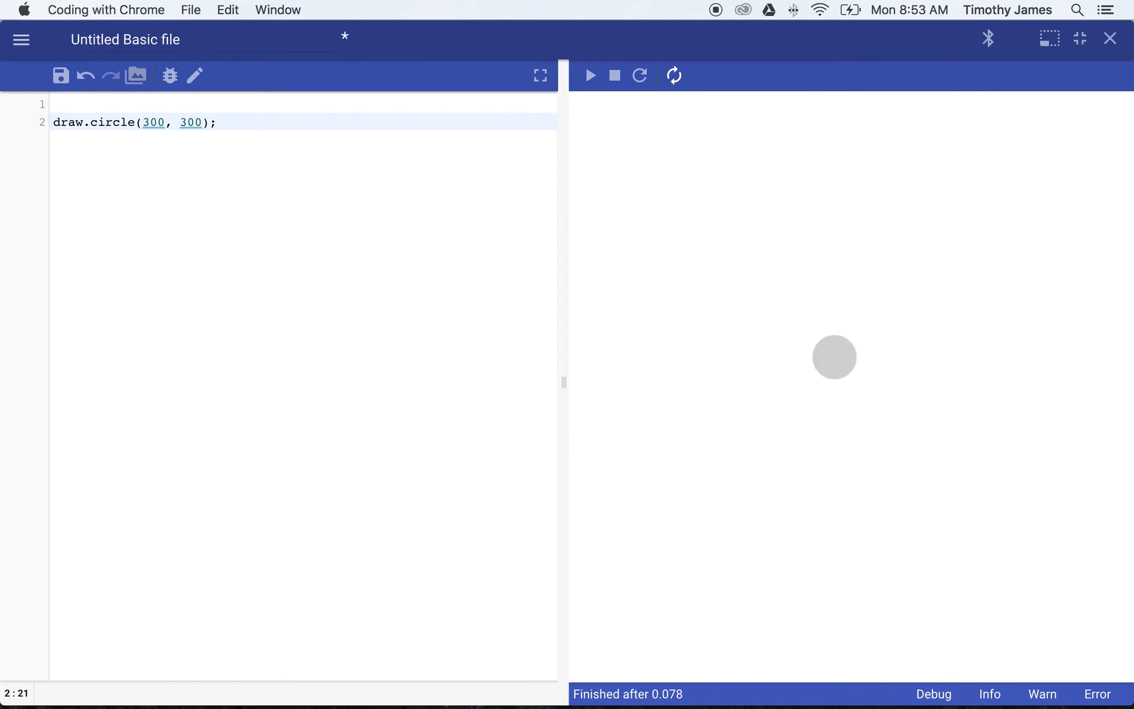
mouse_move(282, 114)
text(, )
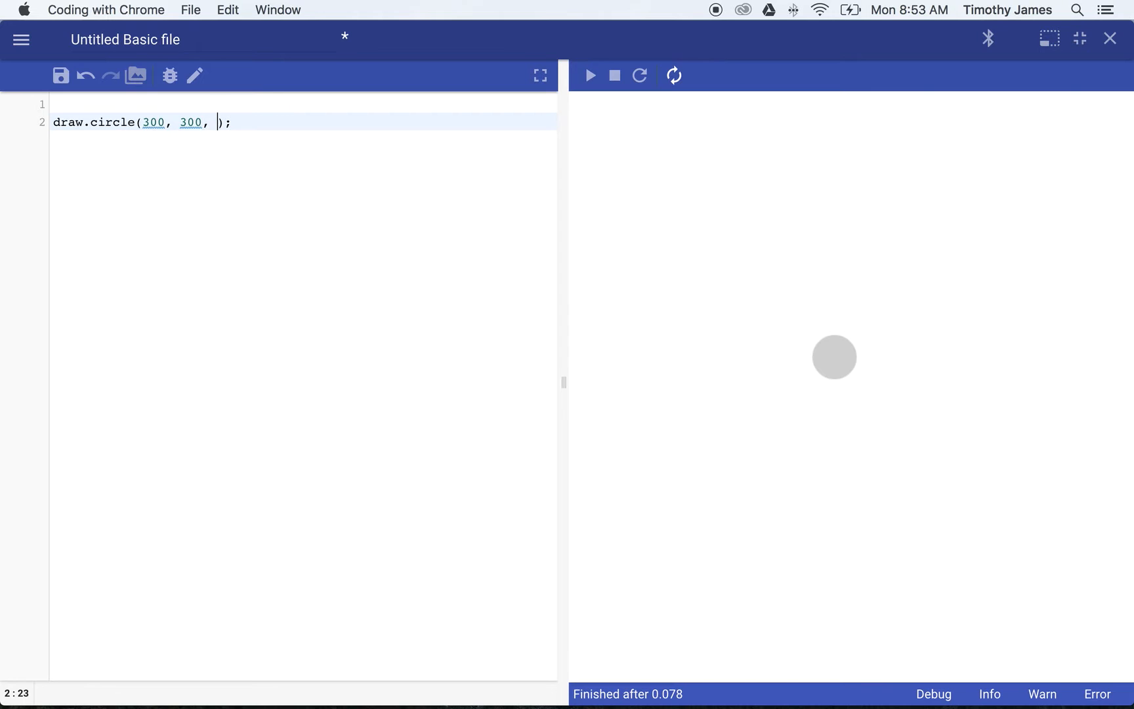
Add radius 60, 'black' fill and 'red' outline arguments, then rerun
text(60)
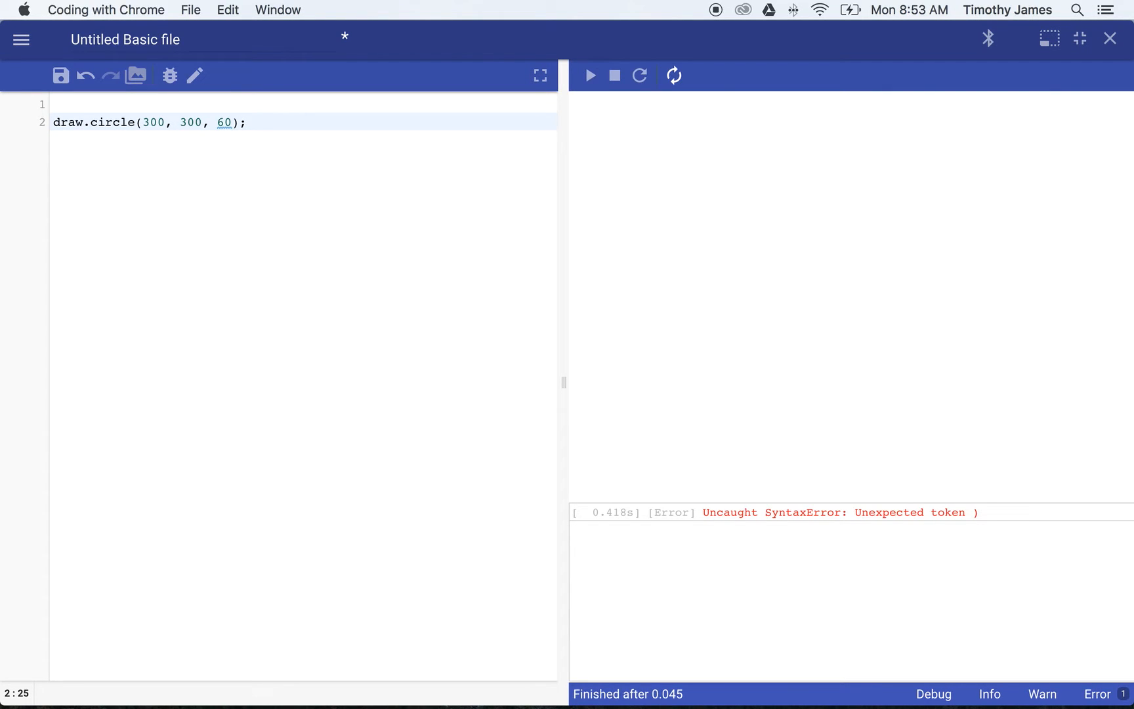
text(,)
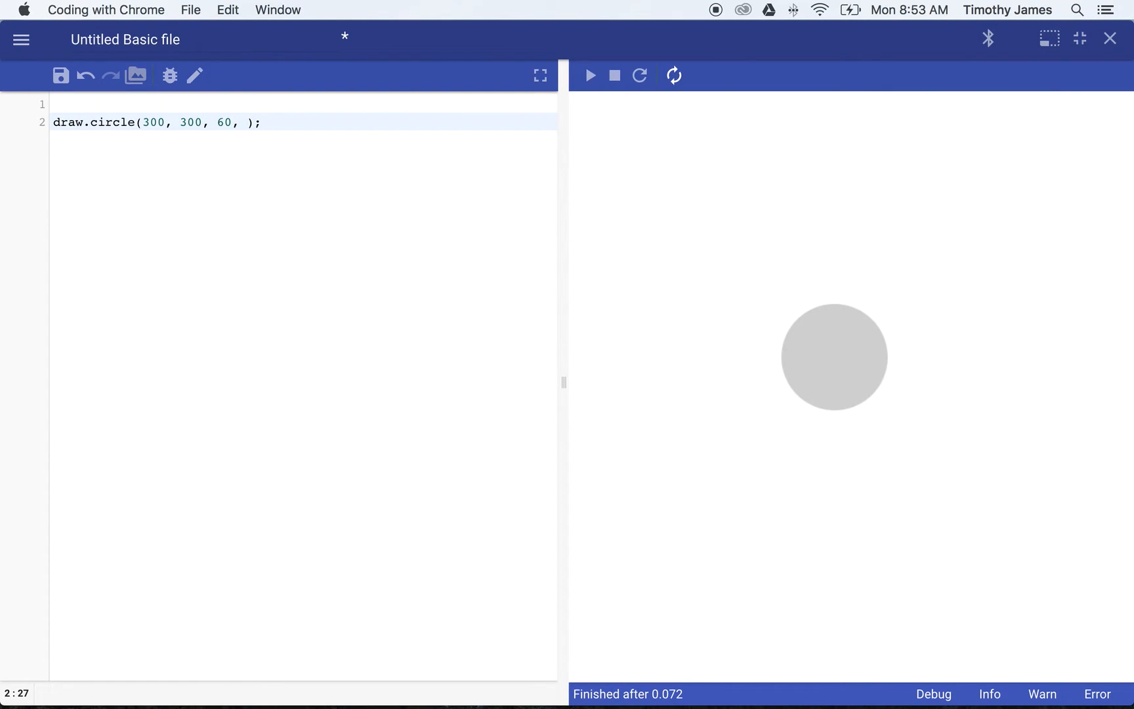
text(')
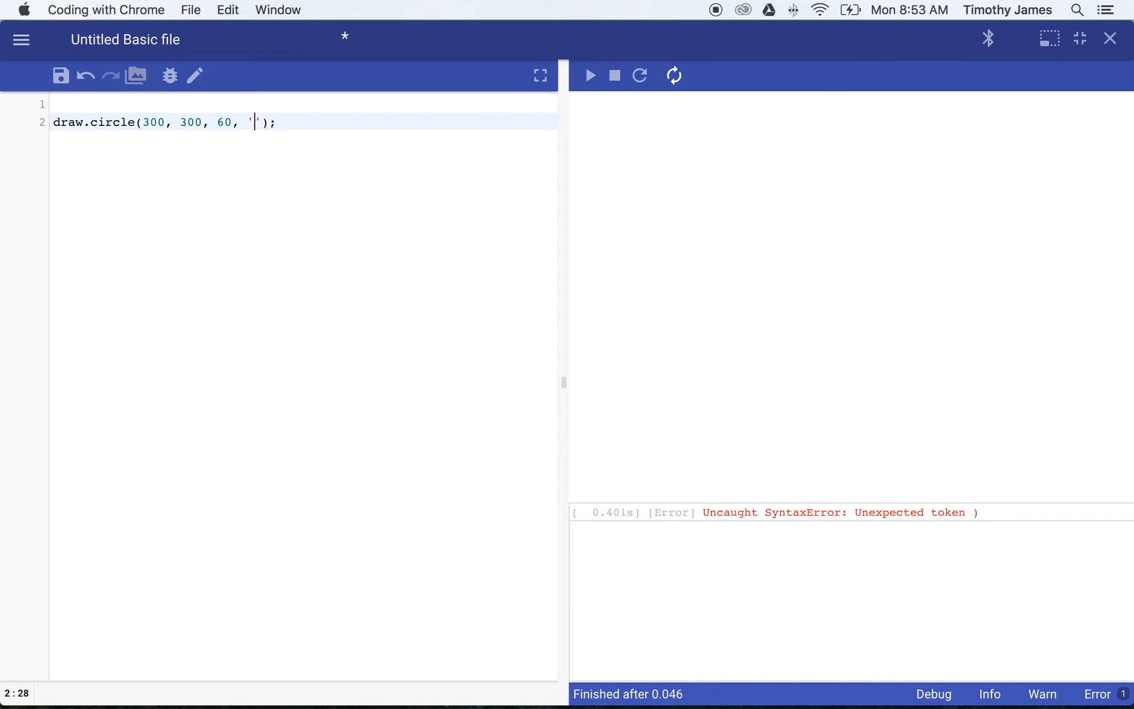
text(black)
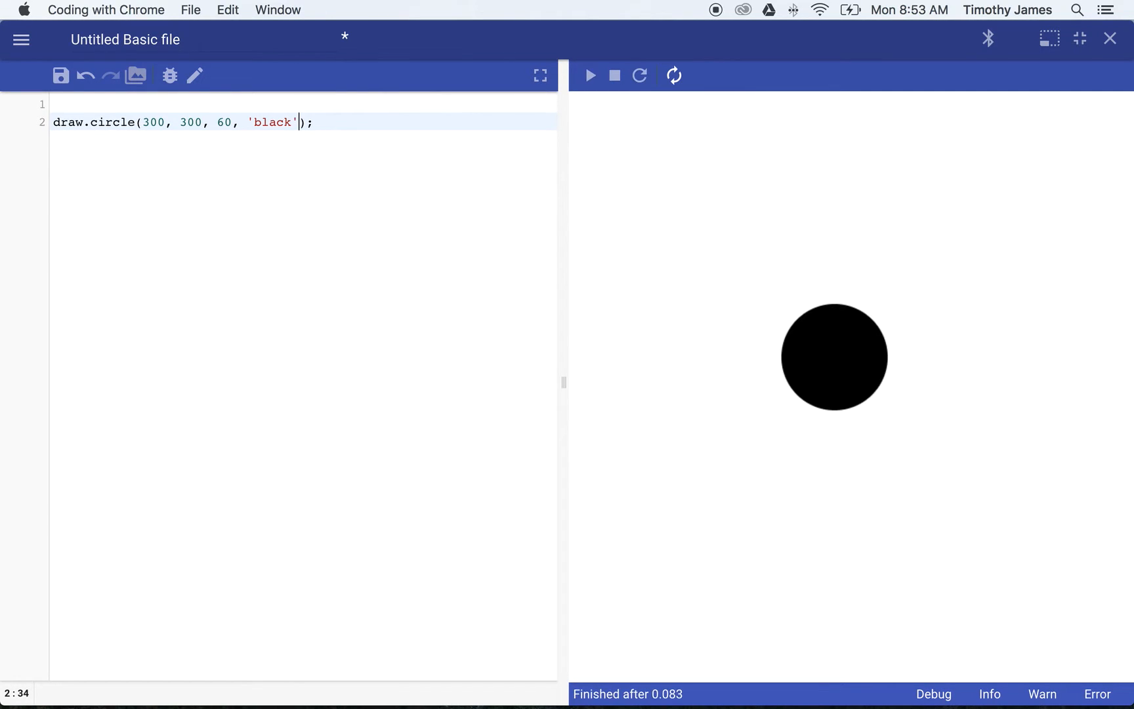
mouse_move(294, 141)
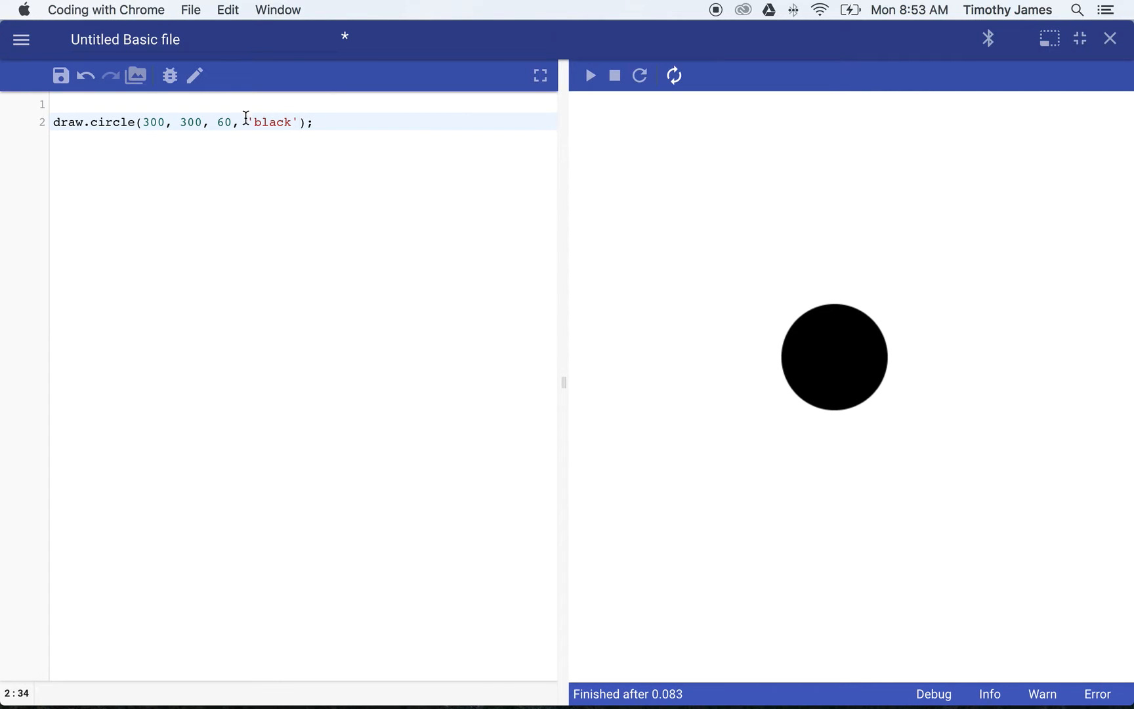
mouse_move(666, 309)
text(, )
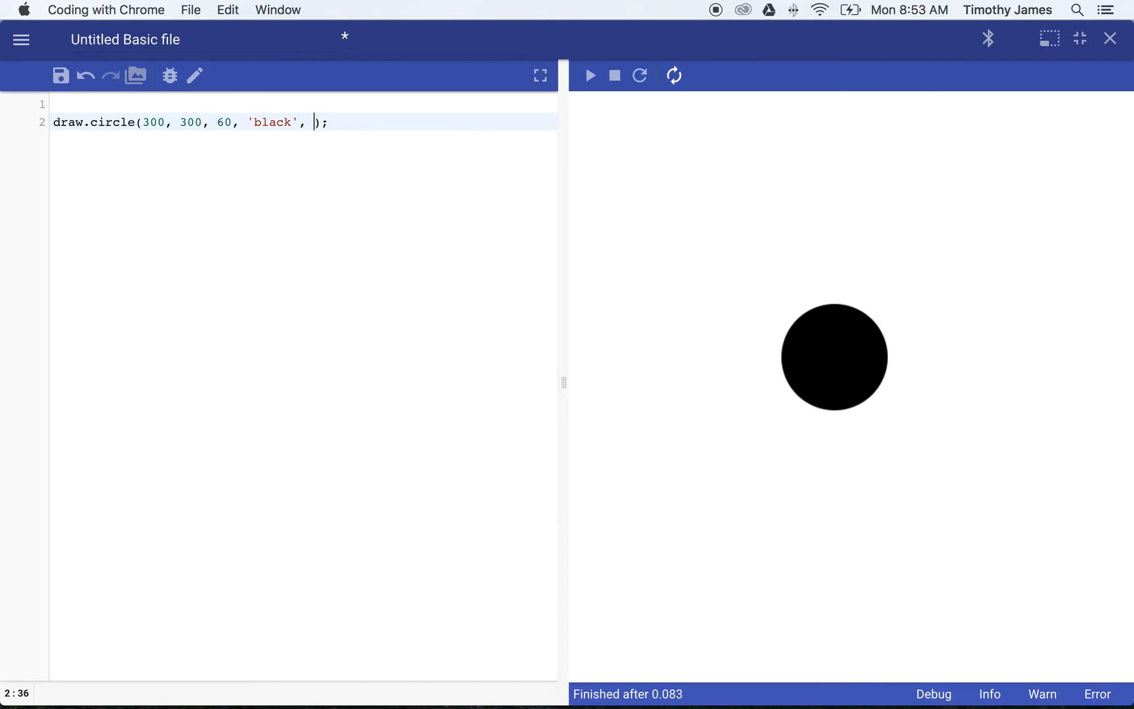
text('')
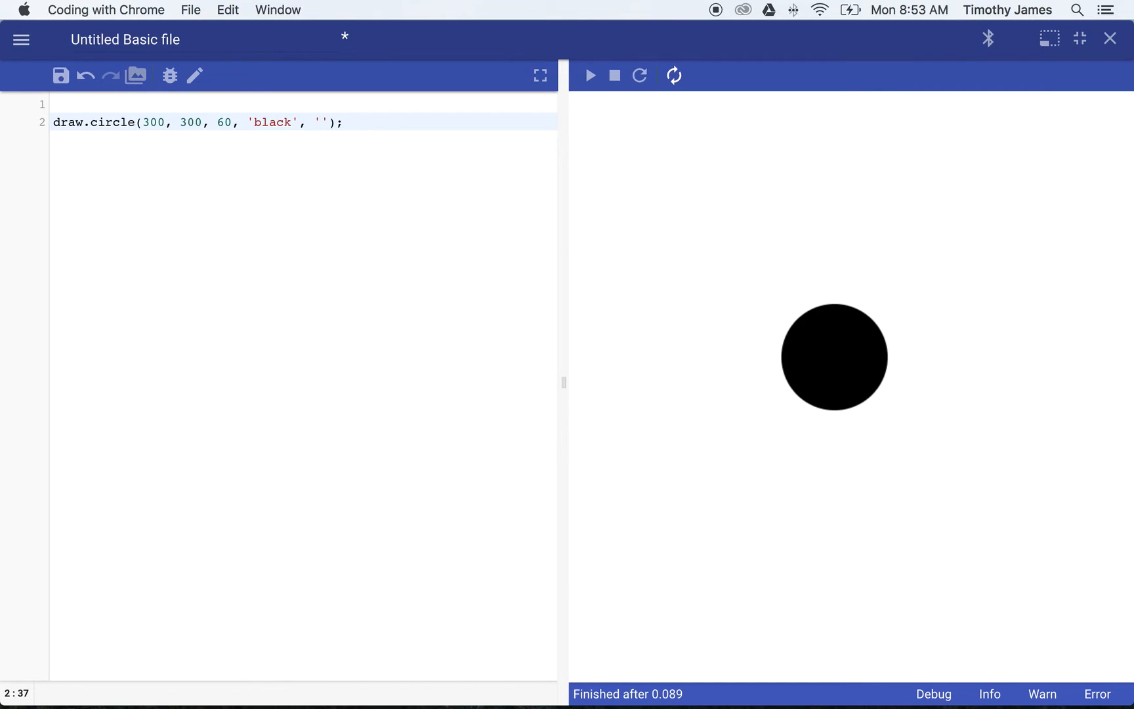
text(red)
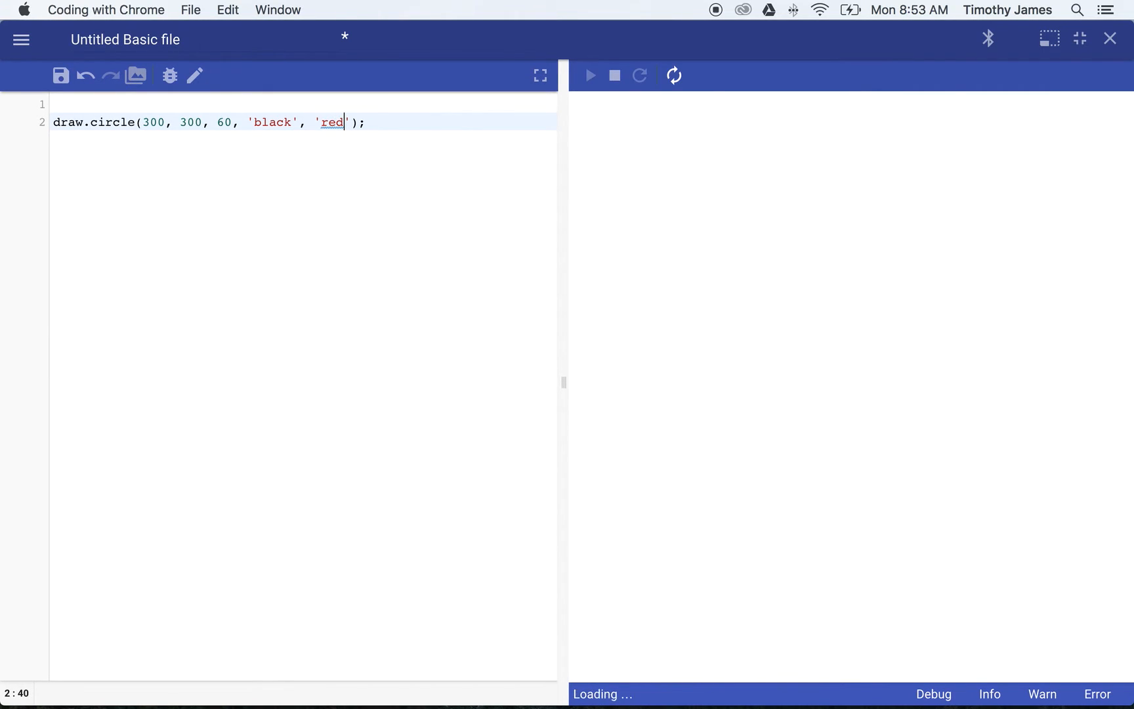
click(590, 75)
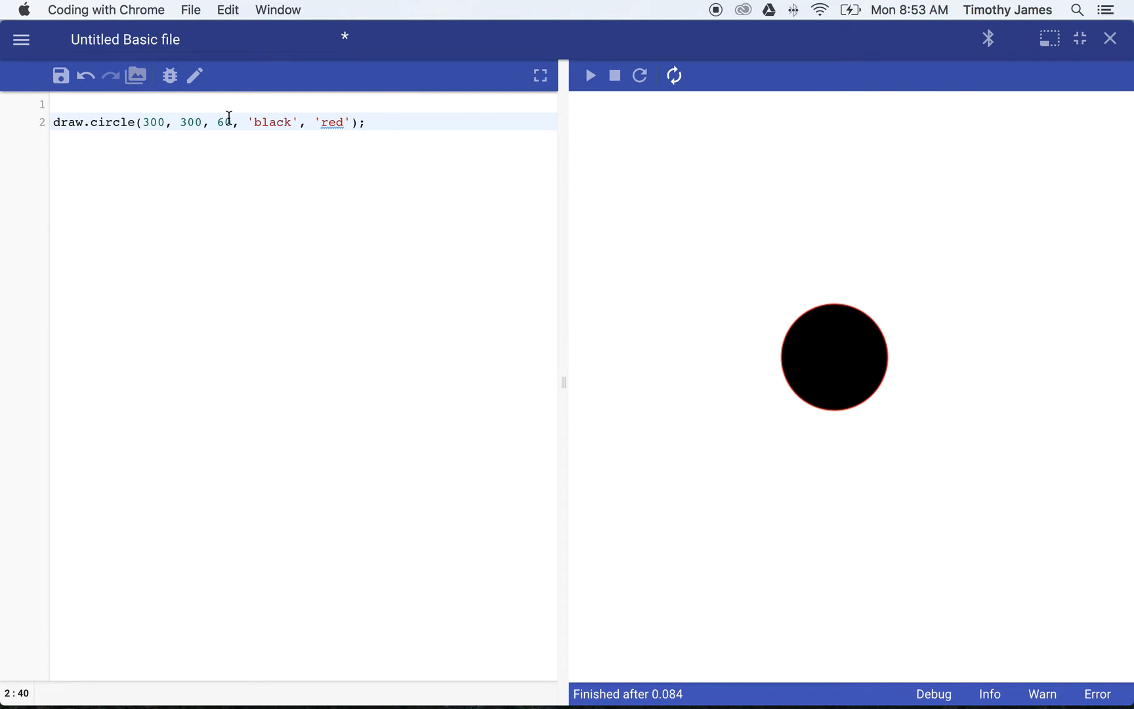
Put "black" in double quotes and add an outline width of 5 after 'red'
double_click(270, 122)
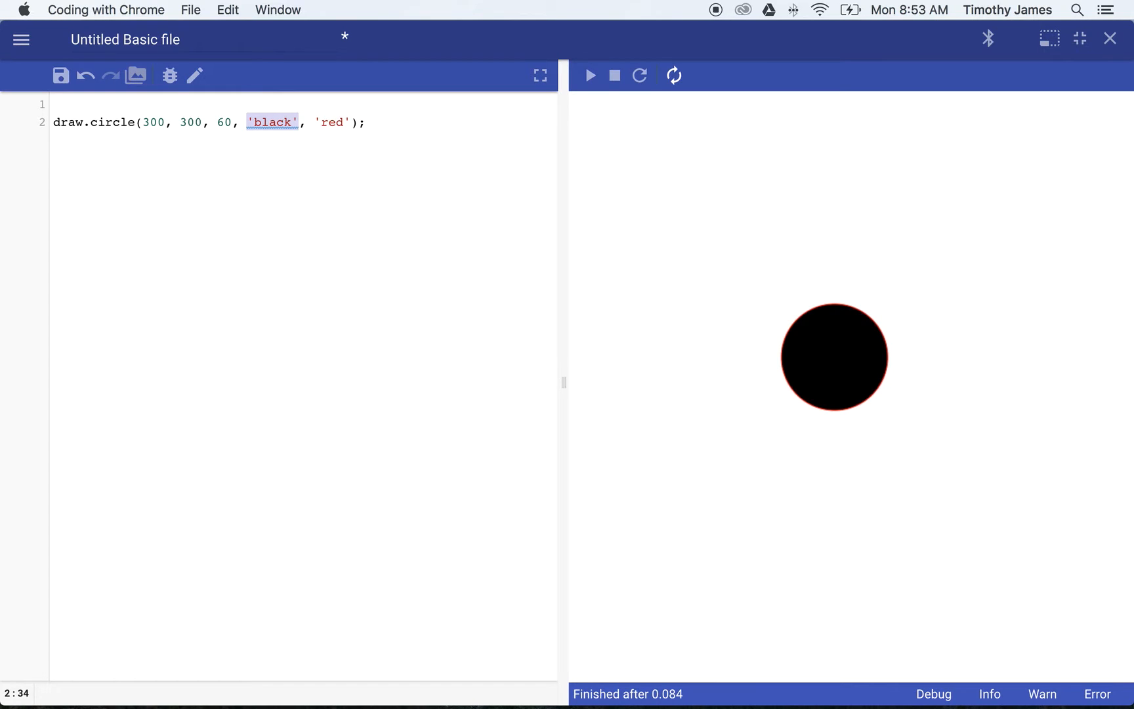
click(248, 122)
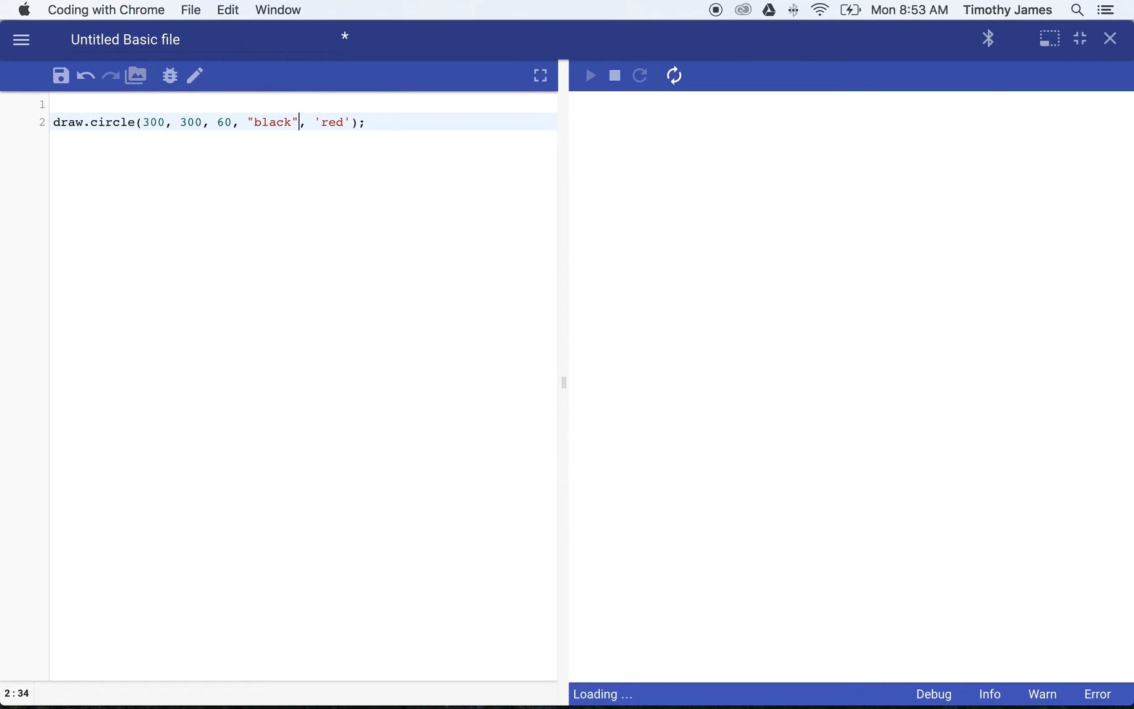
click(590, 76)
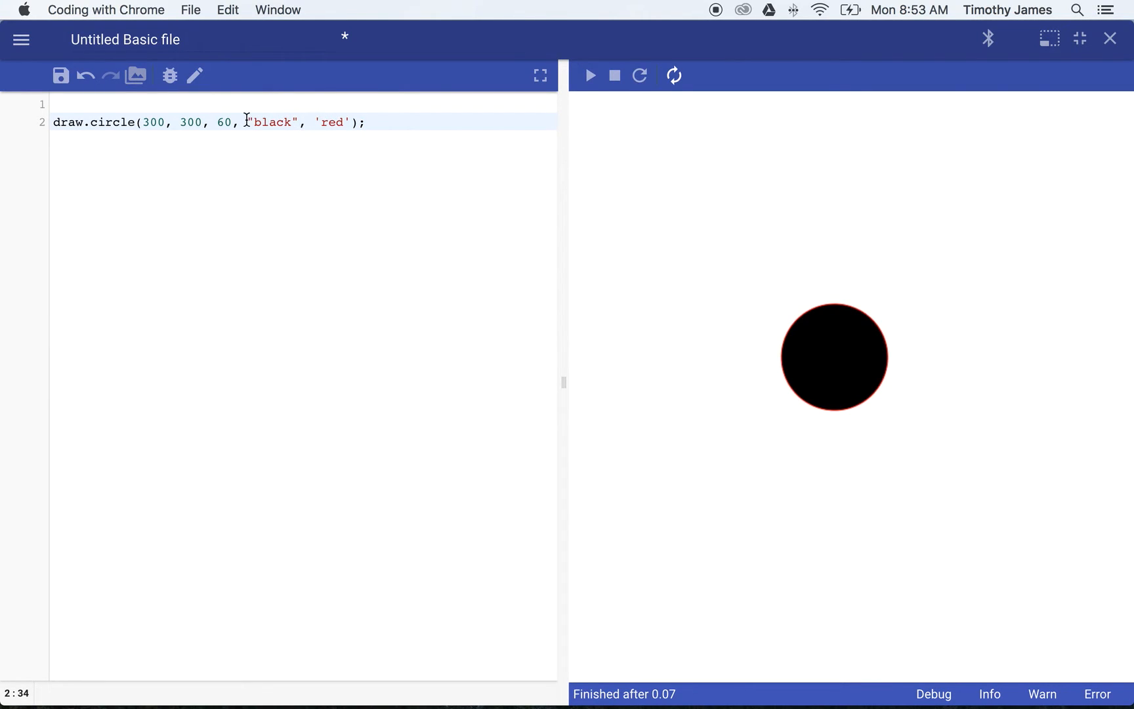
double_click(272, 122)
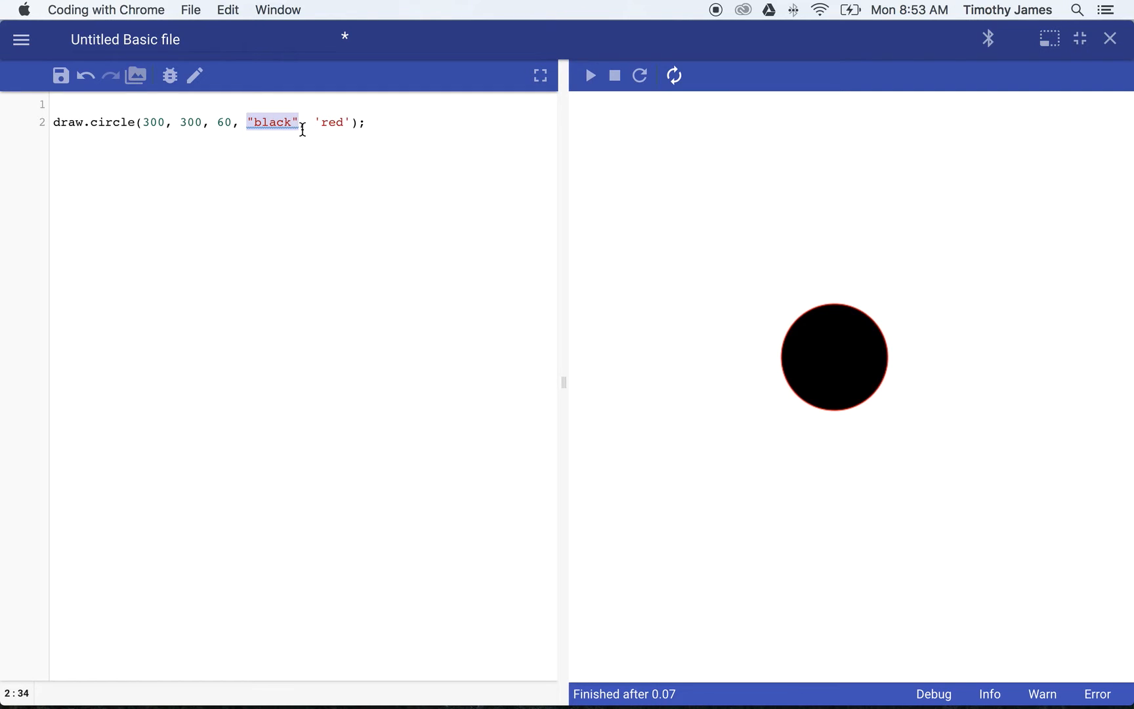
mouse_move(330, 121)
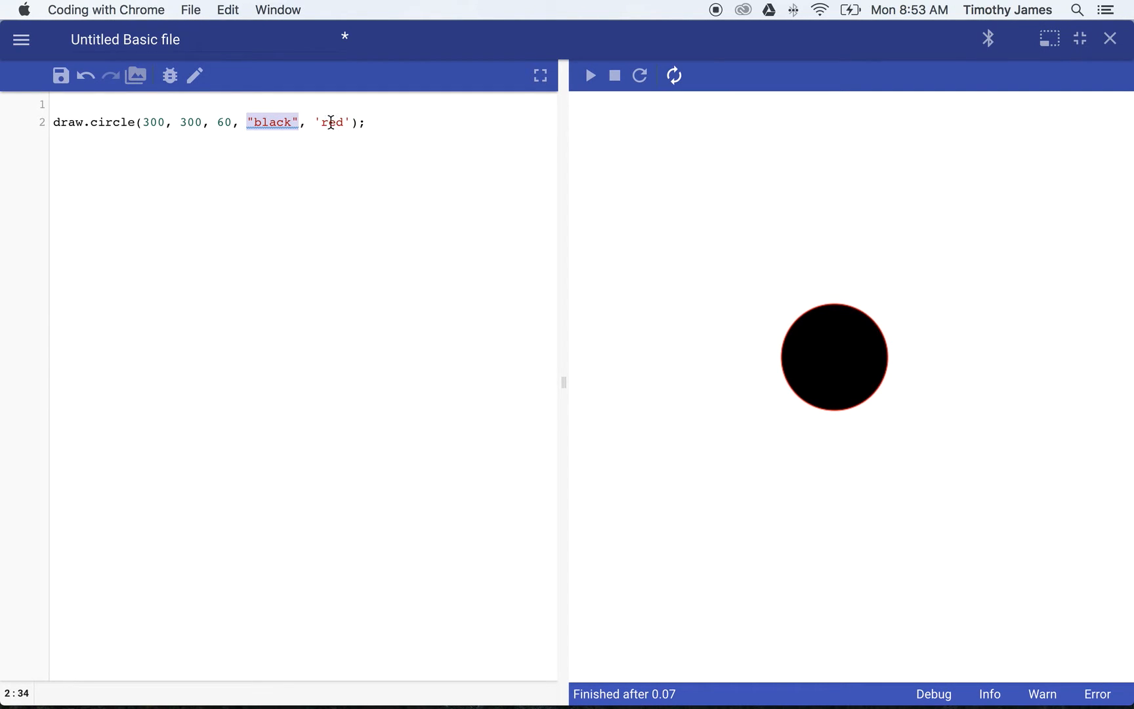
double_click(332, 122)
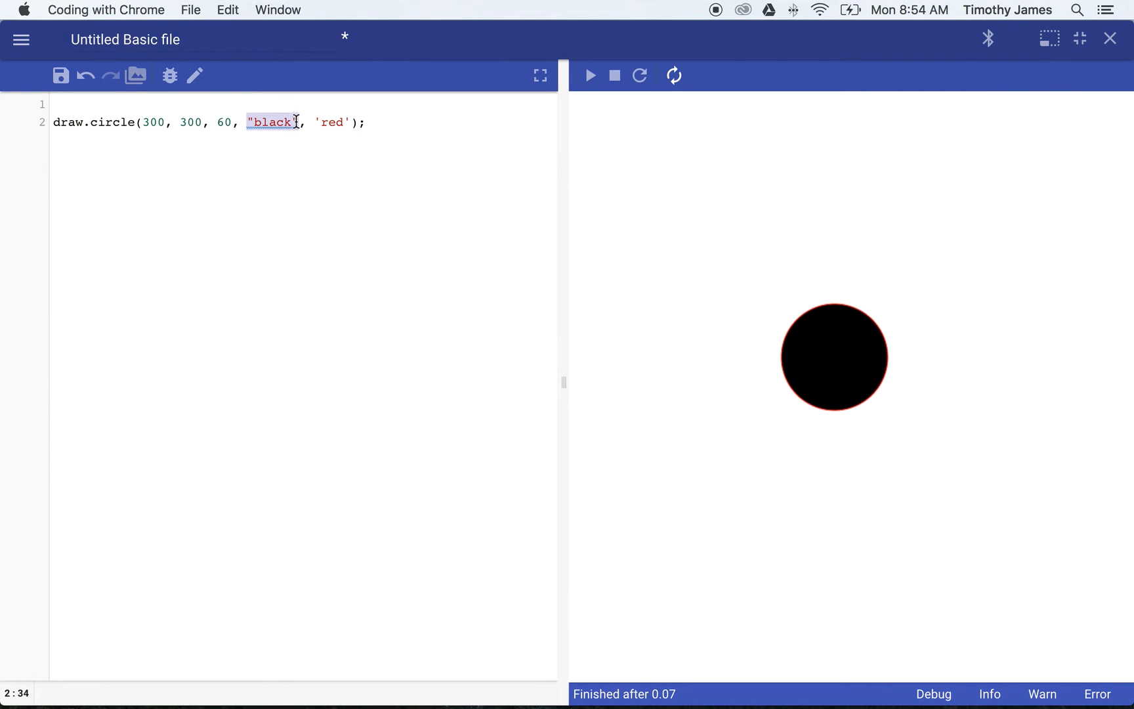
mouse_move(710, 275)
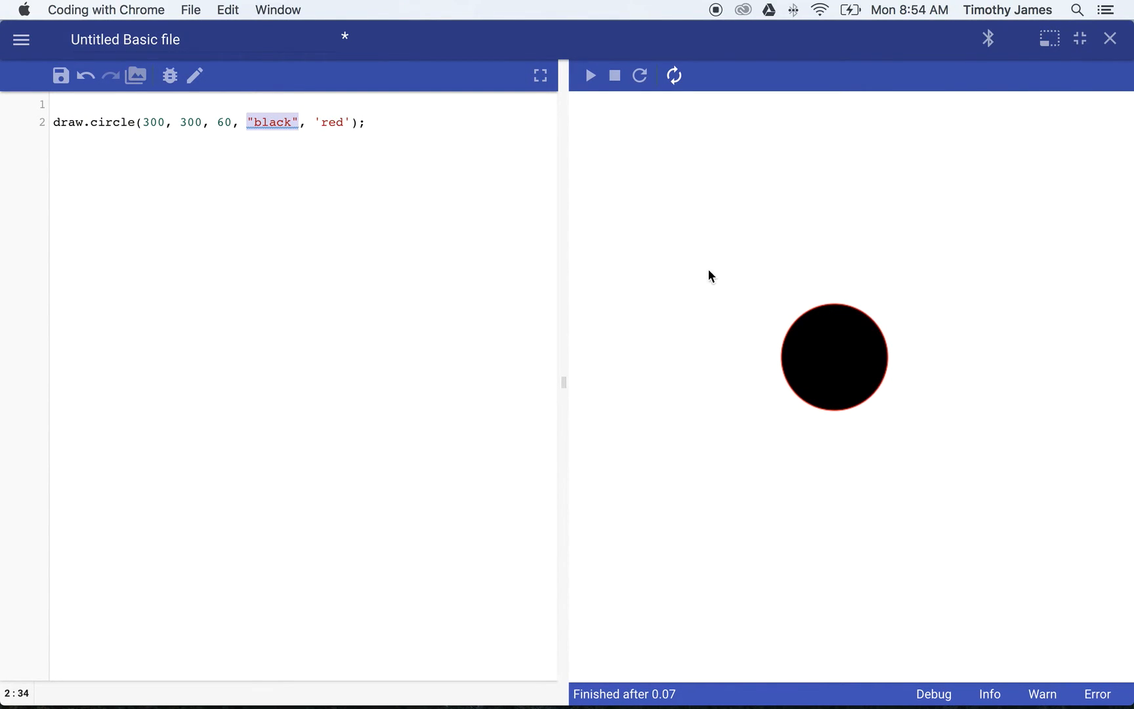
click(349, 122)
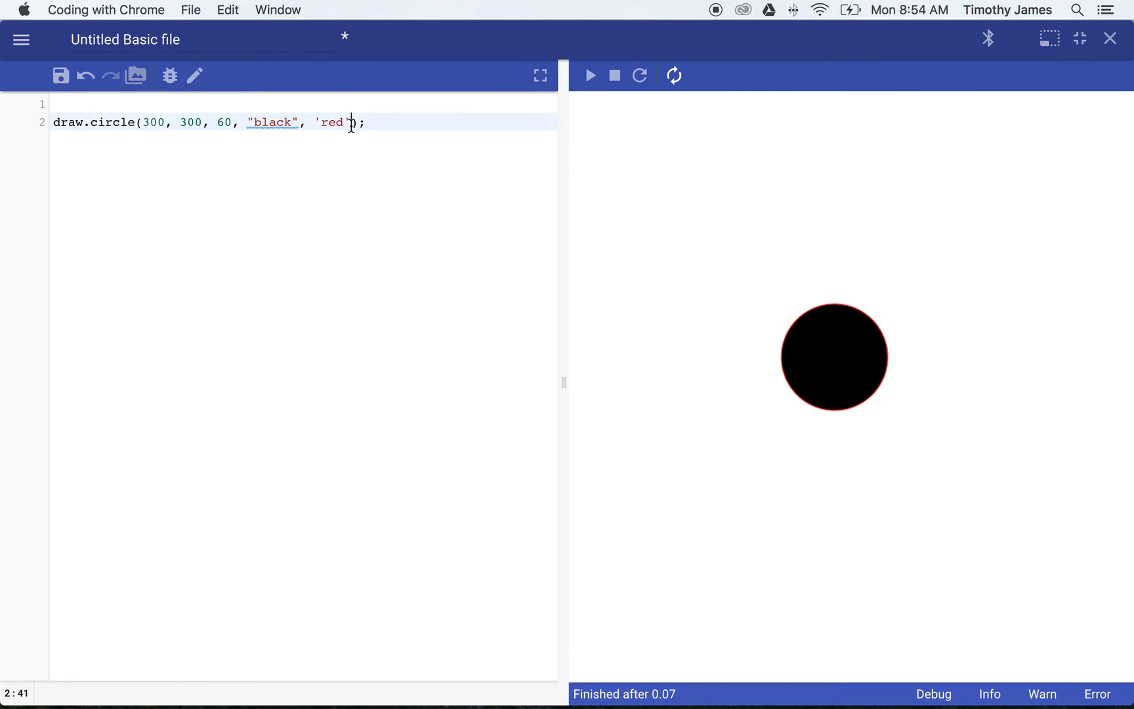
text(, 5)
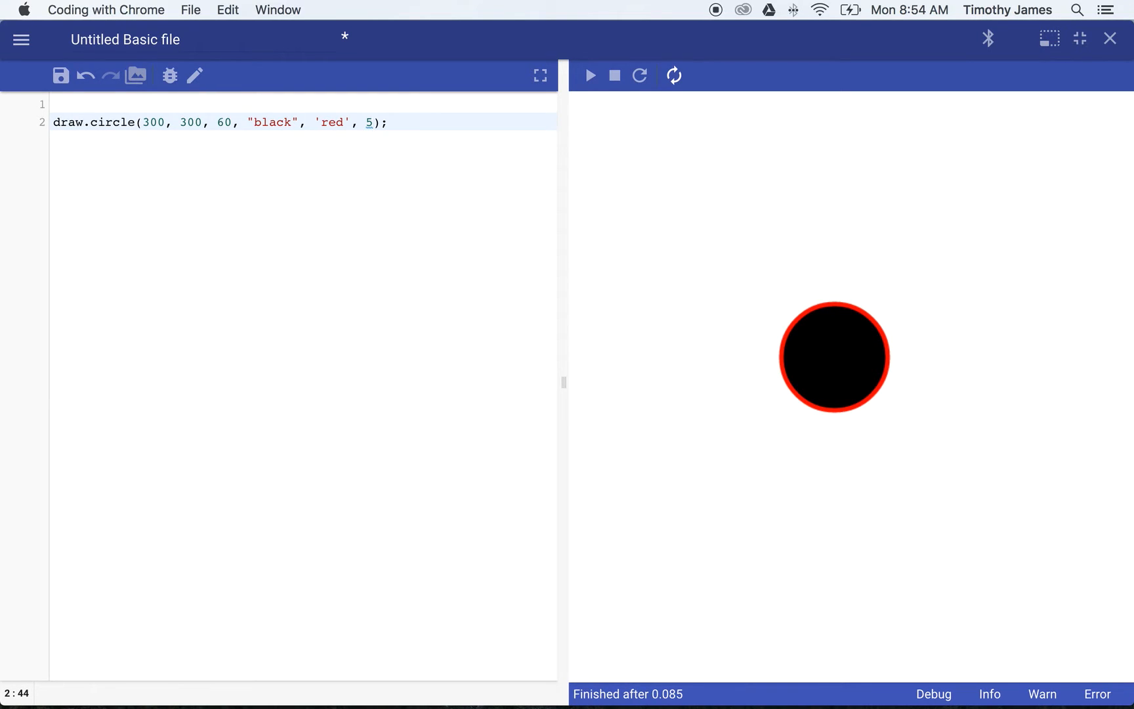
Reselect the black fill value, then place the caret at the end of the first statement
double_click(271, 122)
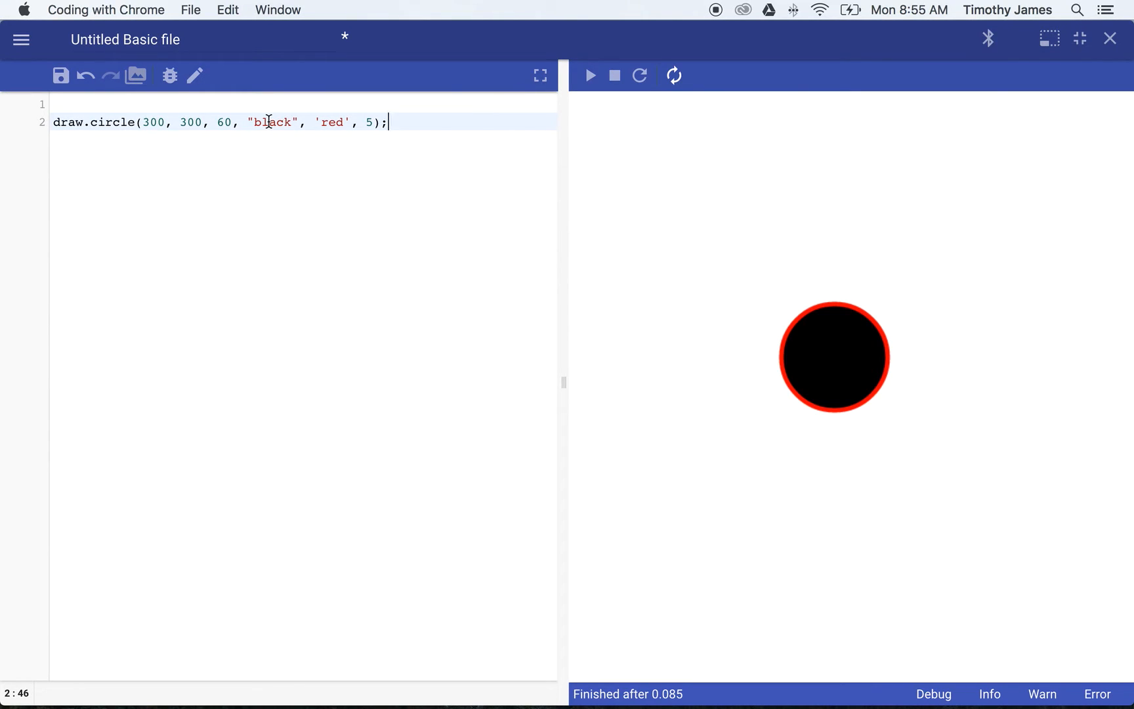
double_click(271, 121)
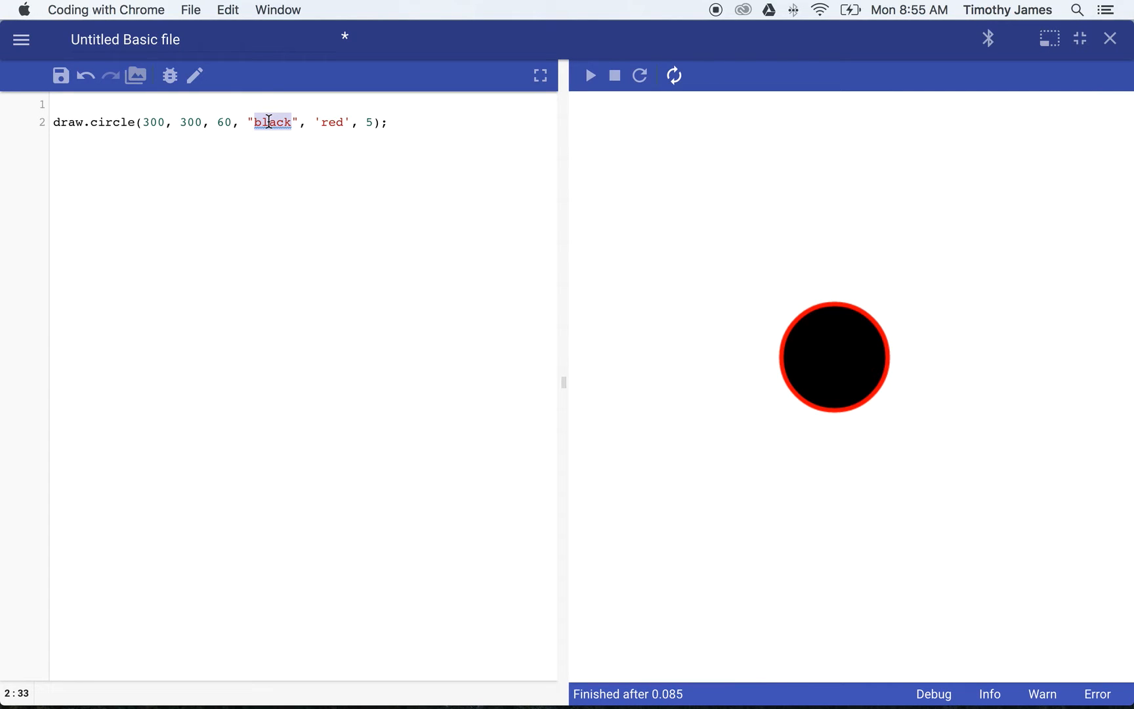
click(386, 121)
text(draw.circle)
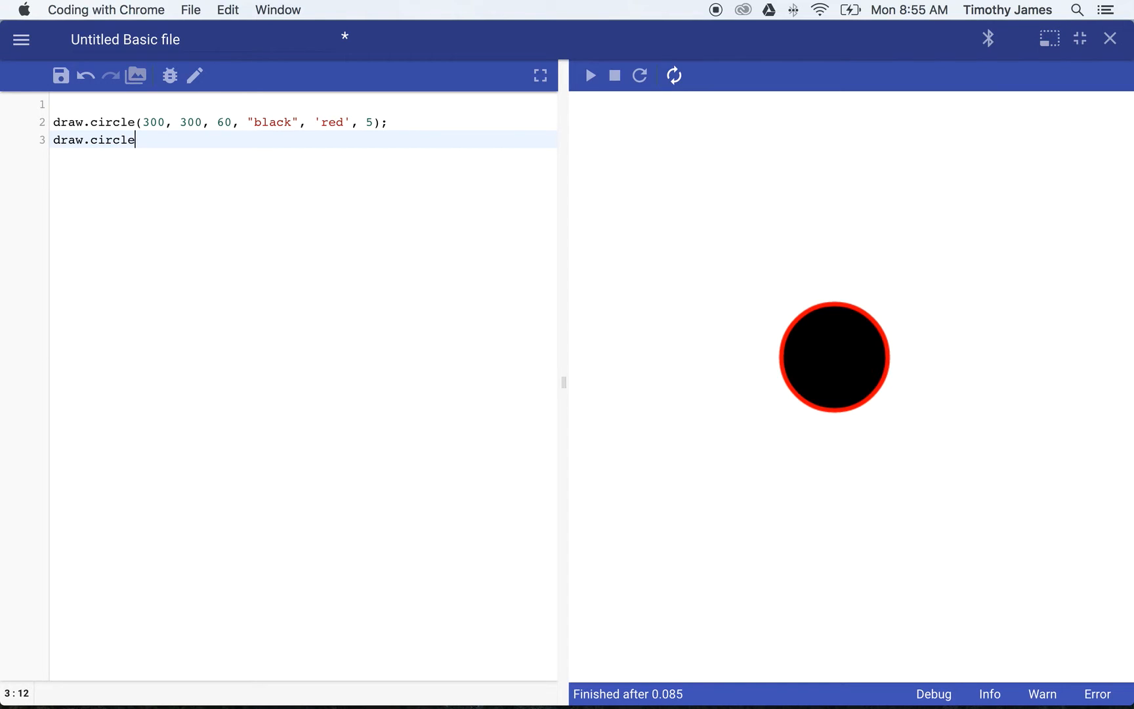
Add draw.circle(100, 100, 20, 'cyan', 'magenta', 3); on line 3 and make the big circle's outline green
text((100, 1)
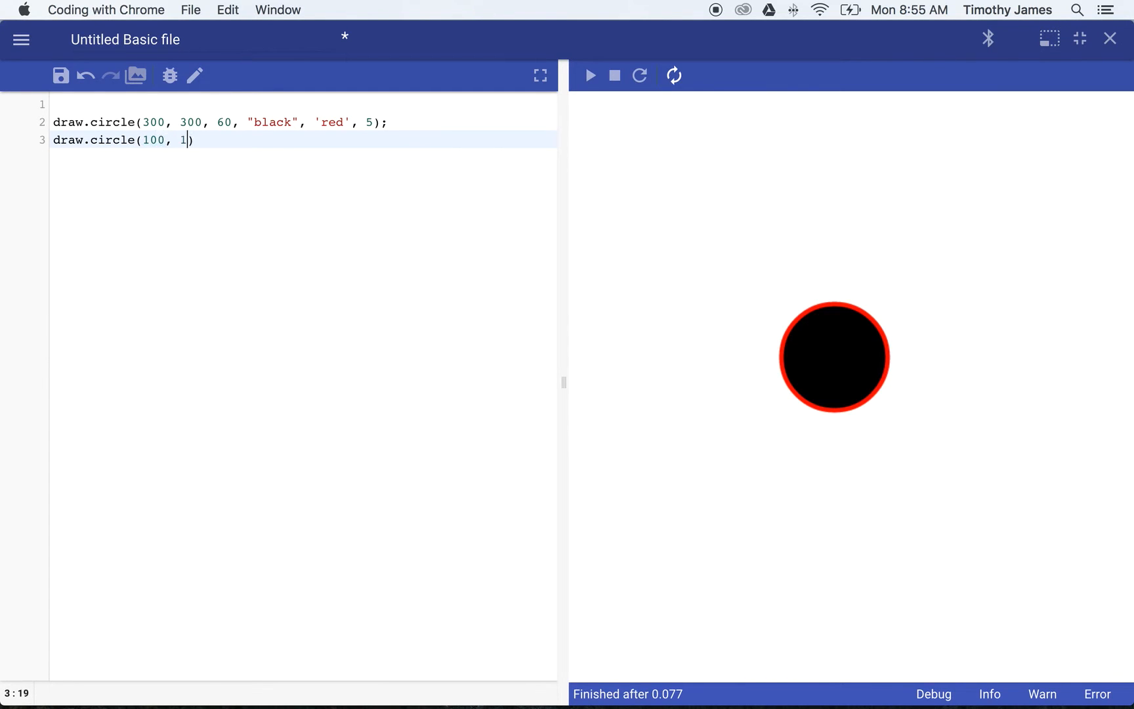
text(00,)
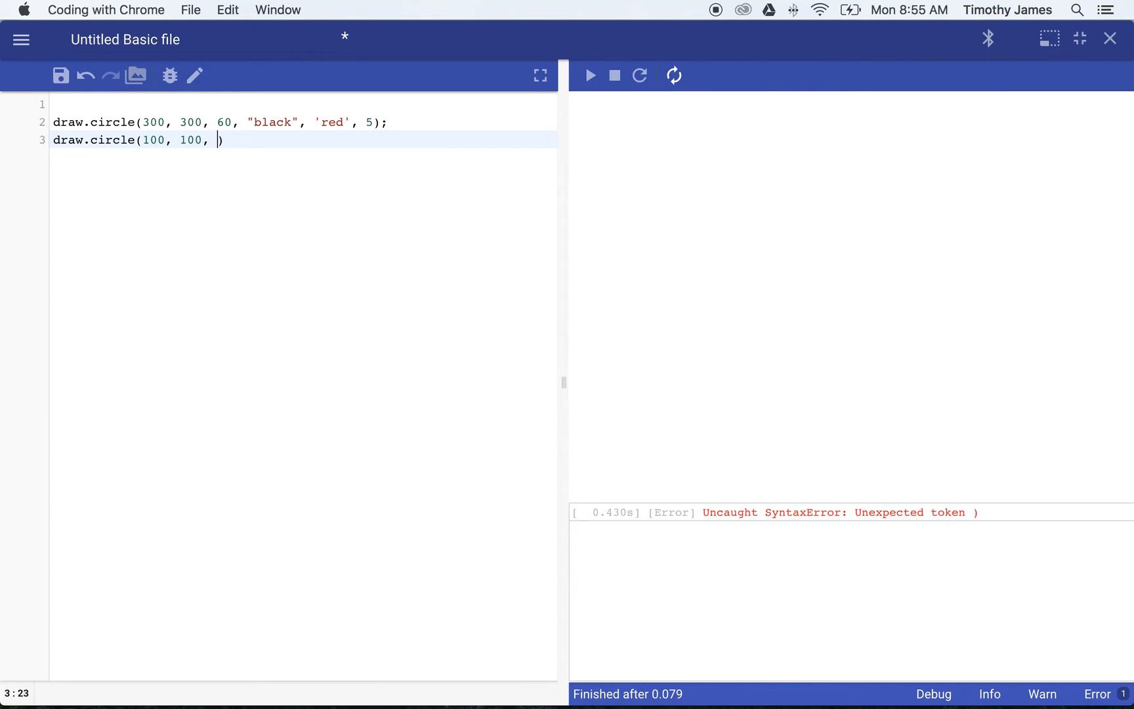
text(2)
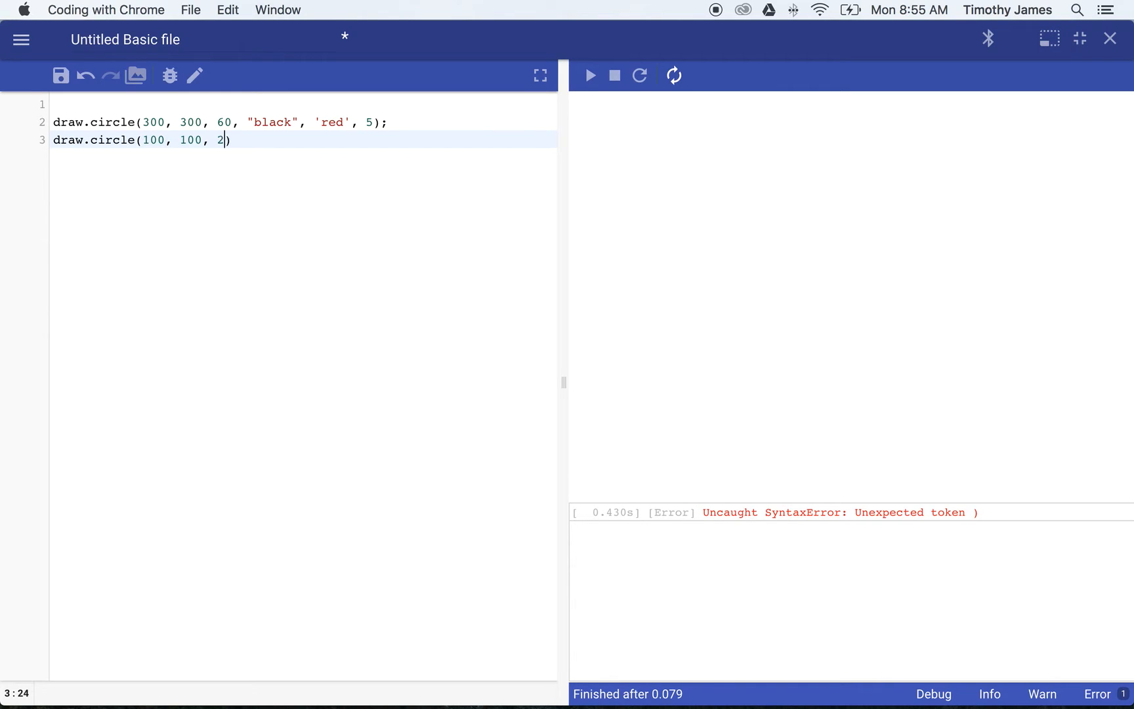
text(0, ')
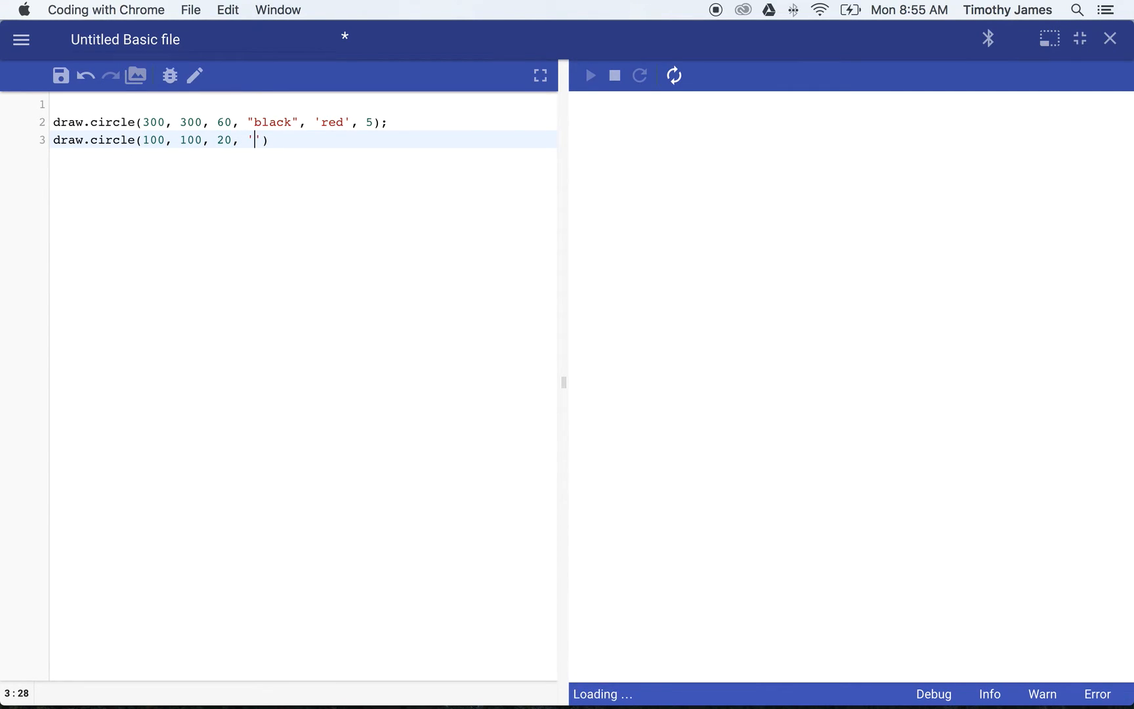
text(blue', 'pu)
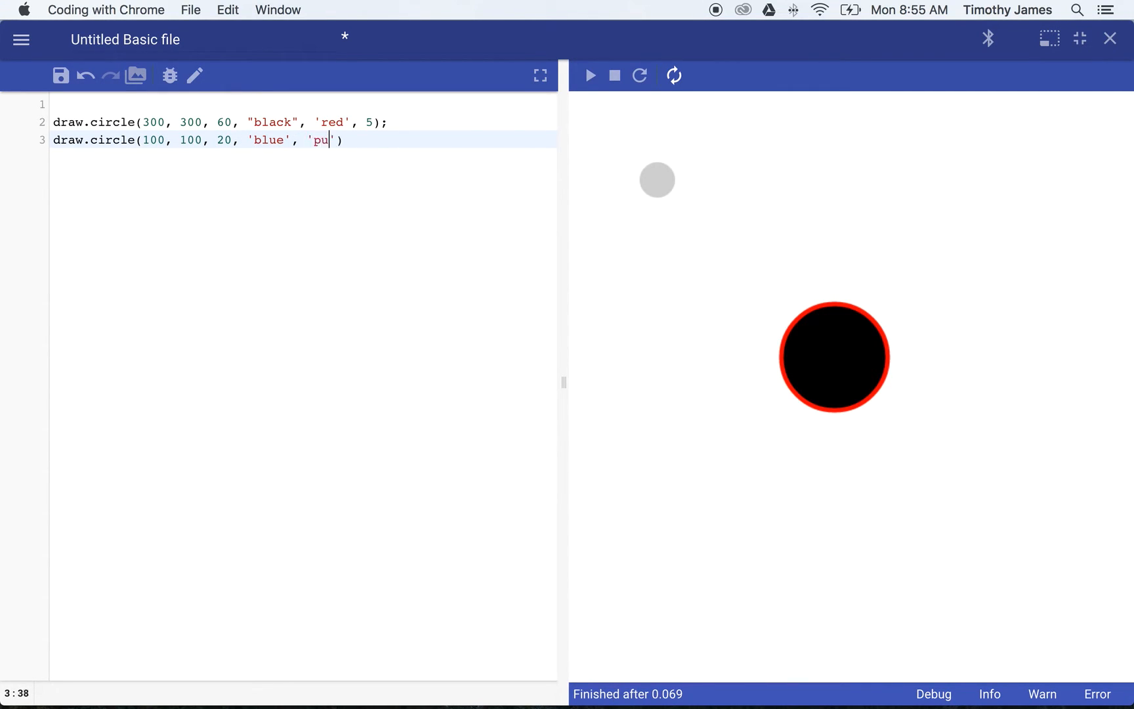
text(rple',)
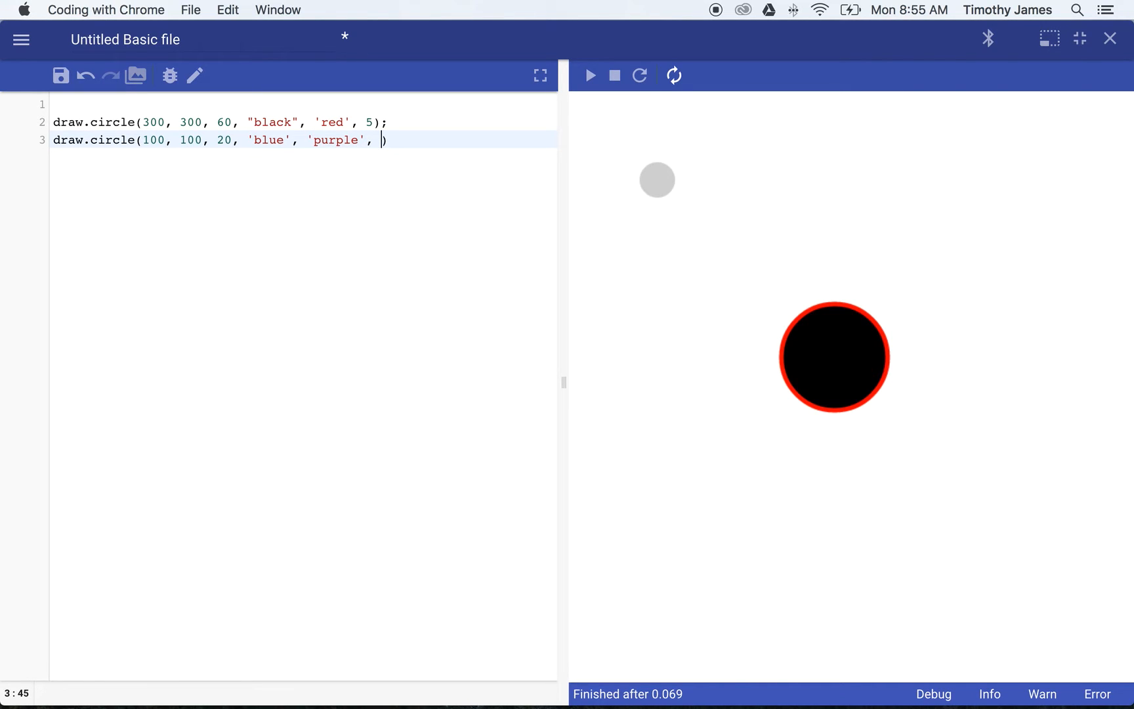
text(3);)
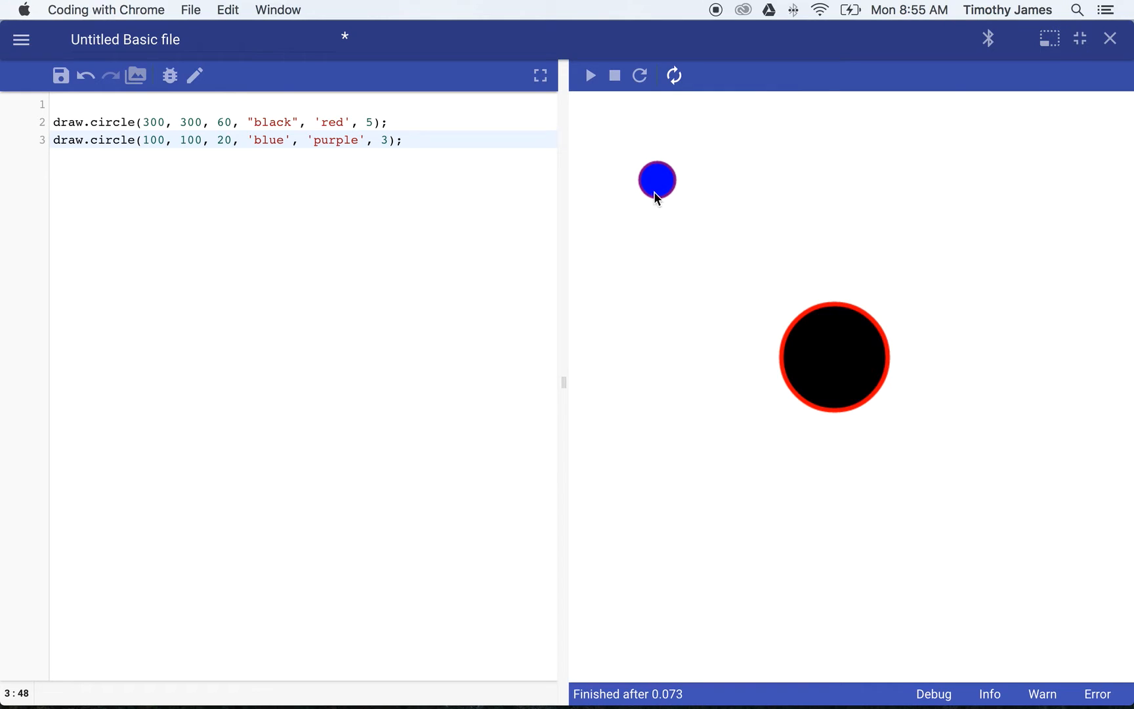
mouse_move(415, 181)
text(magenta)
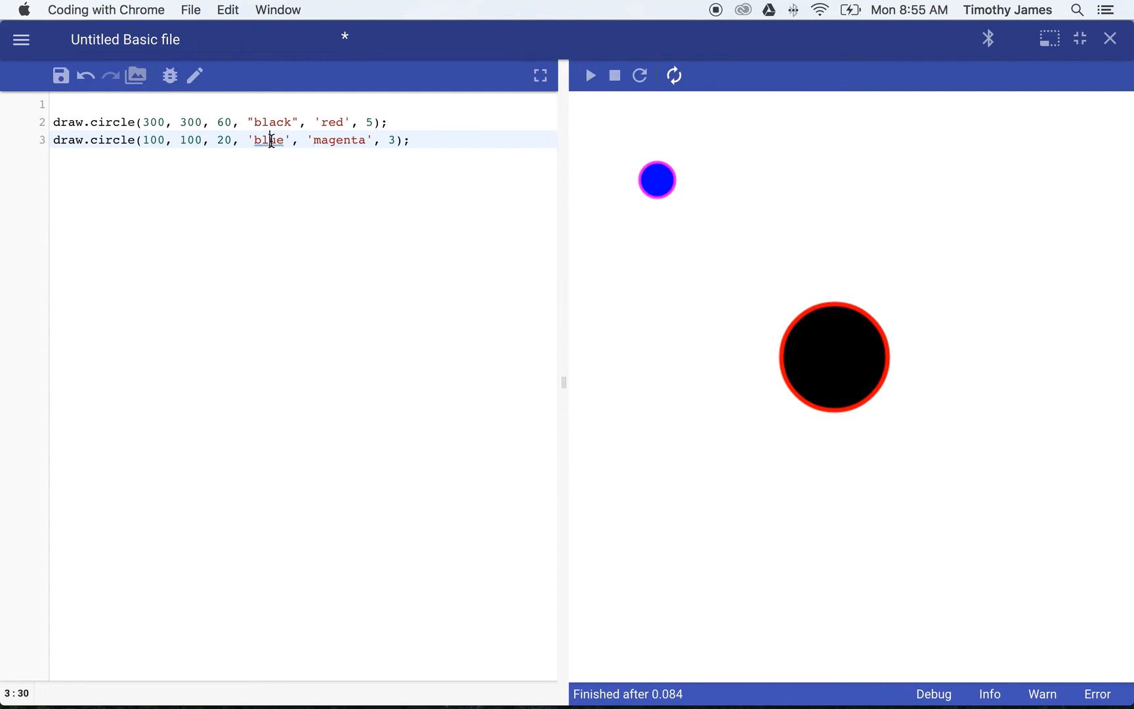
text(cyan)
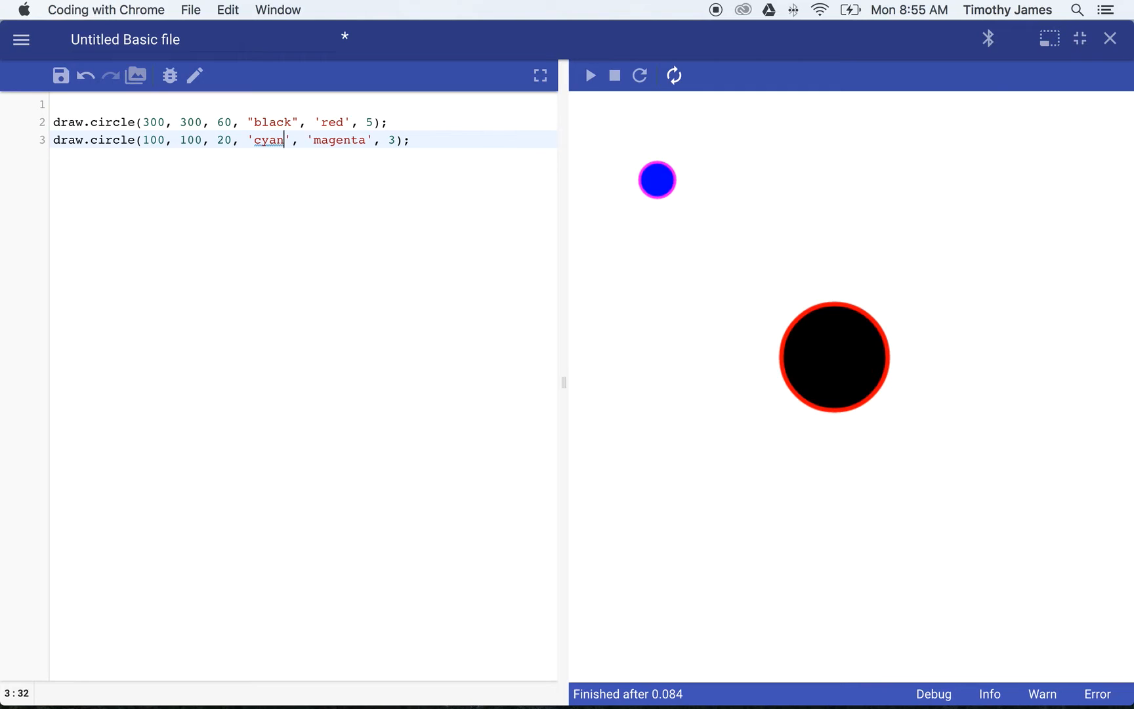
text(green)
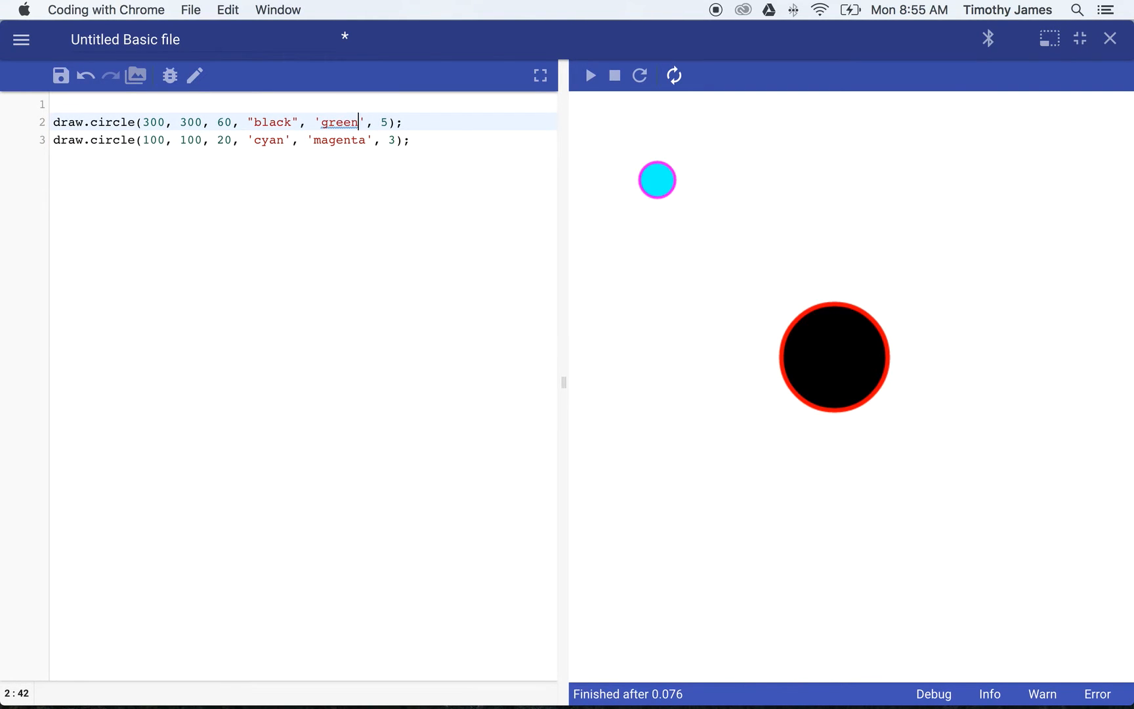
Change the first circle's fill from gray to darkblue, removing the space in 'dark blue'
double_click(272, 122)
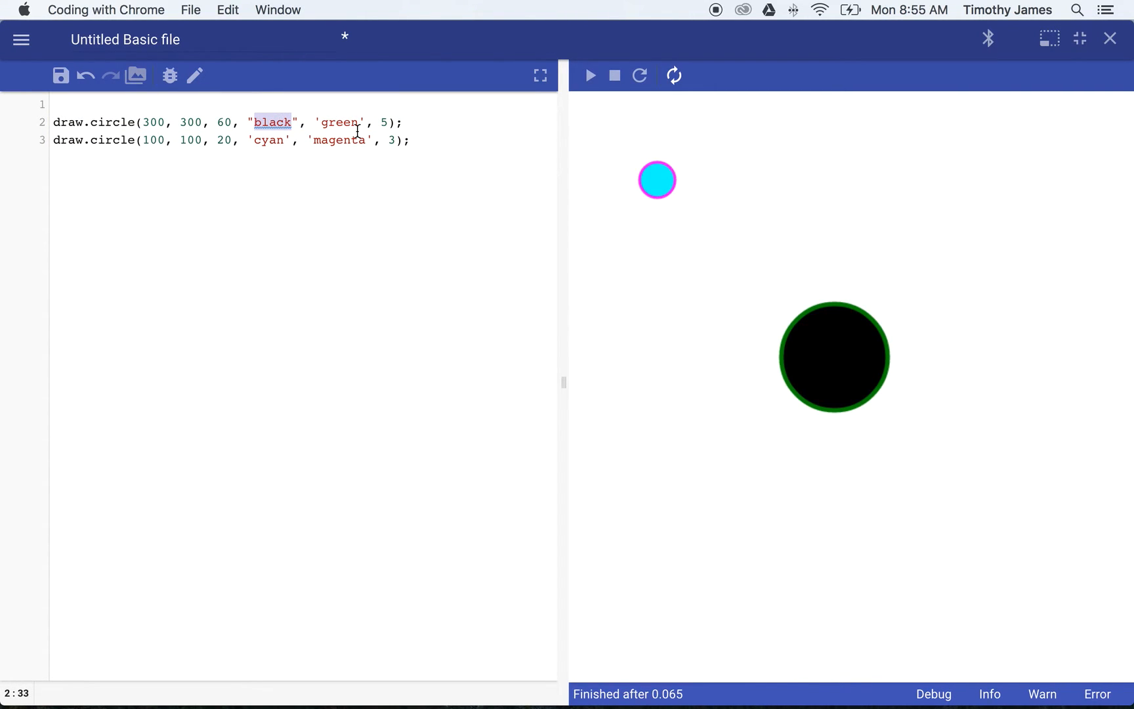
text(gray)
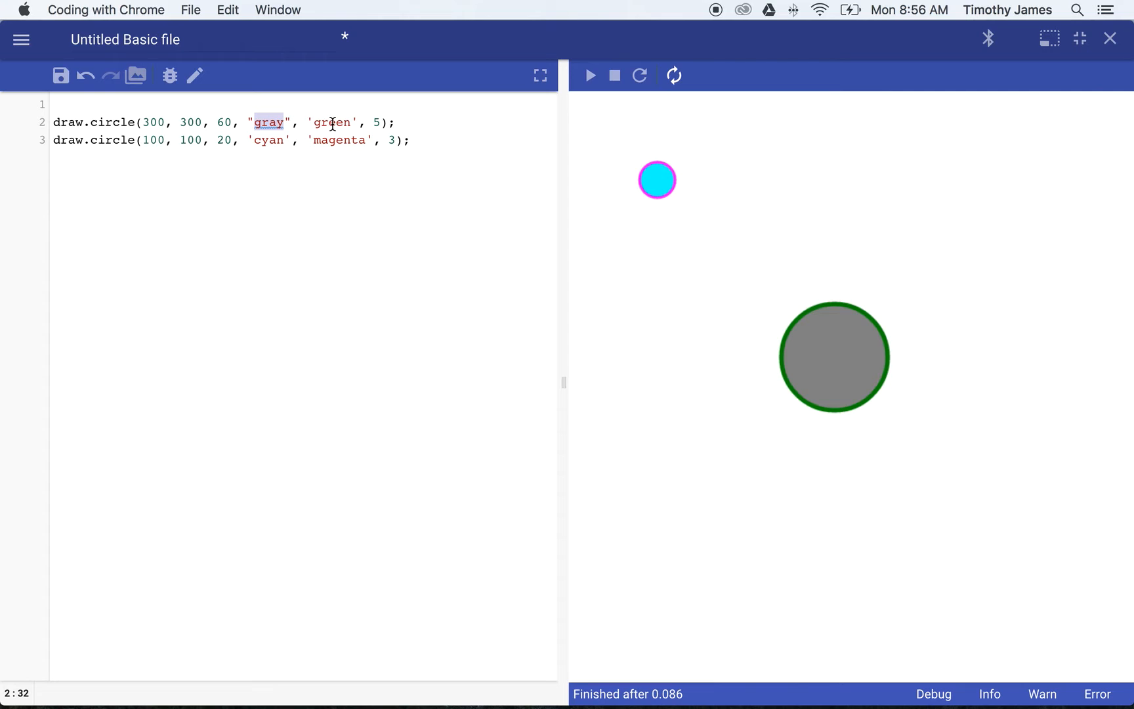
text(dark blue)
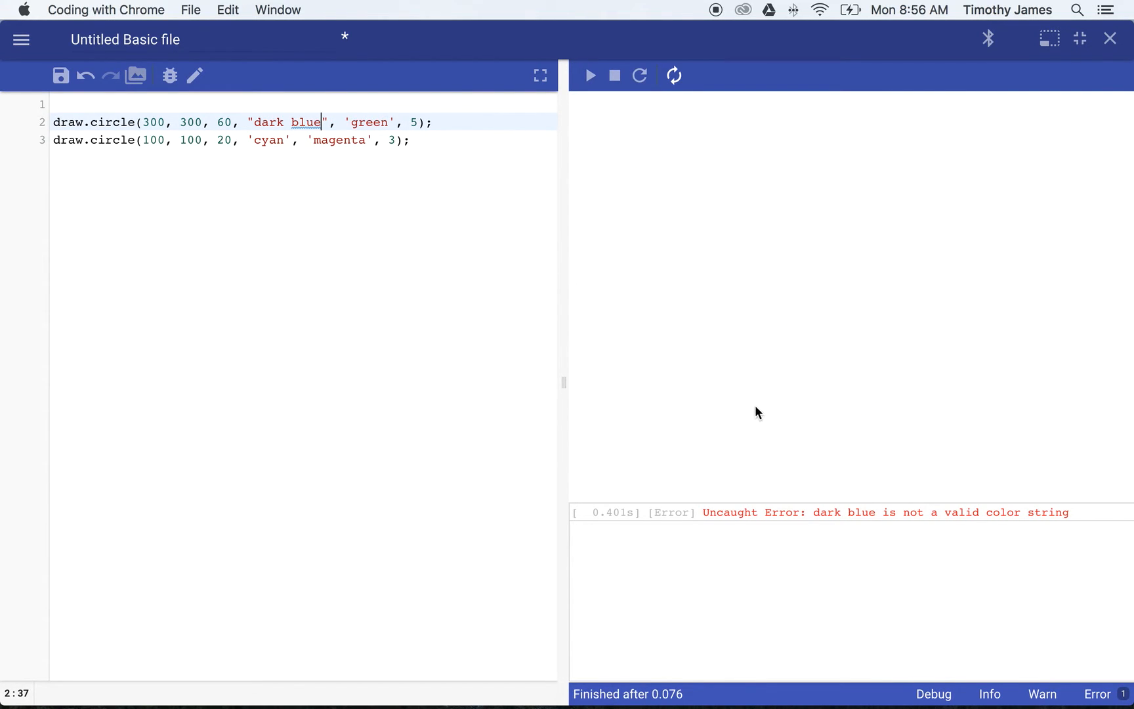
click(310, 140)
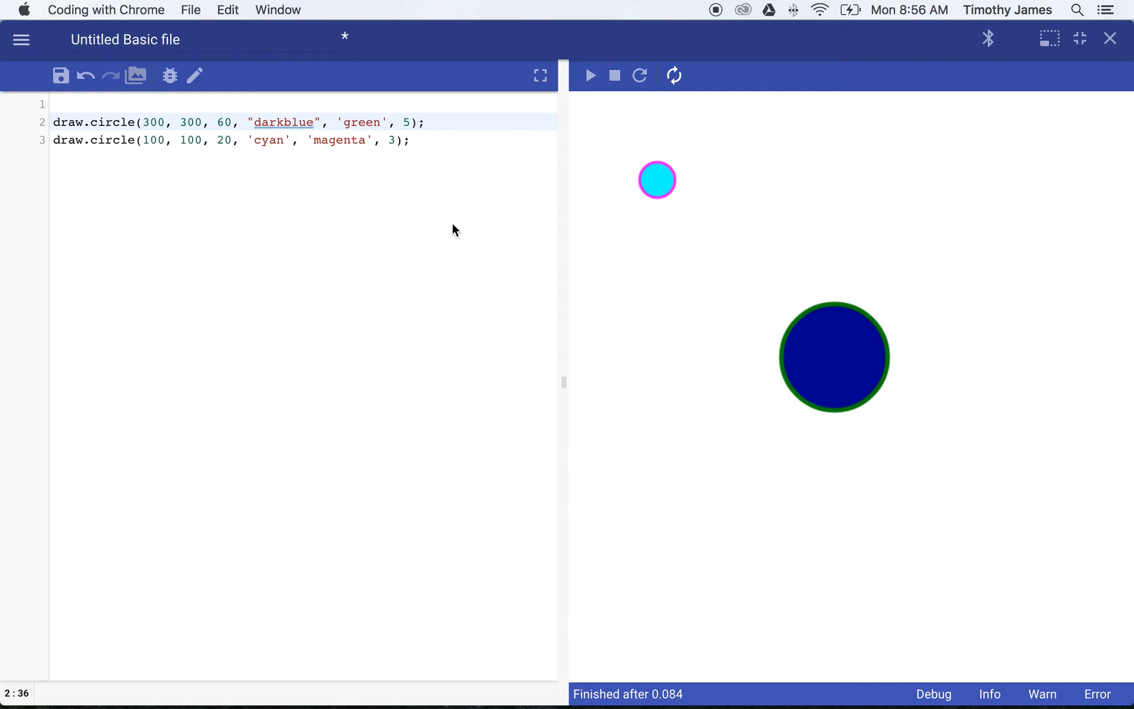
mouse_move(633, 296)
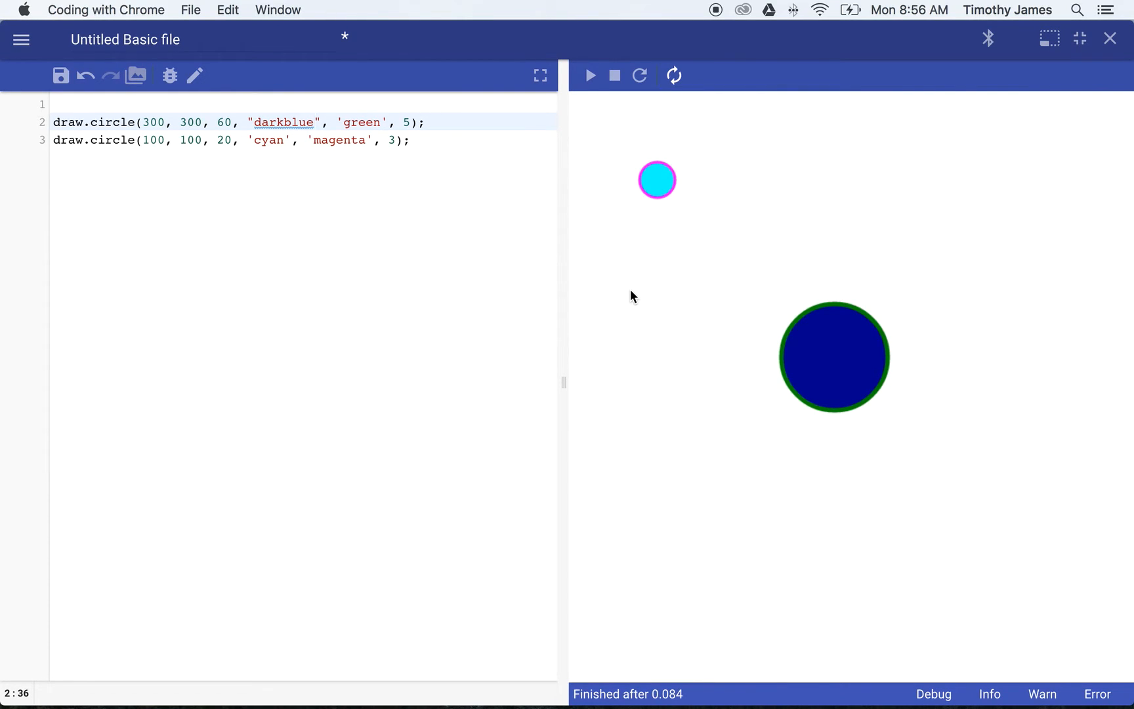
click(411, 139)
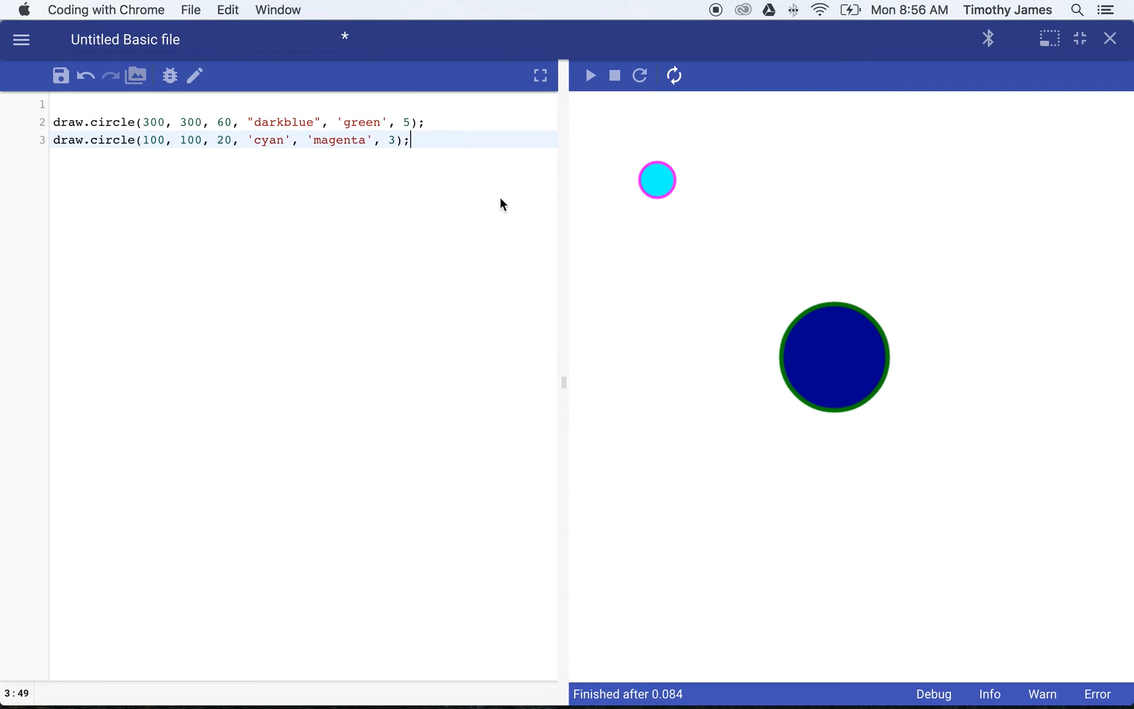
Type draw.cricle(200, 300); on new line 4, dropping an extra closing parenthesis
text(draw)
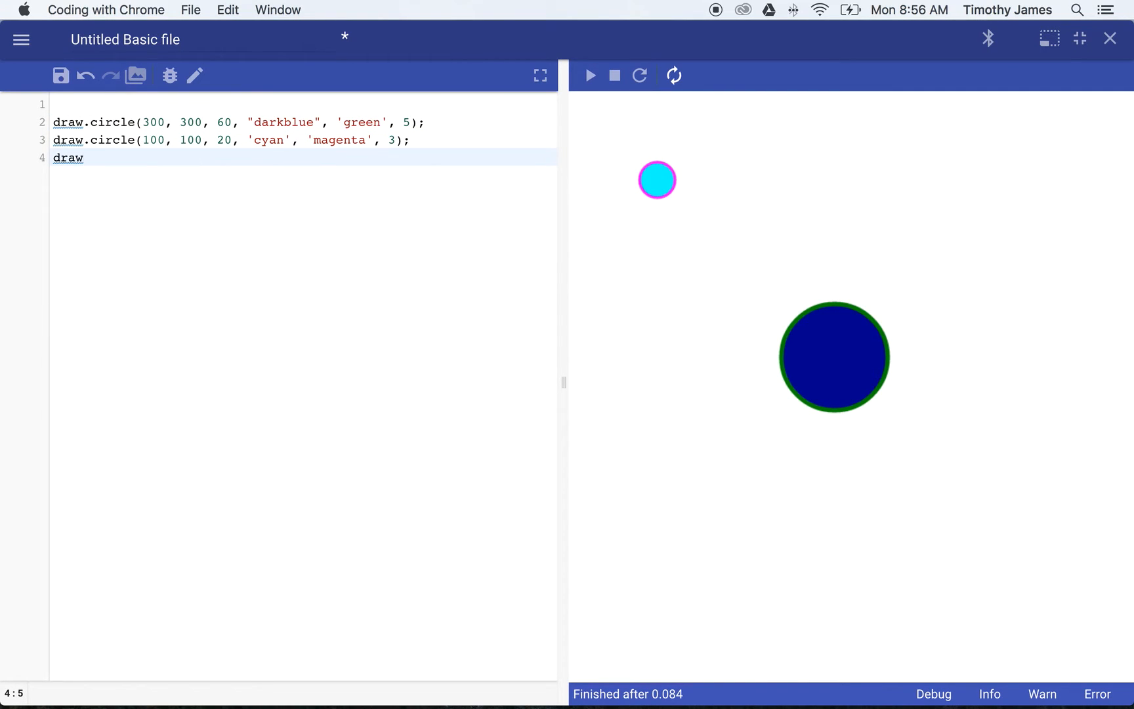
text(.cricle))
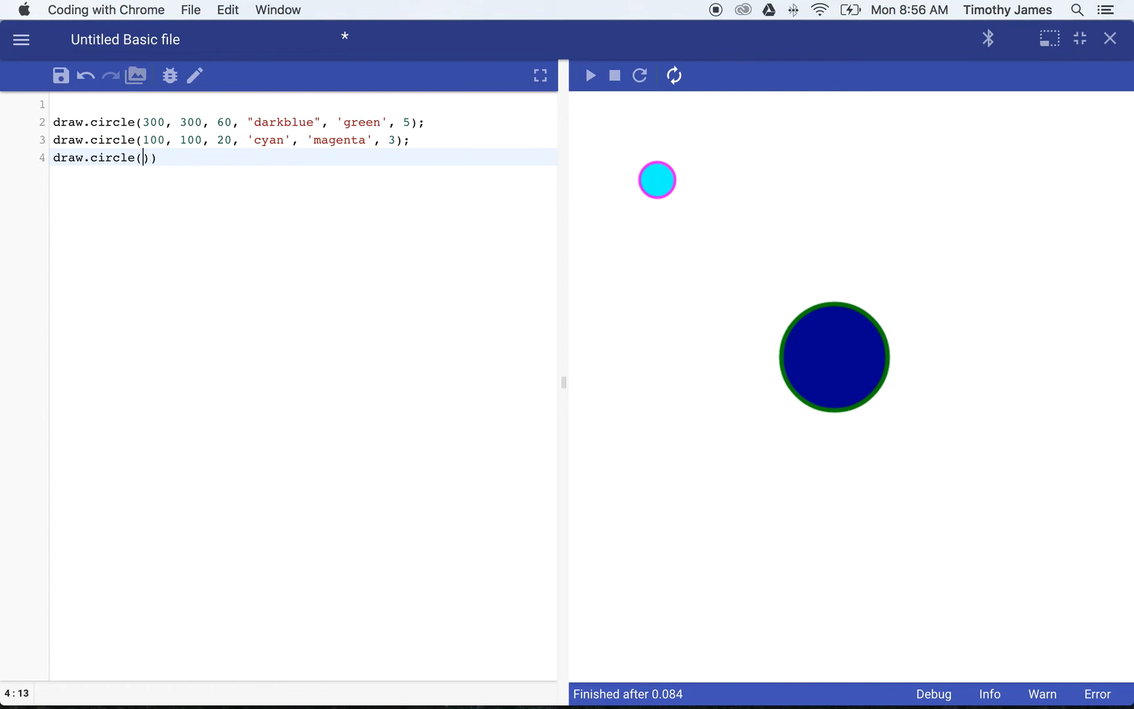
key(Backspace)
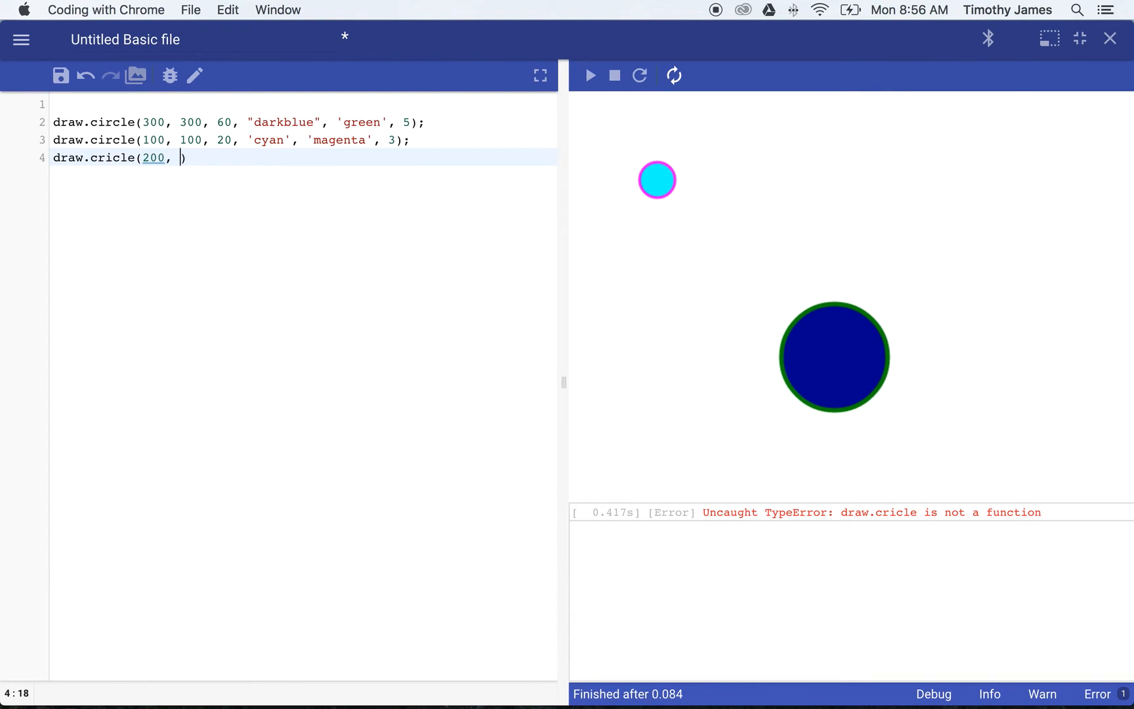
text(300)
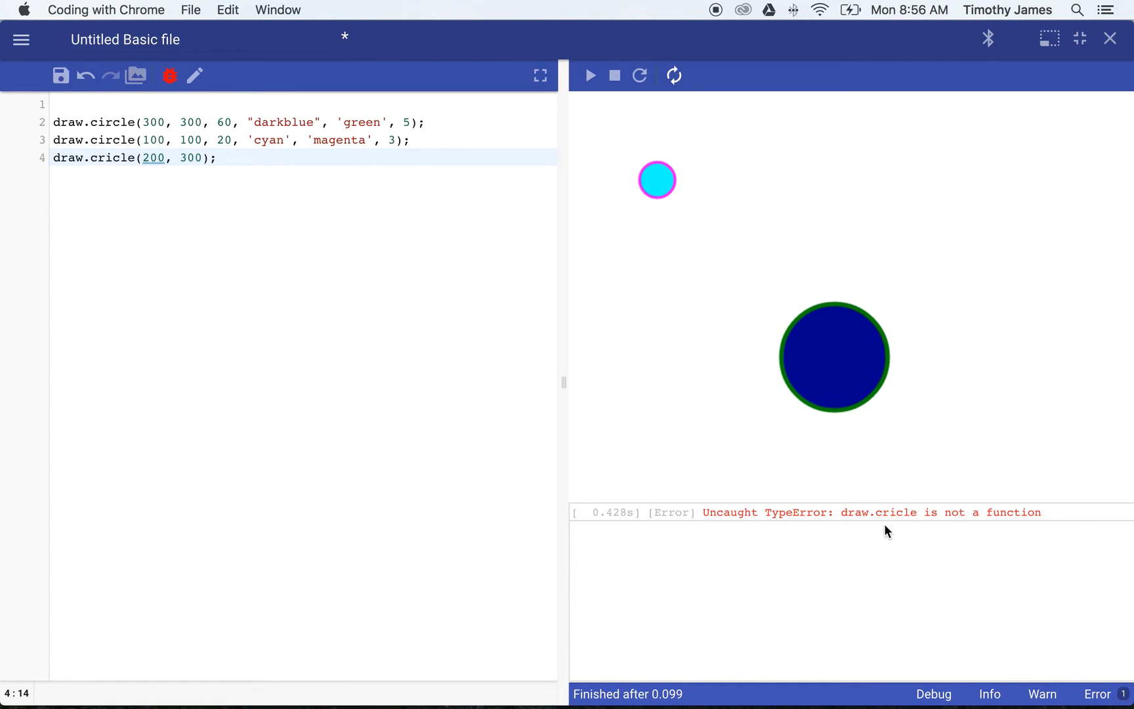
mouse_move(898, 524)
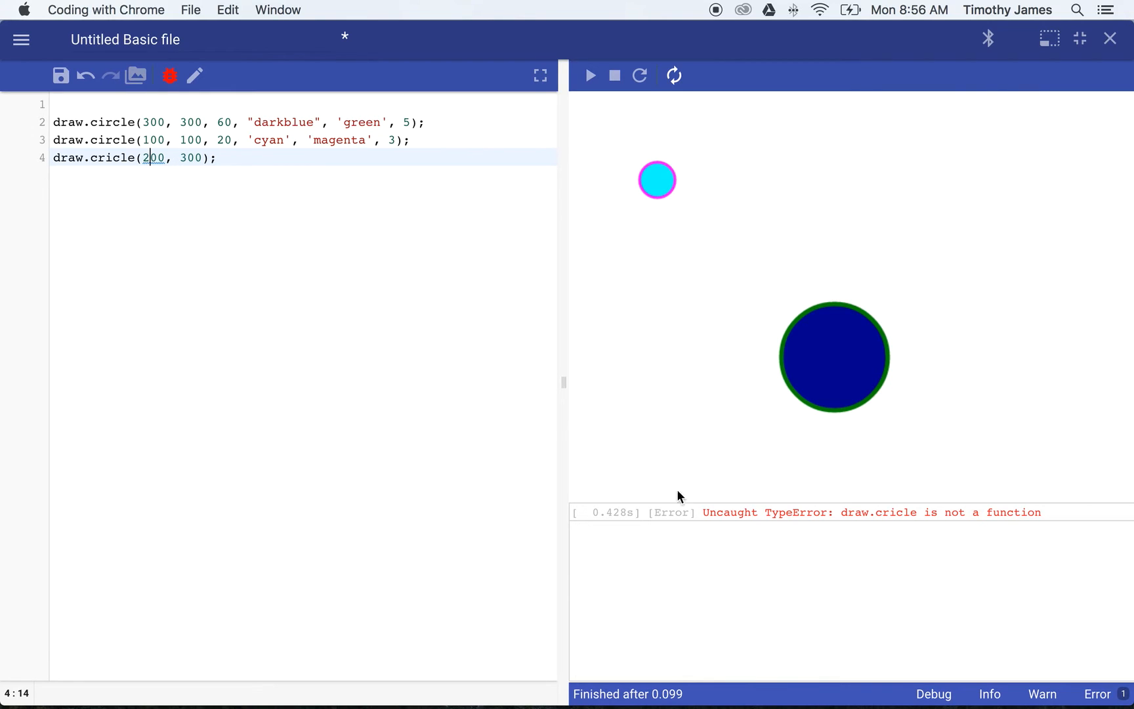
mouse_move(130, 161)
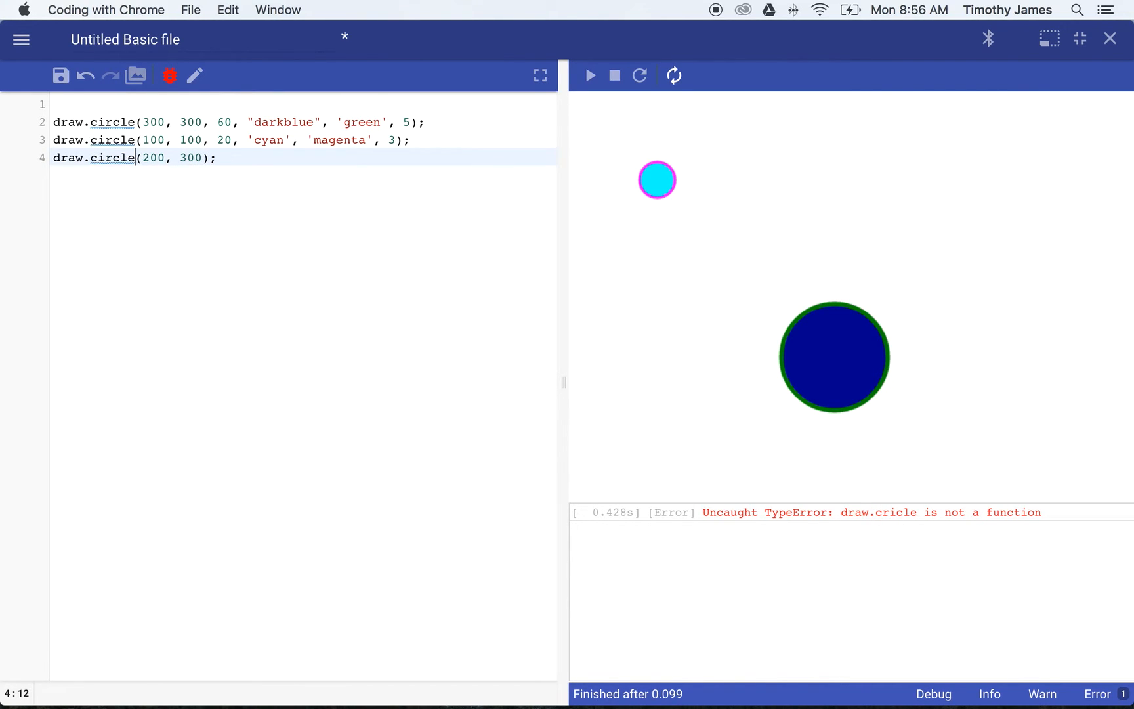
Complete line 4 as draw.circle(200, 500, 40, 'green', 'blue', 4); and run it
text(,)
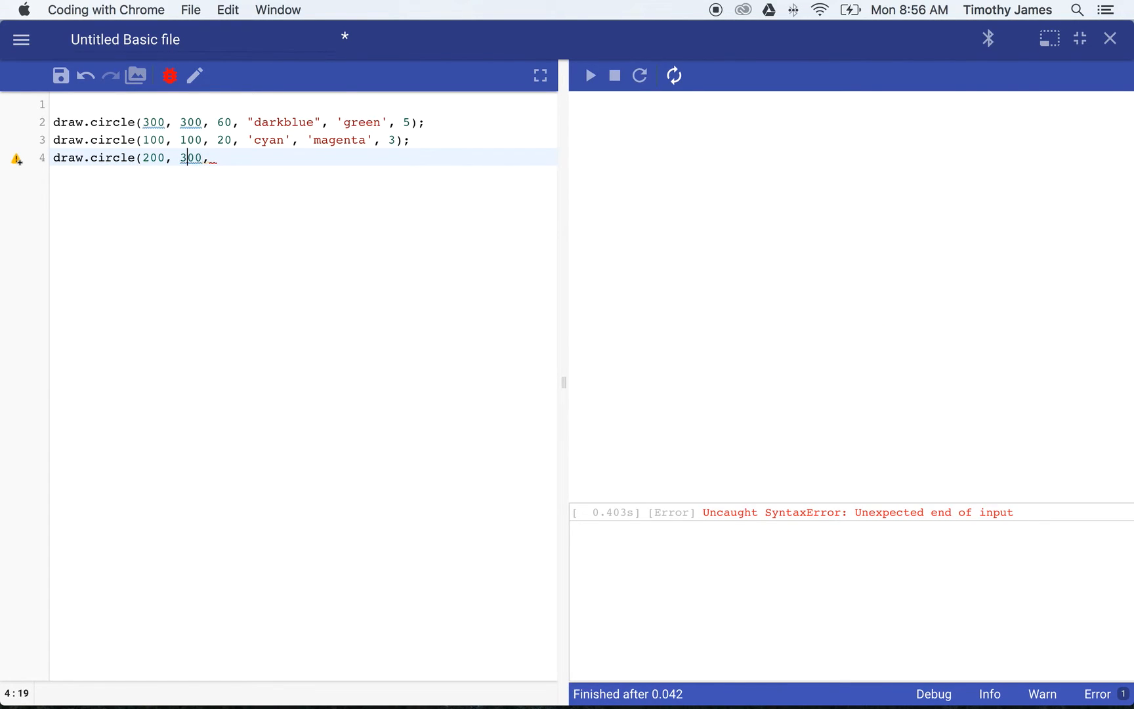
text(500)
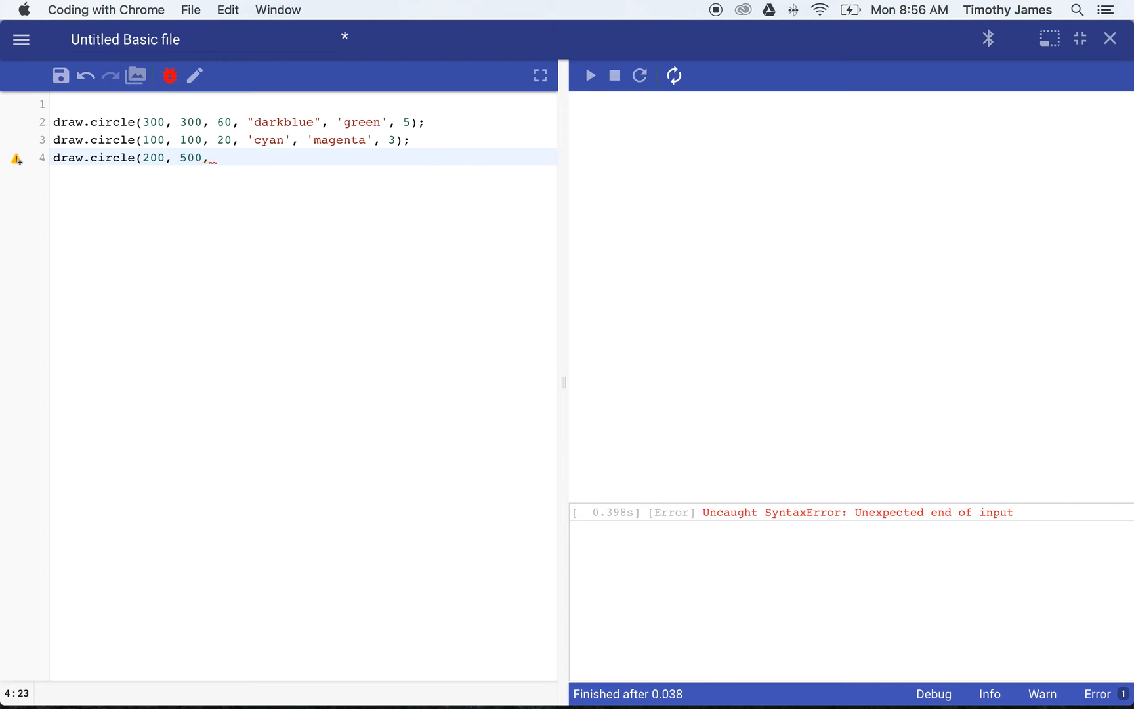
text(40)
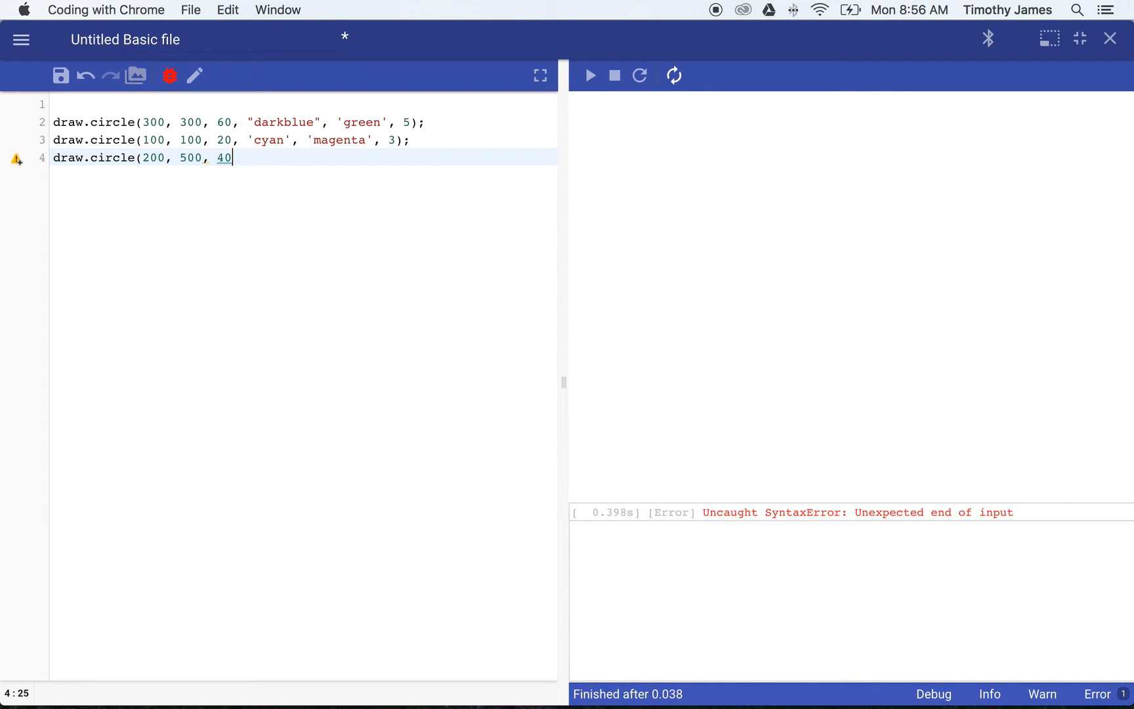
text(,)
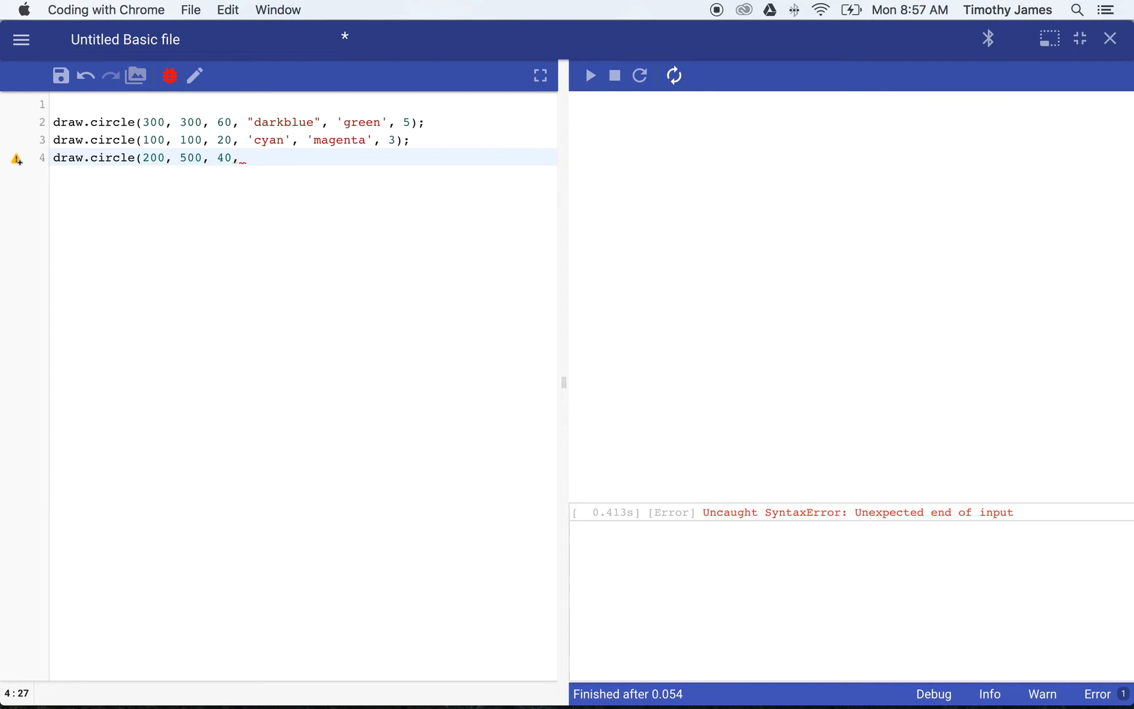
text(')
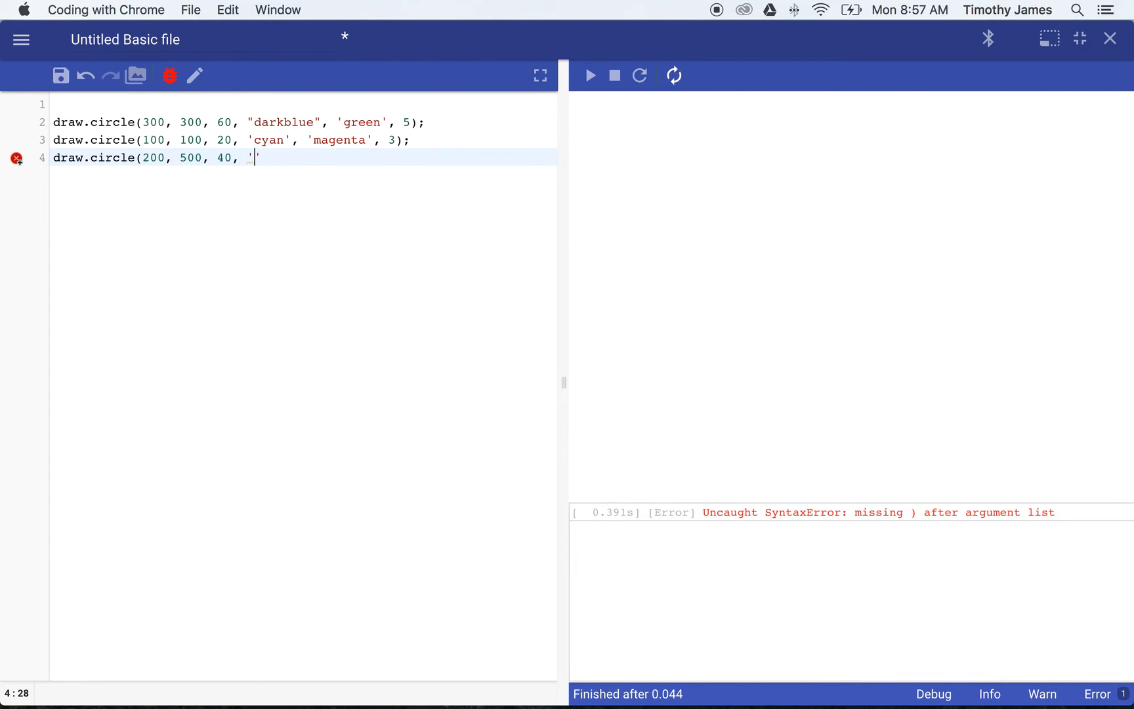
text(green',)
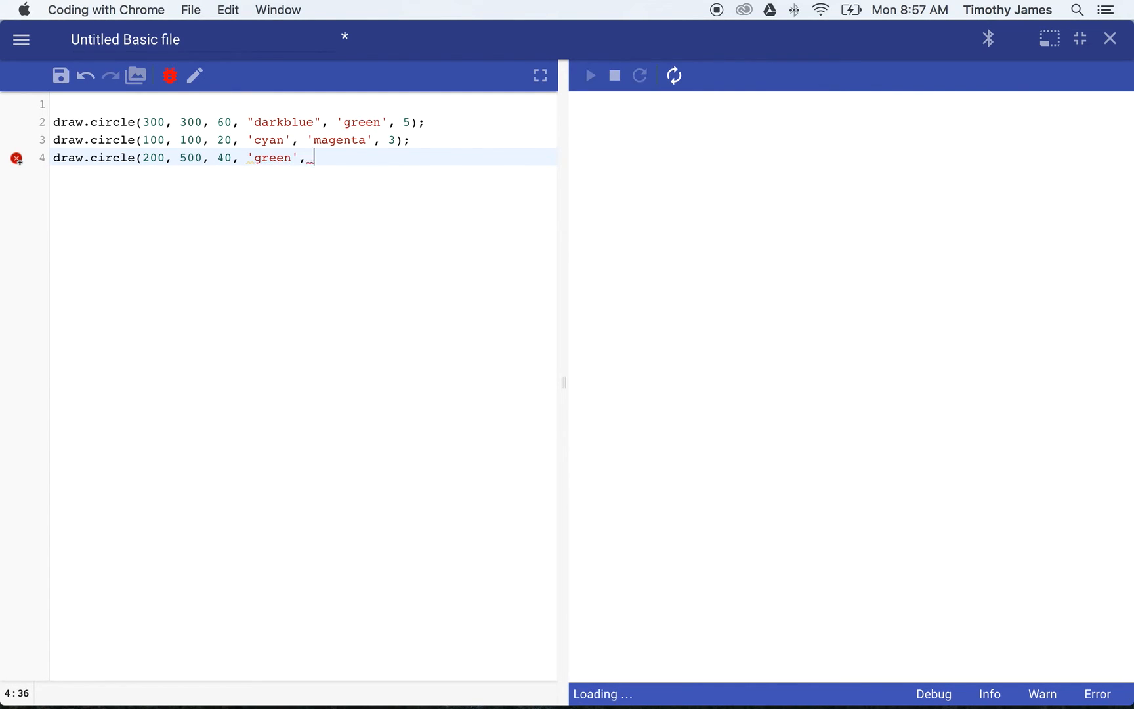
text('blue',)
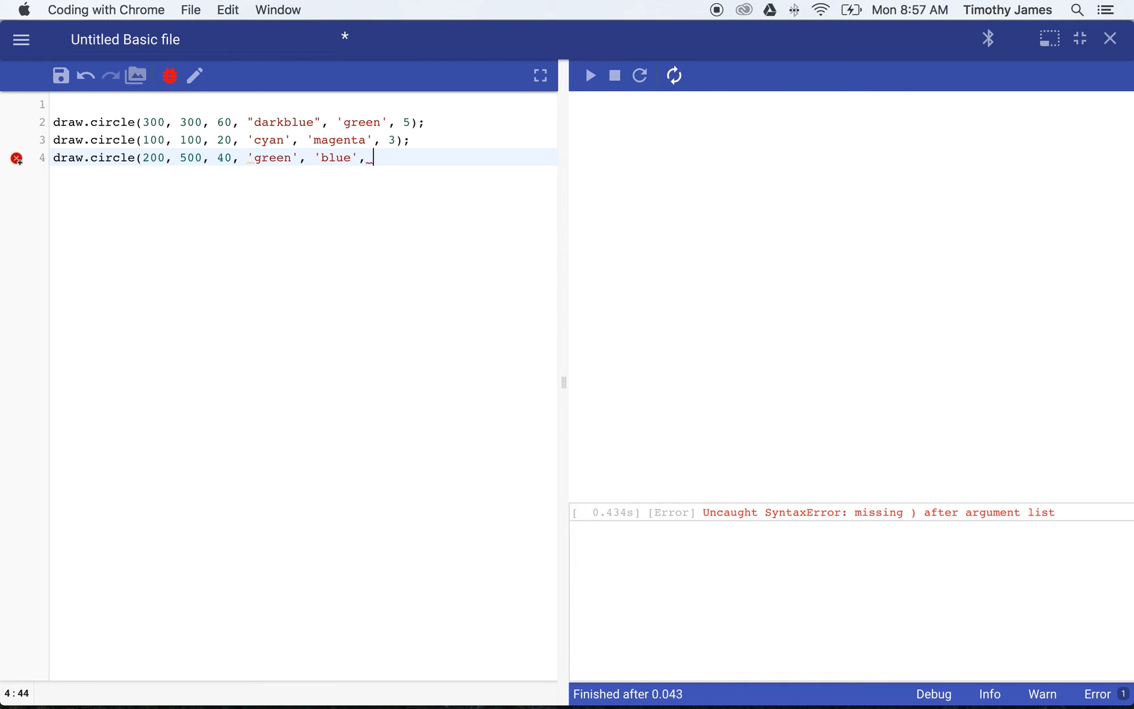
text(4);)
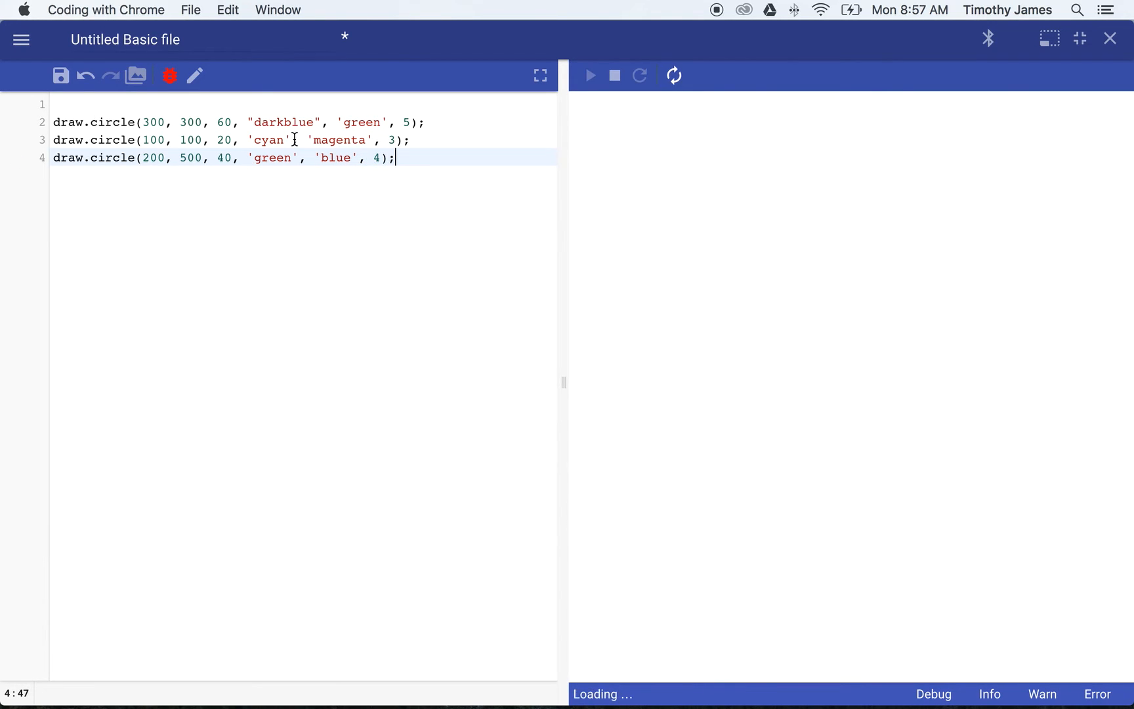
click(590, 75)
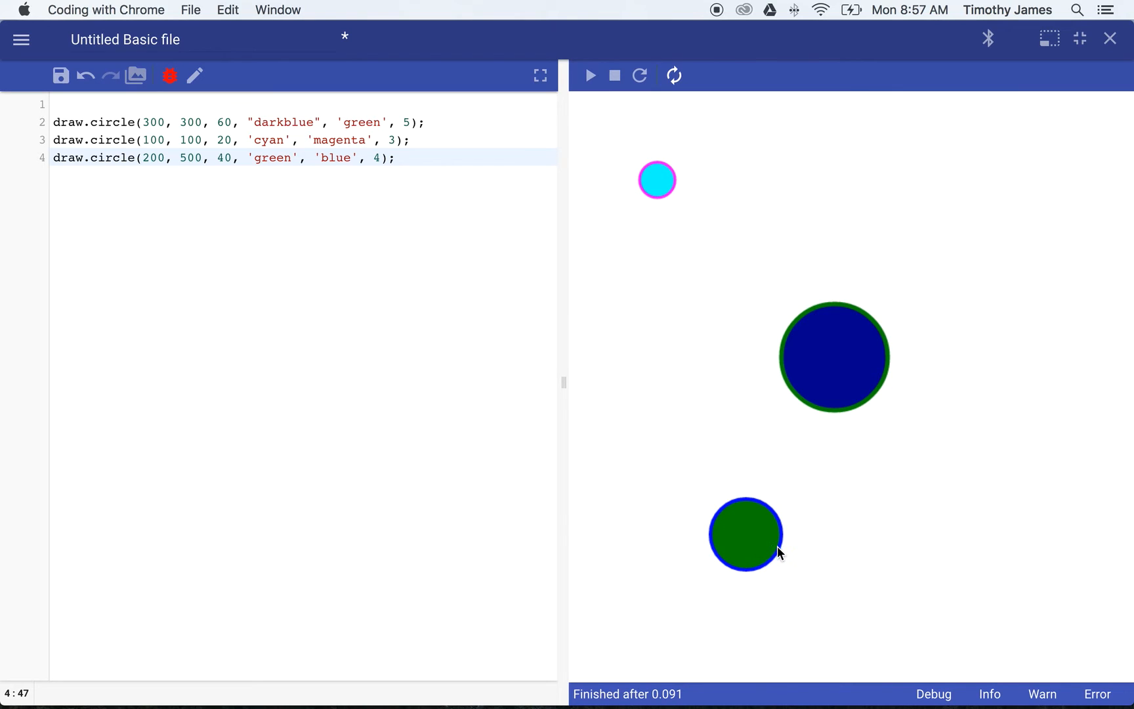
mouse_move(609, 333)
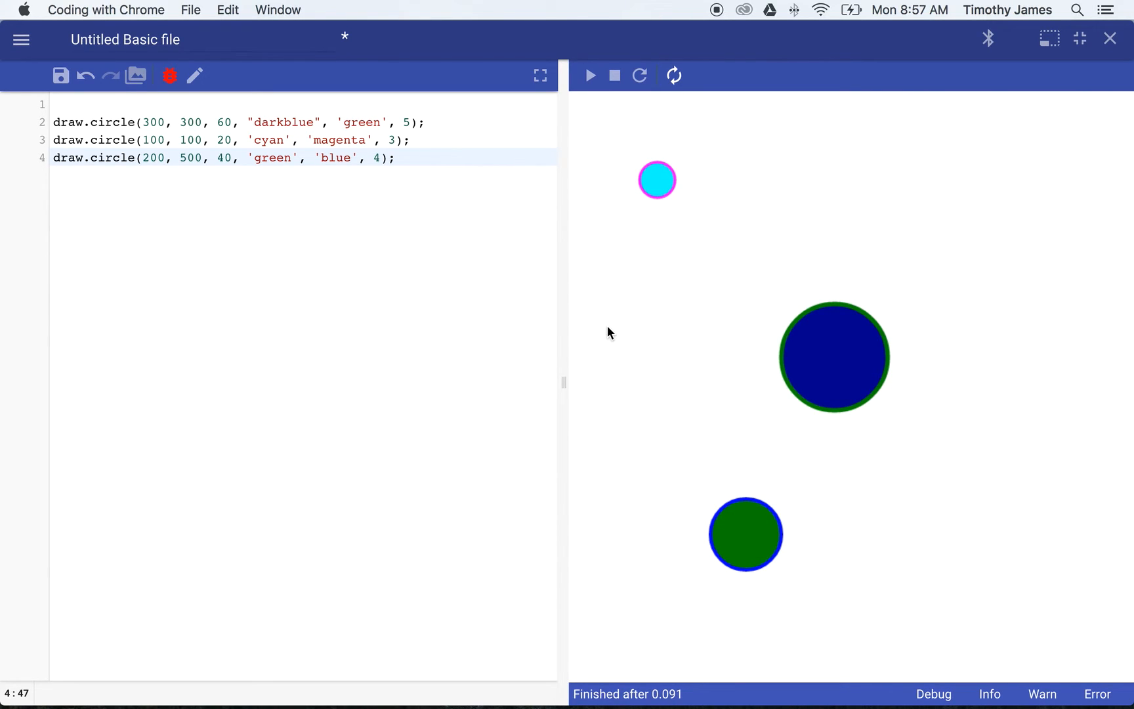
mouse_move(753, 216)
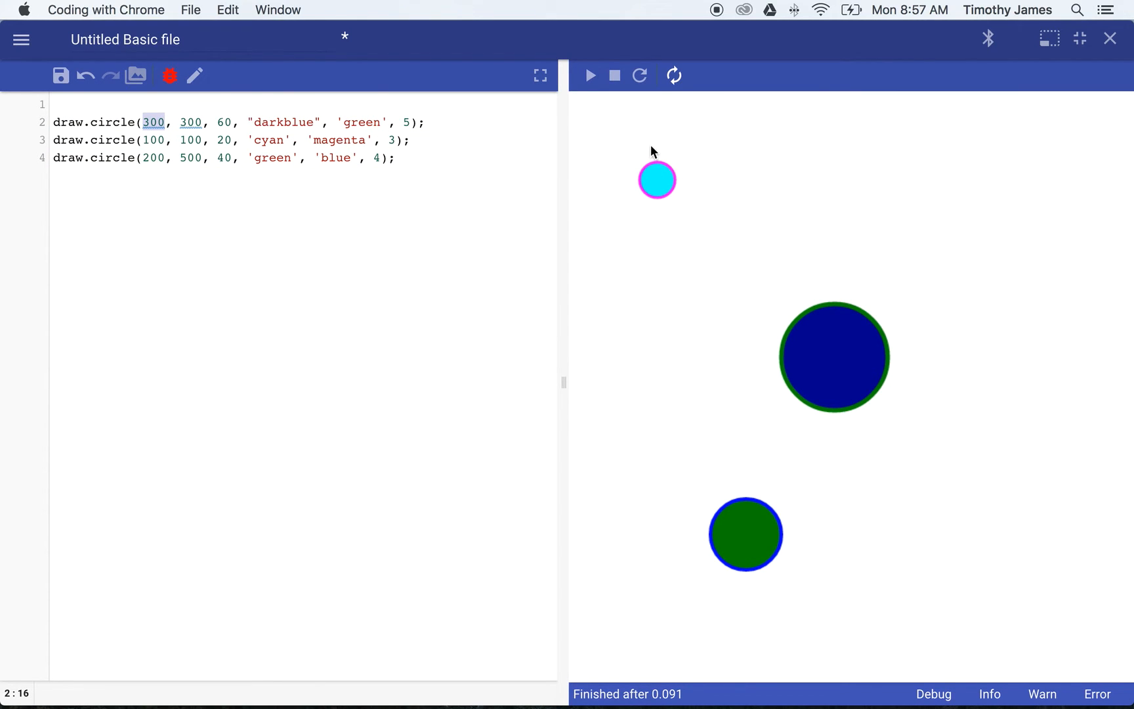
mouse_move(1063, 101)
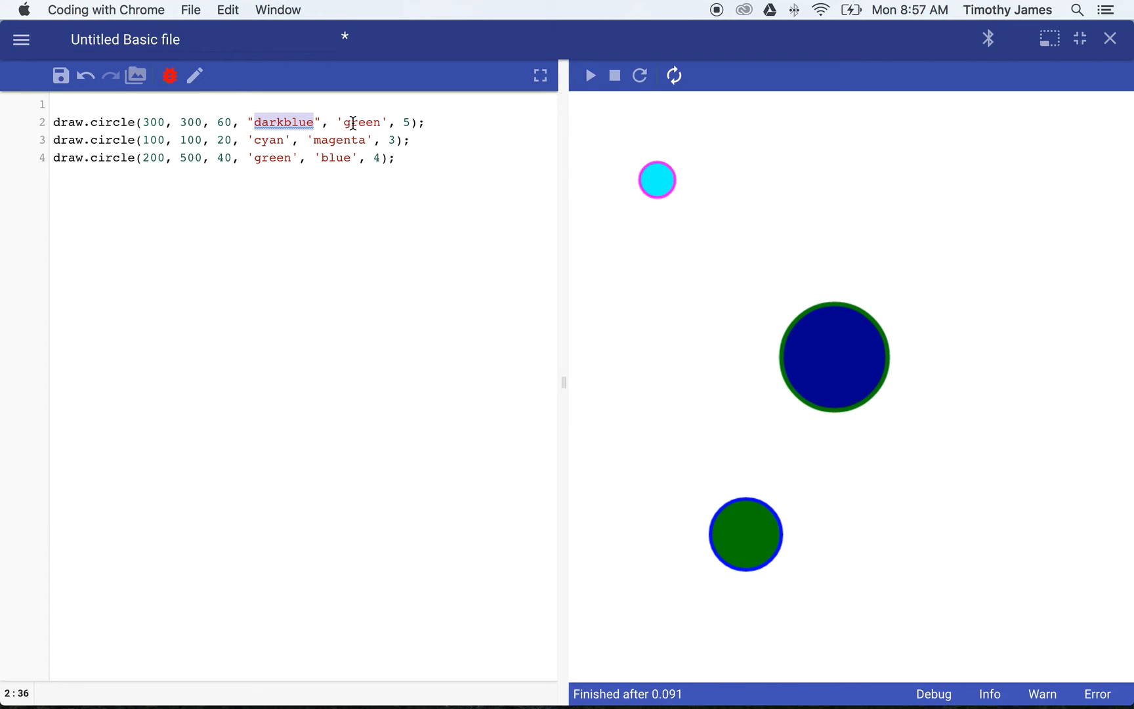
mouse_move(544, 153)
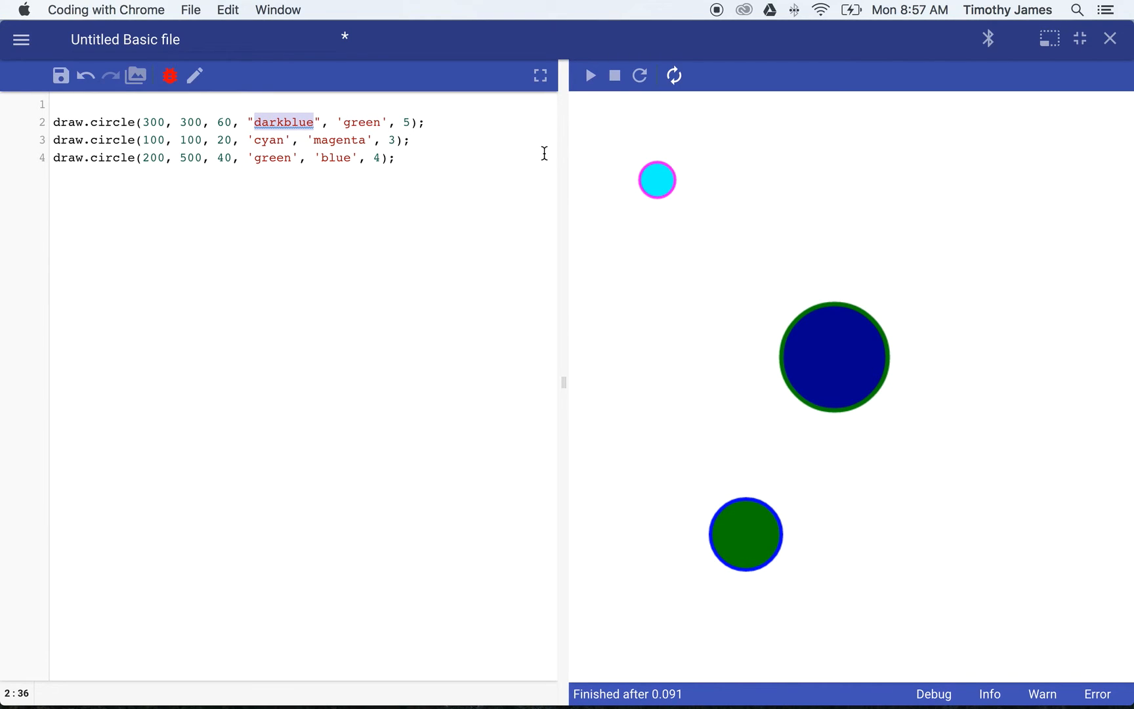
mouse_move(653, 196)
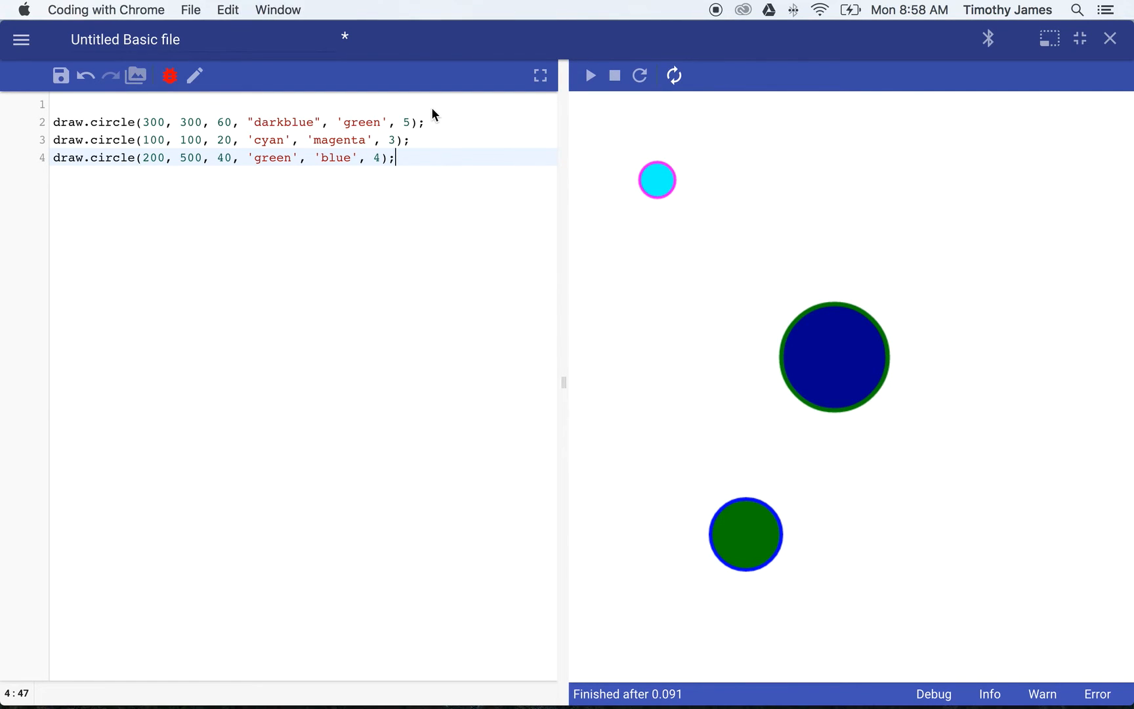
Insert a // line above the first statement: 'This statement will draw a circle with a dark blue center.'
key(Return)
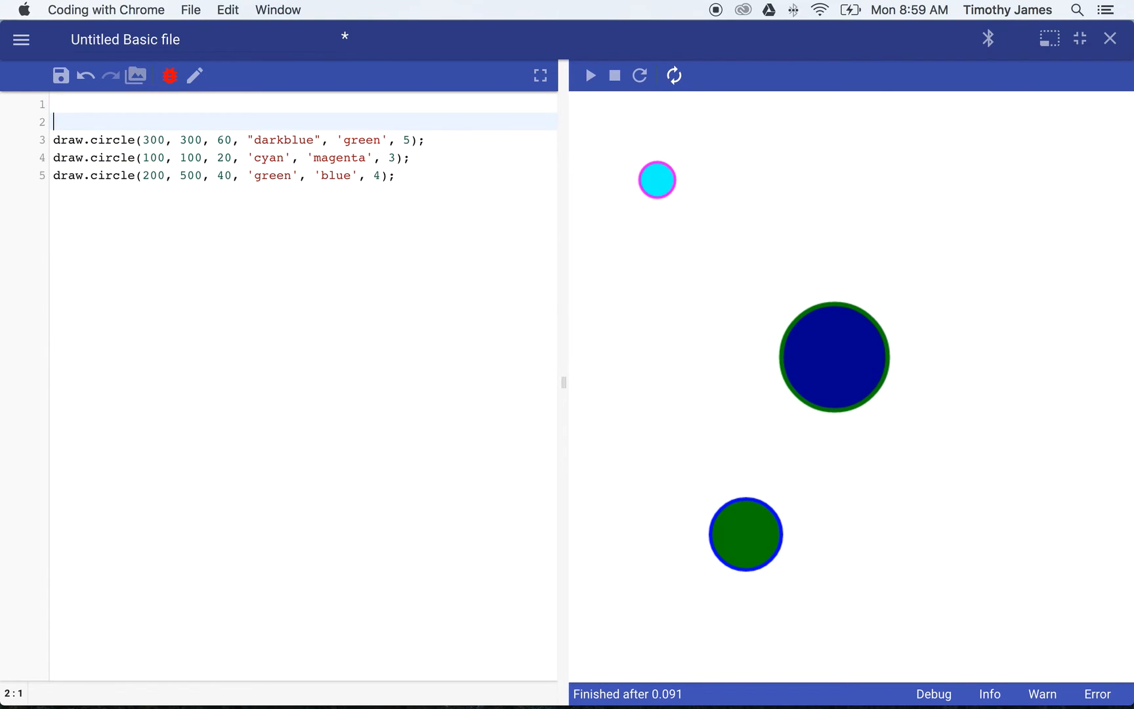
text(//)
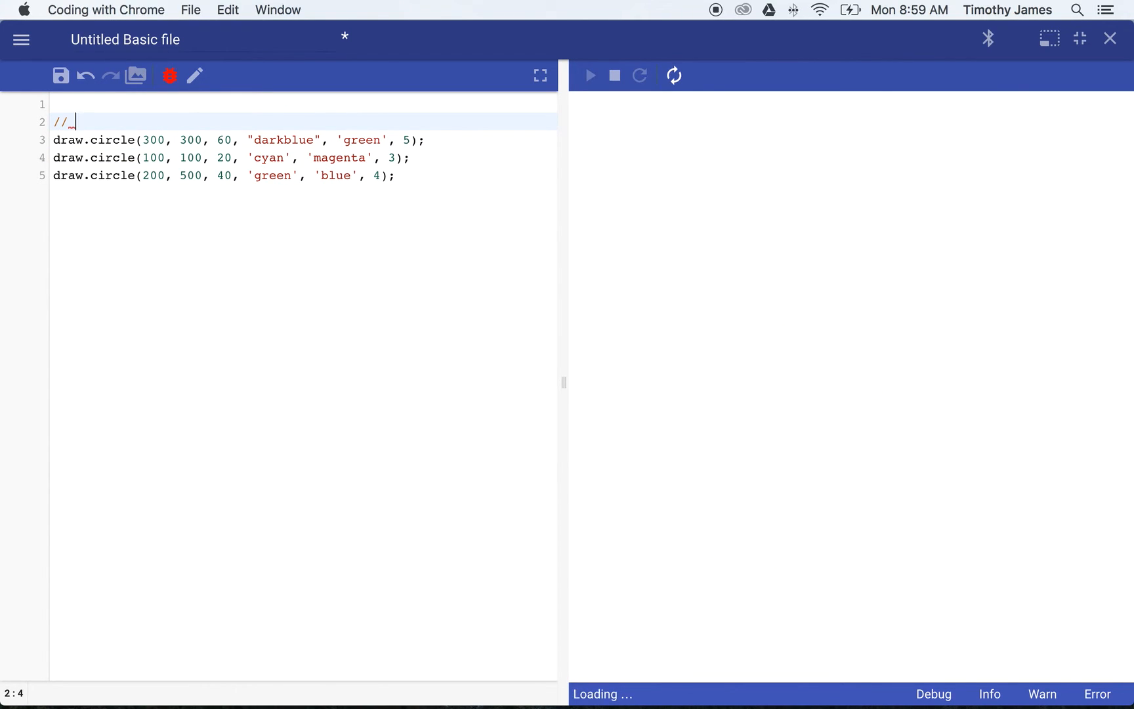
click(590, 76)
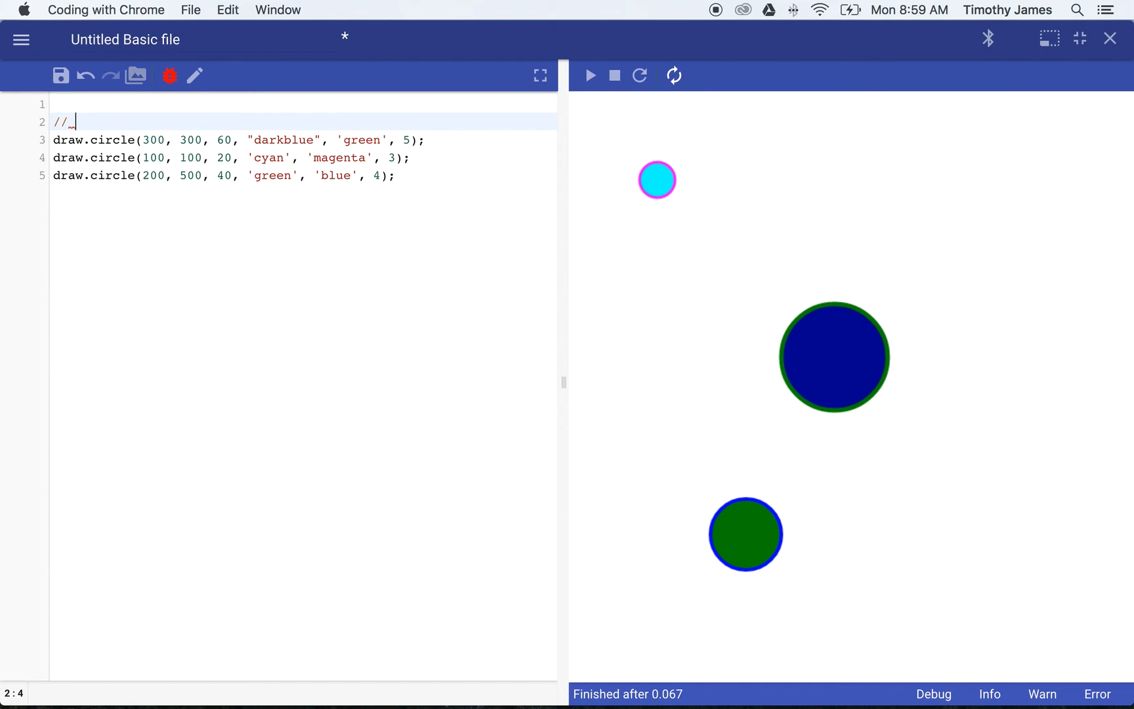
text(This)
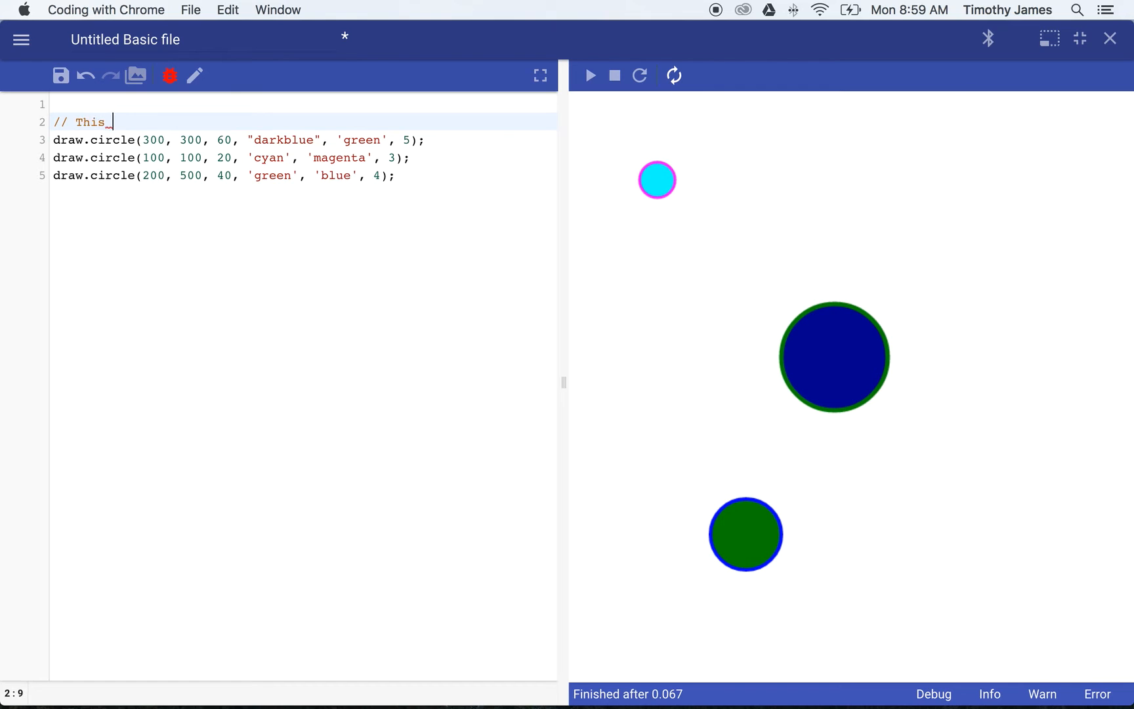
text(statement wil)
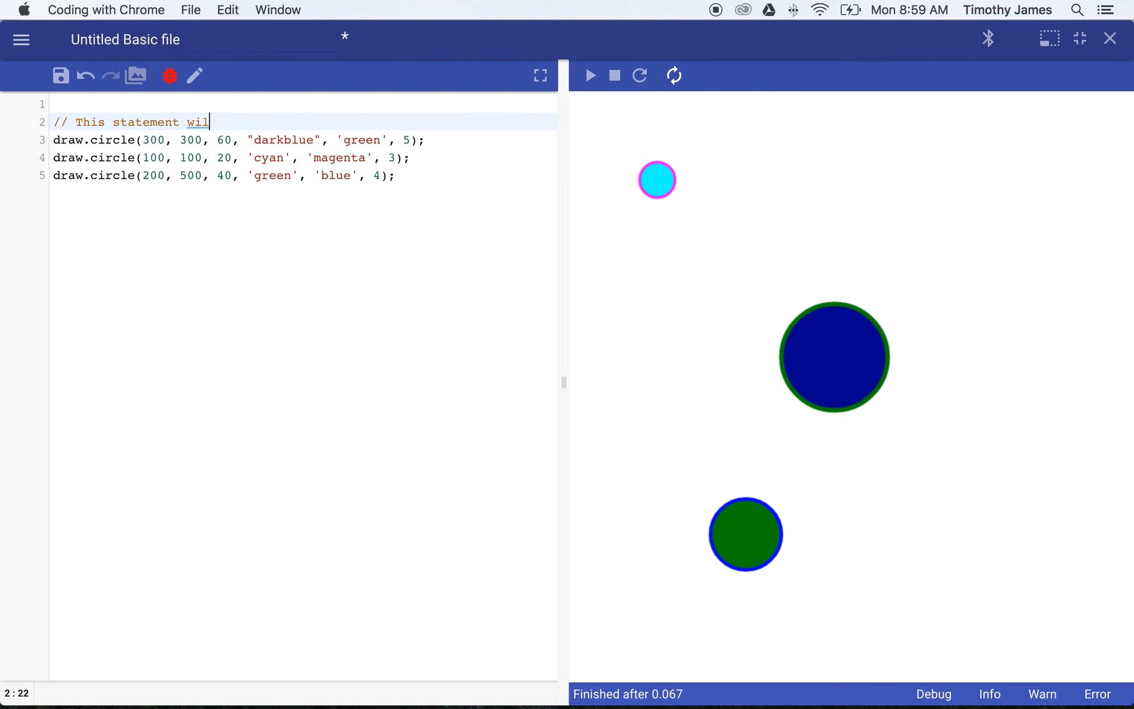
text(l draw a circle)
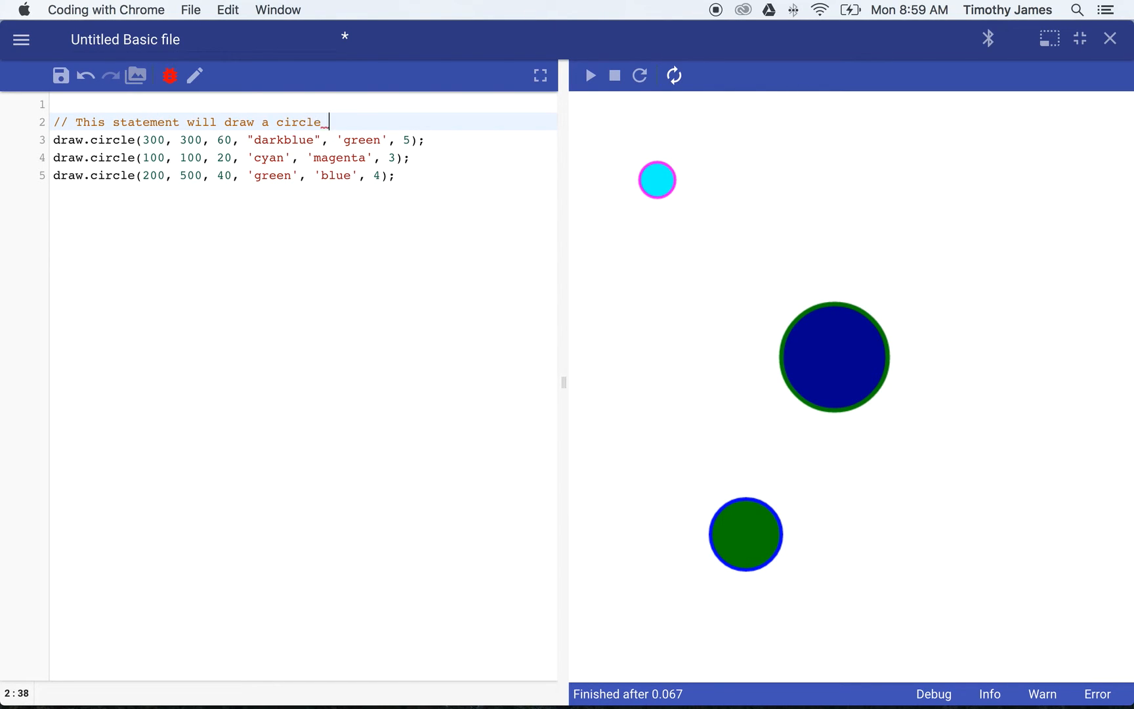
text(with a dark blue)
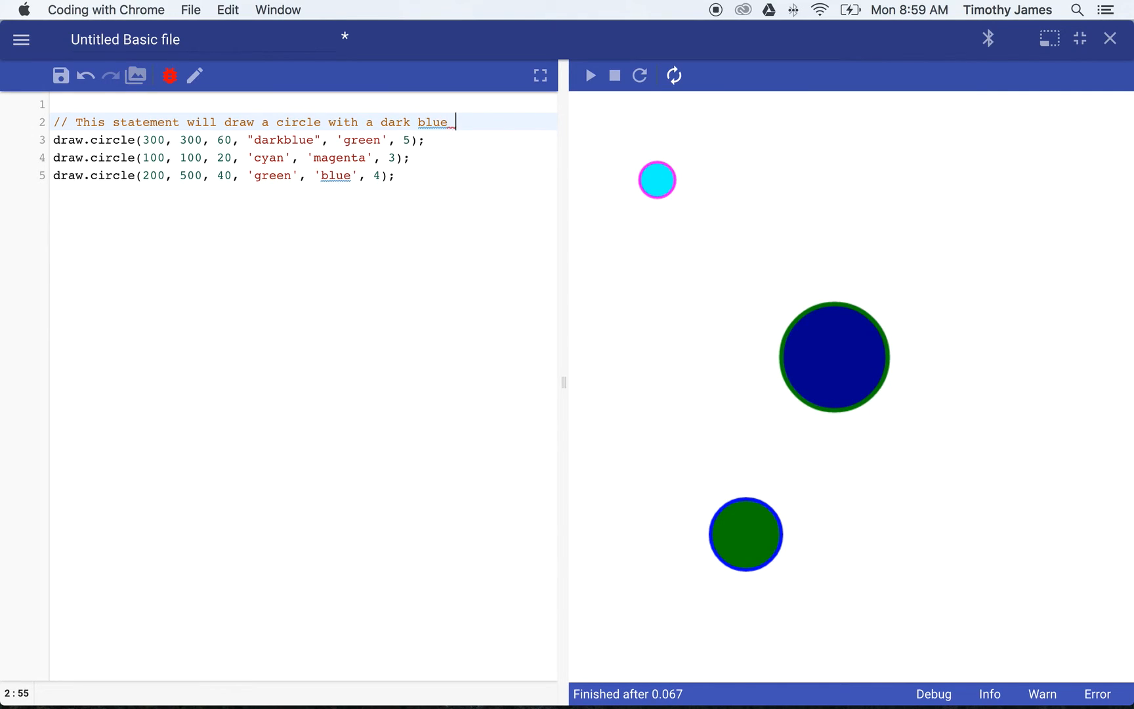
text(center.)
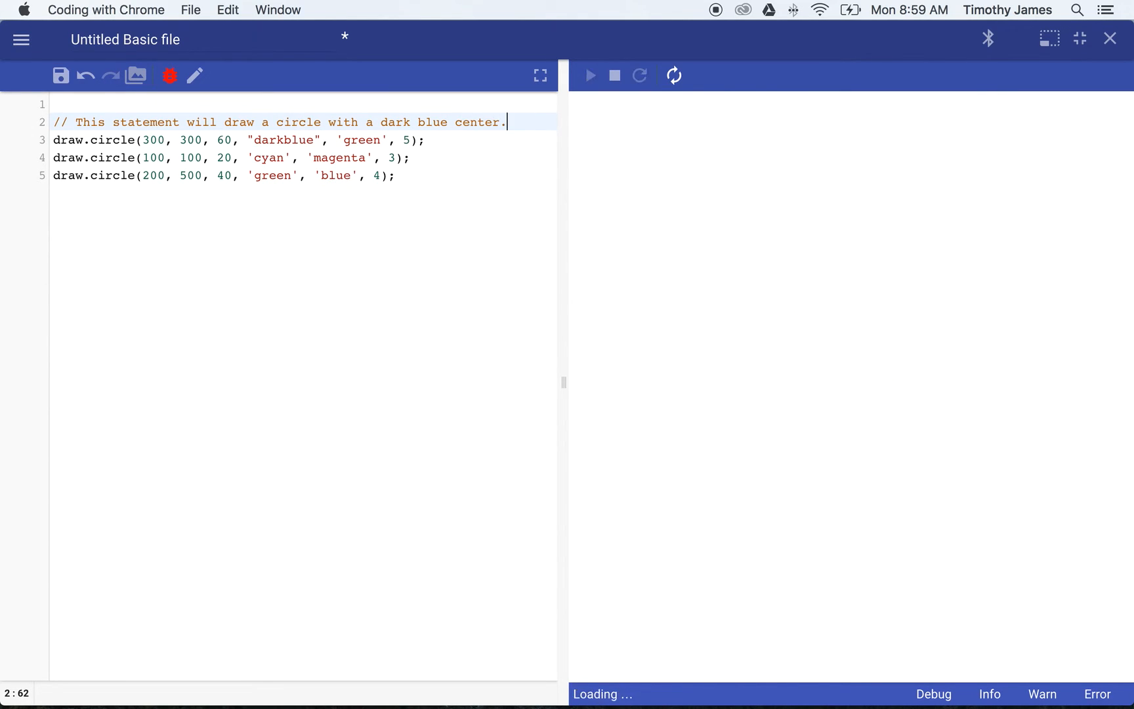
click(590, 75)
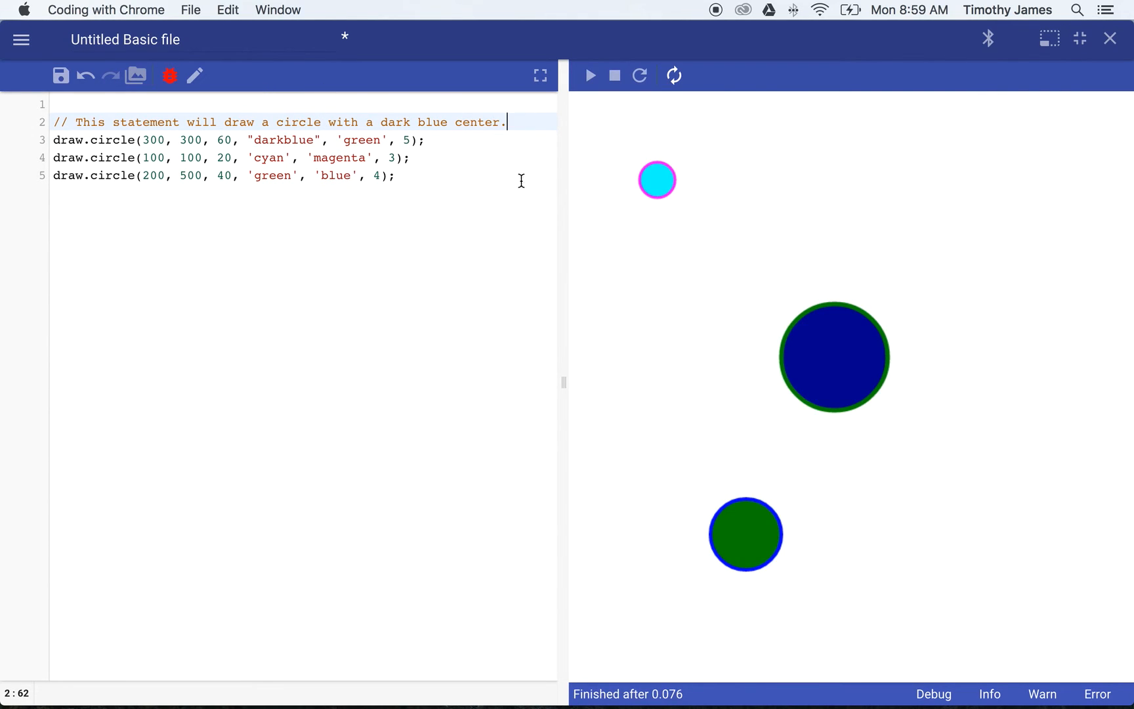
mouse_move(463, 137)
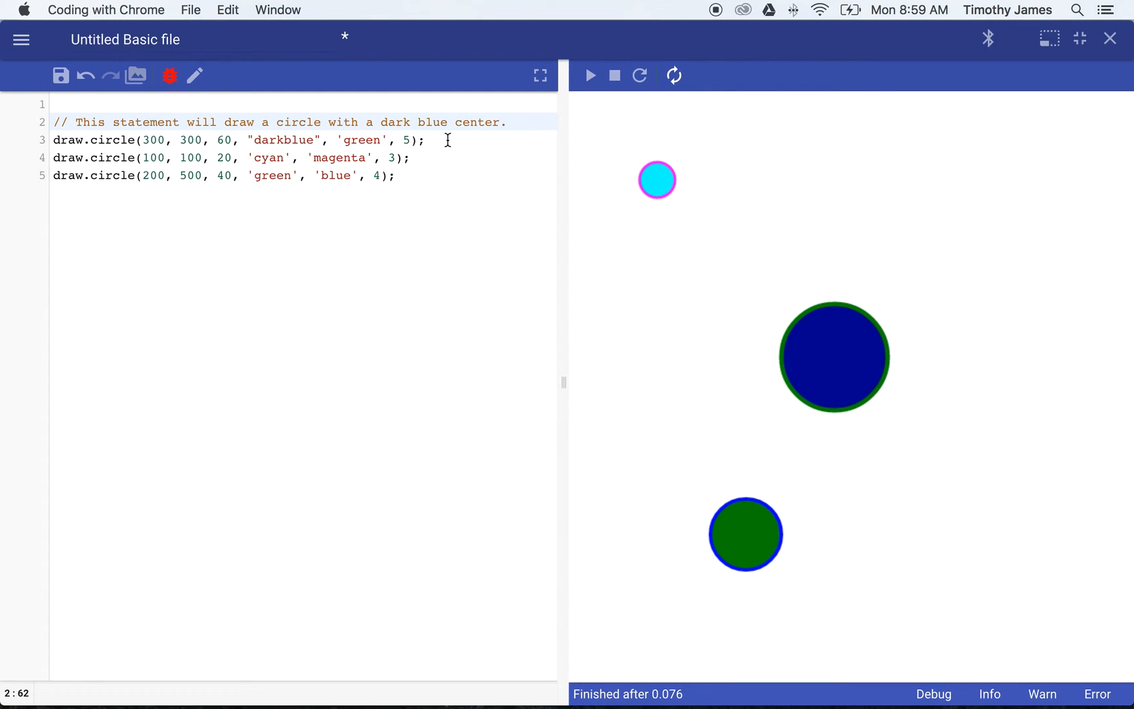
Start a /* block comment above the cyan circle: 'This statement will draw a circle with a cyan center and a'
text(/*)
text(*/)
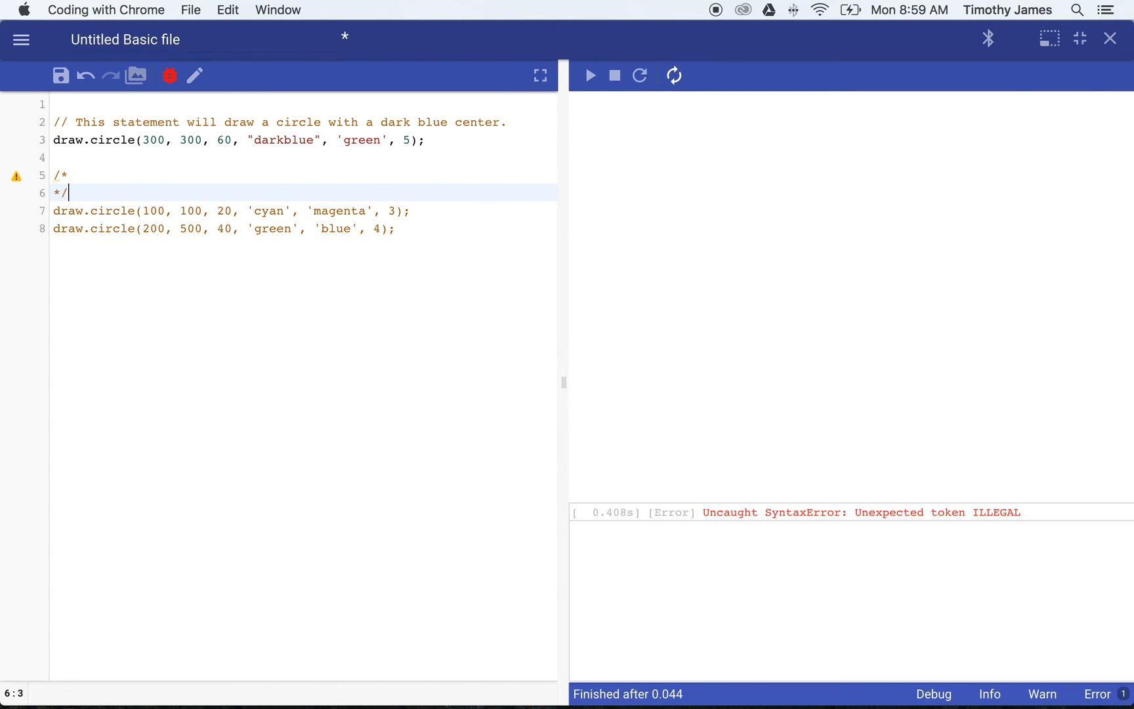
click(590, 76)
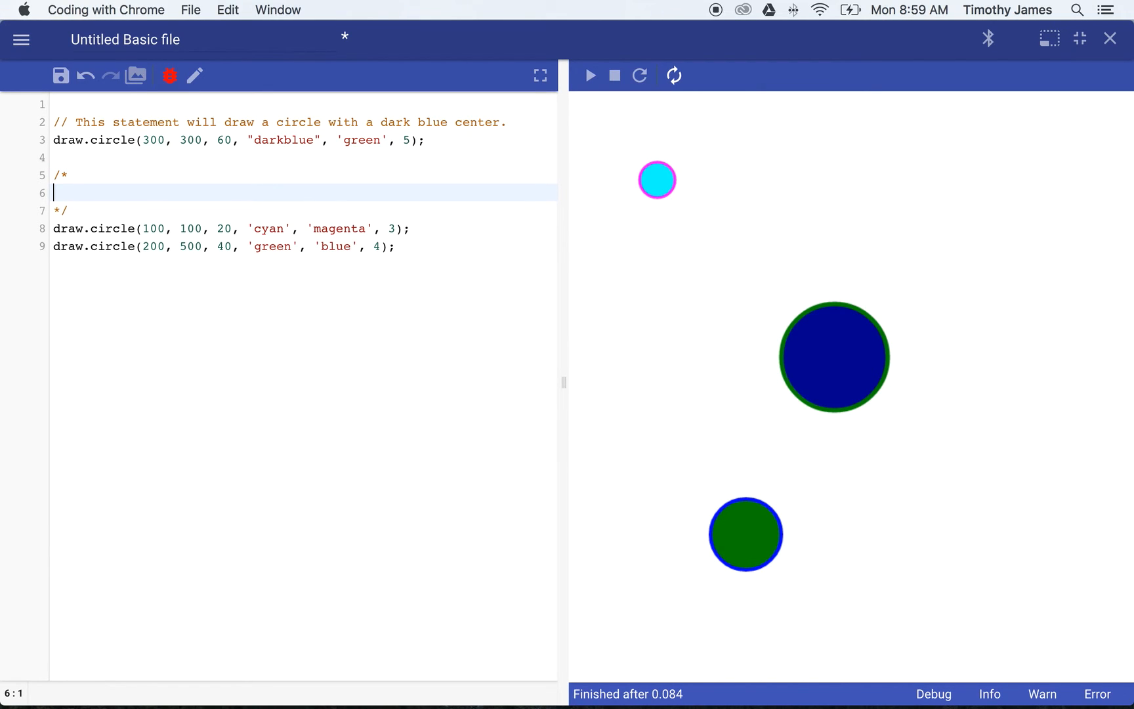
text(This statement)
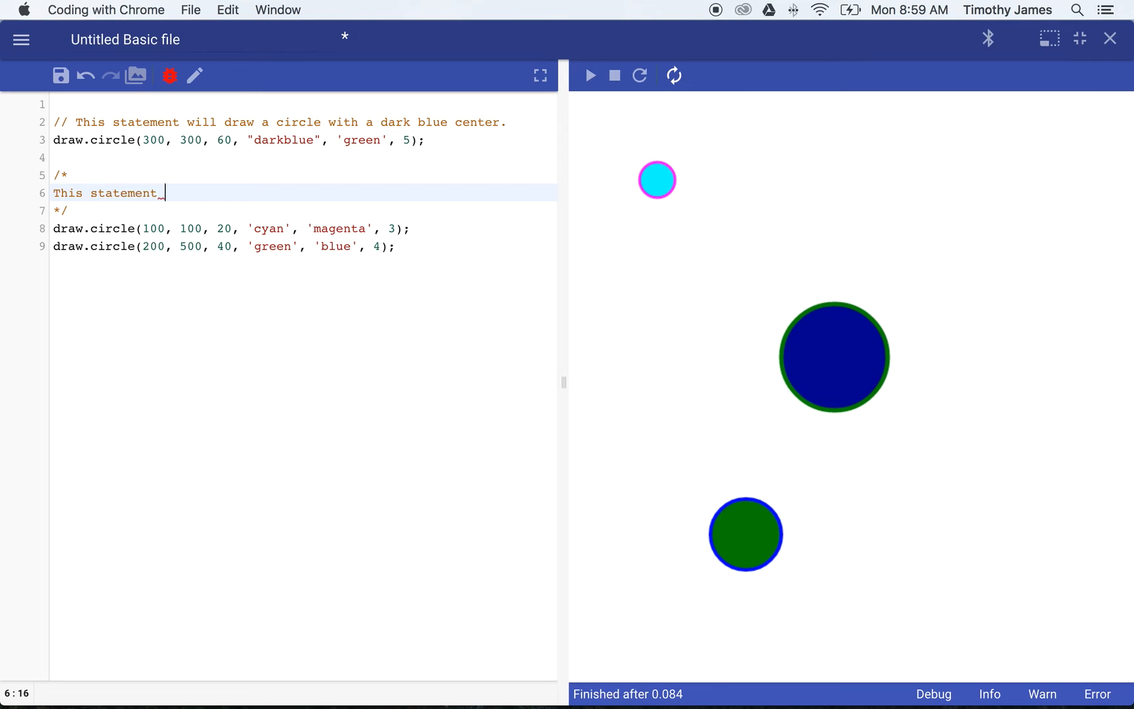
text(will draw)
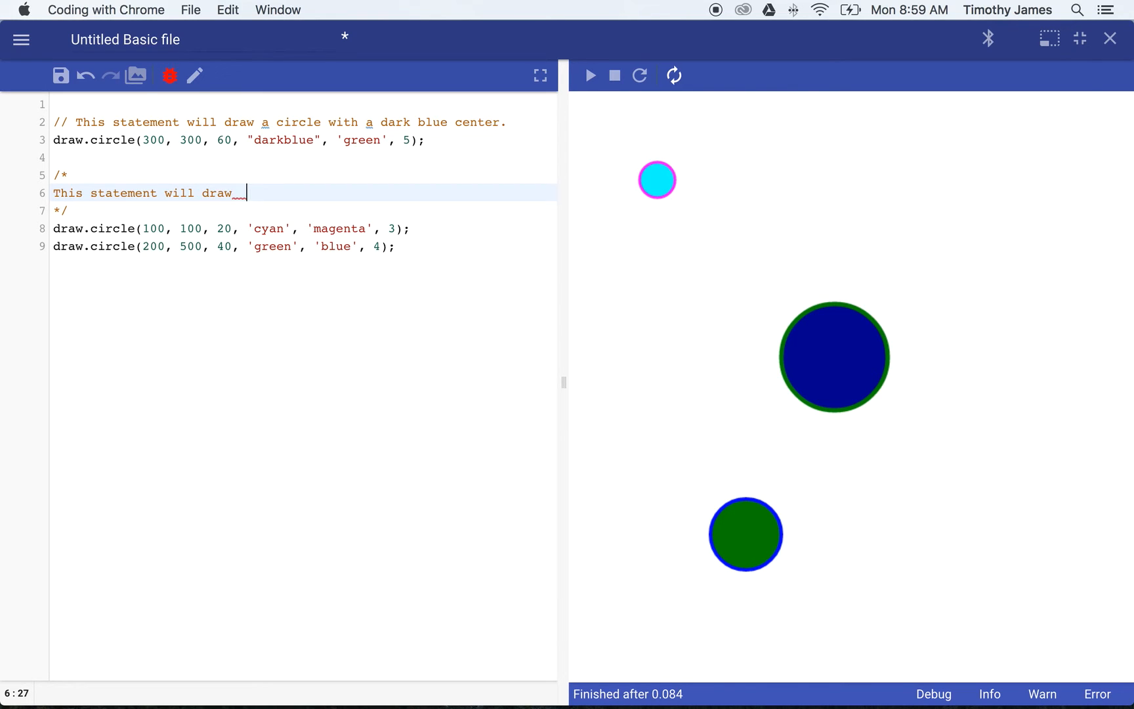
text(a circle with)
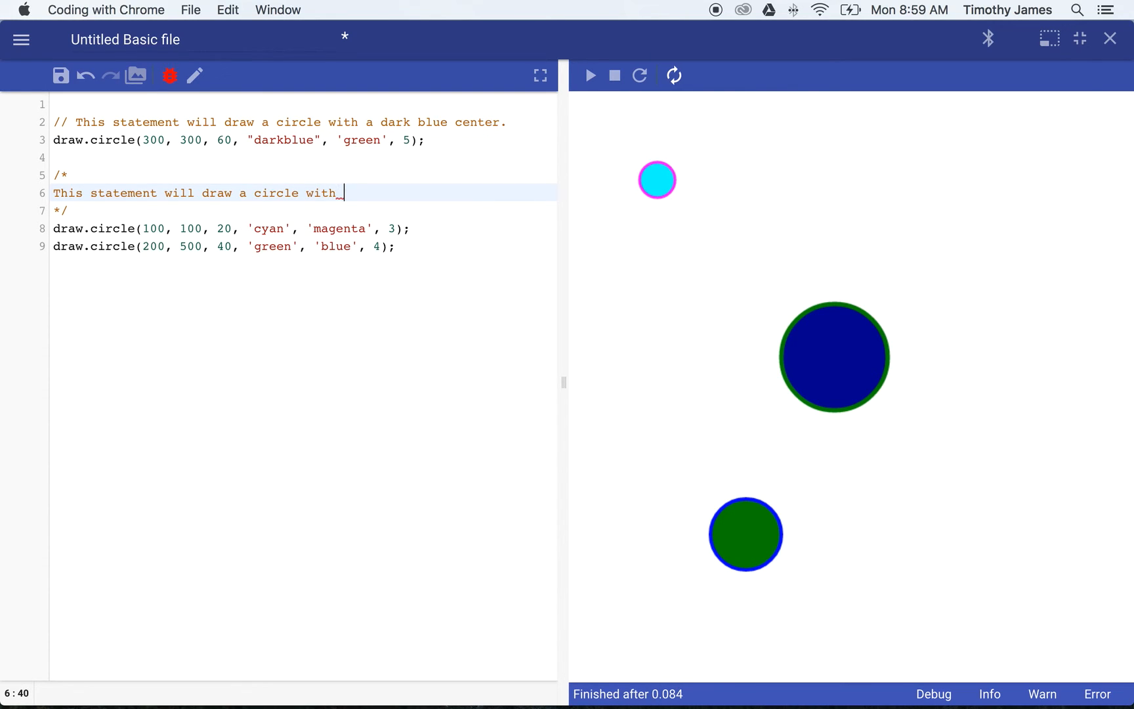
text(a cyan center)
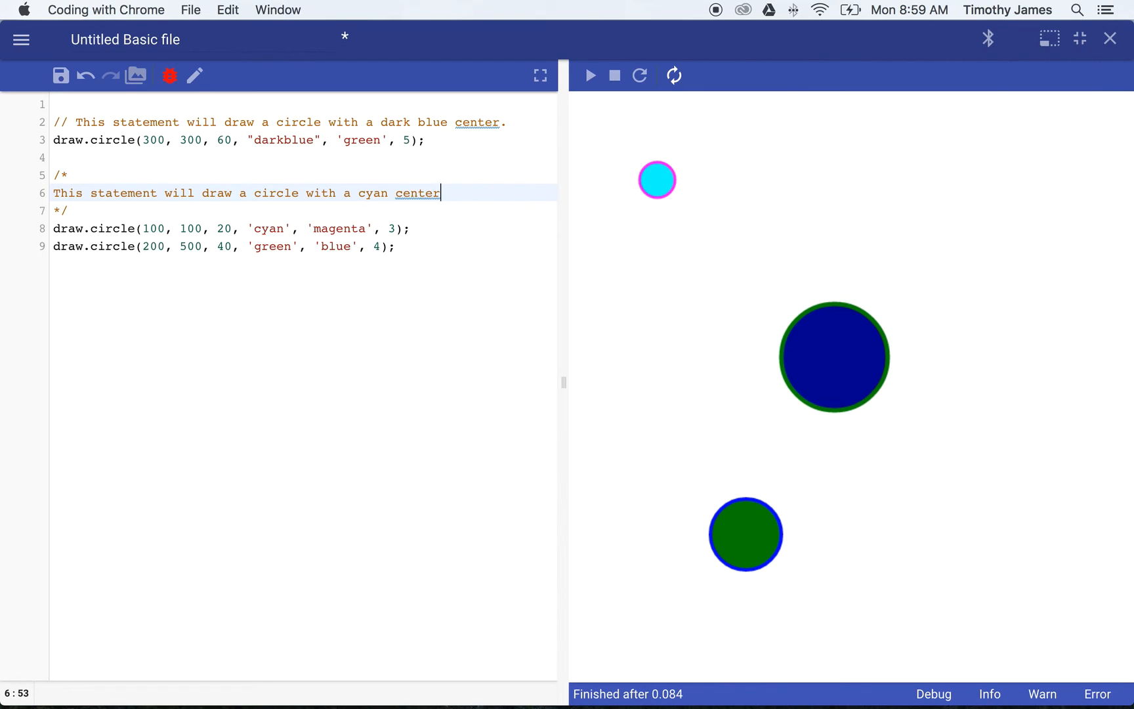
text(and a)
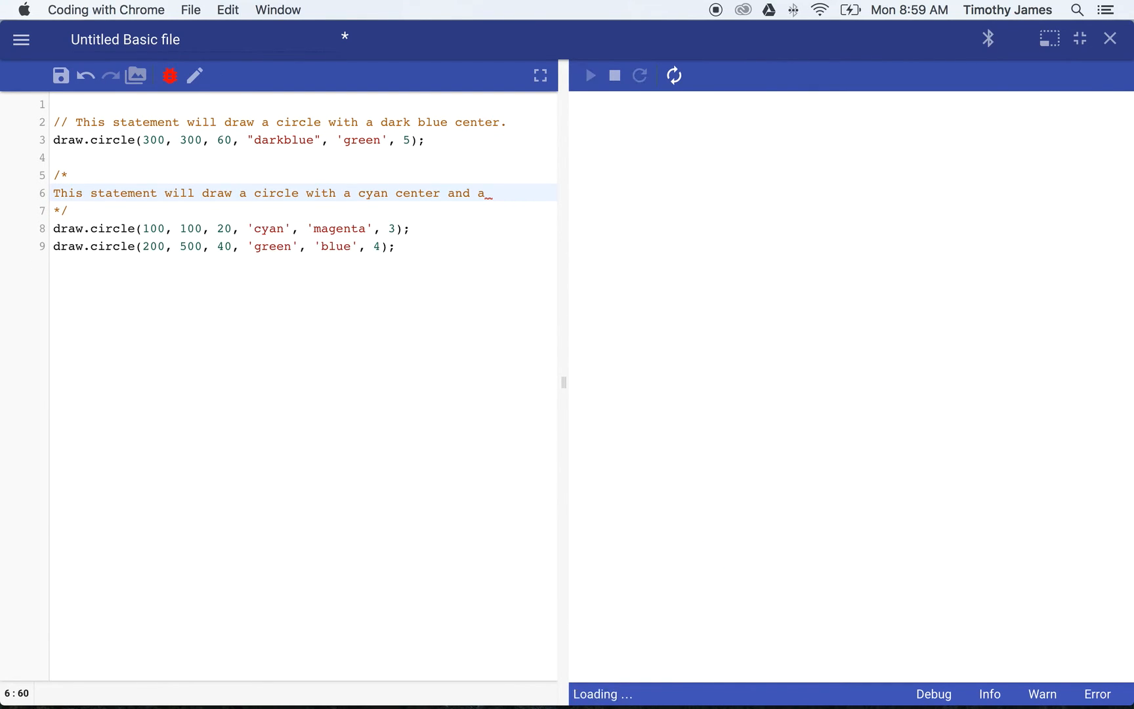
Finish the block comment with 'magenta outline with a 3 pixel wide border.'
click(590, 76)
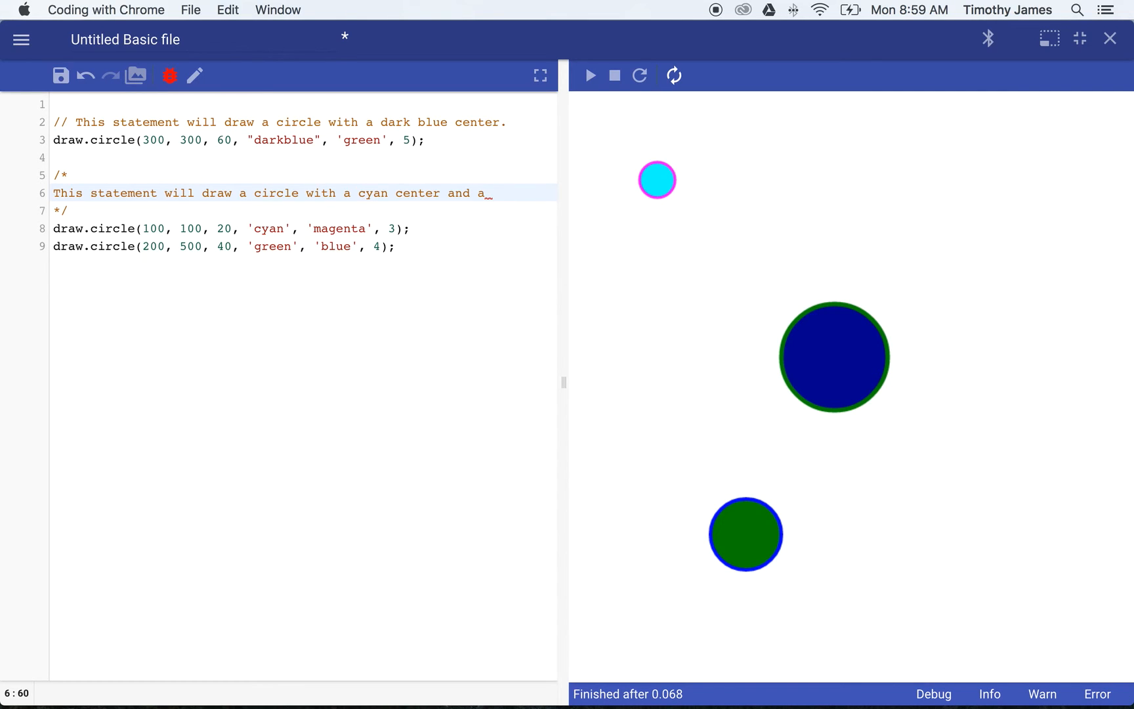
text(magenta)
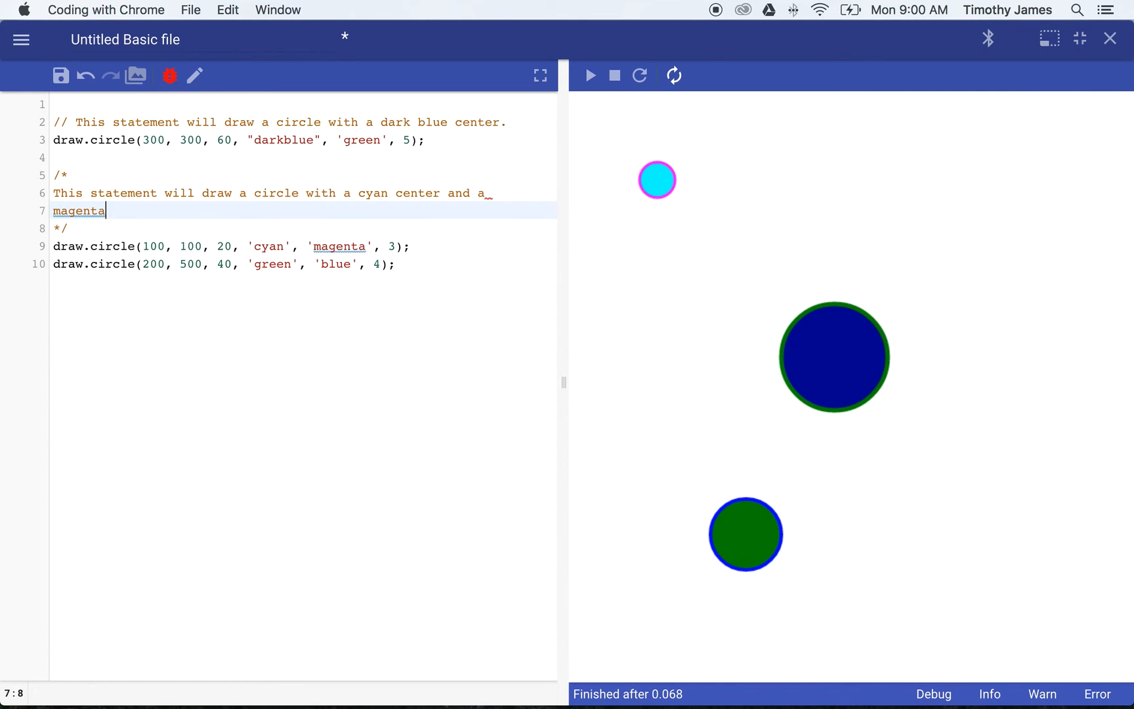
text(outline with a)
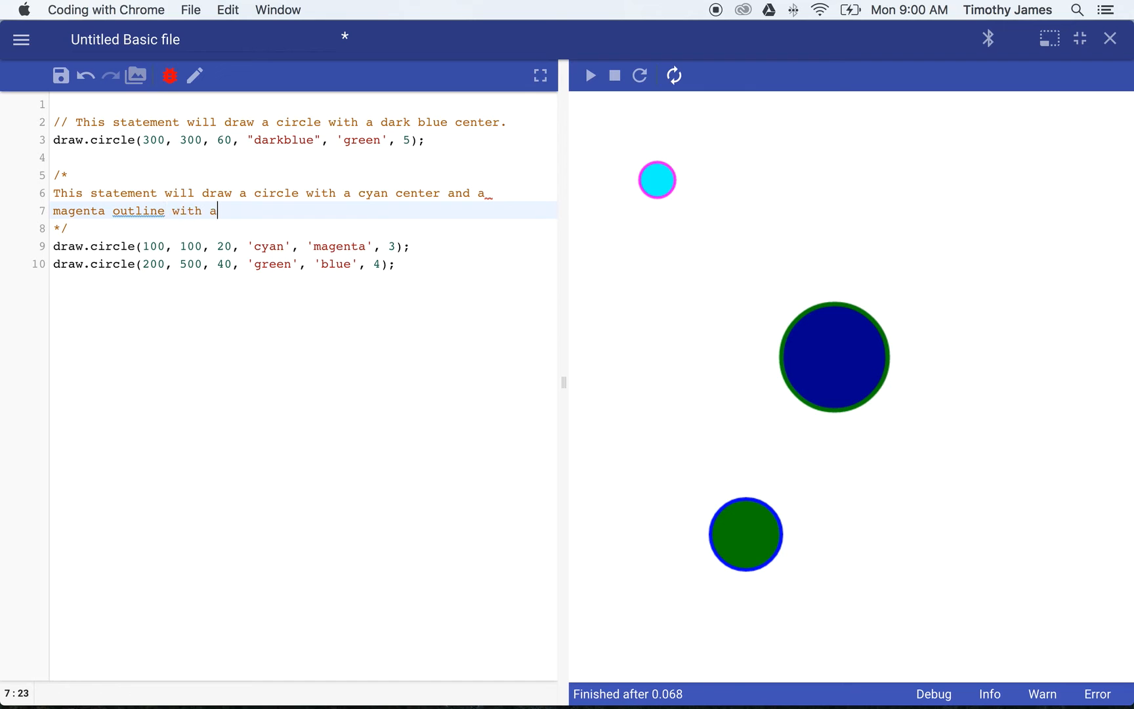
text(3 pixel)
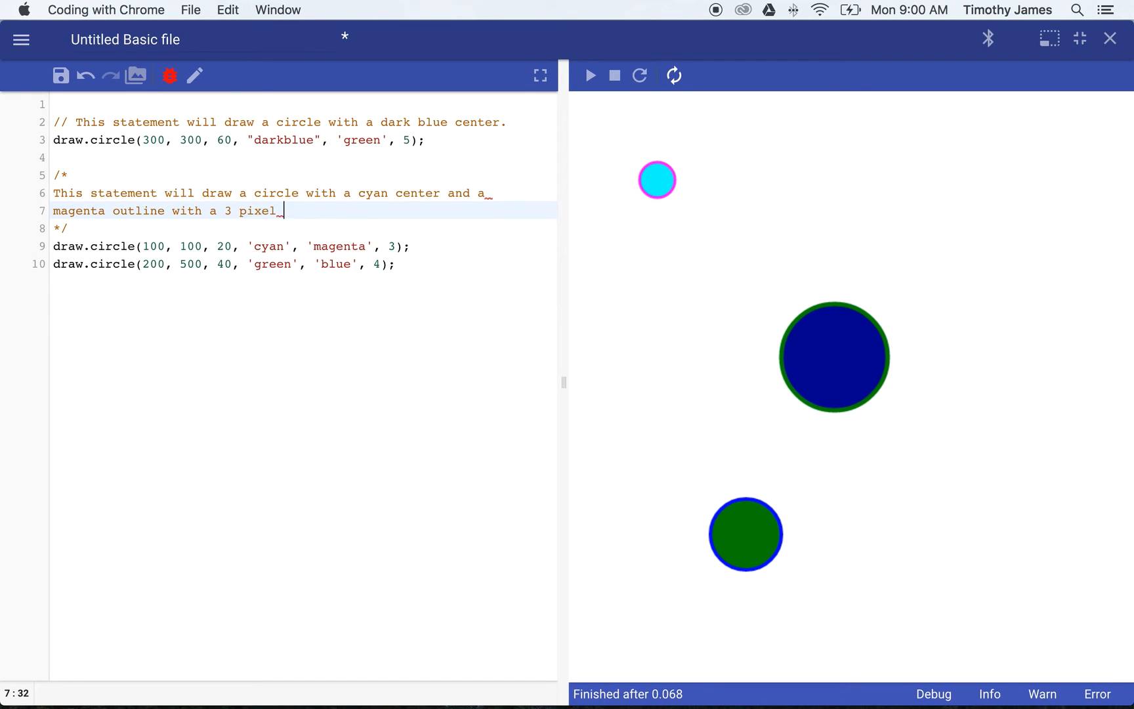
text(wide border.)
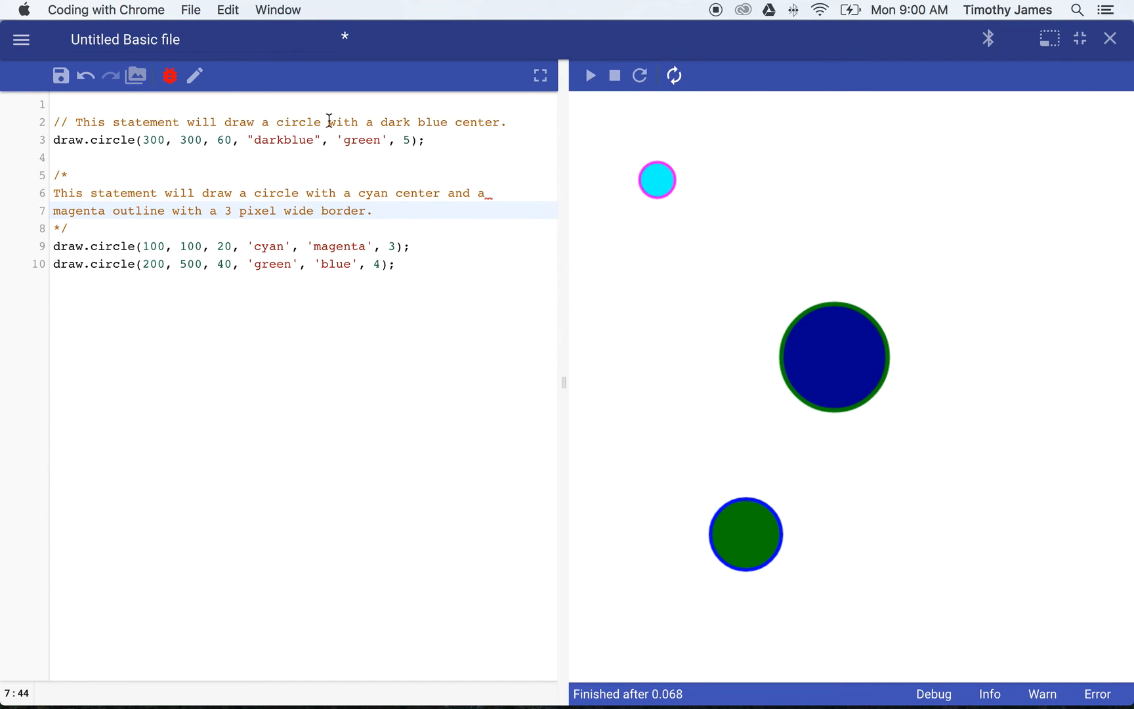
click(94, 174)
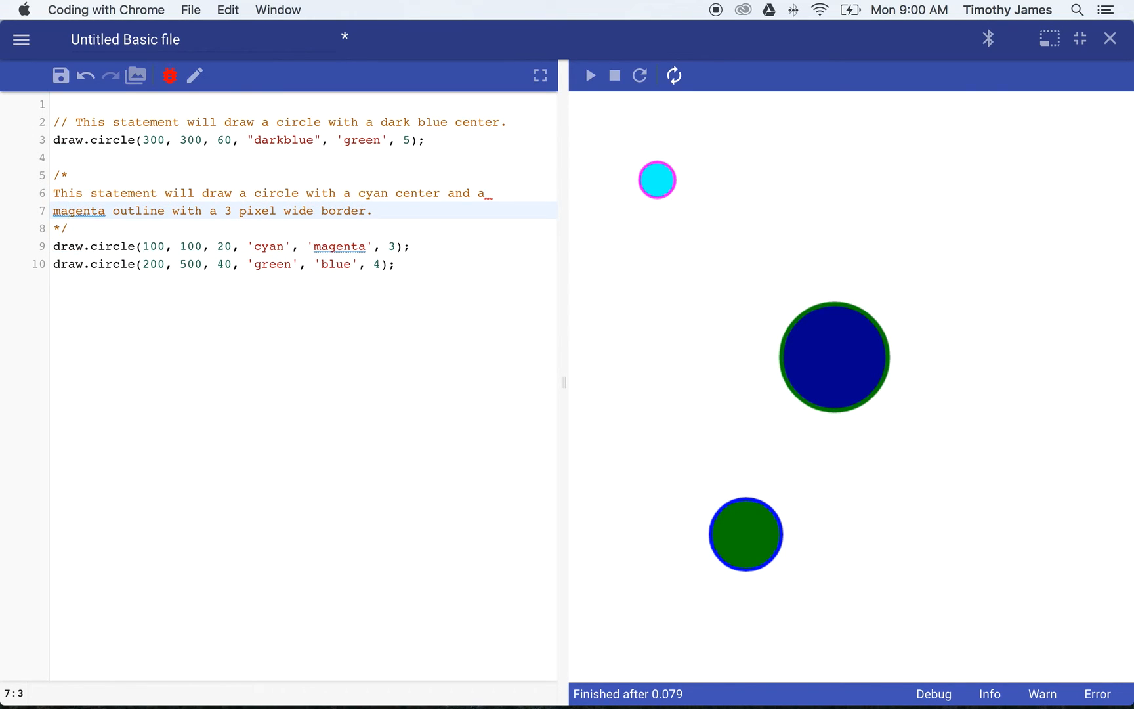
Extend the dark blue comment with 'and a green outline in the center of the stage.' on a new line
click(59, 229)
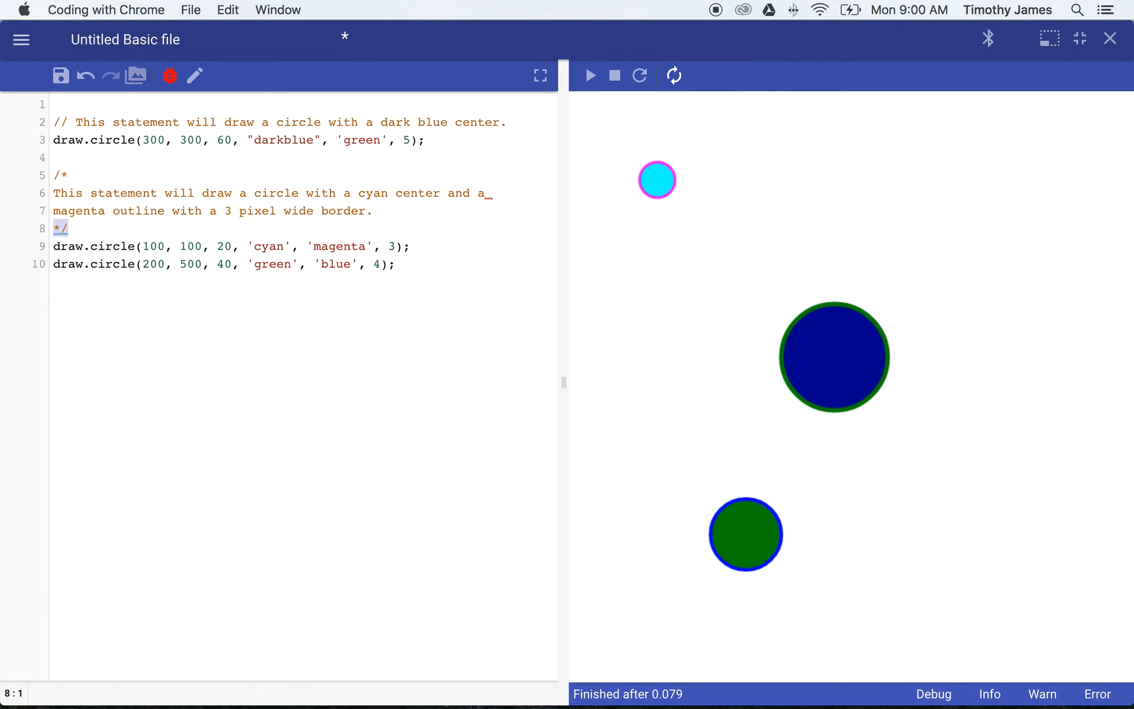
click(69, 211)
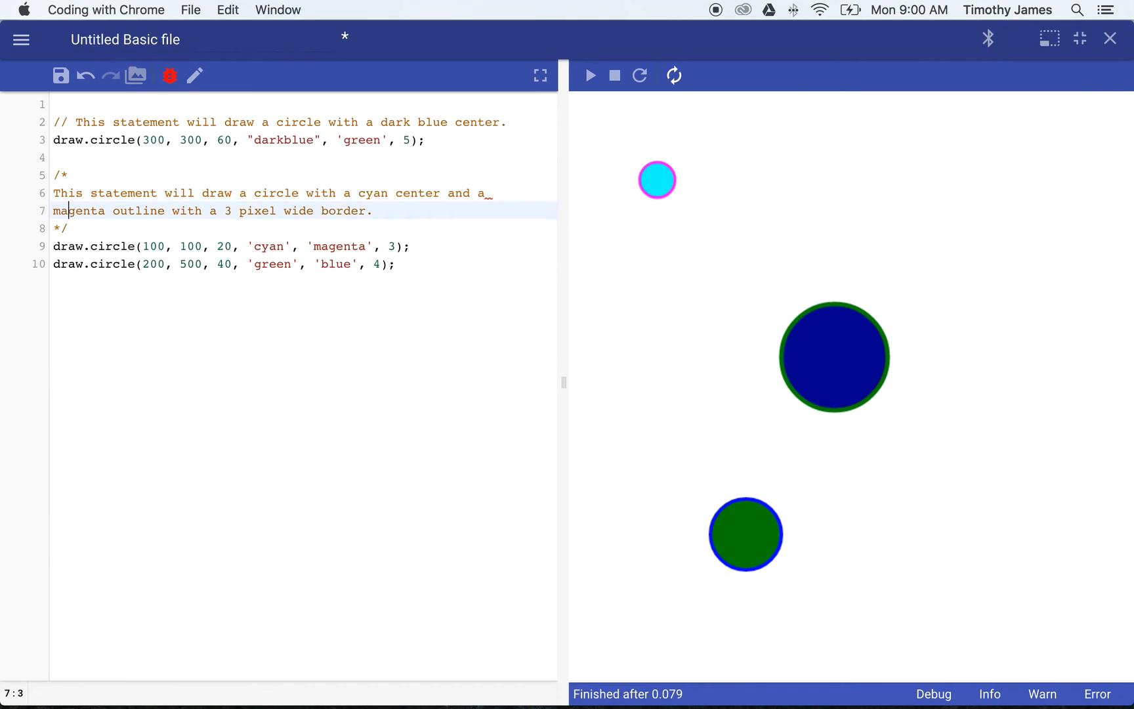
click(59, 121)
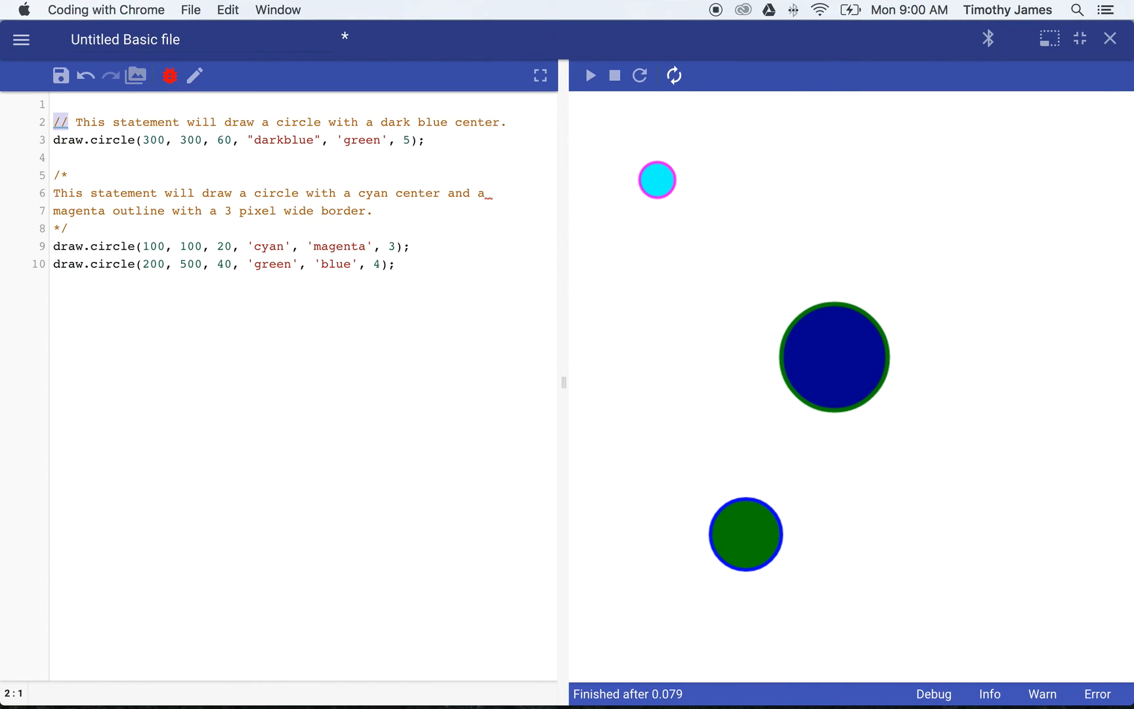
click(506, 121)
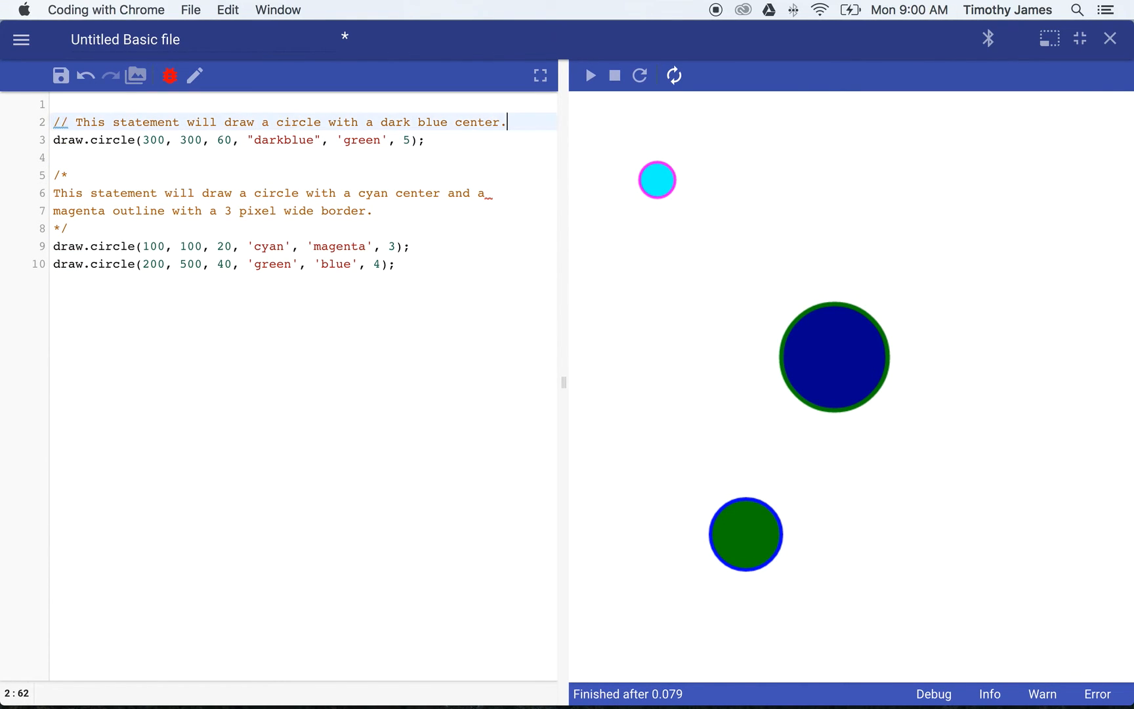
text(asdfasd)
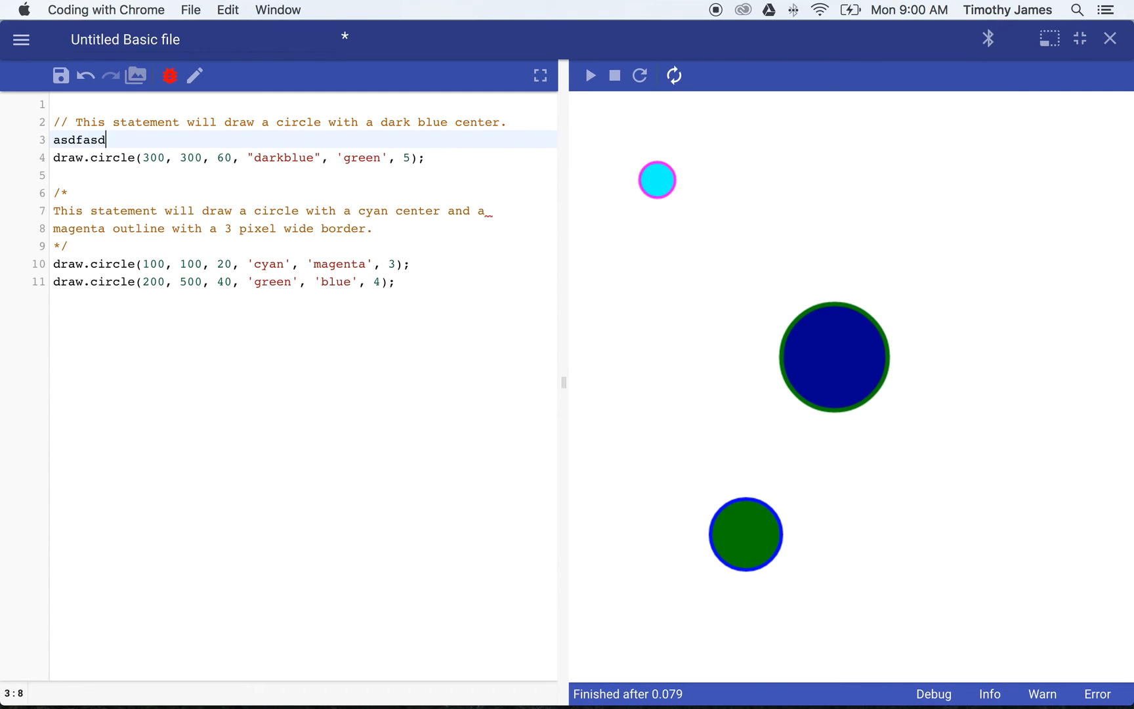
text(fasdf)
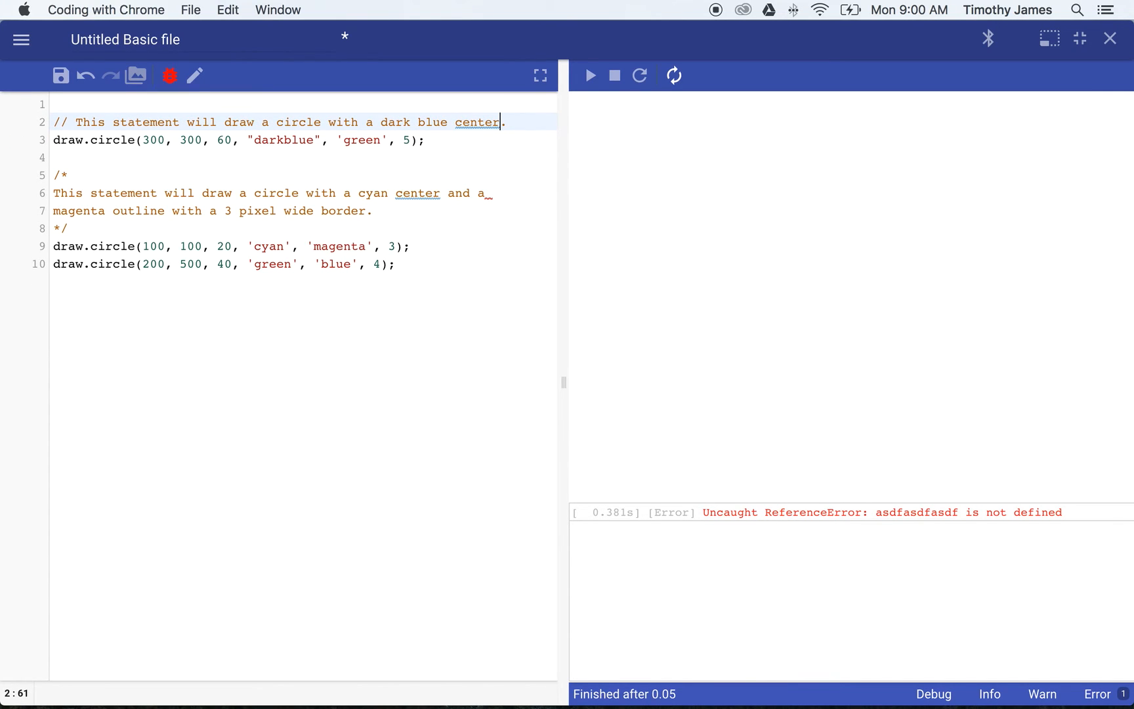
click(588, 76)
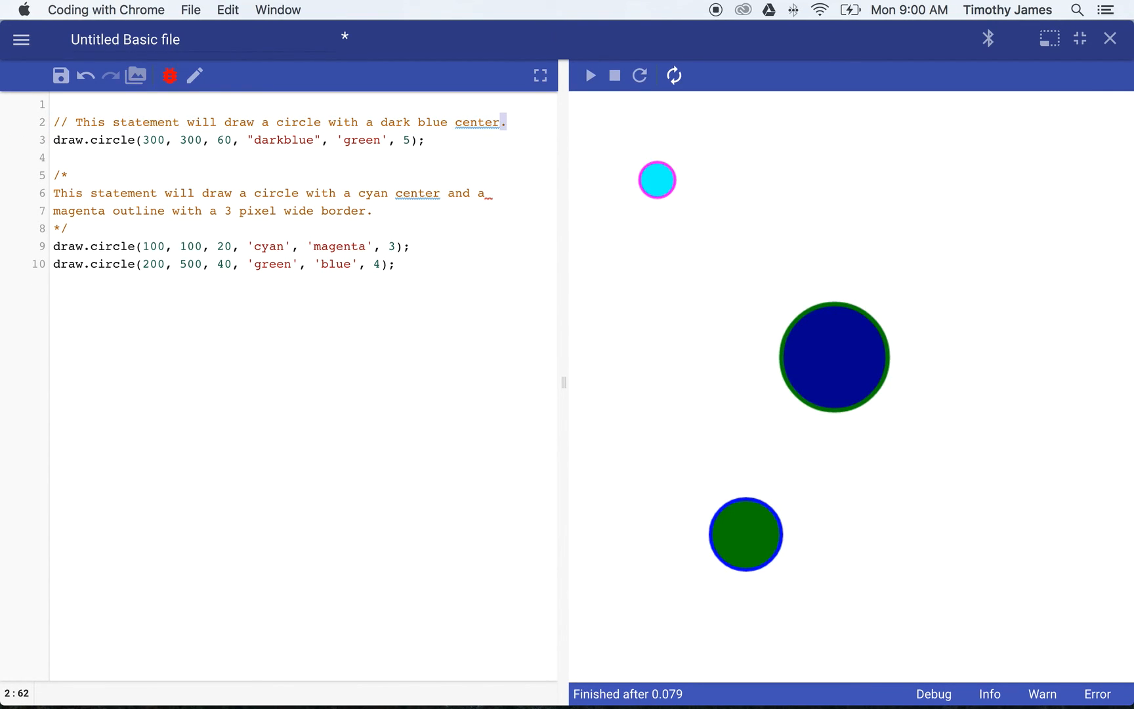
text(and)
text(a green out)
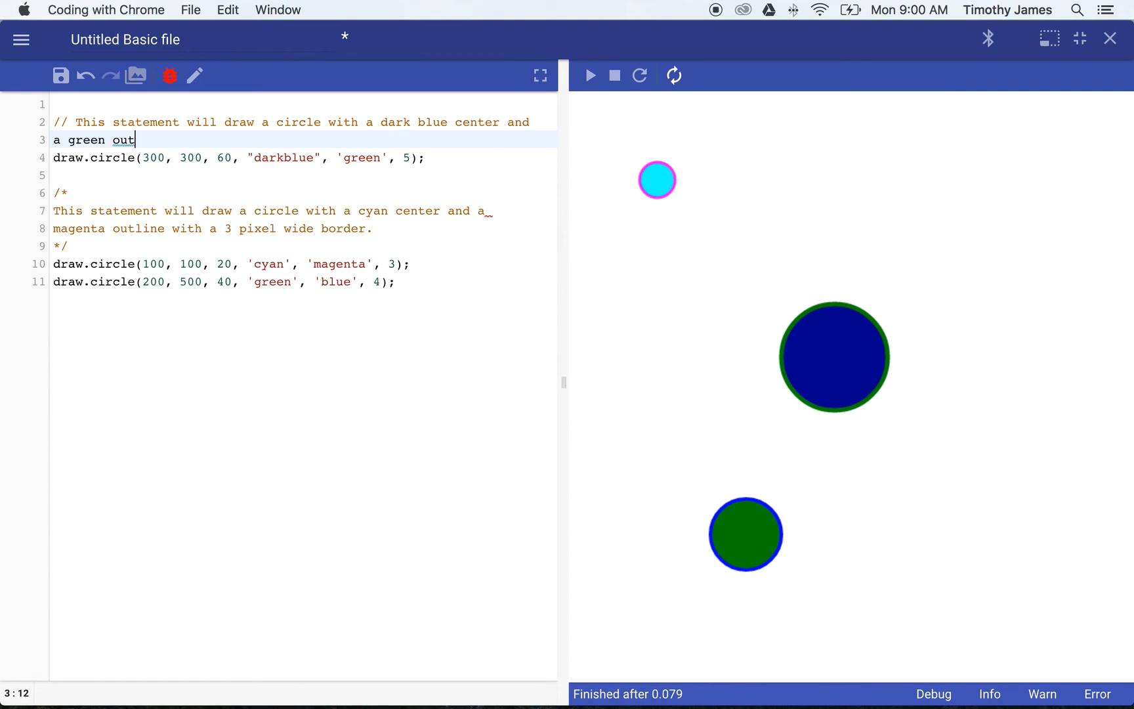
text(line in the cne)
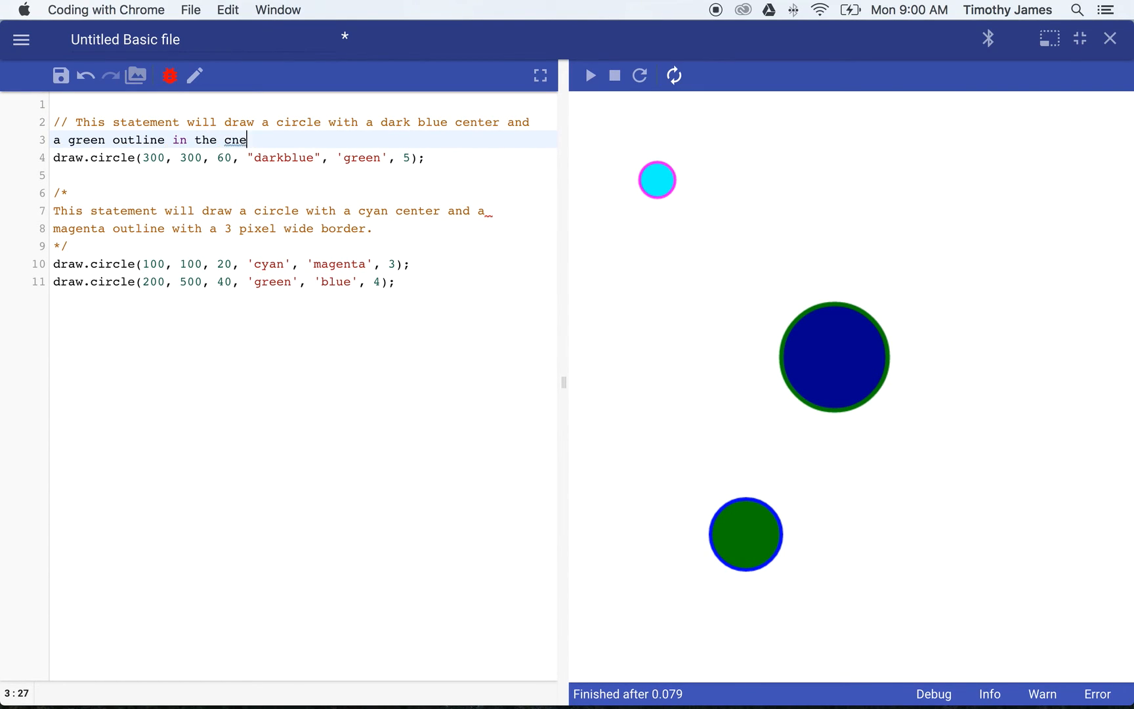
text(enter of the stage.)
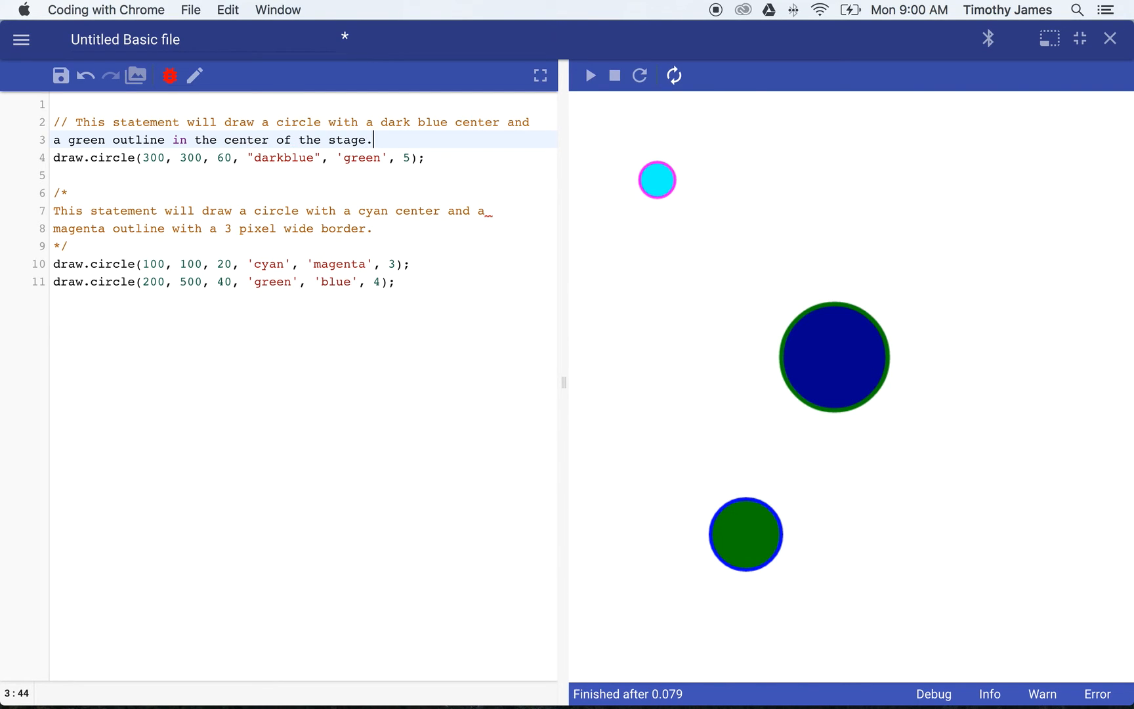
click(590, 76)
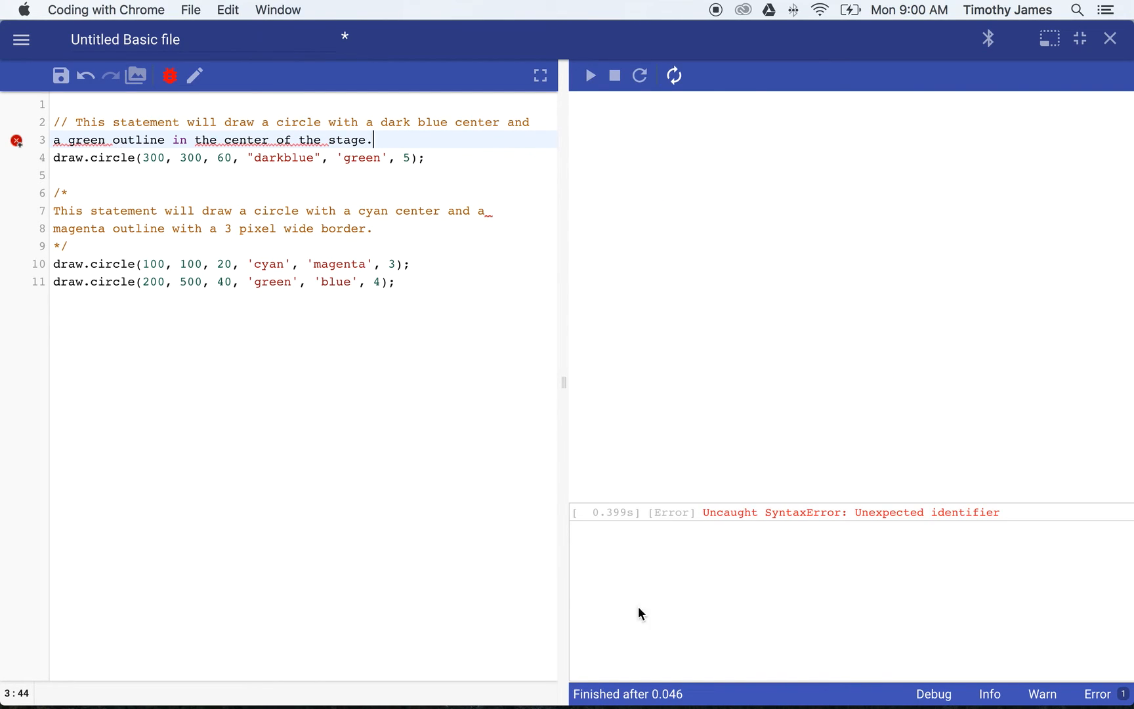
Prefix the wrapped description on line 3 with // to clear the SyntaxError
click(54, 140)
text(// )
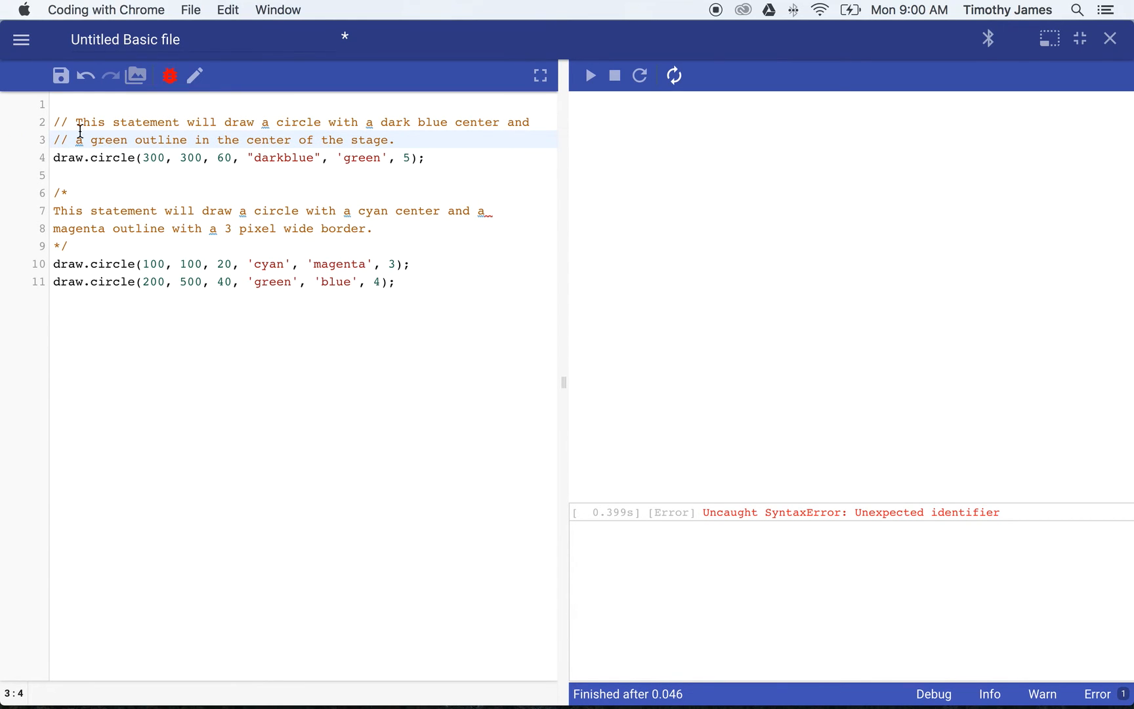
click(590, 75)
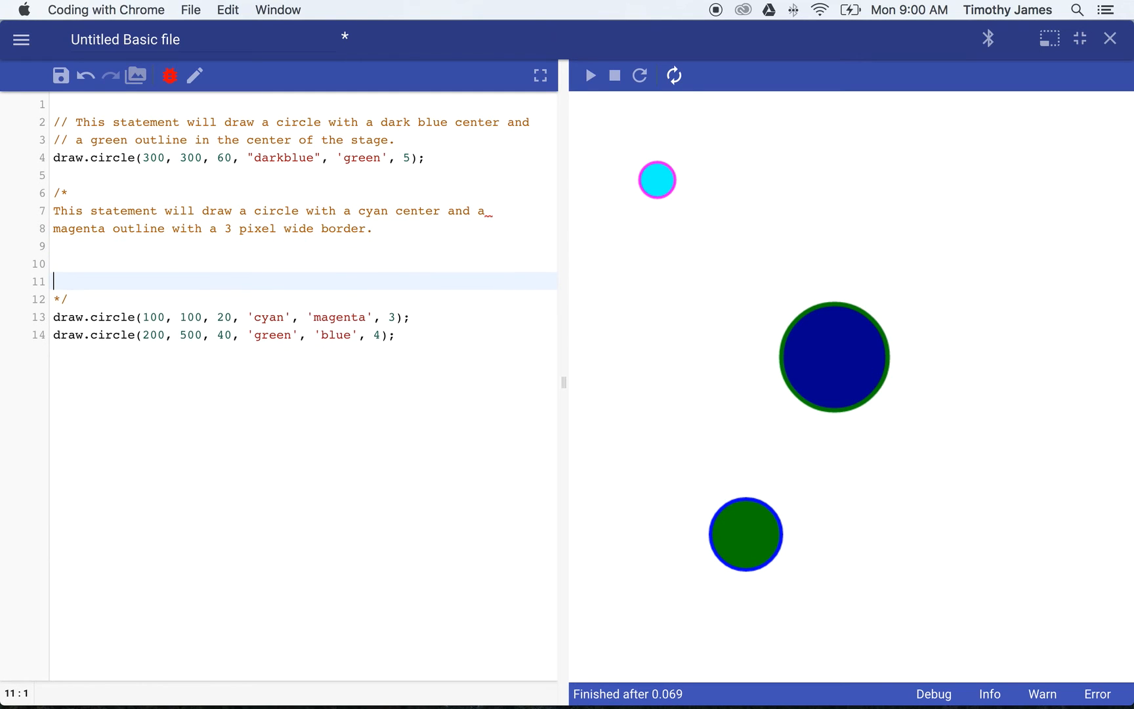
Add 'This circle will show up close to the top left corner of the stage.' to the block comment
text(T)
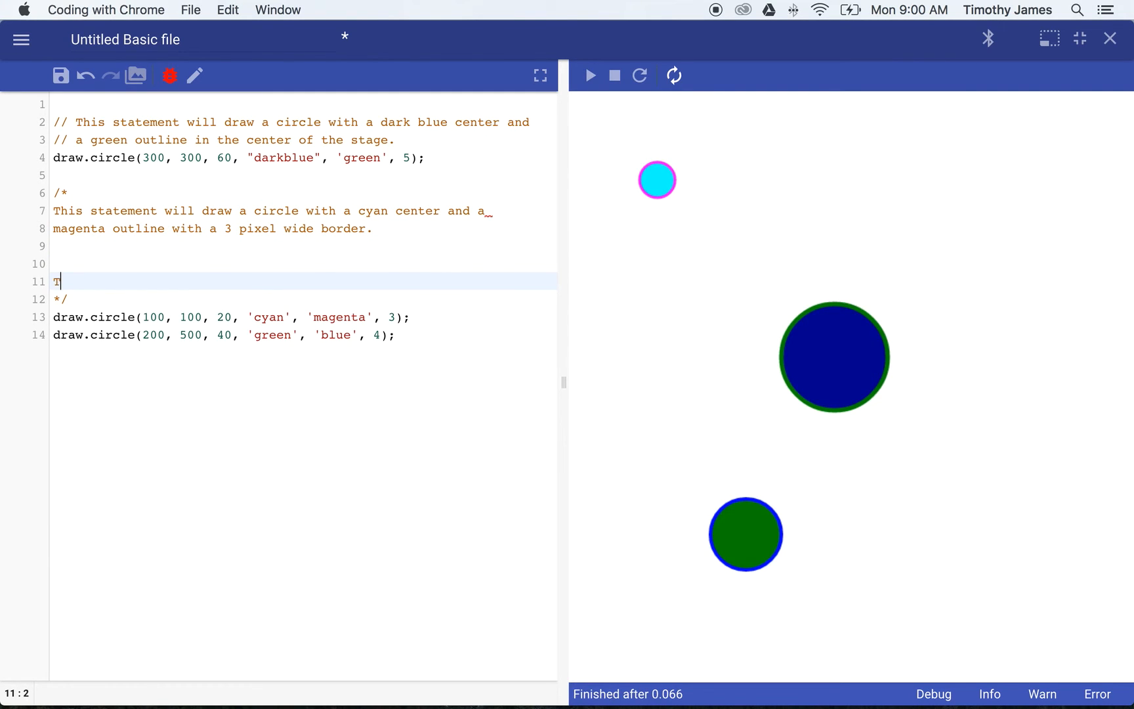
text(his circle will s)
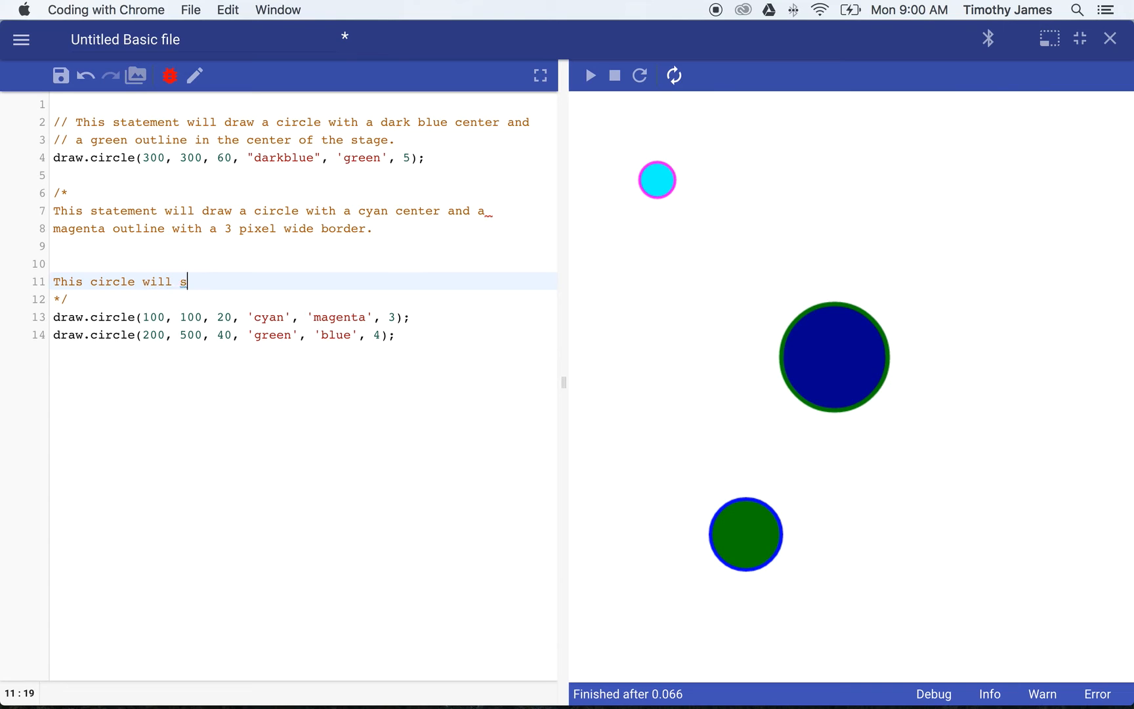
text(how up close to the top)
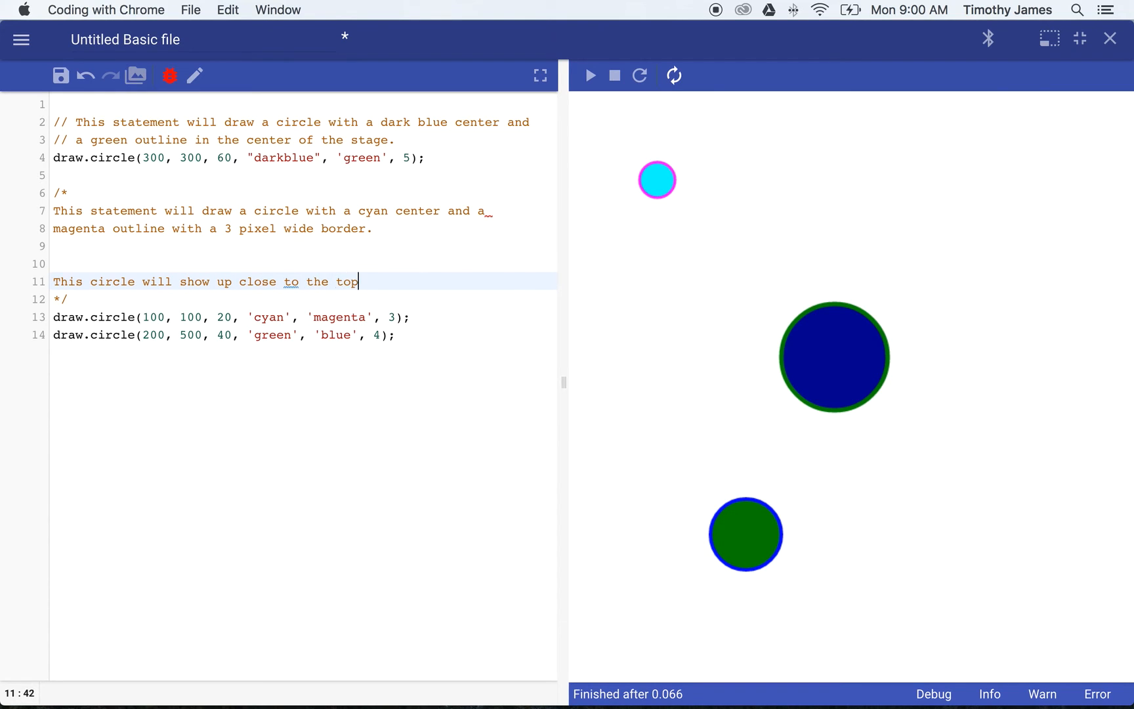
text(left corner of)
text(the)
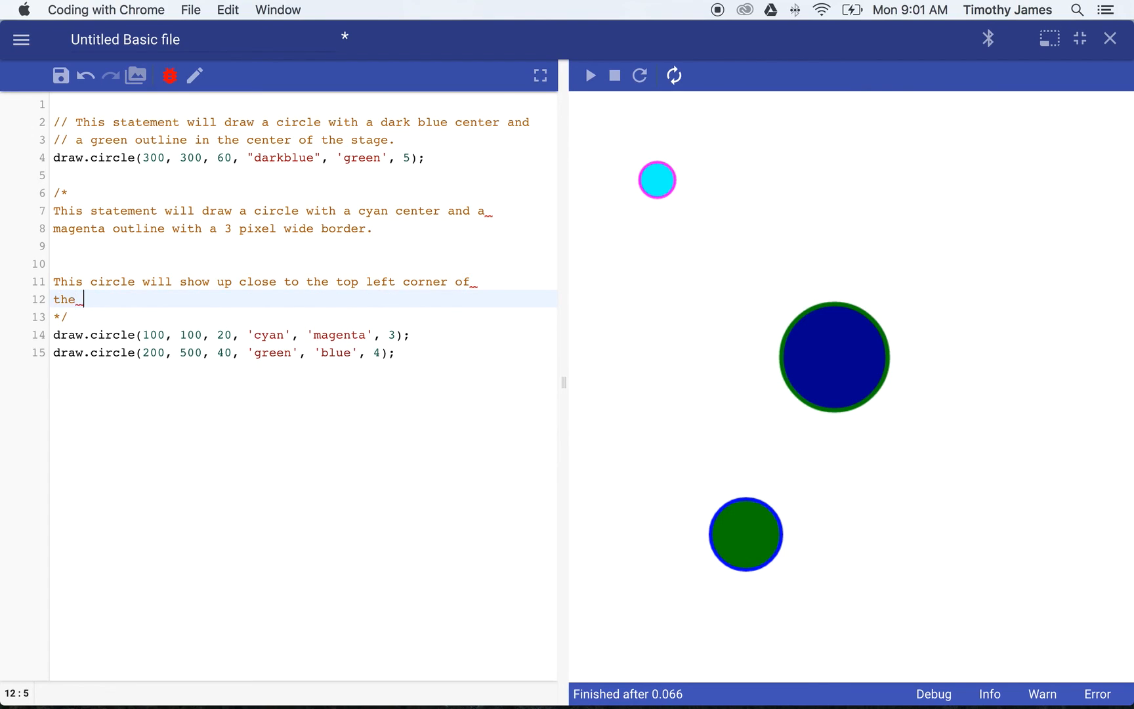
text(stage.)
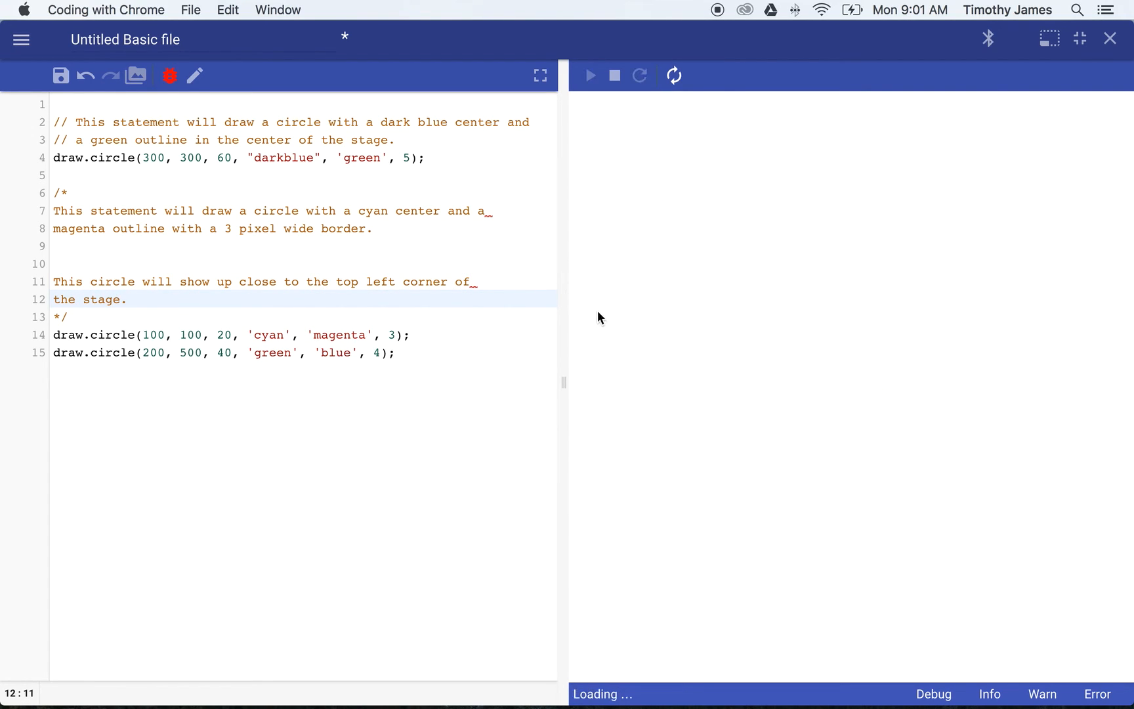
click(591, 75)
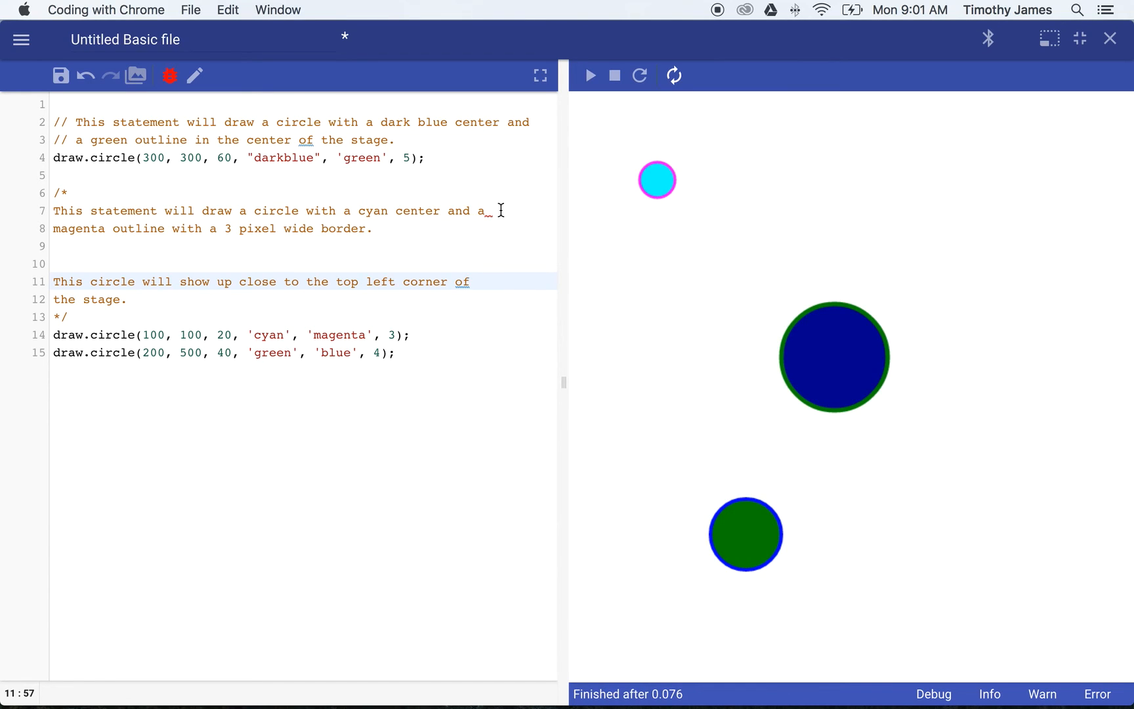
click(498, 210)
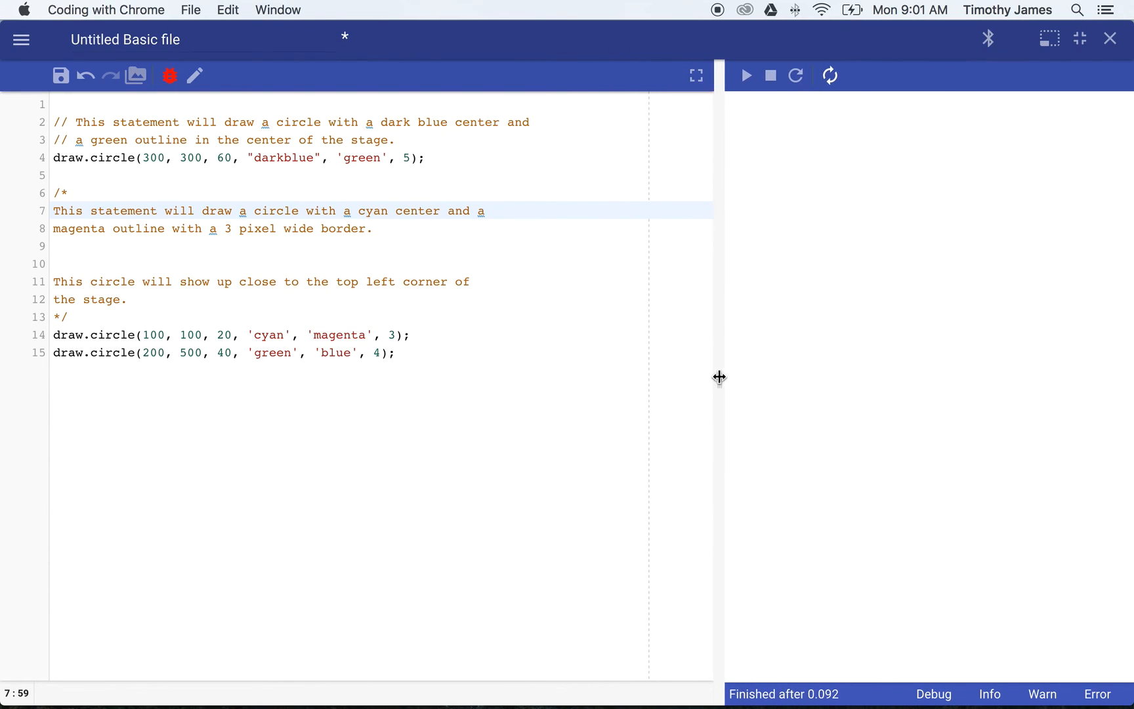
Drag the editor-stage splitter to widen the code area
click(746, 75)
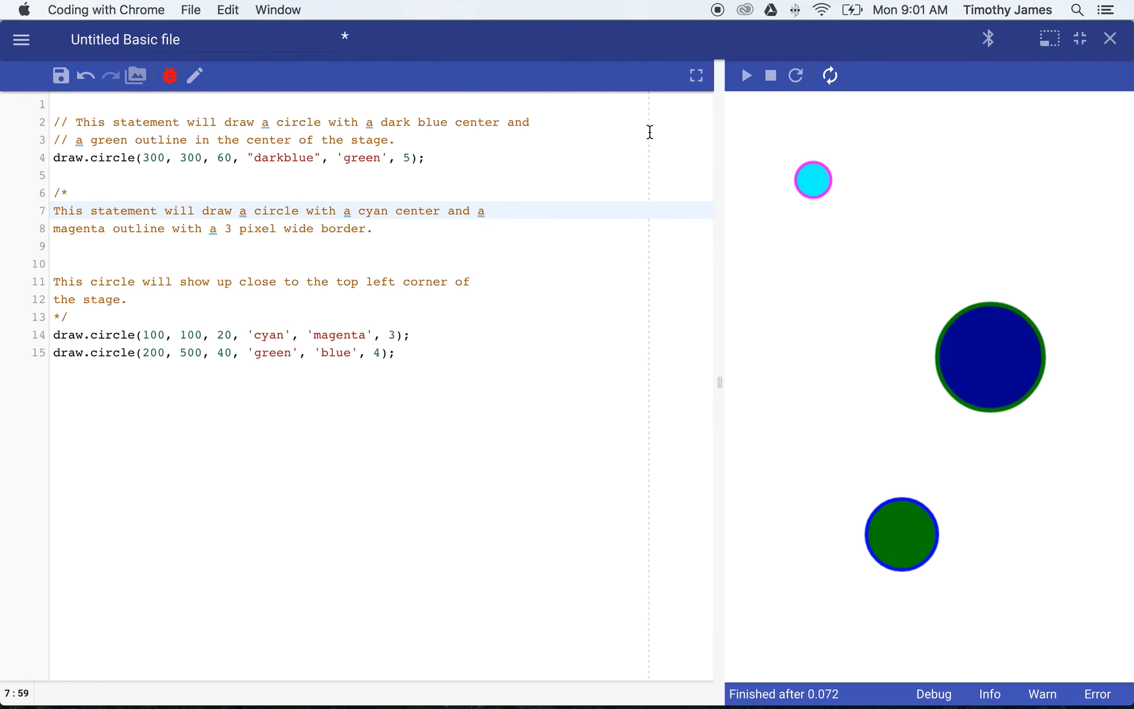
mouse_move(696, 269)
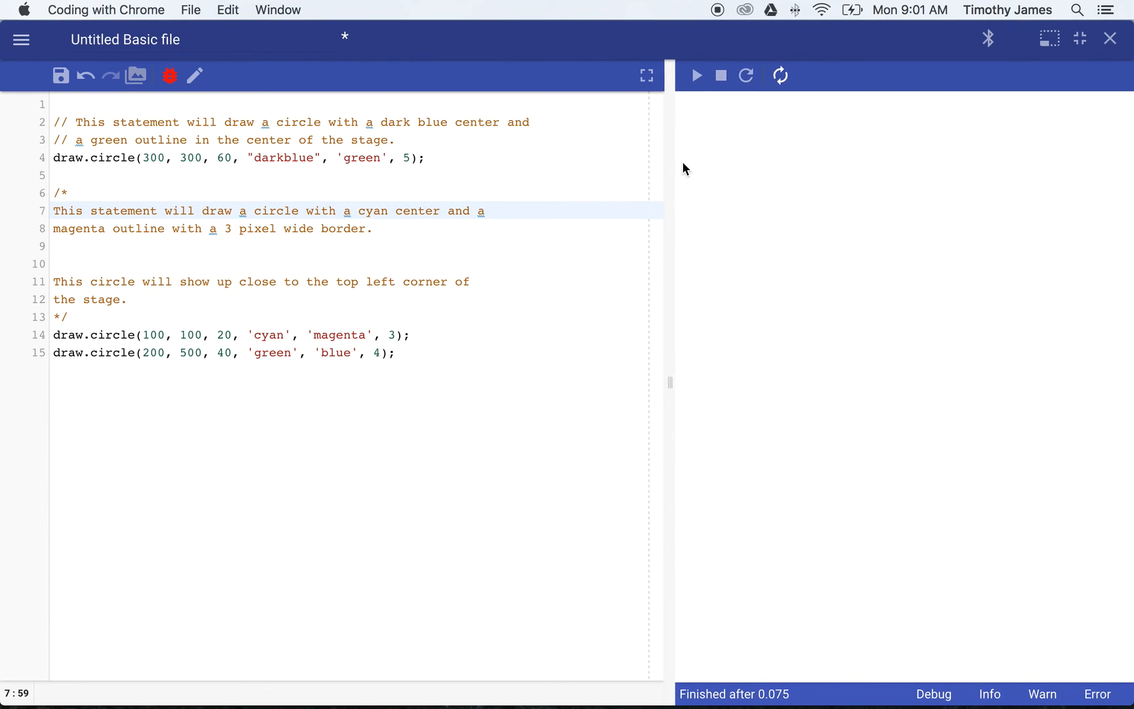
click(695, 76)
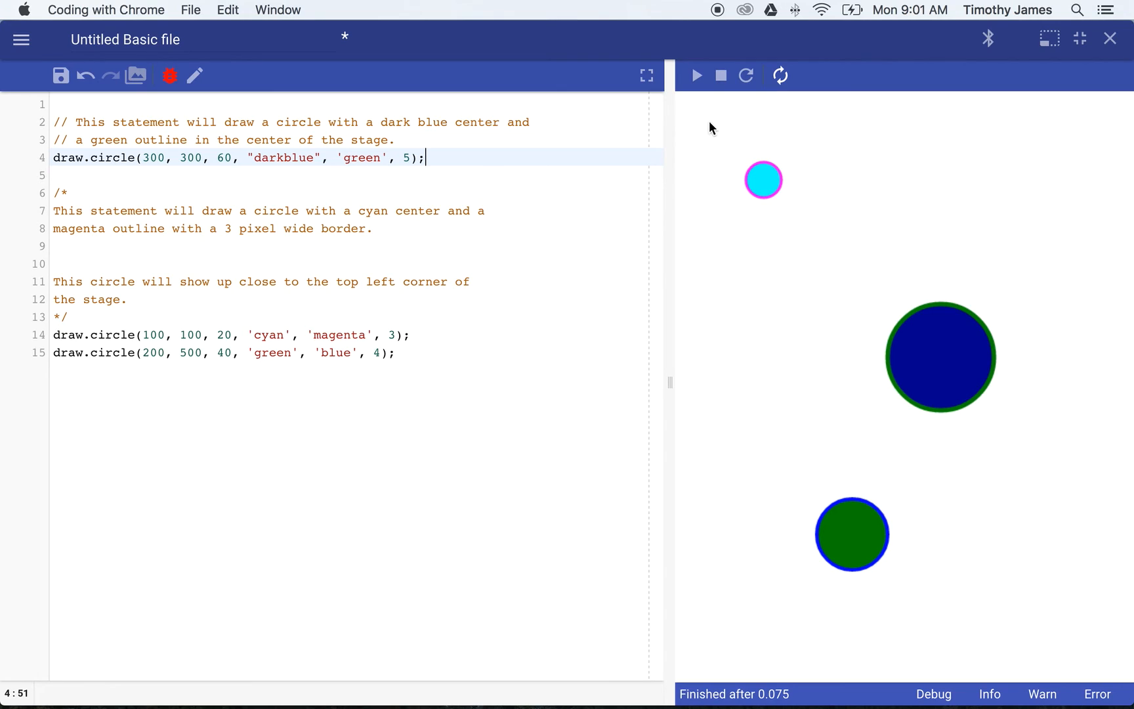
mouse_move(583, 99)
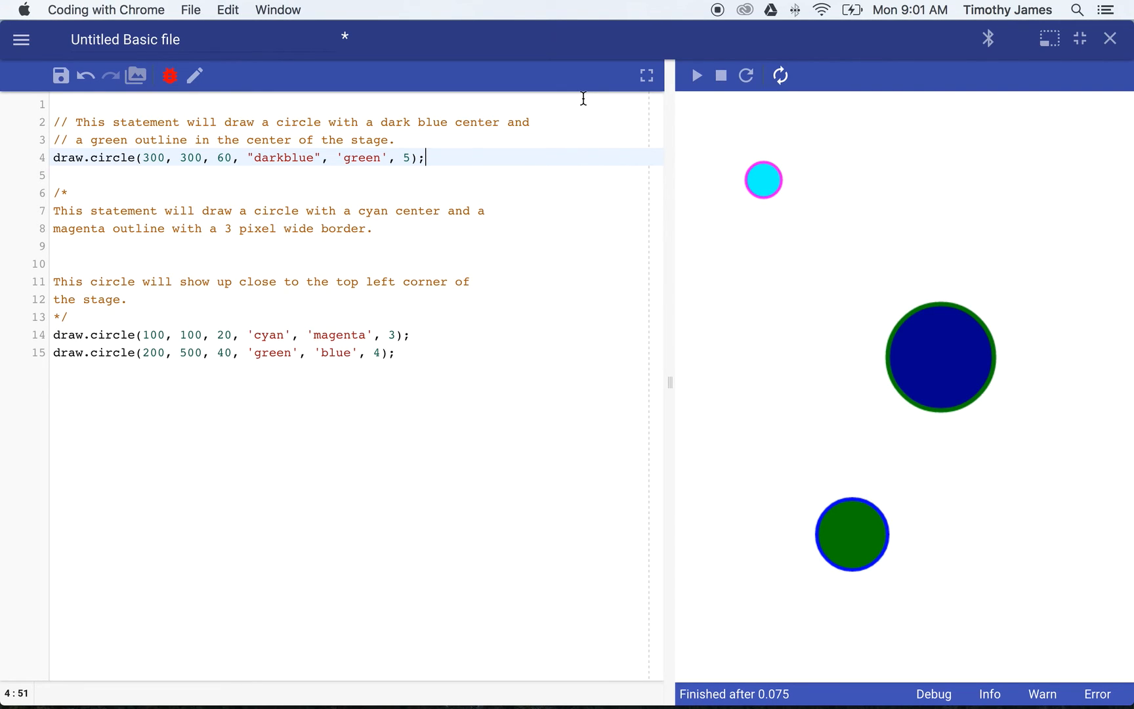
mouse_move(608, 123)
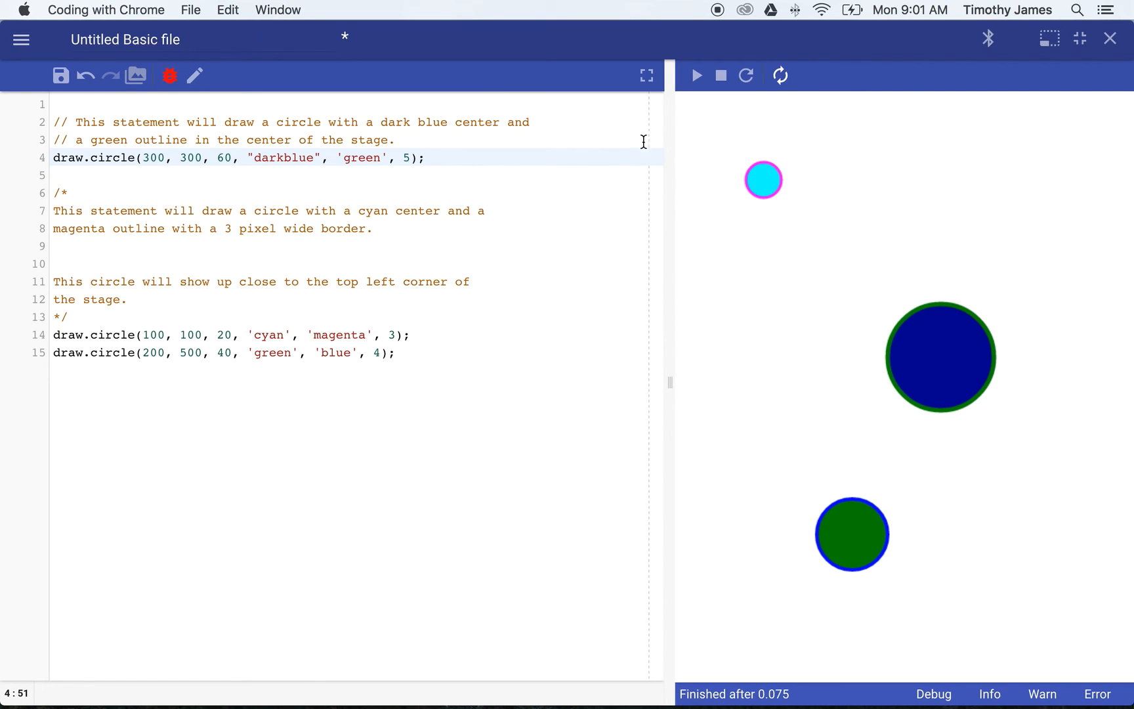
mouse_move(644, 541)
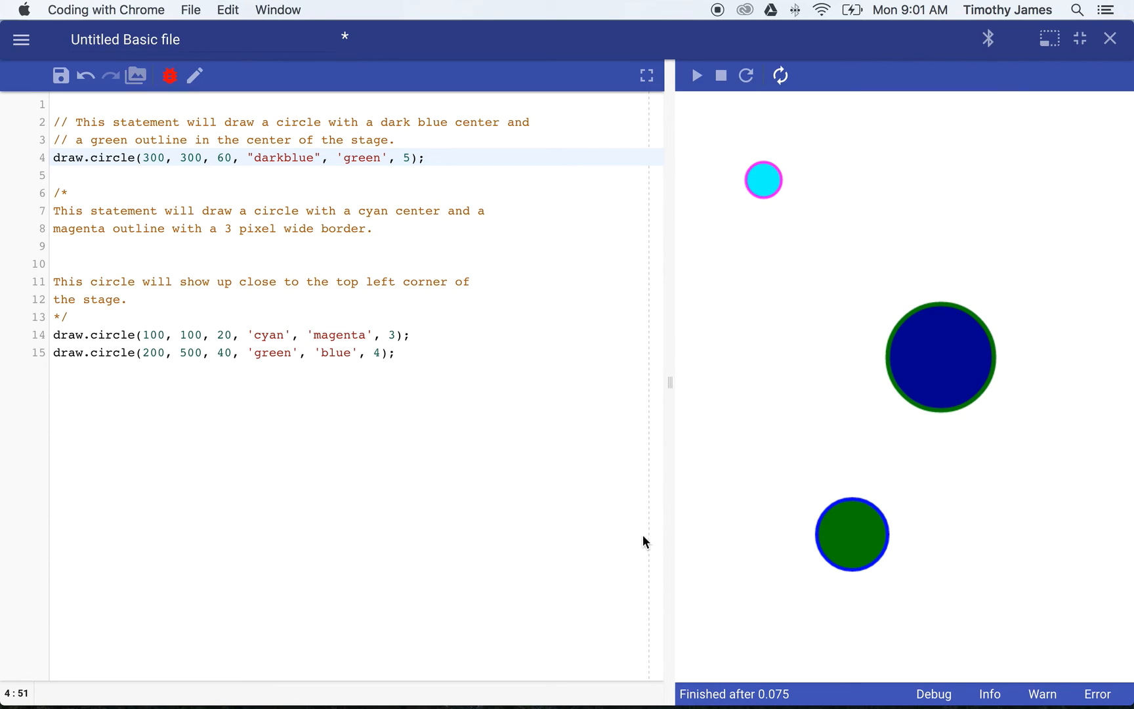
mouse_move(54, 121)
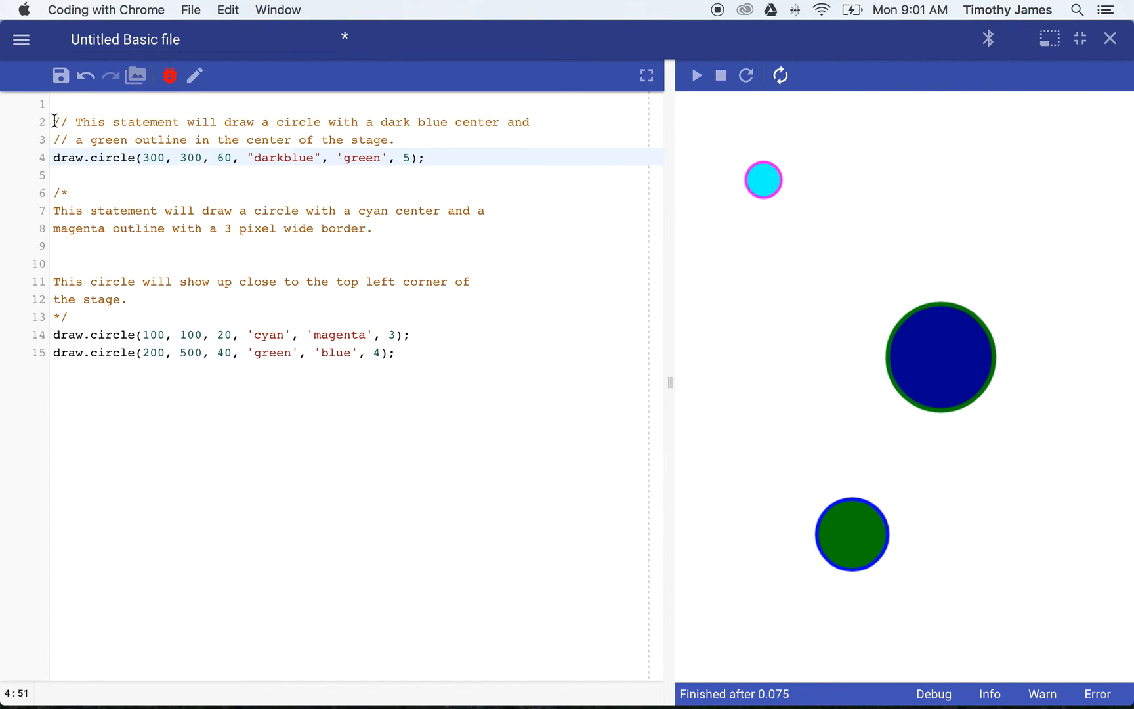
Move the editor/preview splitter left so the stage panel is wider
click(58, 122)
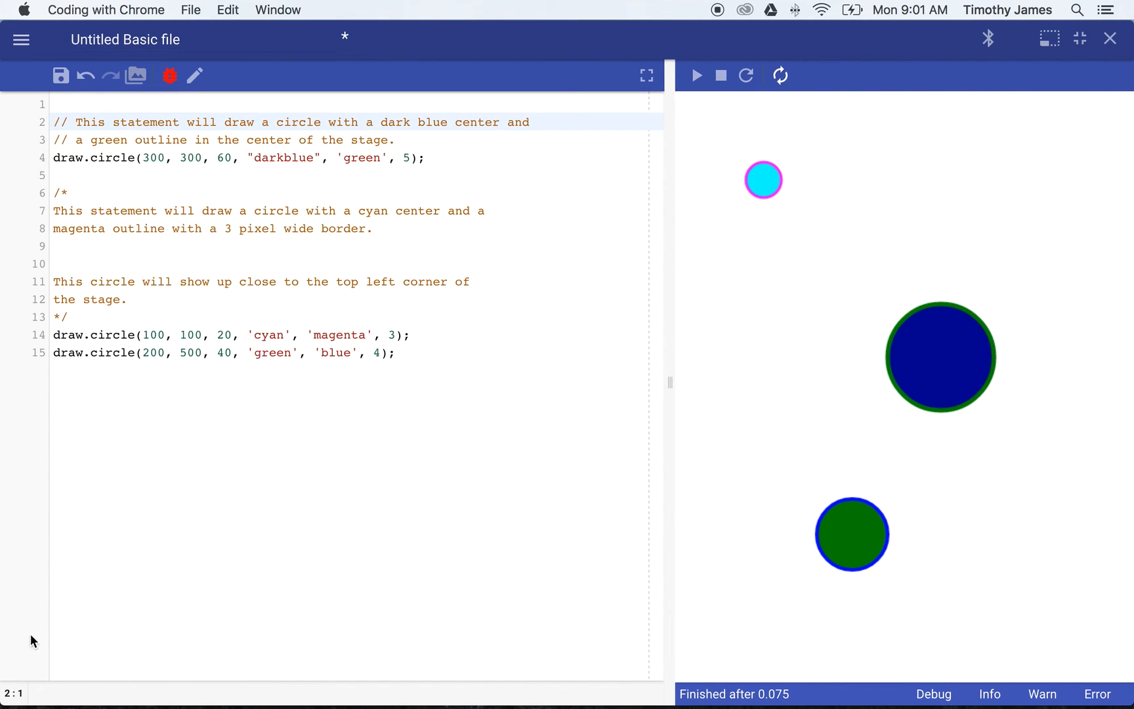
mouse_move(21, 676)
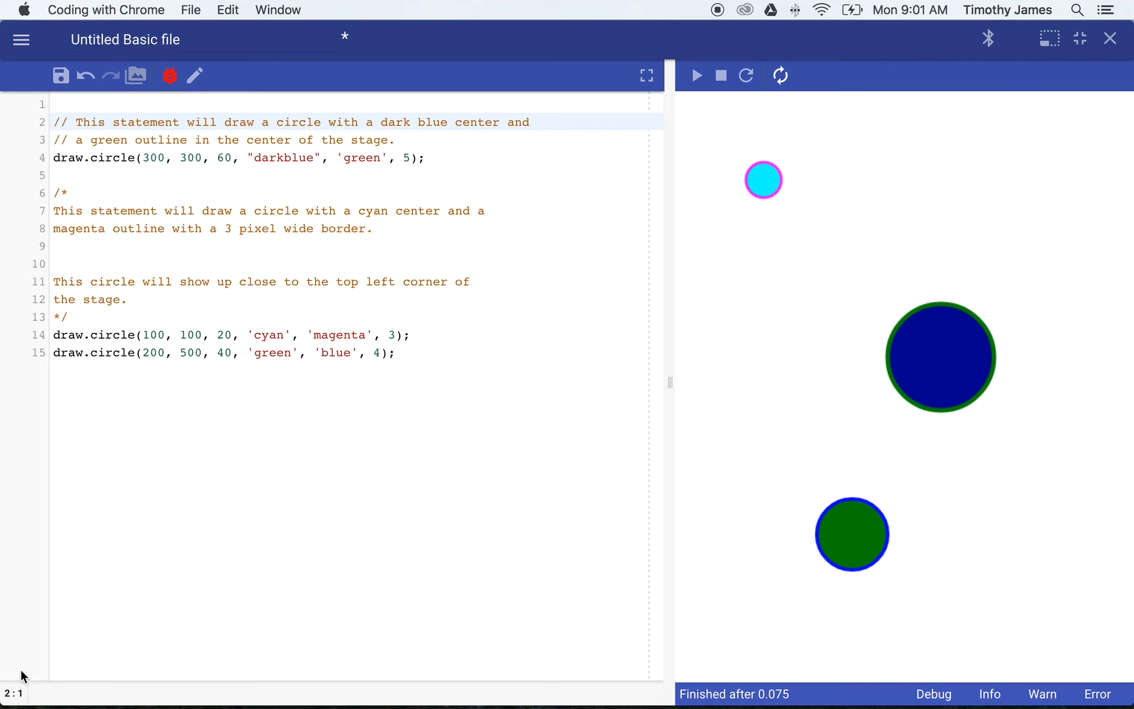
mouse_move(52, 666)
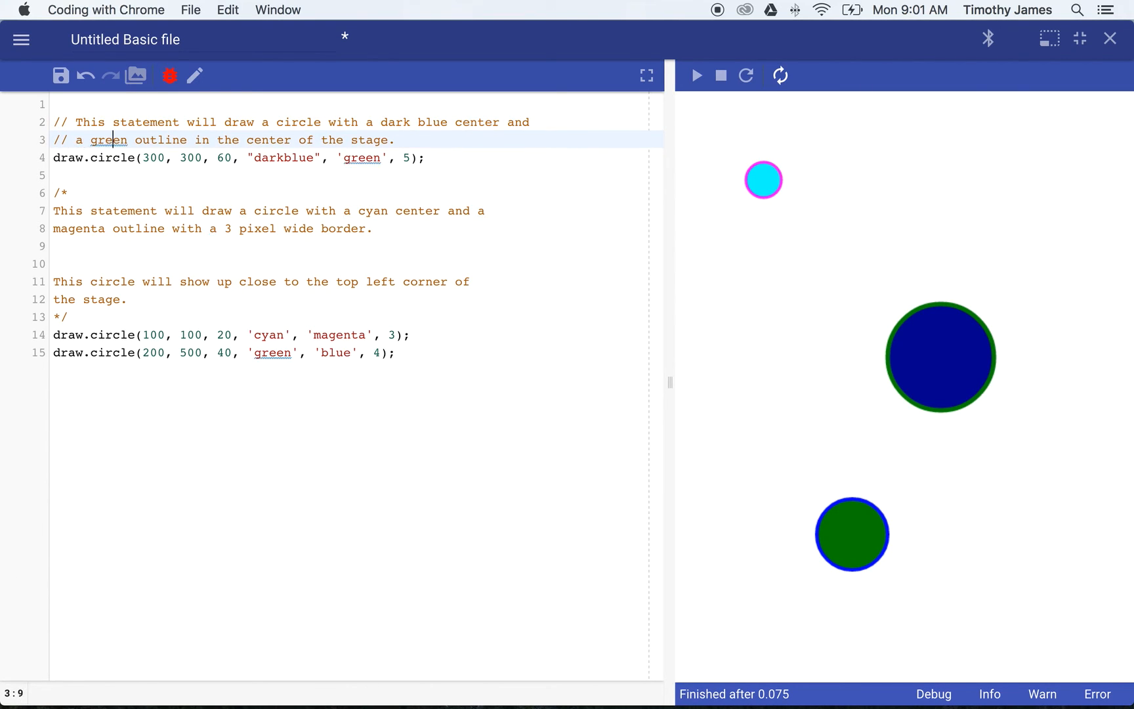
click(185, 140)
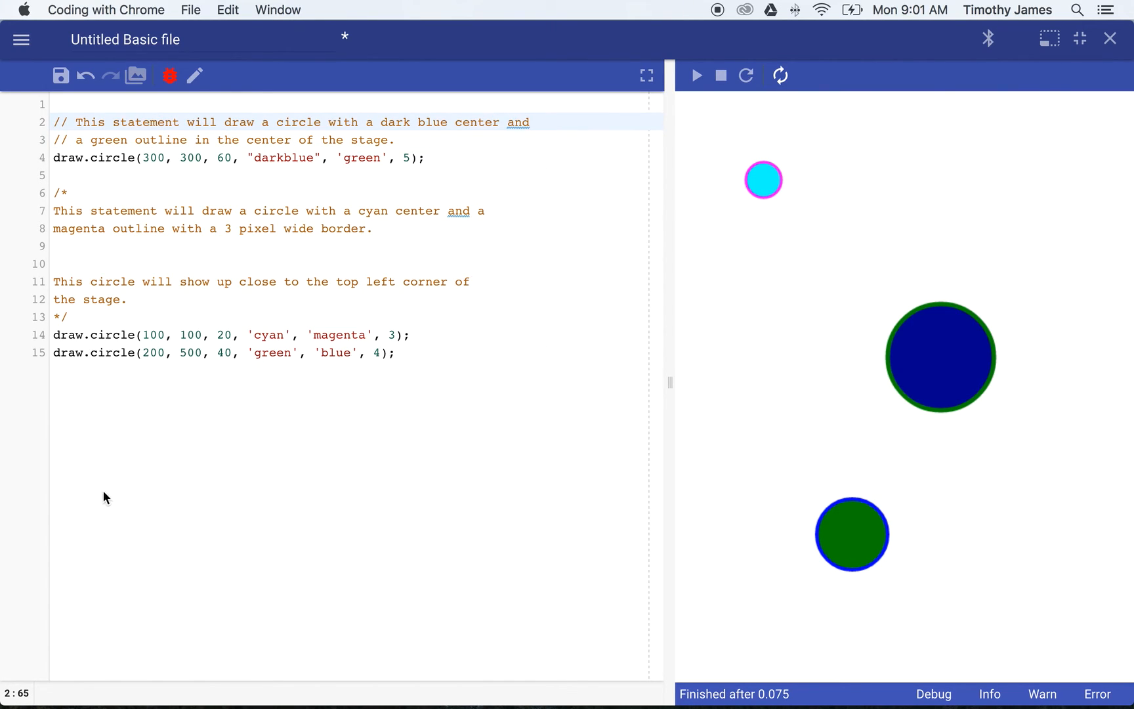
mouse_move(646, 120)
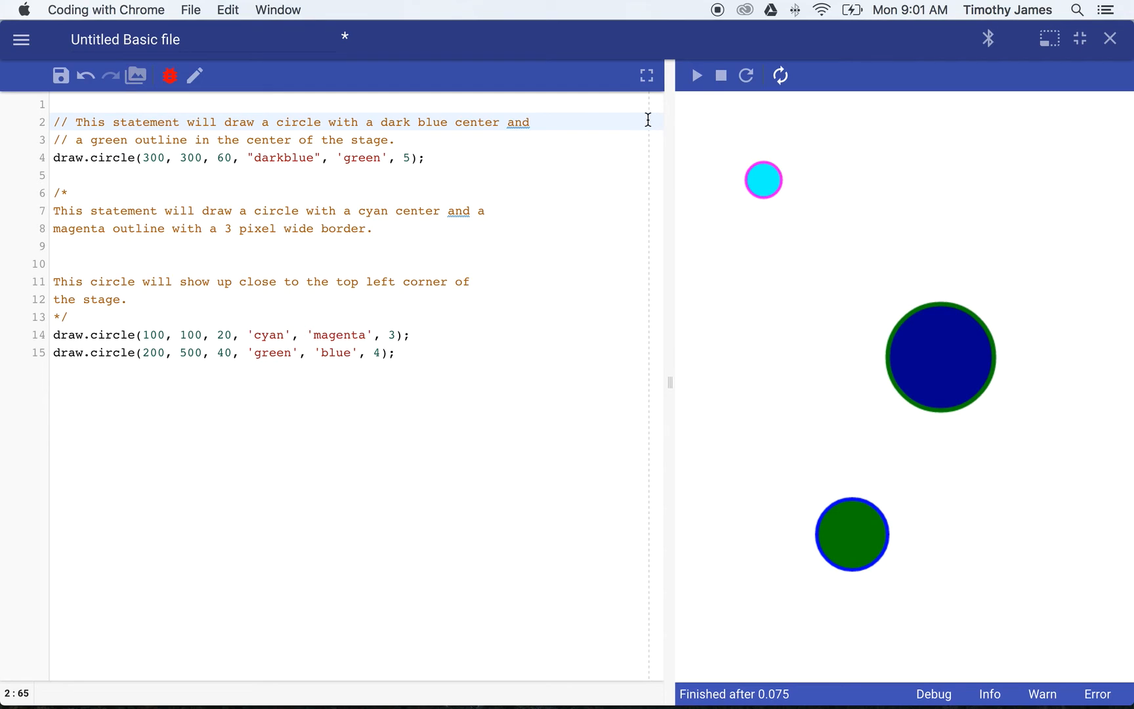
click(608, 121)
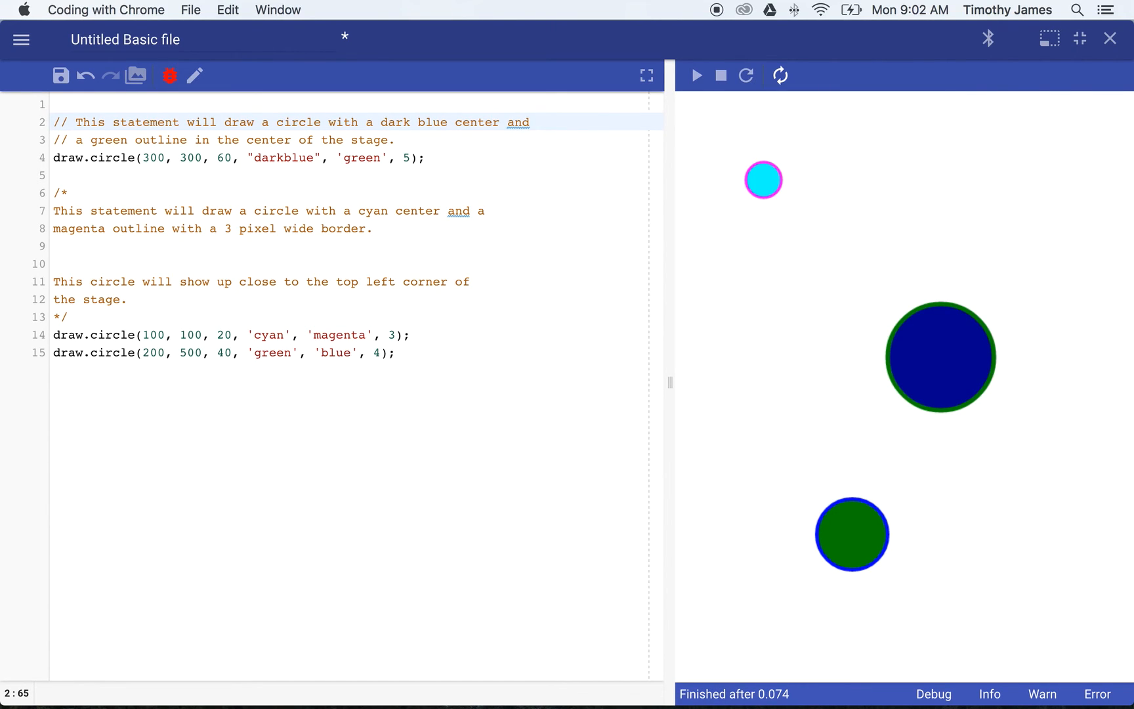
click(530, 121)
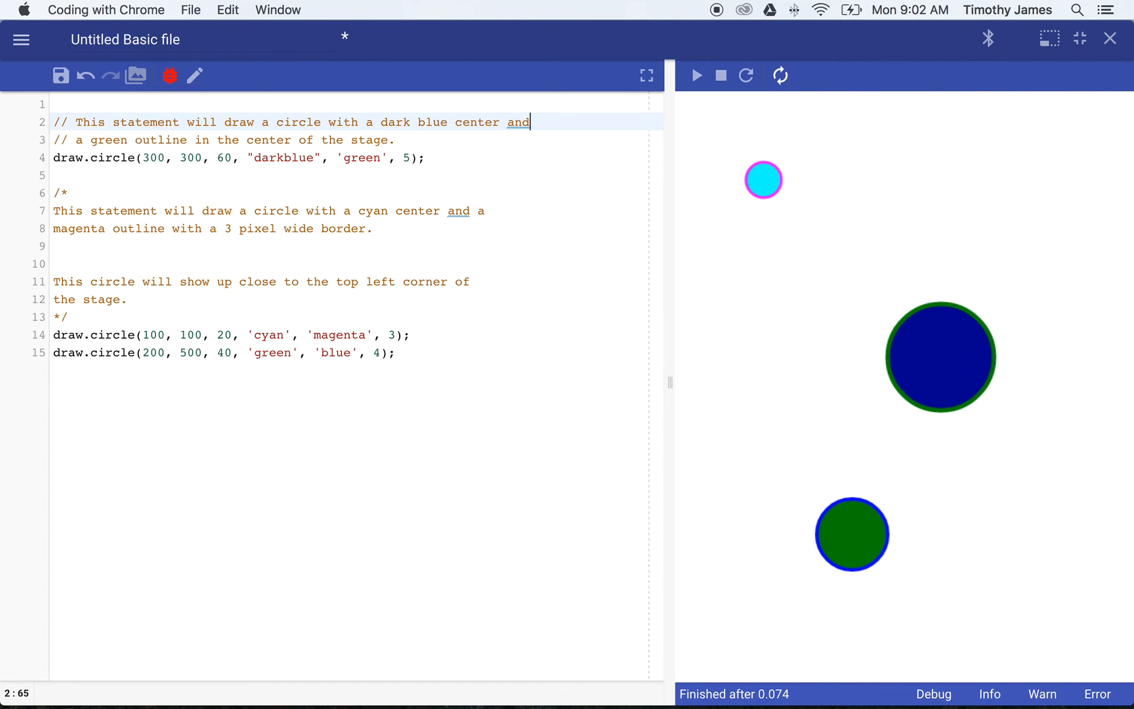
mouse_move(593, 153)
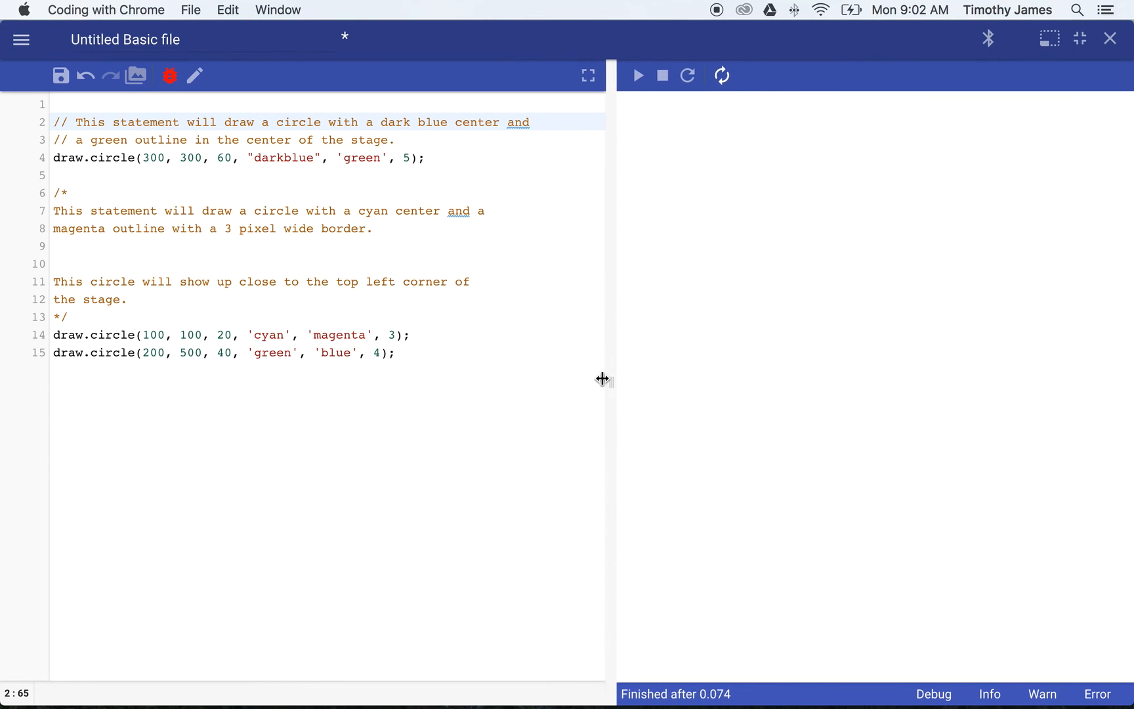
click(637, 75)
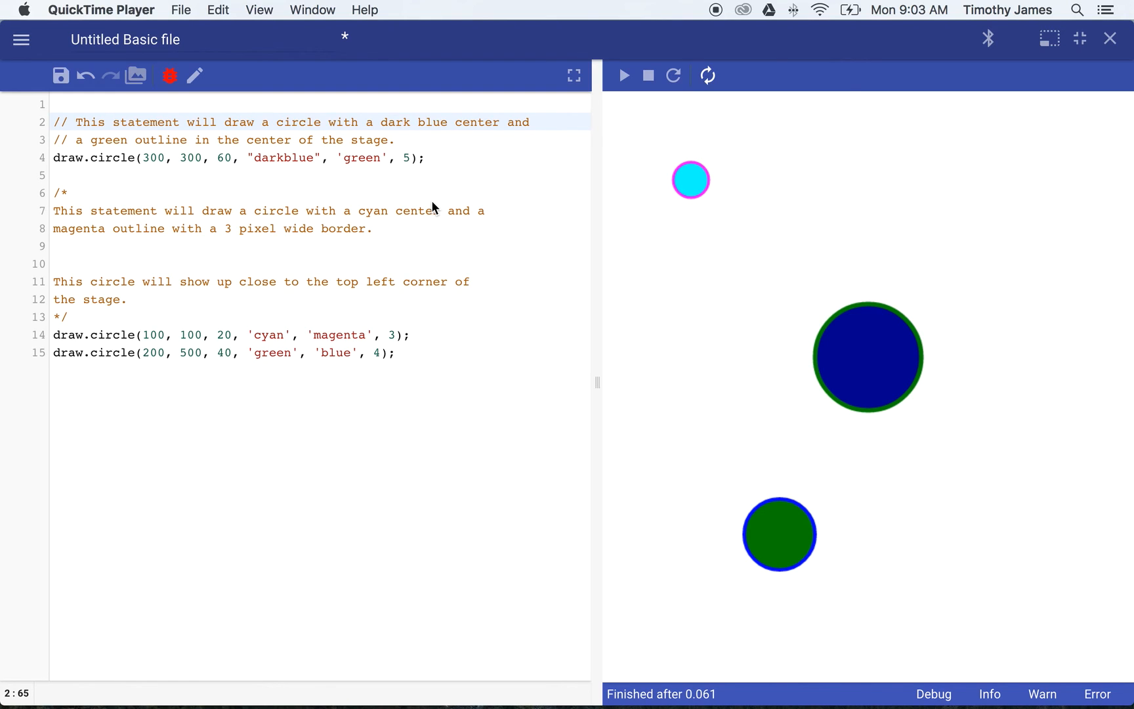
mouse_move(261, 105)
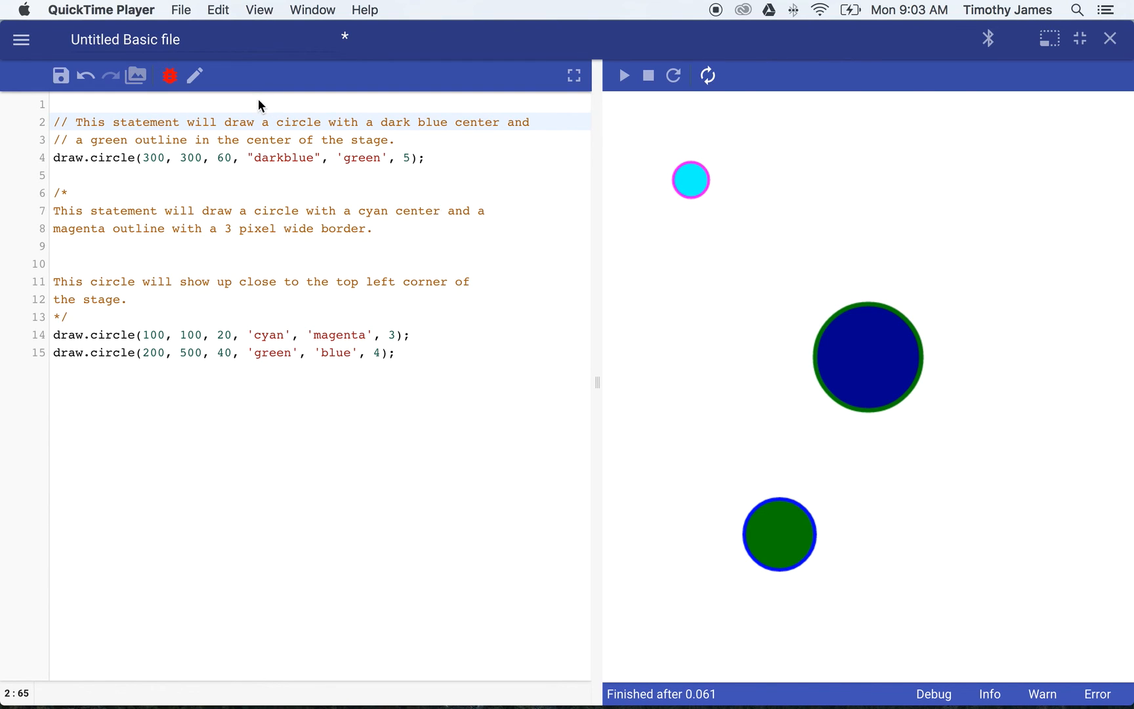
Type the header comment '/* author: TImo description: This file will draw a few sample circles.'
text(/*)
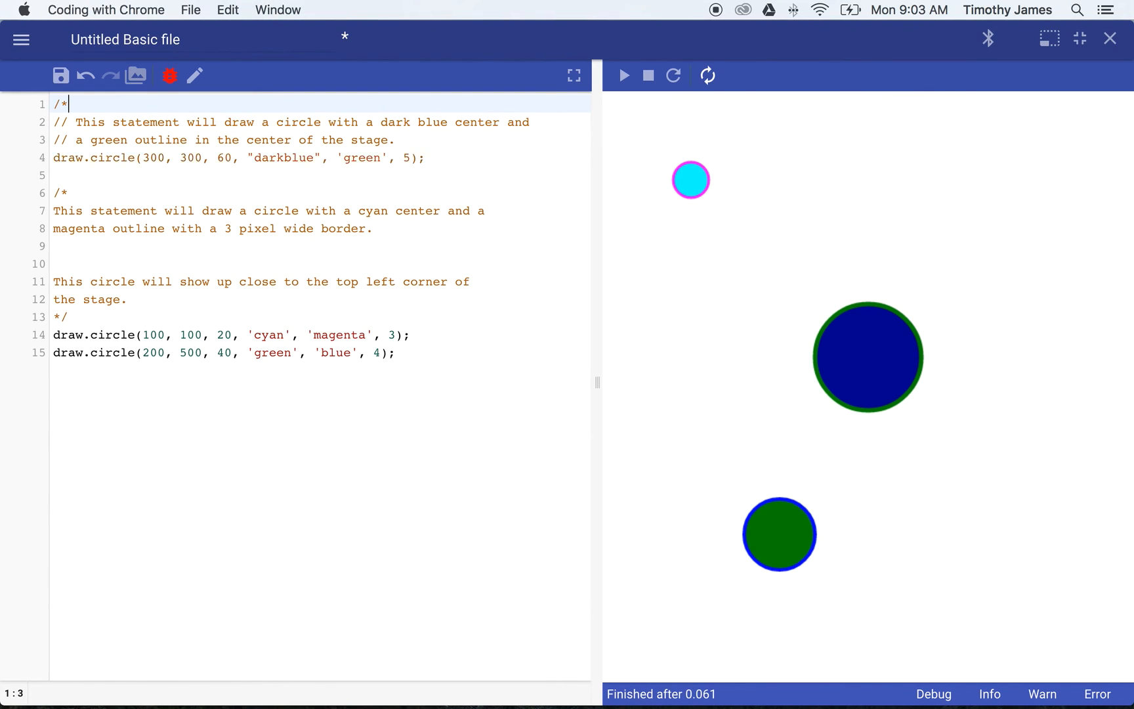
text(auth)
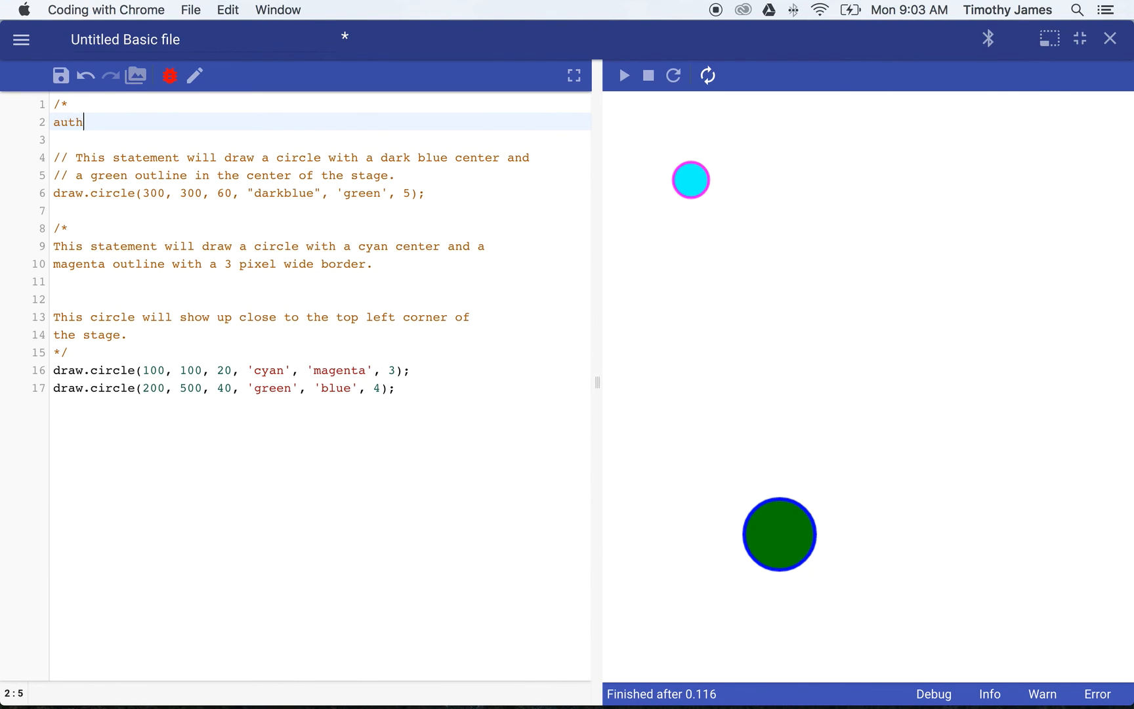
text(or: TImothy James)
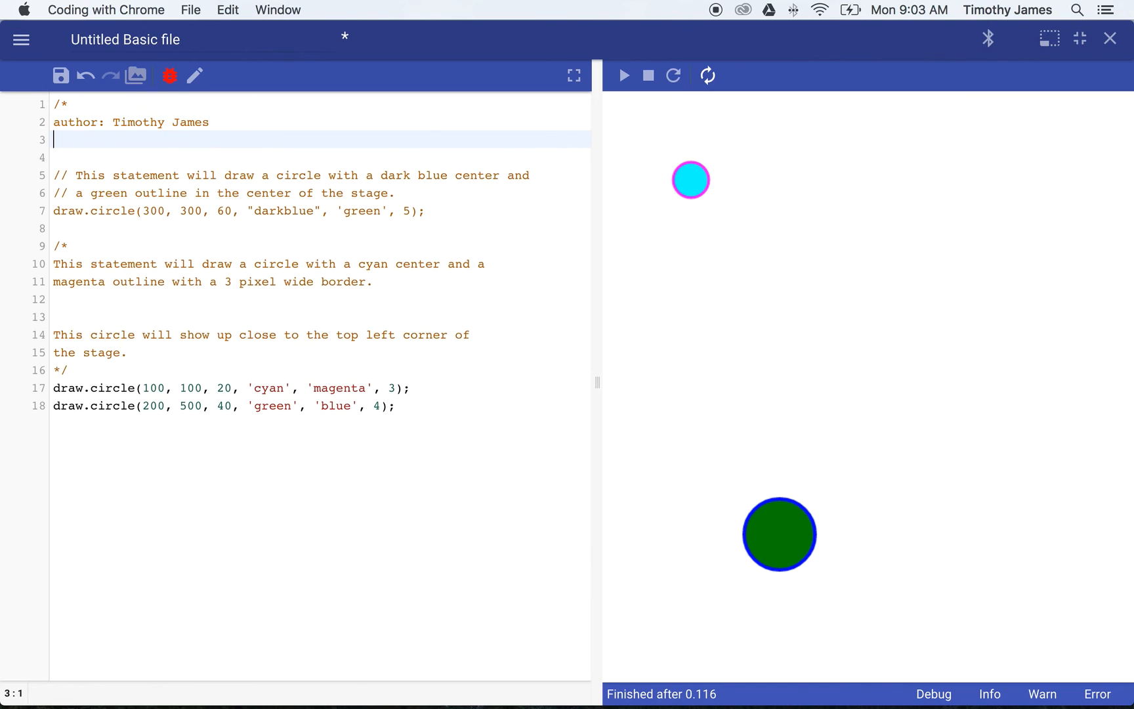
text(descript)
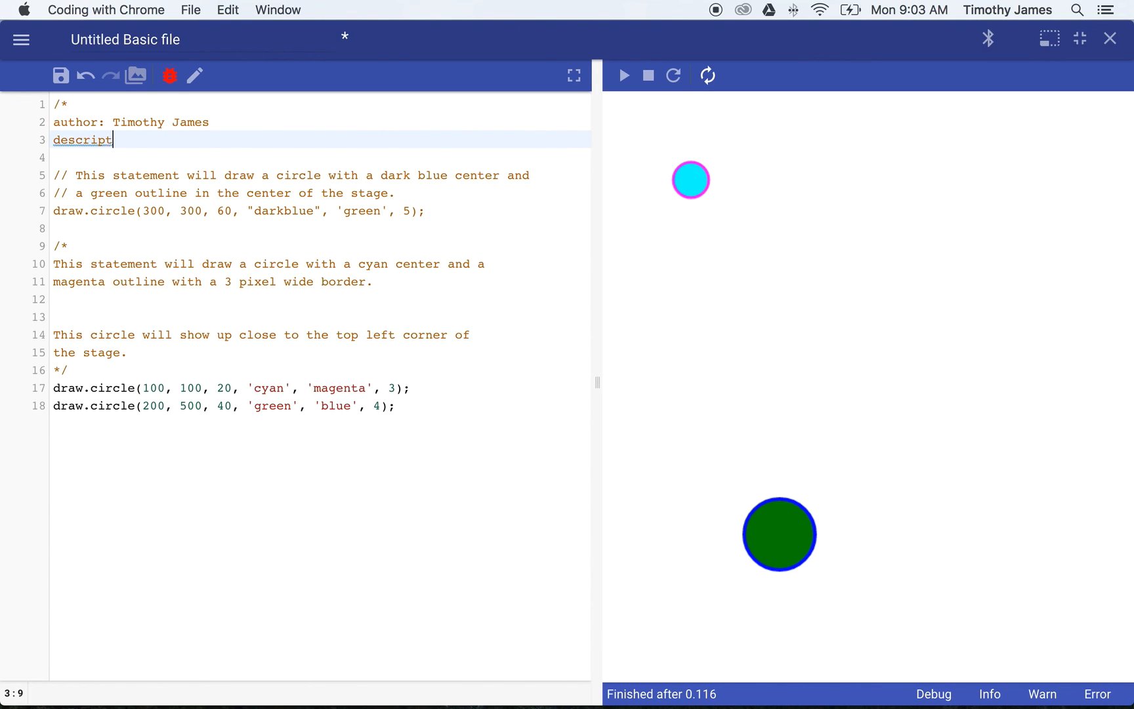
text(ion: This file)
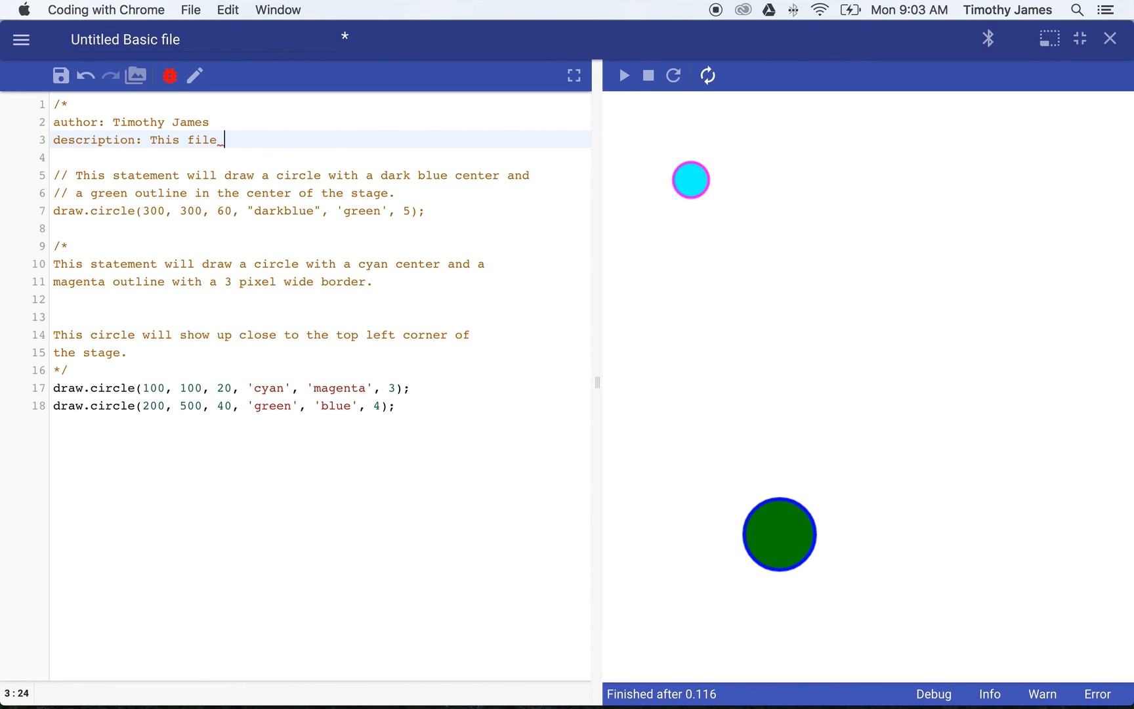
text(will draw a few)
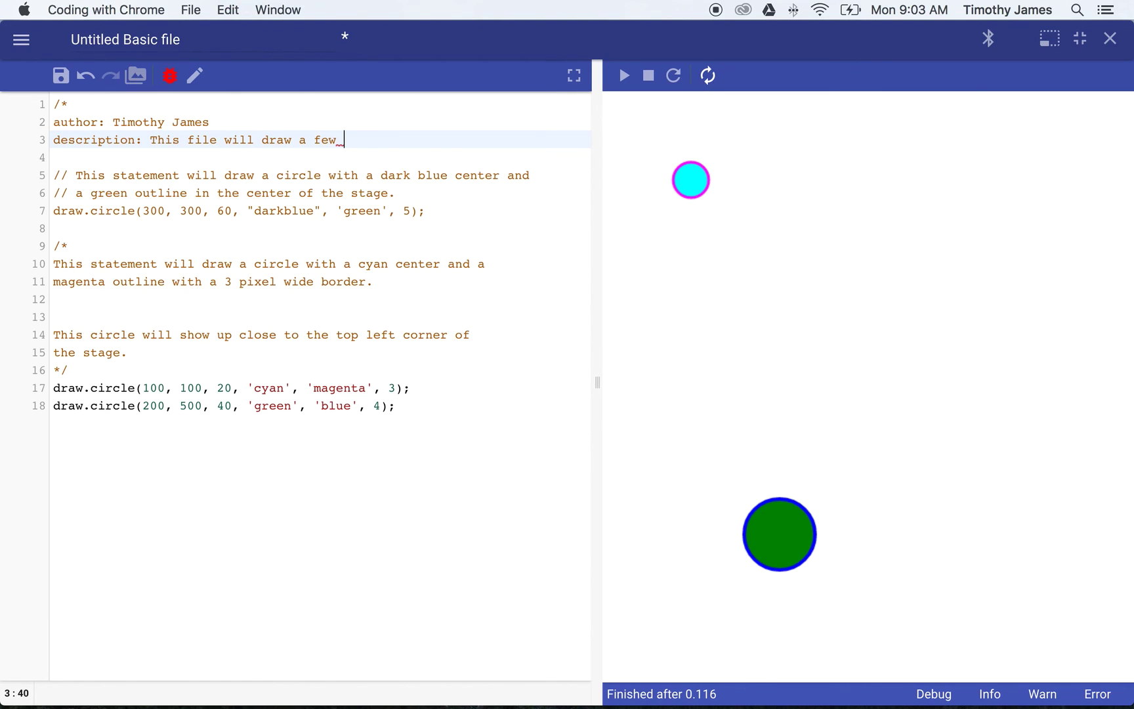
text(sample circles.)
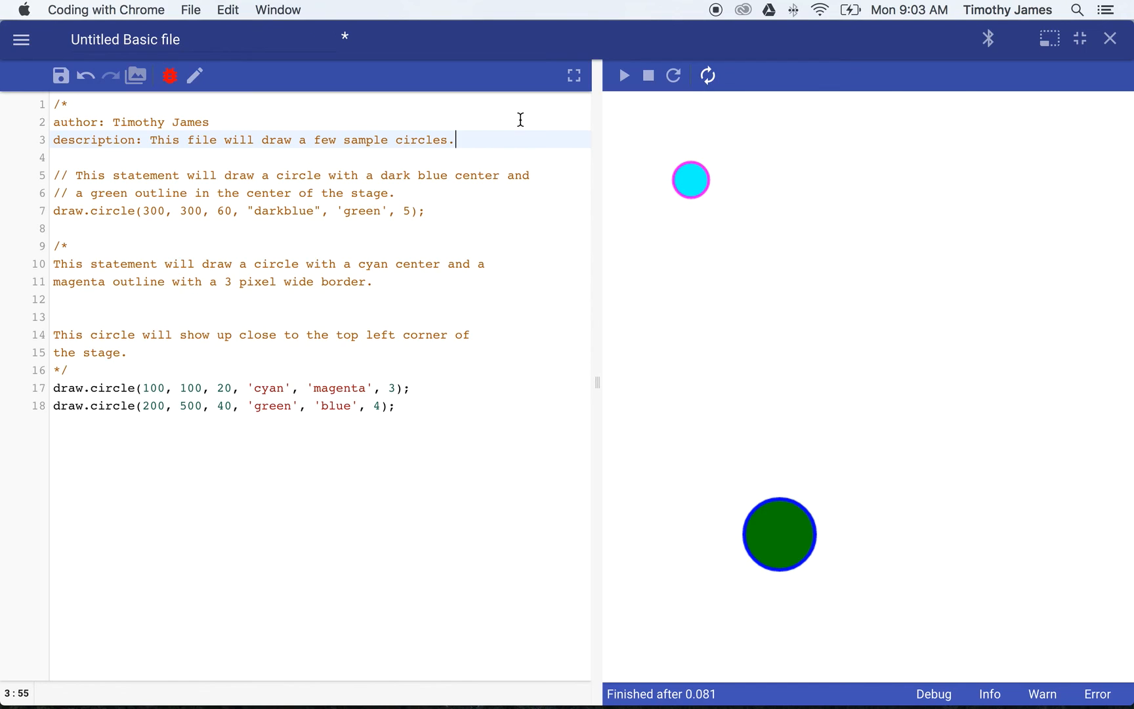
Check where the header block comment opens and ends, then add '//'
click(65, 104)
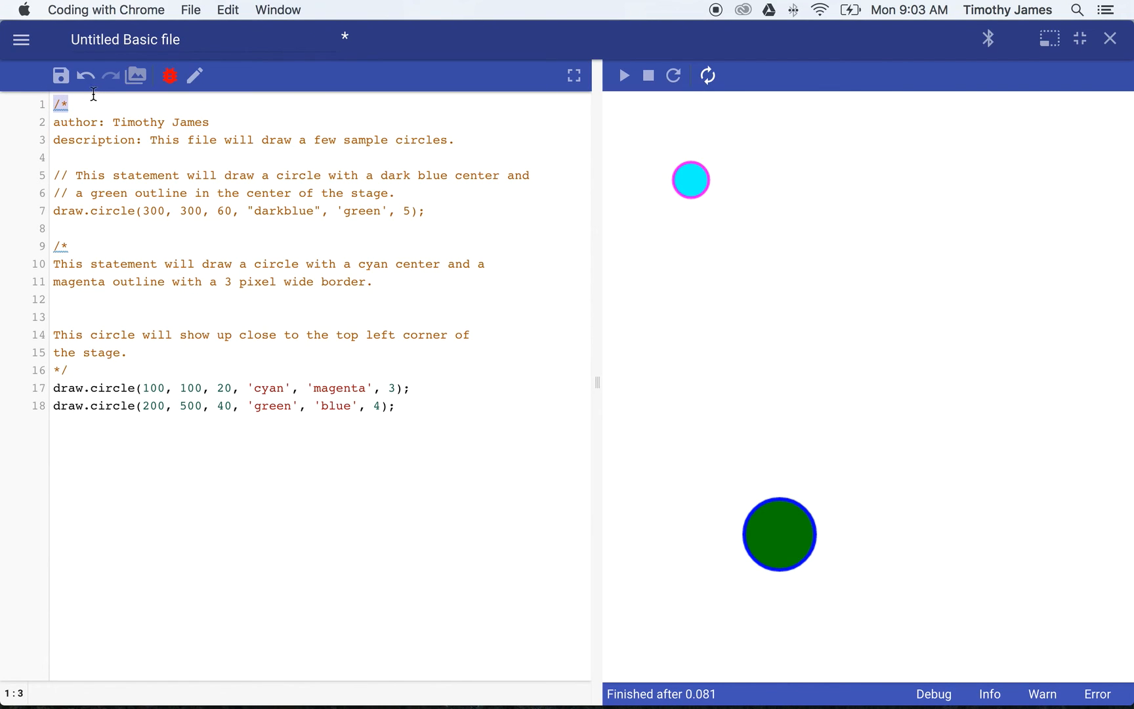
click(54, 229)
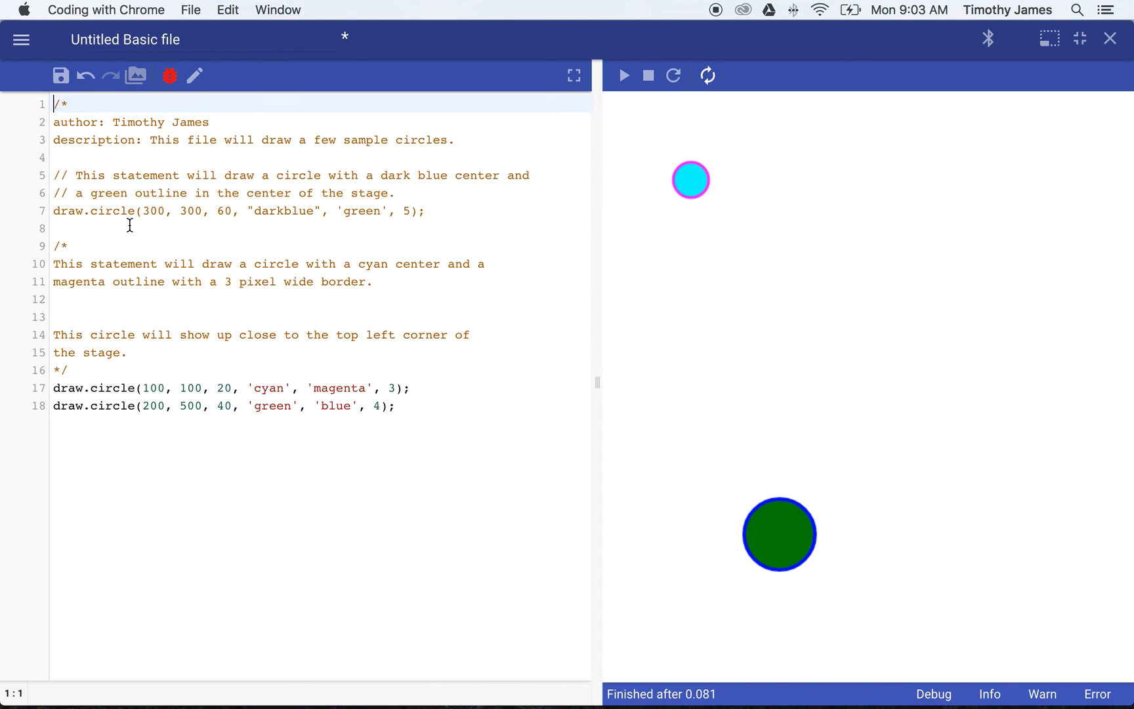
click(70, 369)
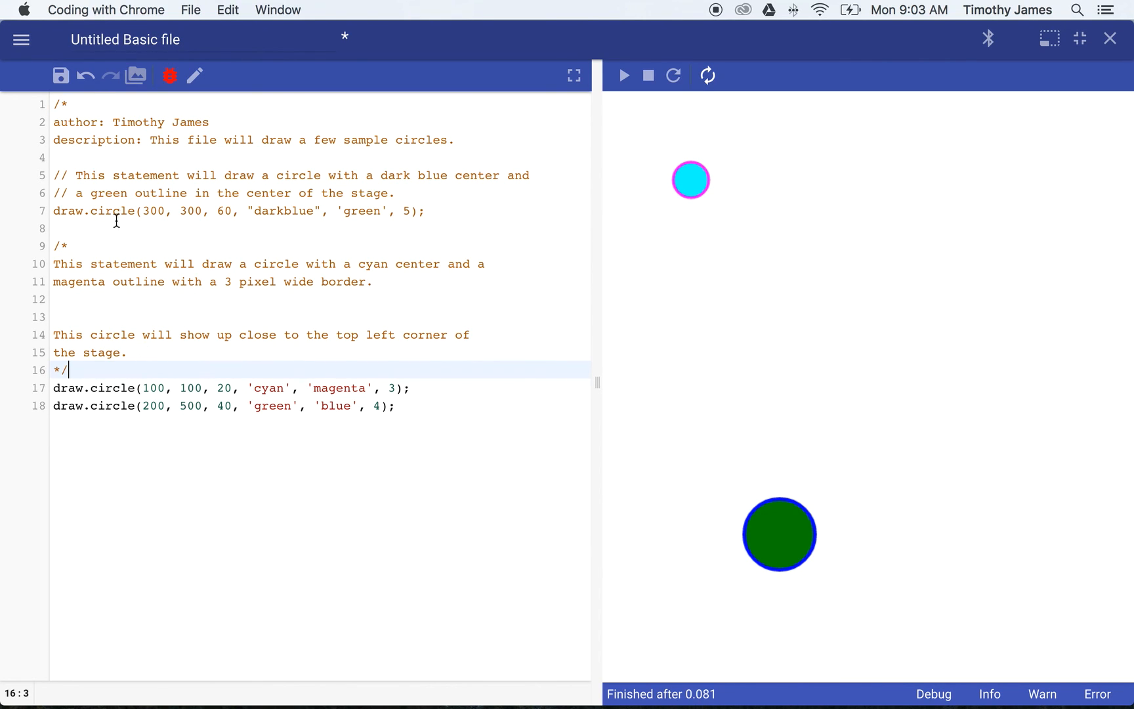
mouse_move(912, 296)
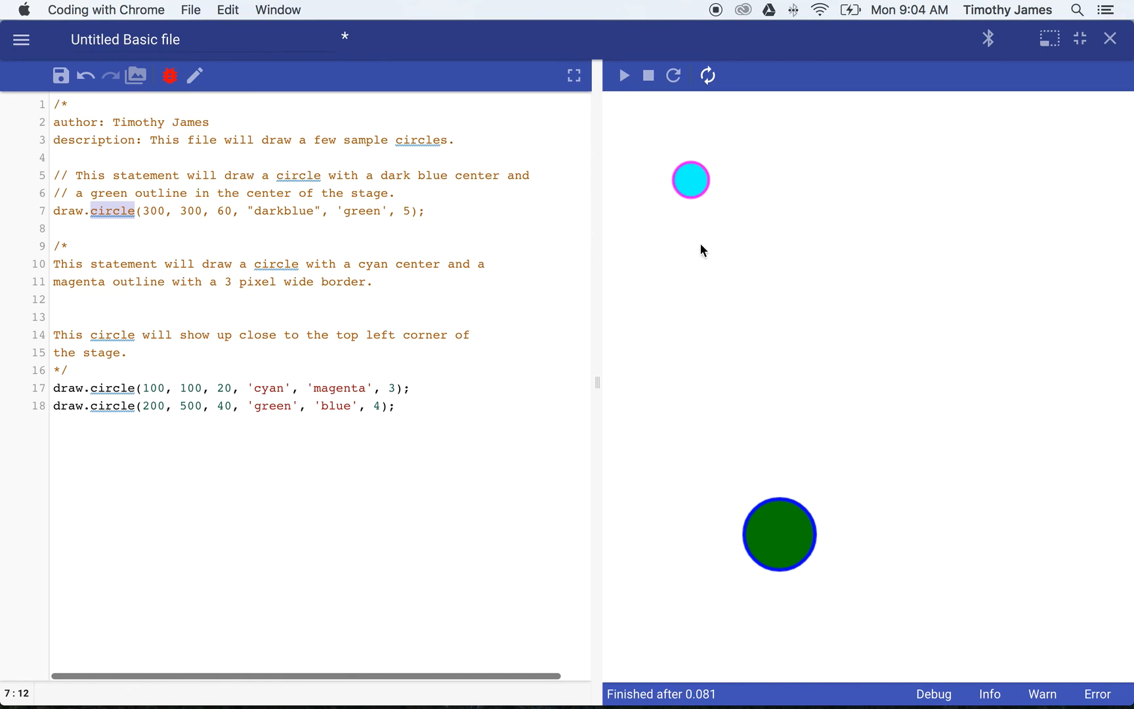
mouse_move(813, 219)
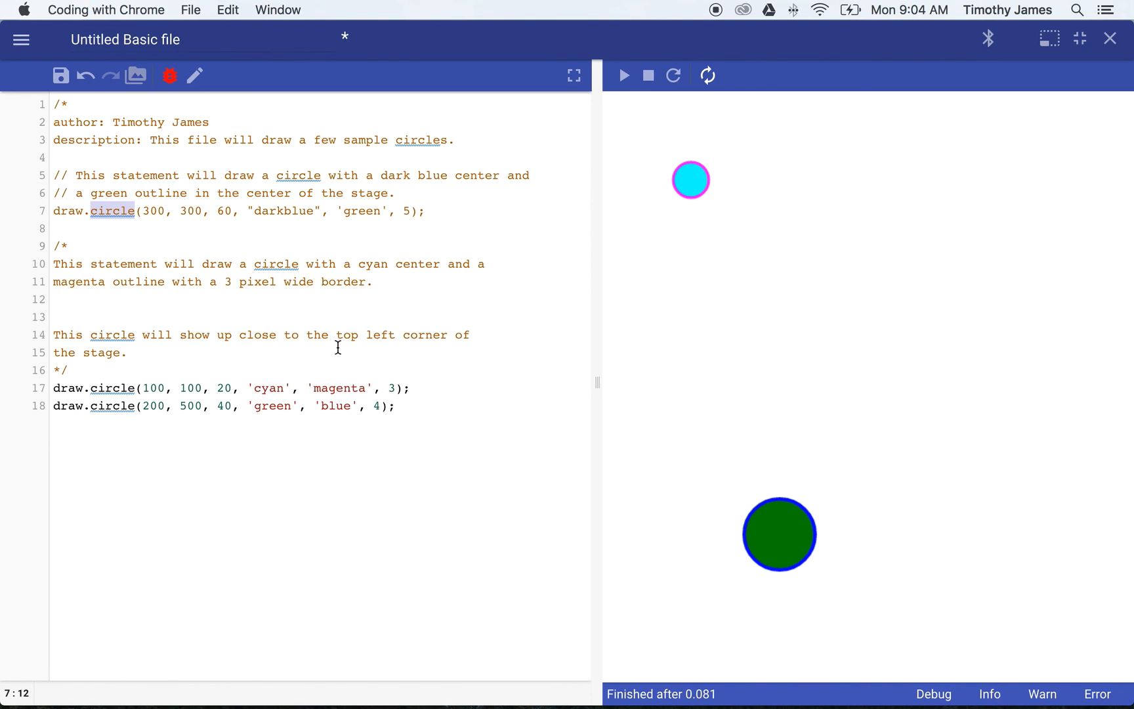
mouse_move(232, 257)
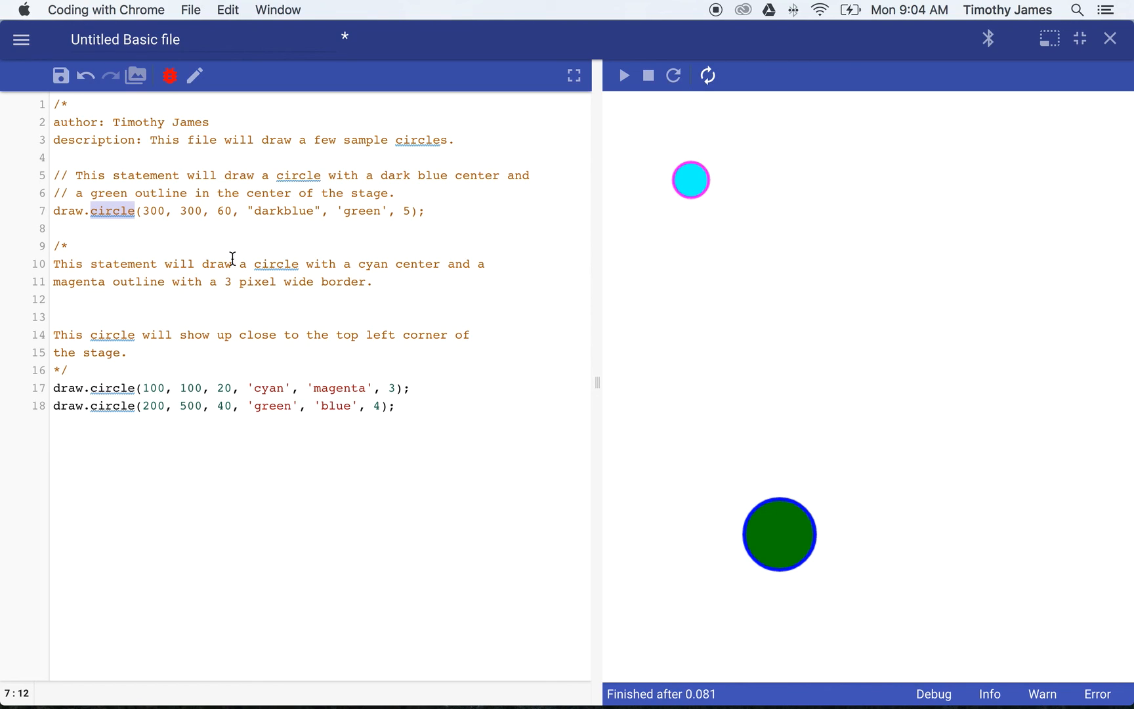
mouse_move(194, 233)
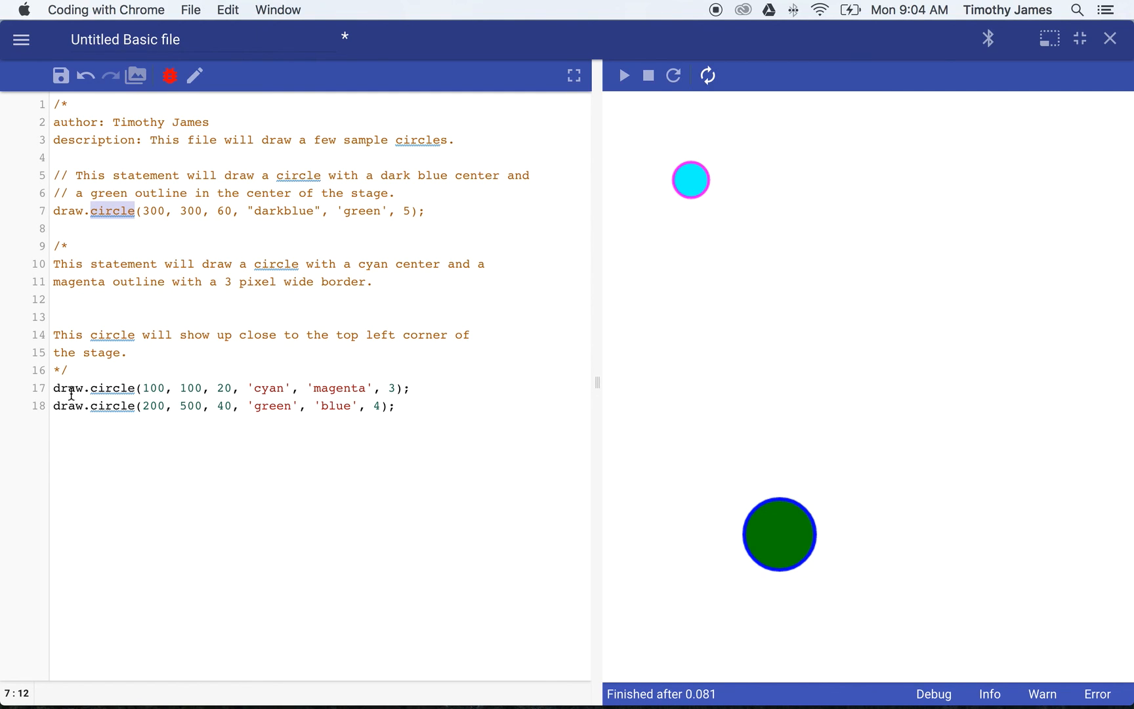
text(//)
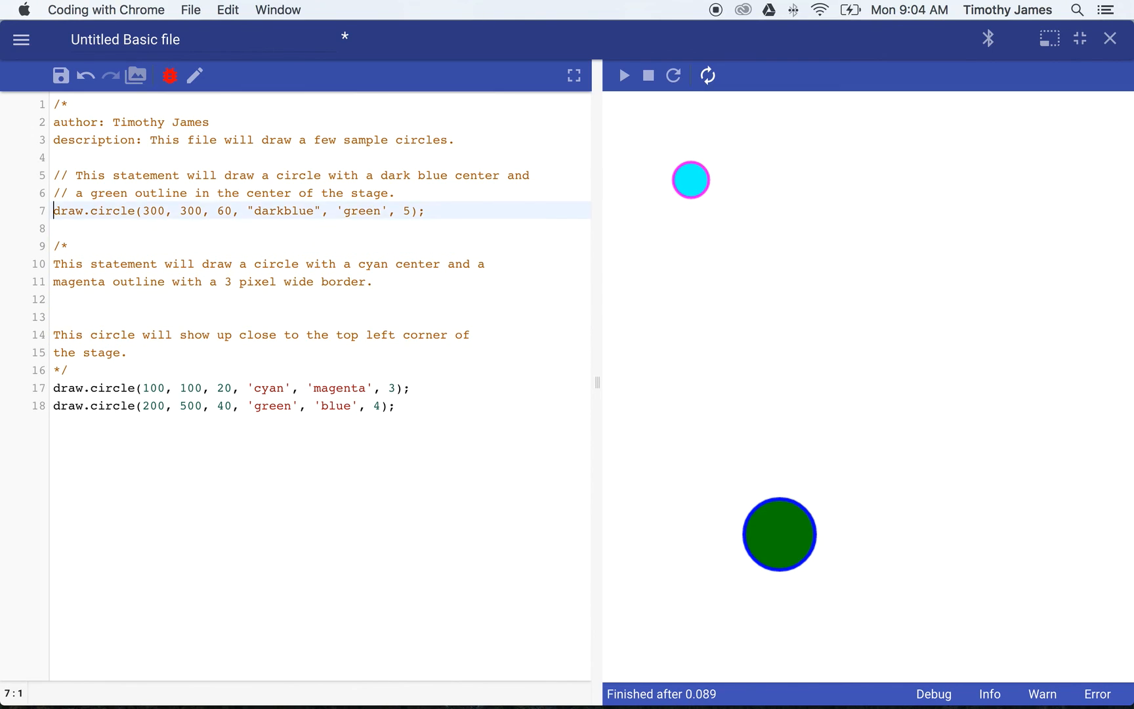
Add a new closing line below the header and rerun to redraw the circles
key(Return)
text(*/)
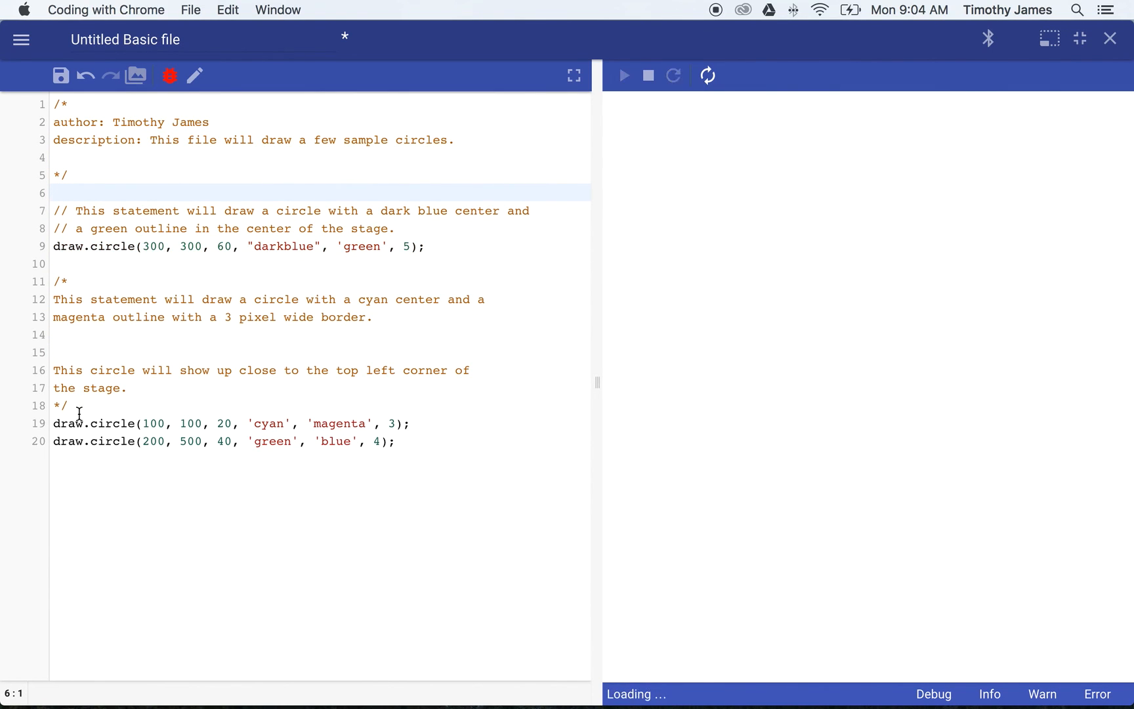
click(623, 75)
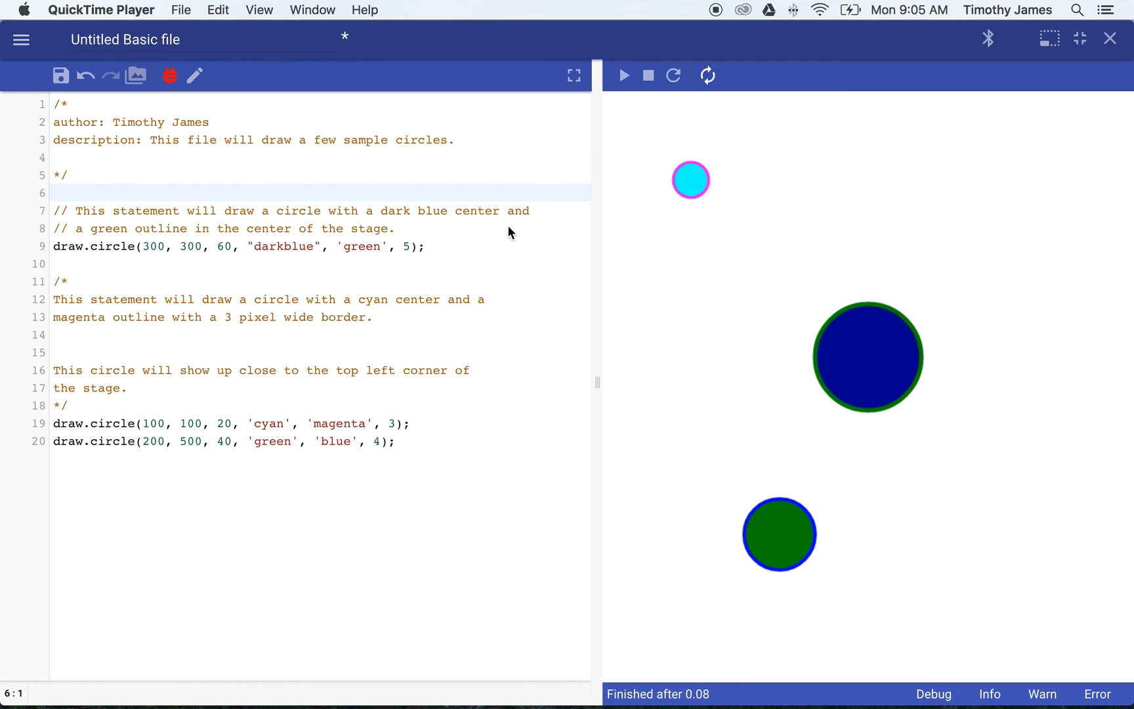
mouse_move(96, 106)
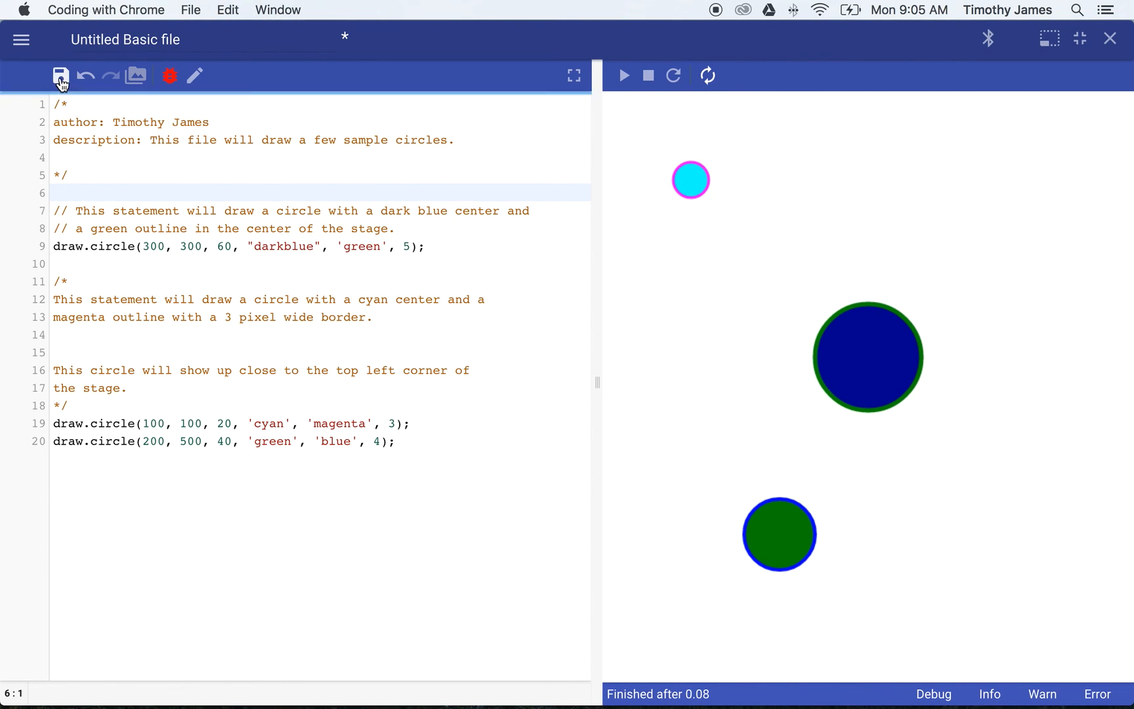
Save the project under the file name 'CirclesProject.cwc'
click(61, 76)
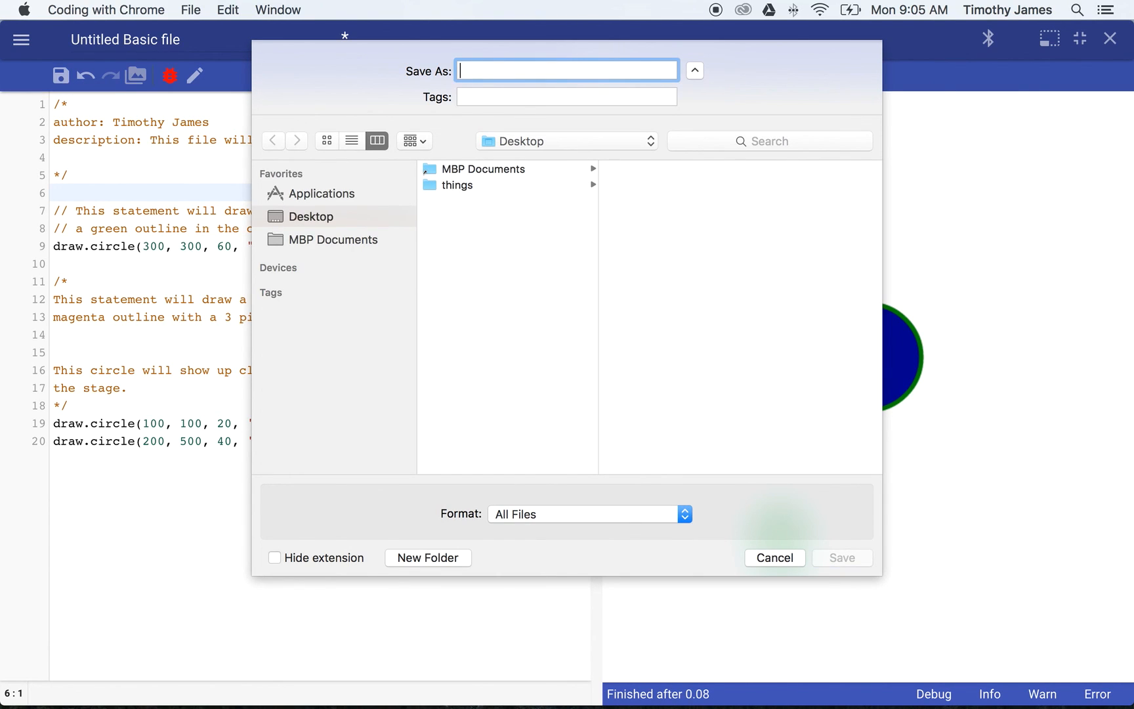
text(CirclesProject)
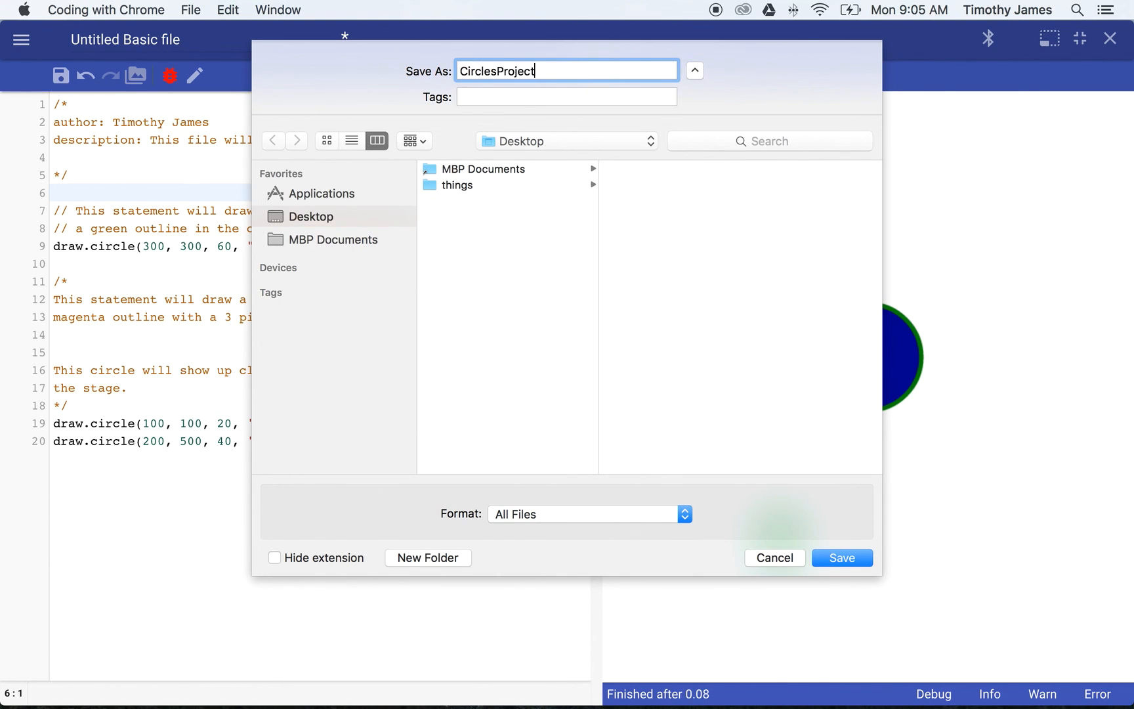
text(.cwc)
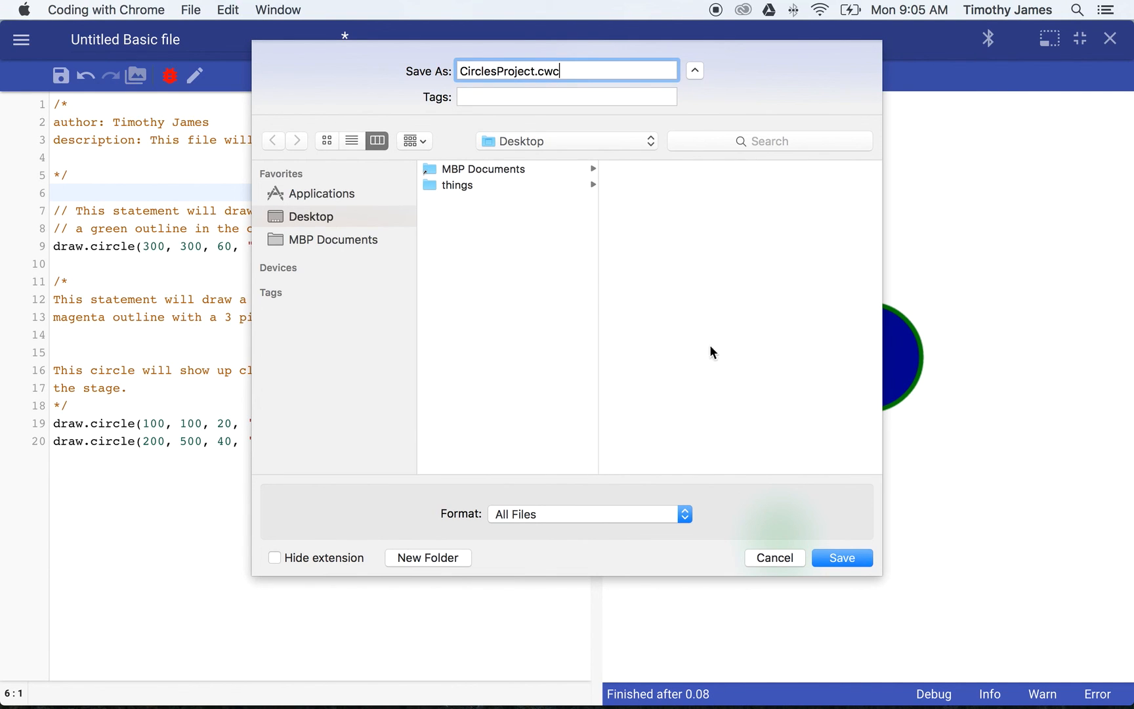
click(841, 558)
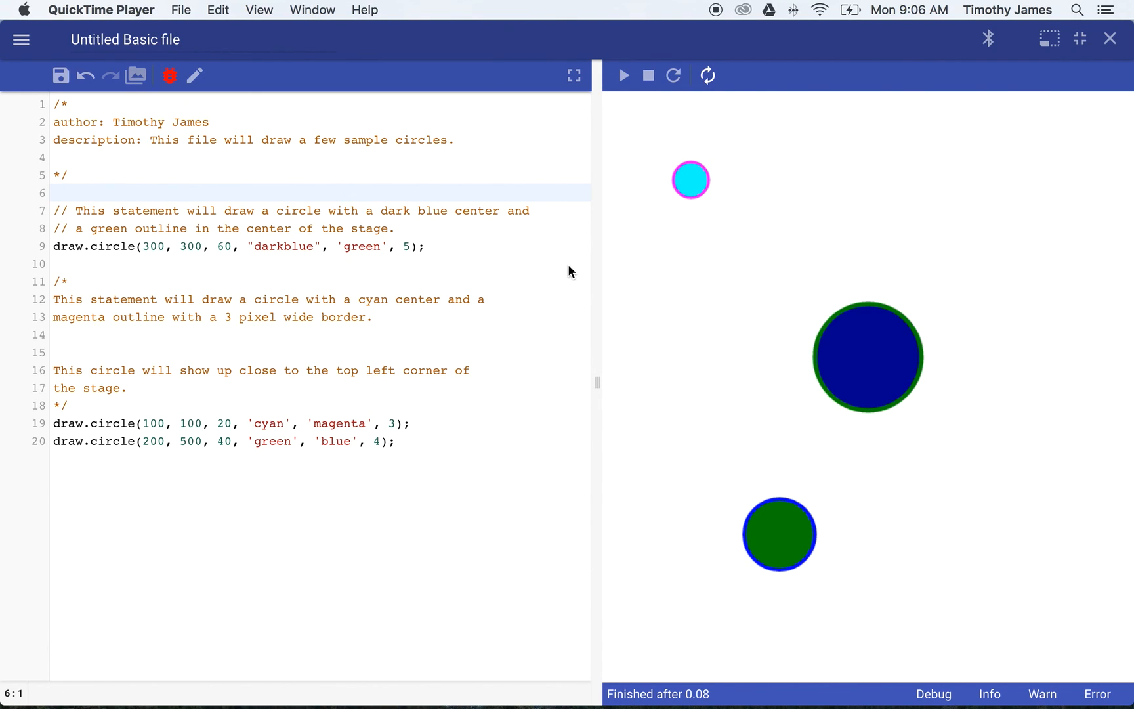
mouse_move(317, 251)
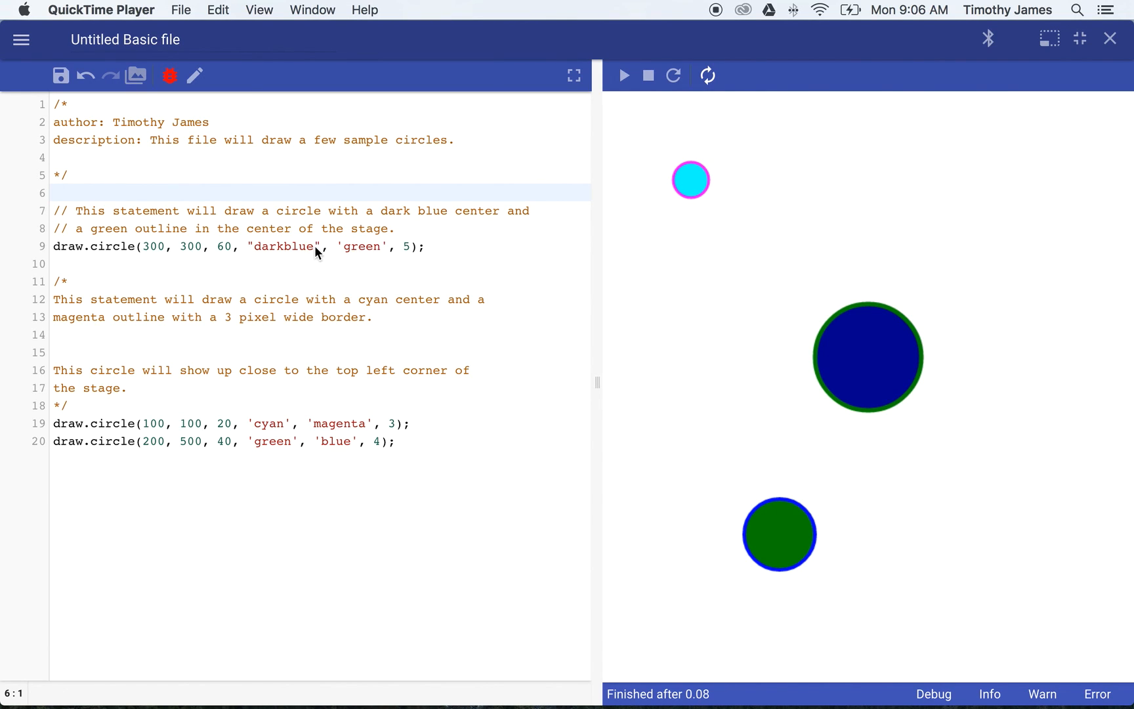
mouse_move(211, 254)
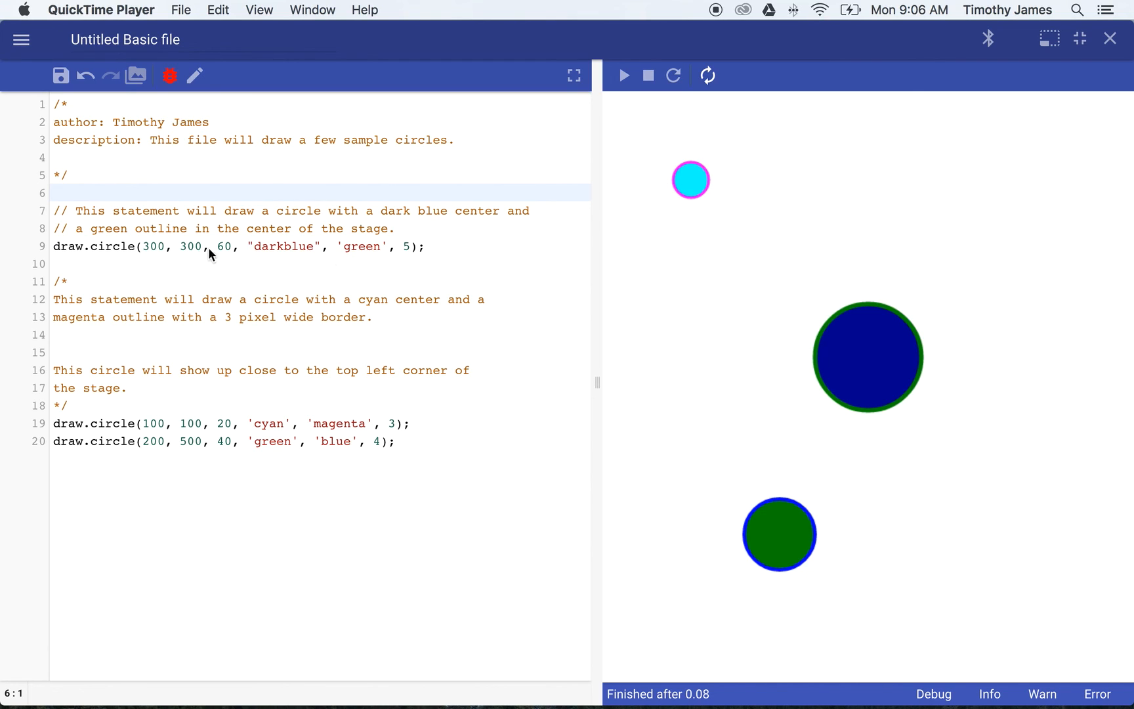
mouse_move(193, 254)
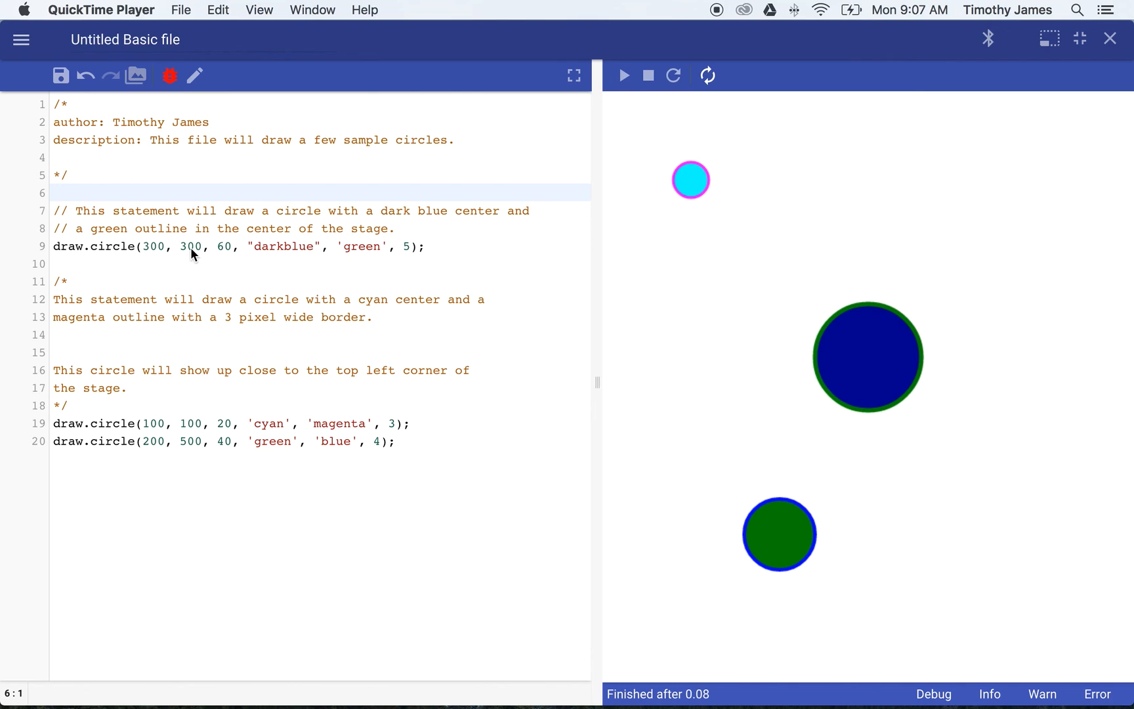
mouse_move(699, 197)
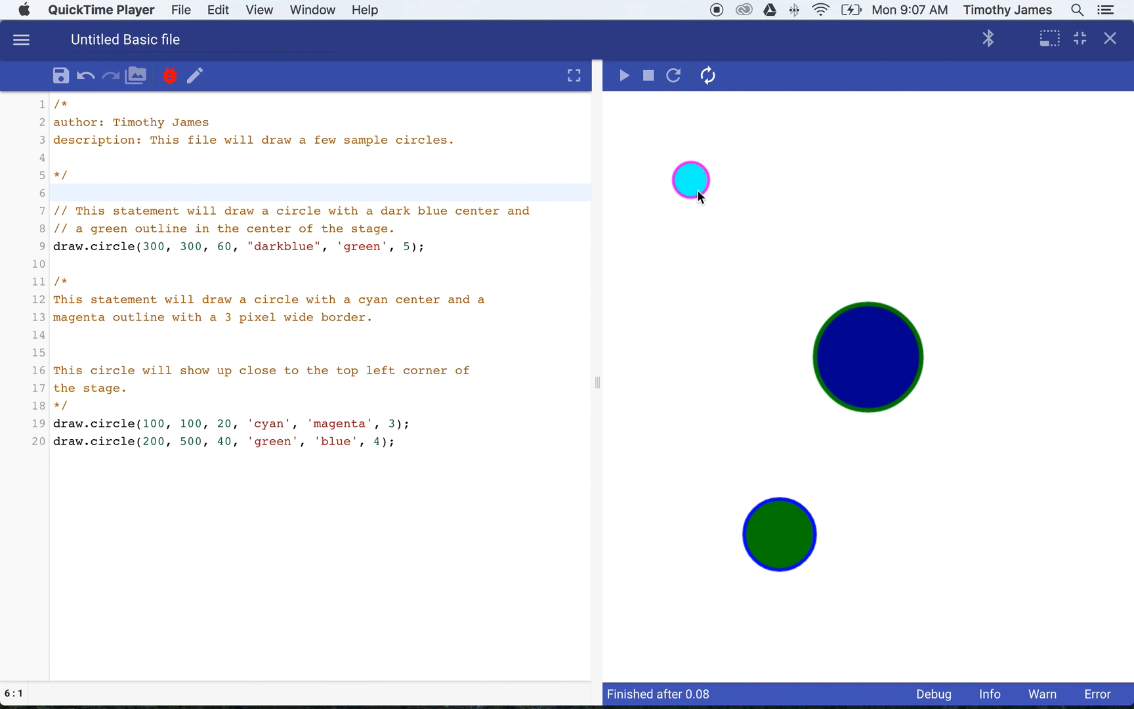
mouse_move(332, 262)
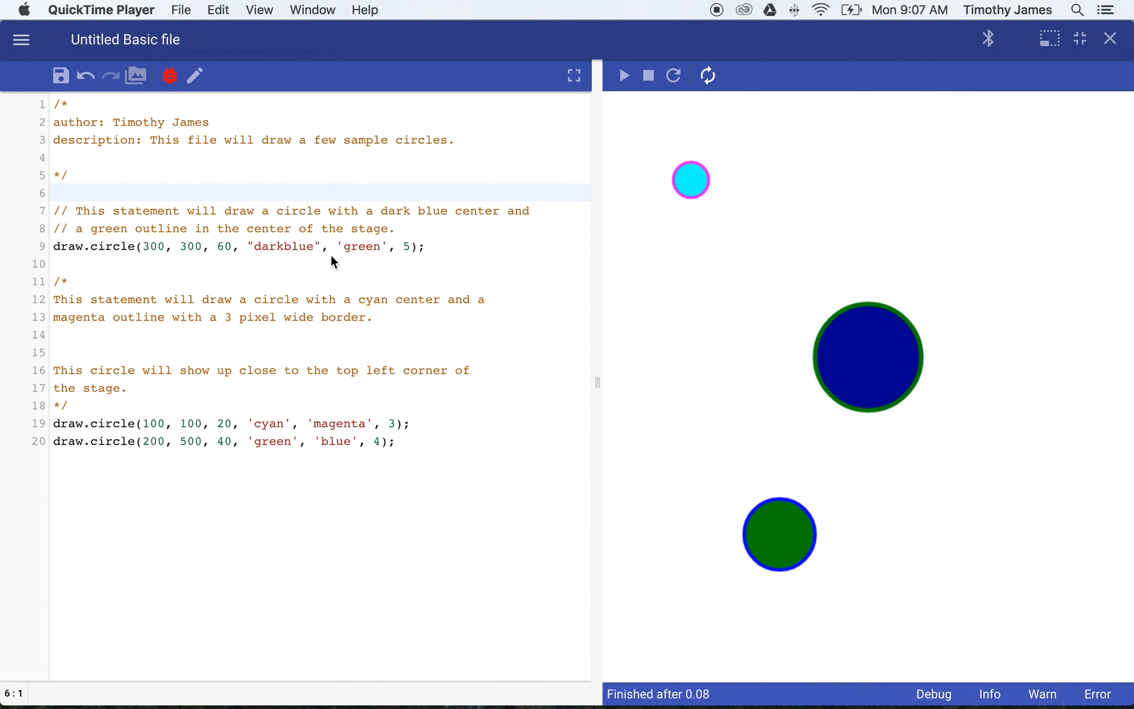
mouse_move(476, 252)
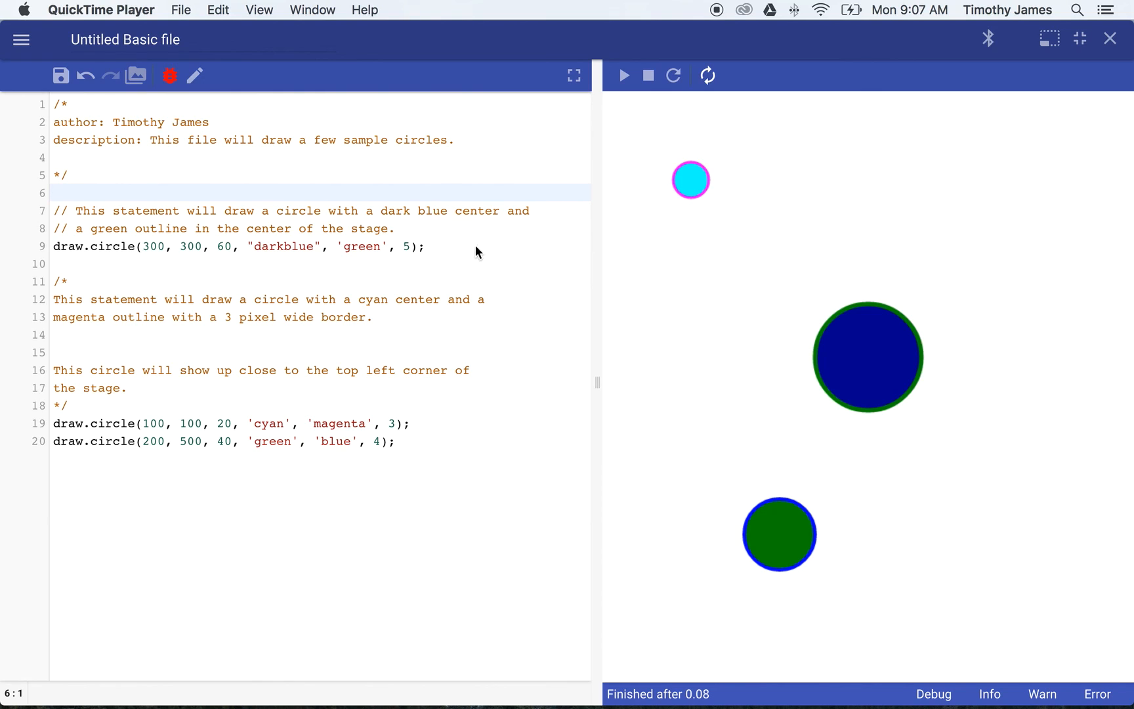
mouse_move(827, 336)
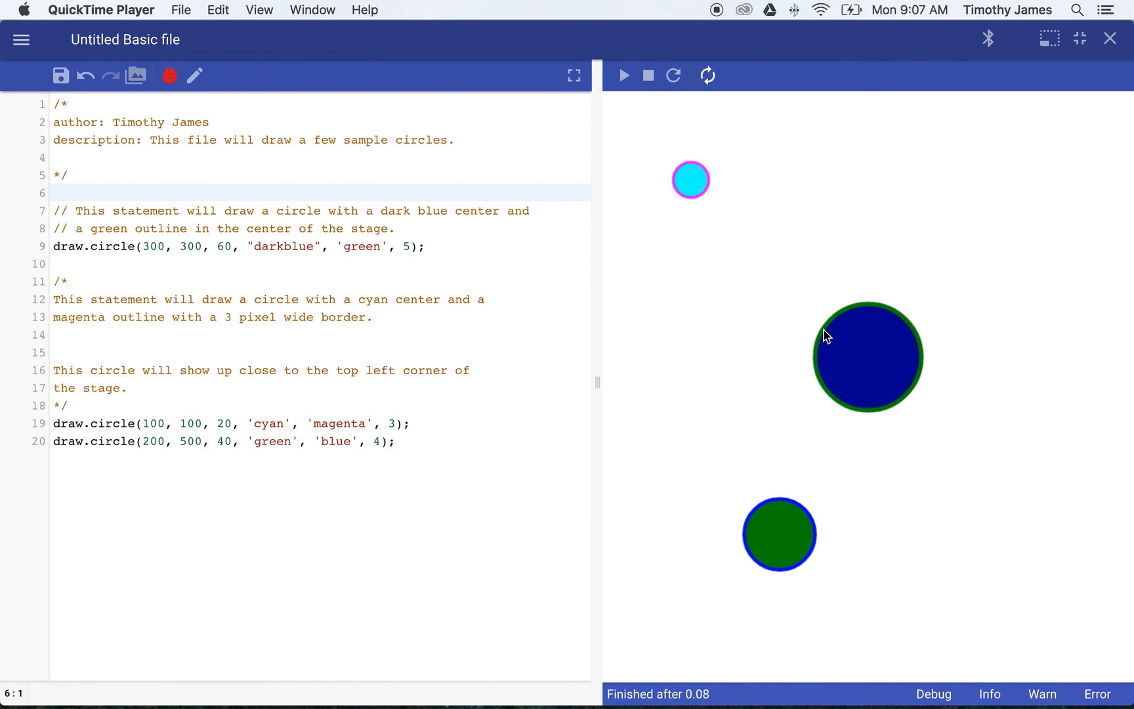
mouse_move(830, 326)
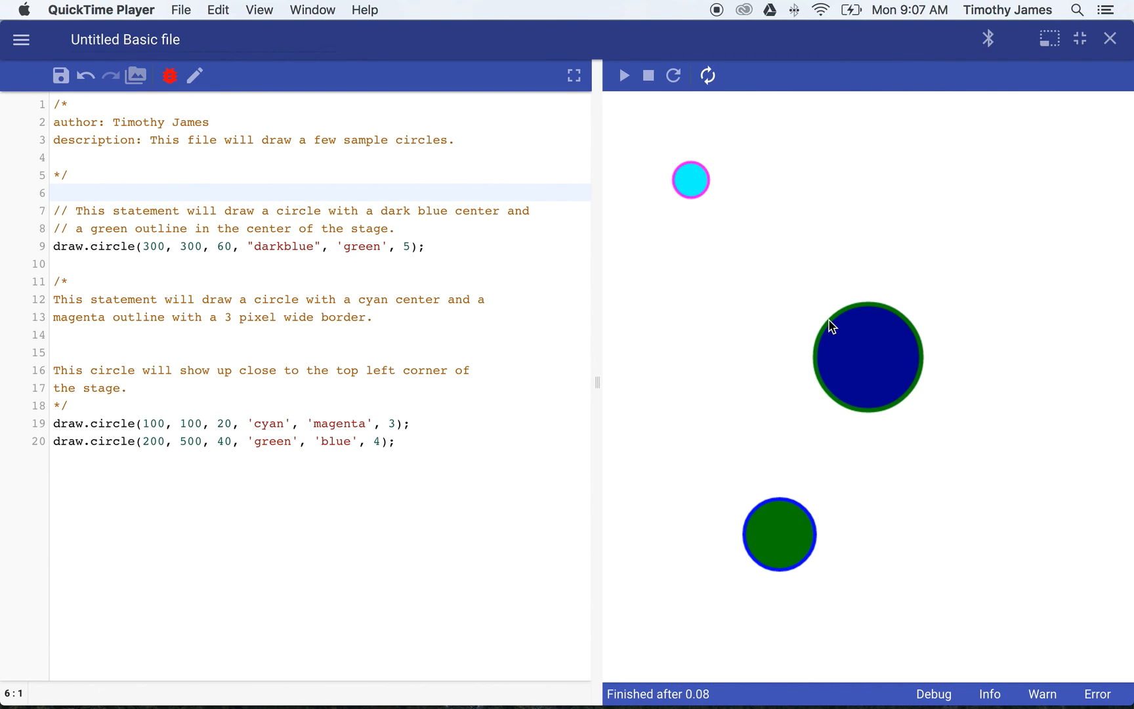
mouse_move(293, 190)
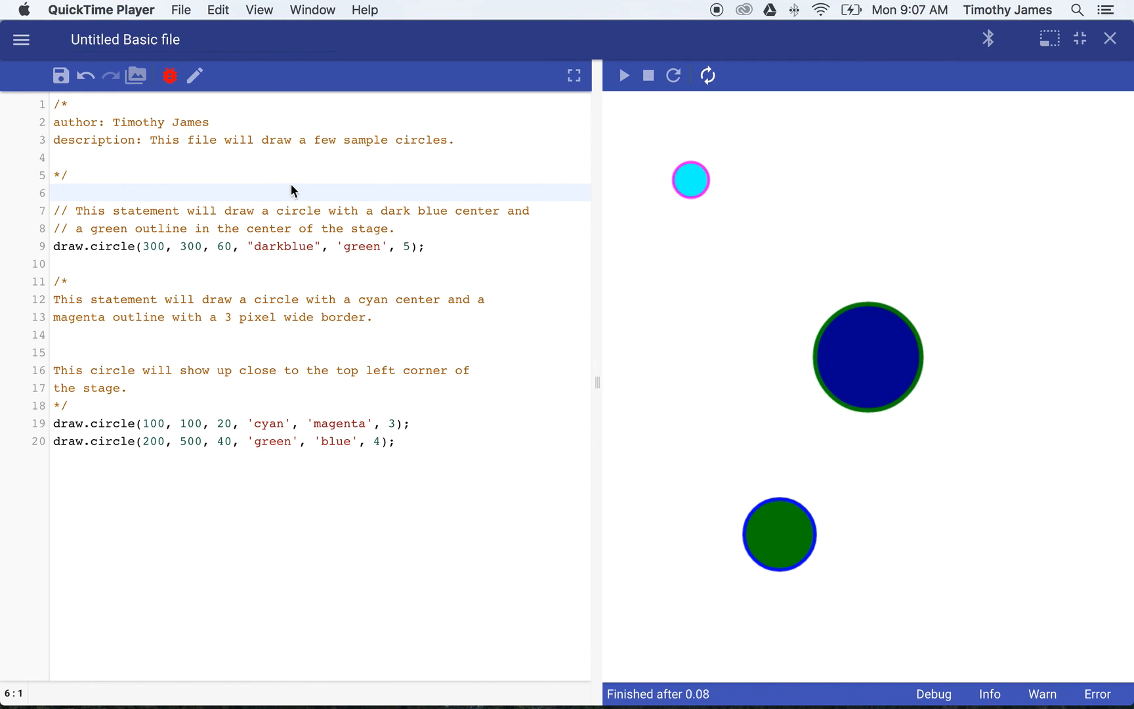
mouse_move(309, 183)
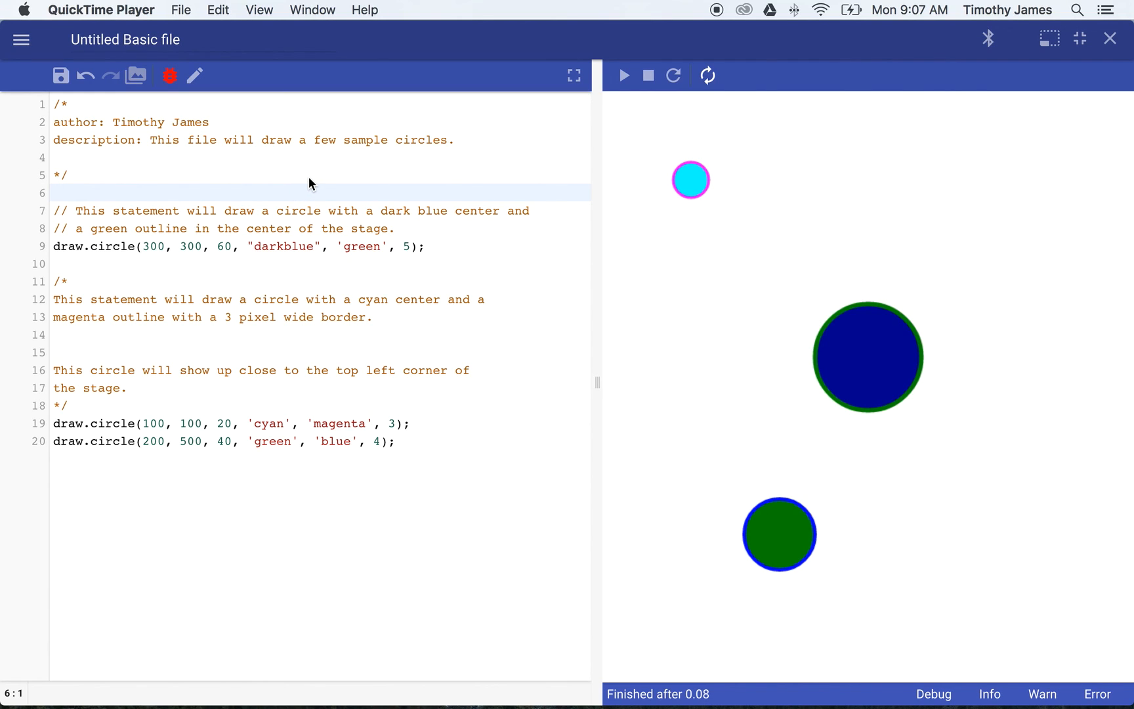